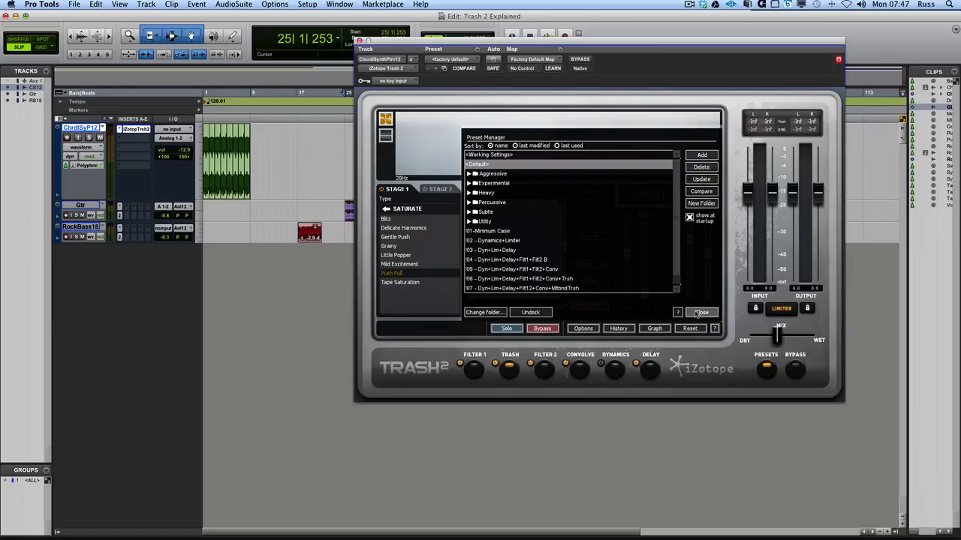
Step: Close the Trash 2 Preset Manager to reveal the Trash saturation module panel
{"action": "left_click", "coordinate": [700, 313]}
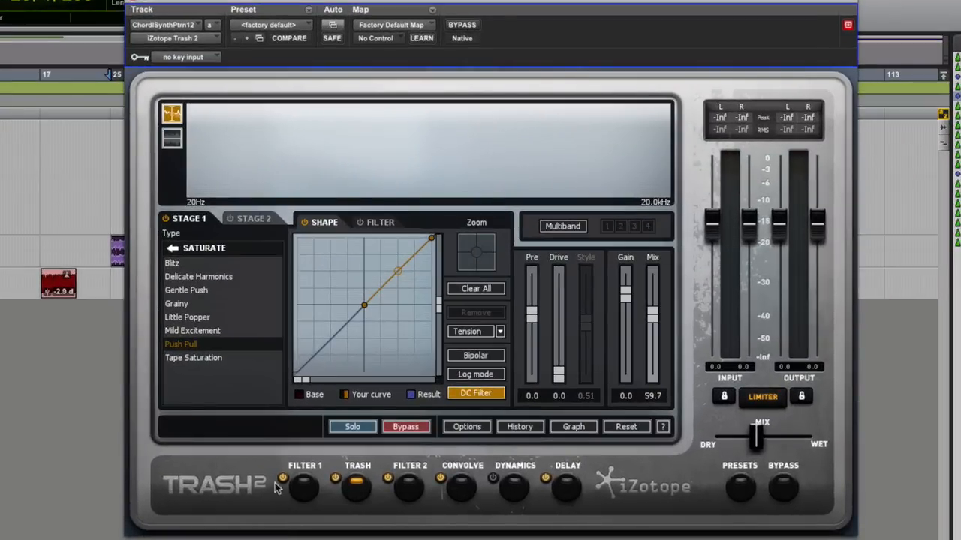
{"action": "mouse_move", "coordinate": [488, 480]}
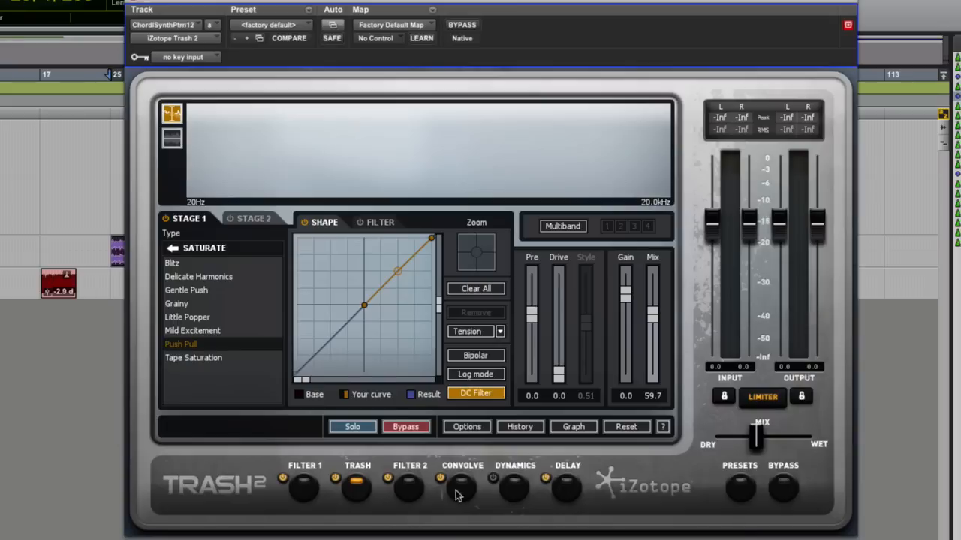
{"action": "mouse_move", "coordinate": [306, 499]}
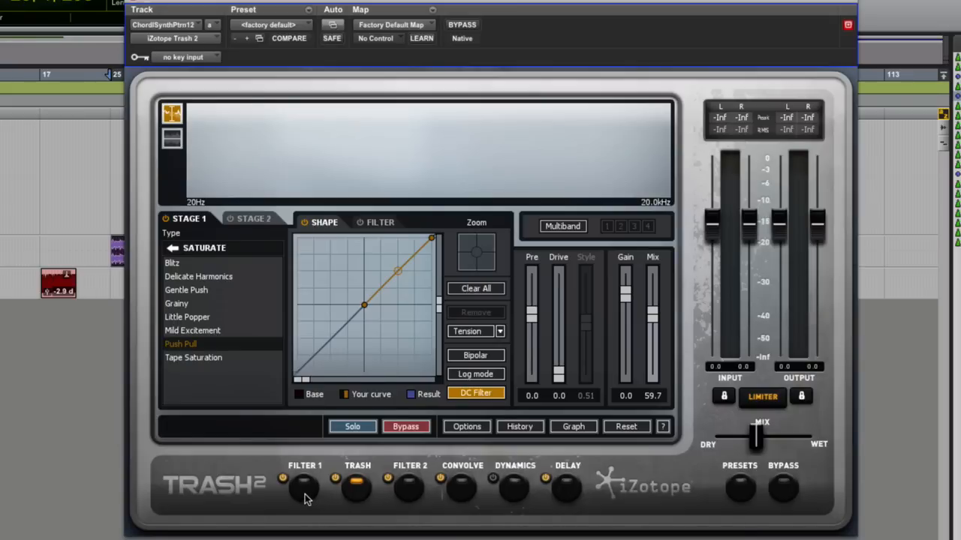
{"action": "mouse_move", "coordinate": [315, 503]}
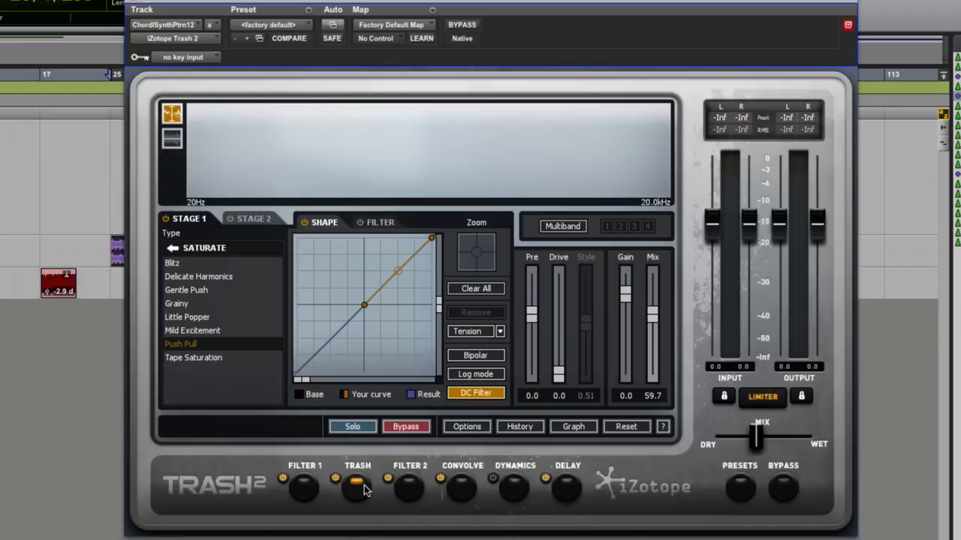
Step: View the Convolve and Dynamics module panels, ending on the Delay module's settings
{"action": "left_click", "coordinate": [462, 488]}
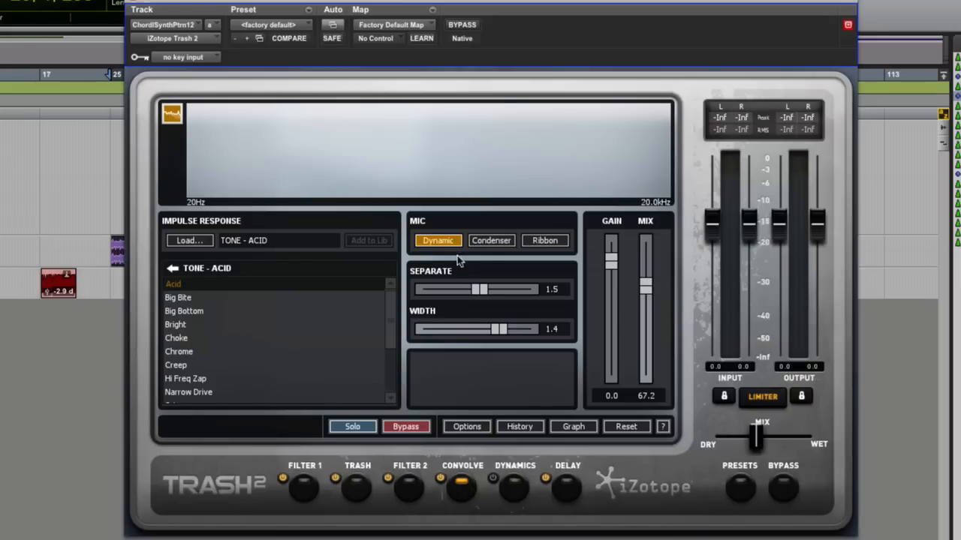
{"action": "mouse_move", "coordinate": [510, 263]}
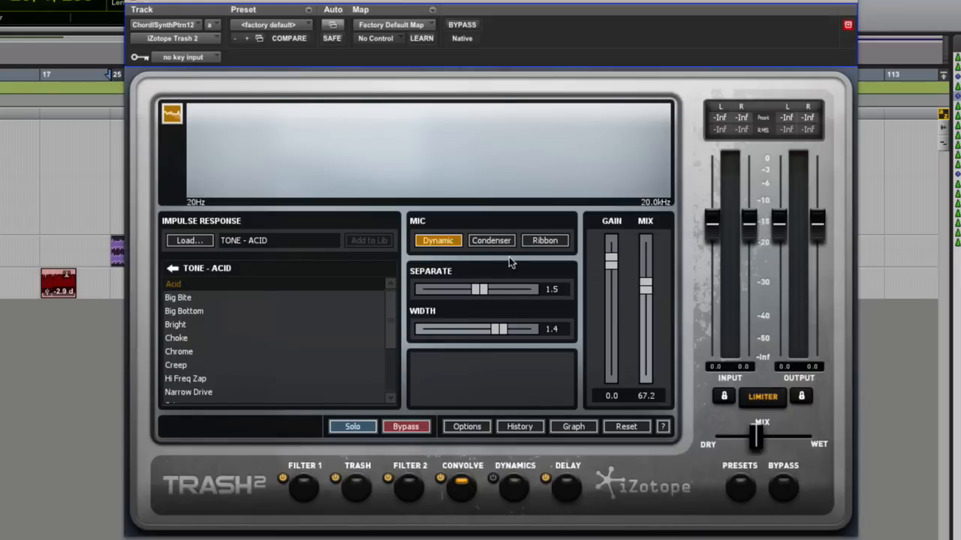
{"action": "mouse_move", "coordinate": [516, 494]}
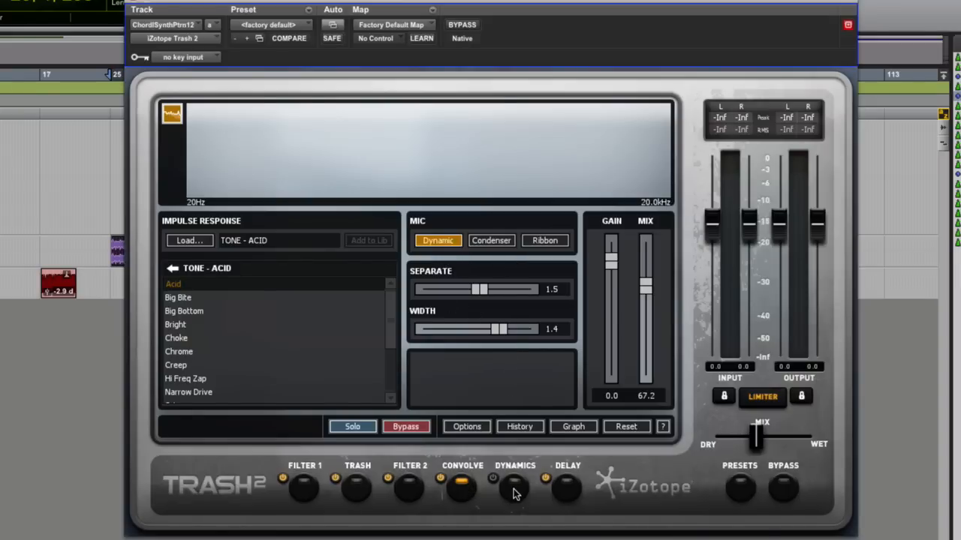
{"action": "left_click", "coordinate": [514, 488]}
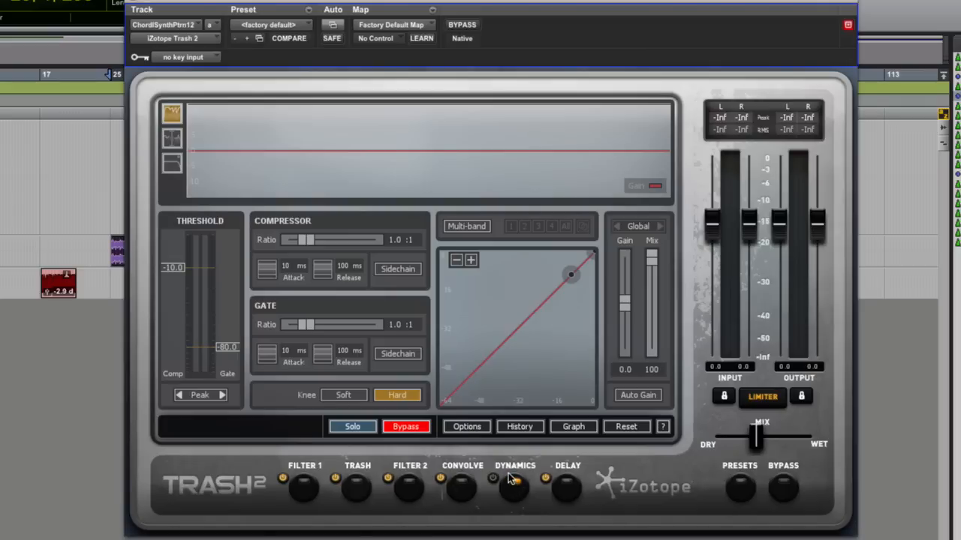
{"action": "left_click", "coordinate": [566, 487]}
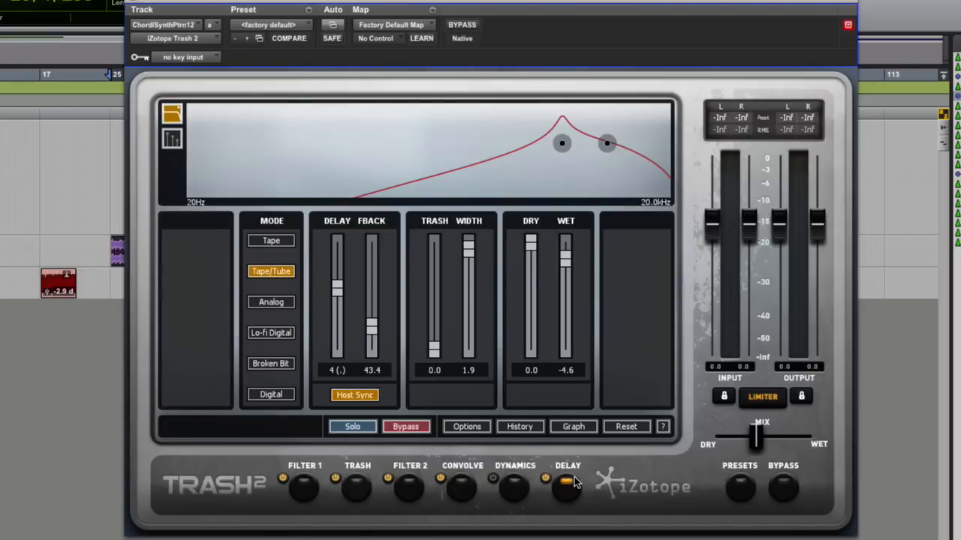
{"action": "mouse_move", "coordinate": [319, 503]}
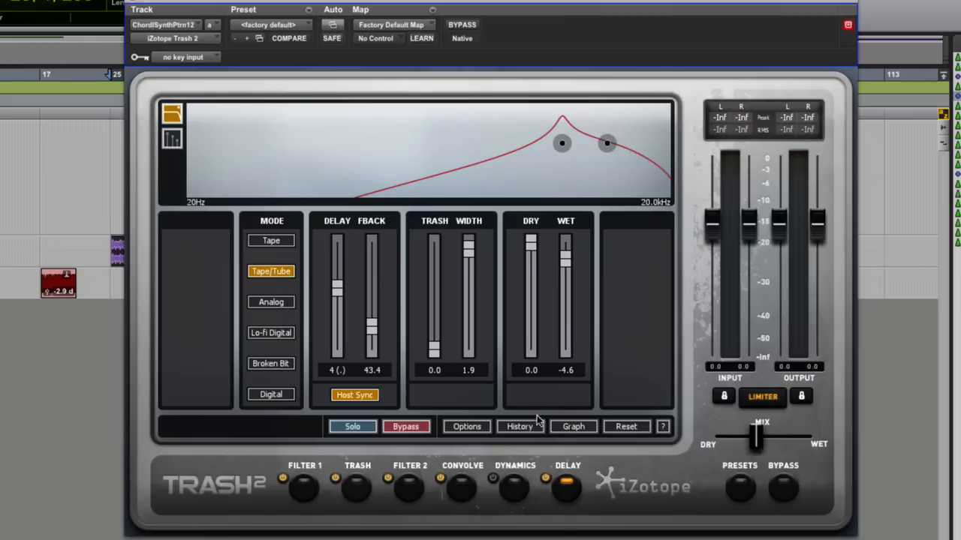
Step: Inspect the module order in Trash 2's Signal Flow Graph, then close it
{"action": "left_click", "coordinate": [573, 427]}
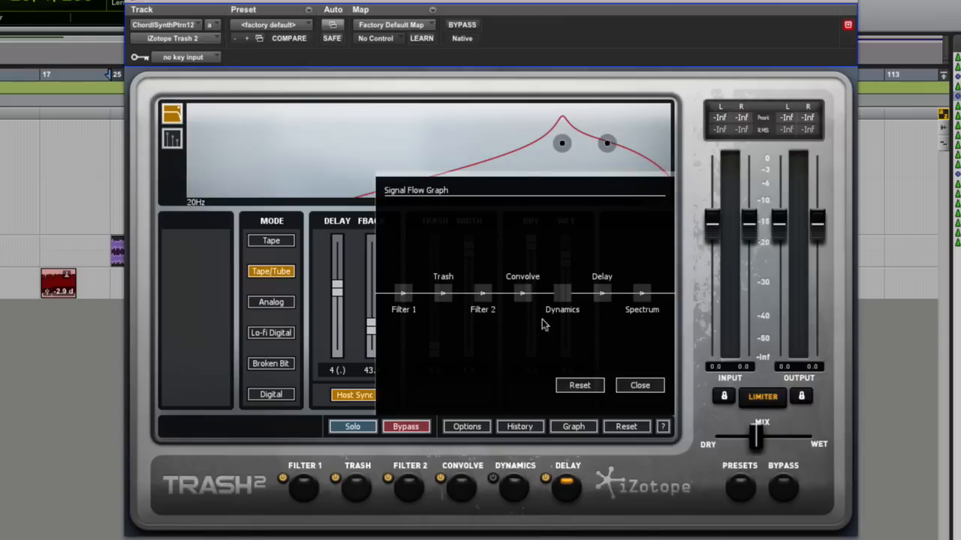
{"action": "mouse_move", "coordinate": [579, 240]}
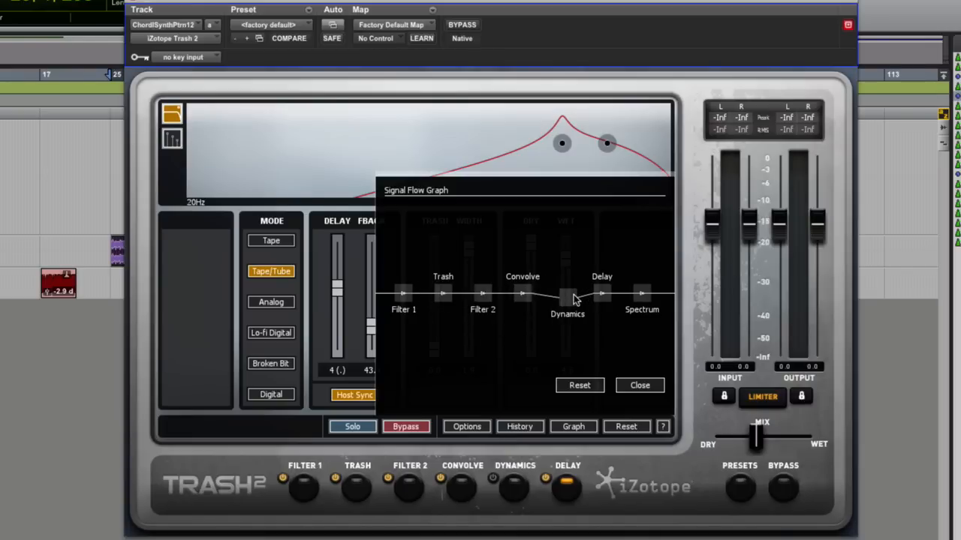
{"action": "left_click", "coordinate": [639, 385]}
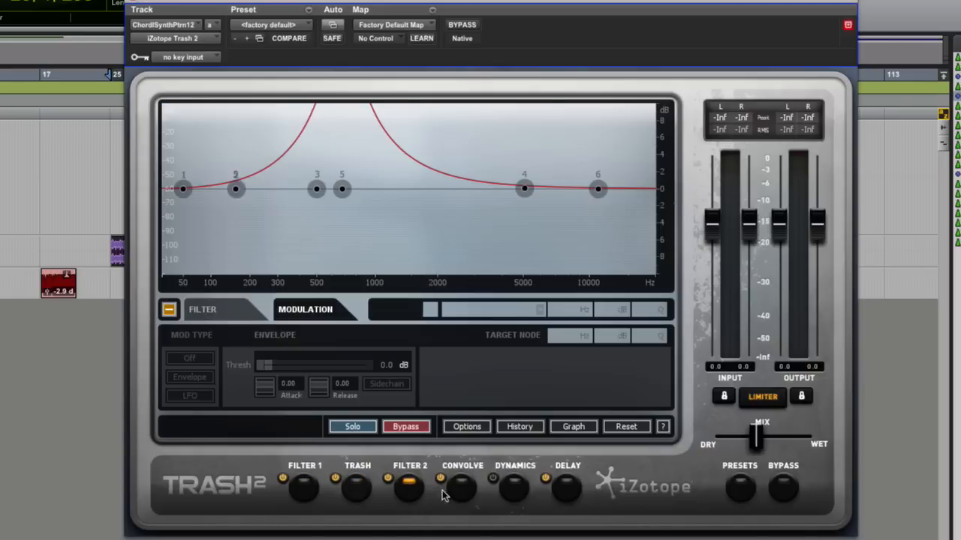
Step: Bring up the Filter 1 module and its filter band list with the Screaming LP node 6
{"action": "left_click", "coordinate": [515, 489]}
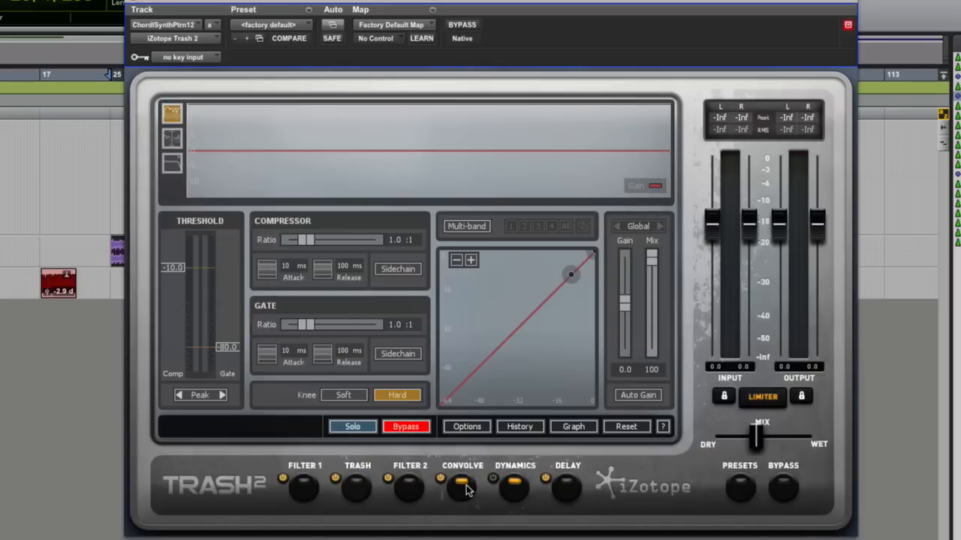
{"action": "left_click", "coordinate": [304, 488]}
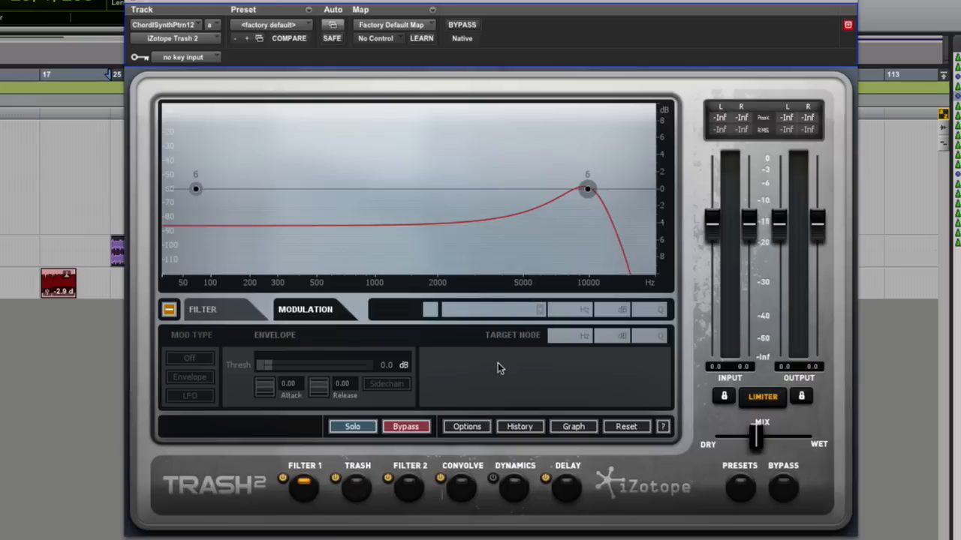
{"action": "mouse_move", "coordinate": [421, 316]}
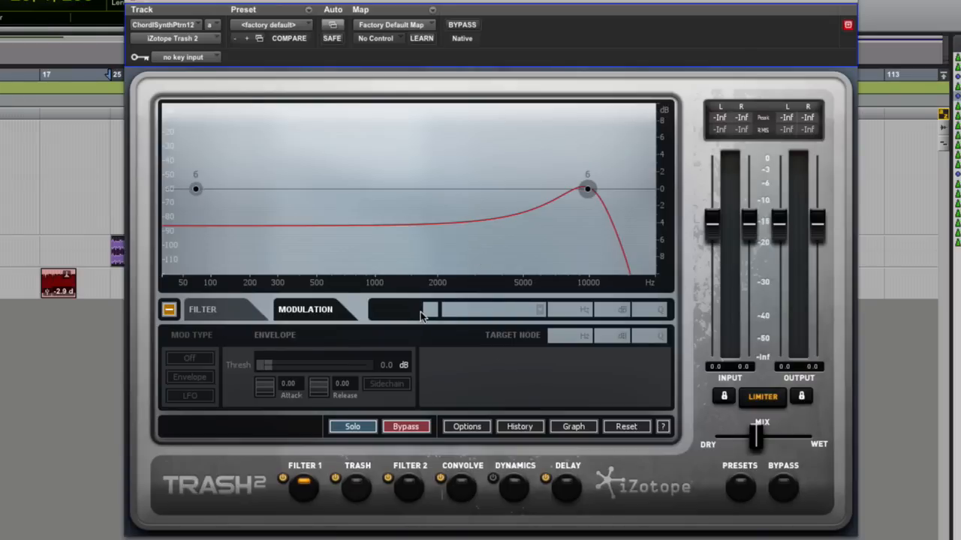
{"action": "left_click", "coordinate": [202, 309]}
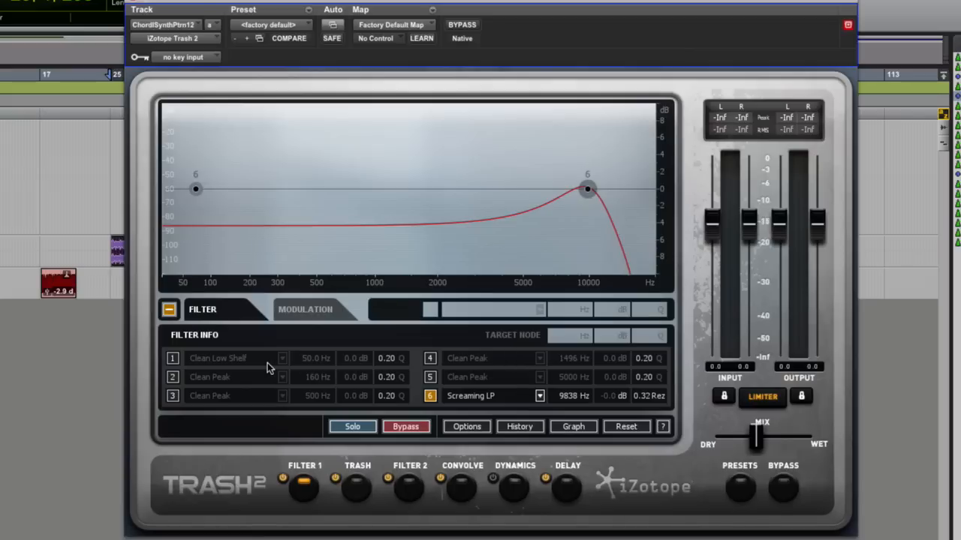
{"action": "mouse_move", "coordinate": [495, 395]}
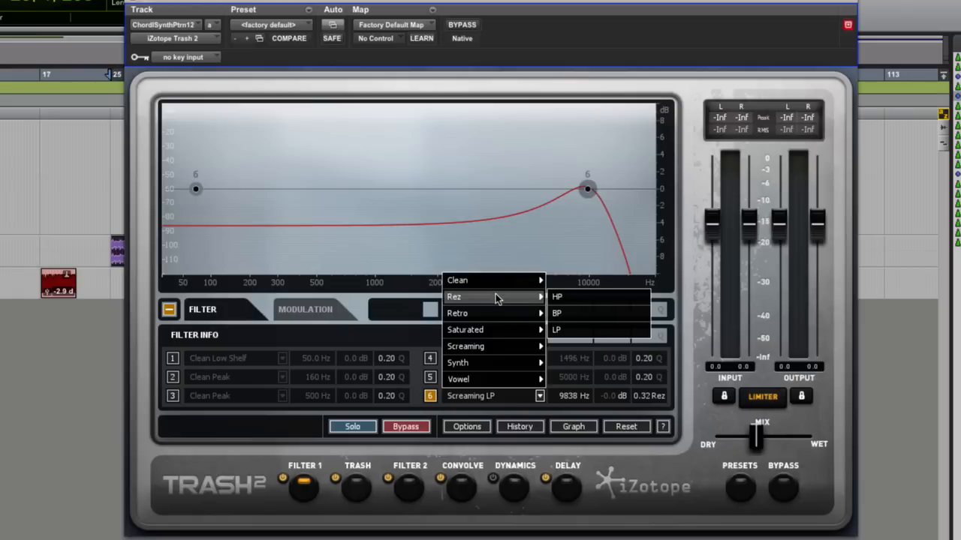
{"action": "mouse_move", "coordinate": [494, 340]}
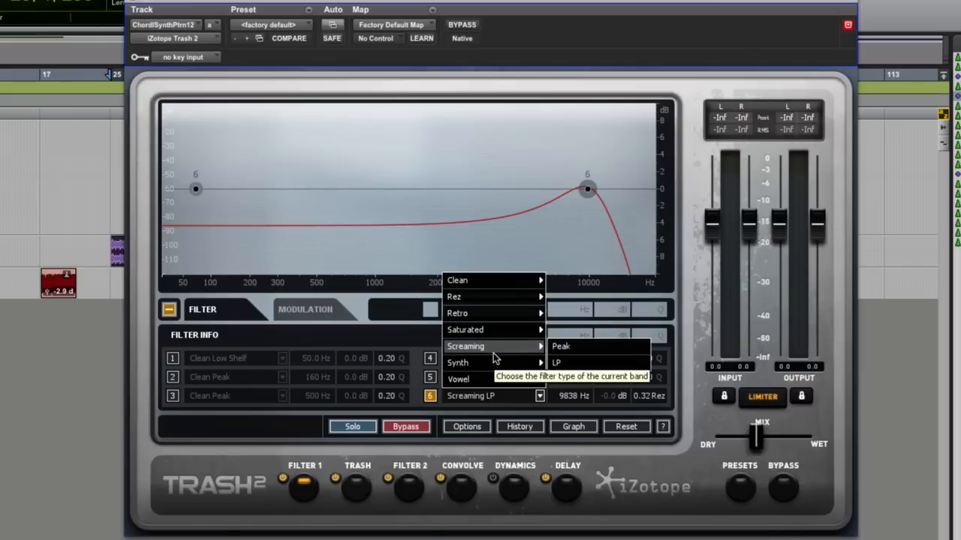
{"action": "mouse_move", "coordinate": [457, 362]}
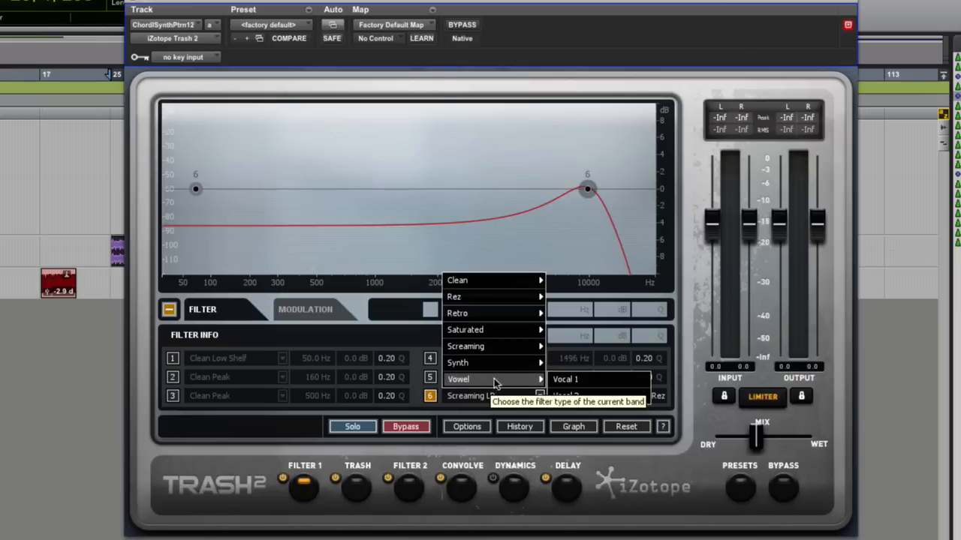
{"action": "mouse_move", "coordinate": [523, 388]}
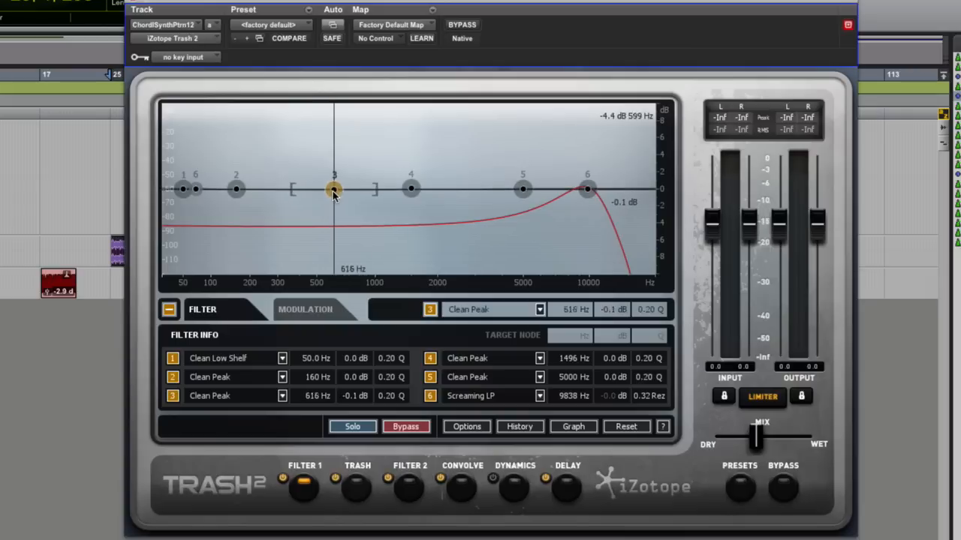
Step: Move filter band 3 to 527 Hz and make band 5 a Rez BP filter
{"action": "left_click_drag", "start_coordinate": [332, 189], "coordinate": [316, 189]}
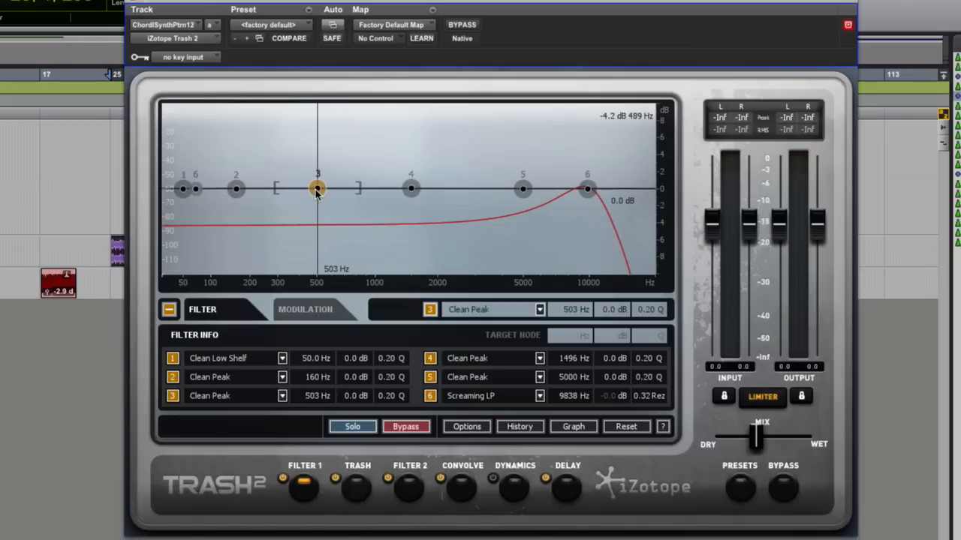
{"action": "left_click_drag", "start_coordinate": [317, 189], "coordinate": [321, 188]}
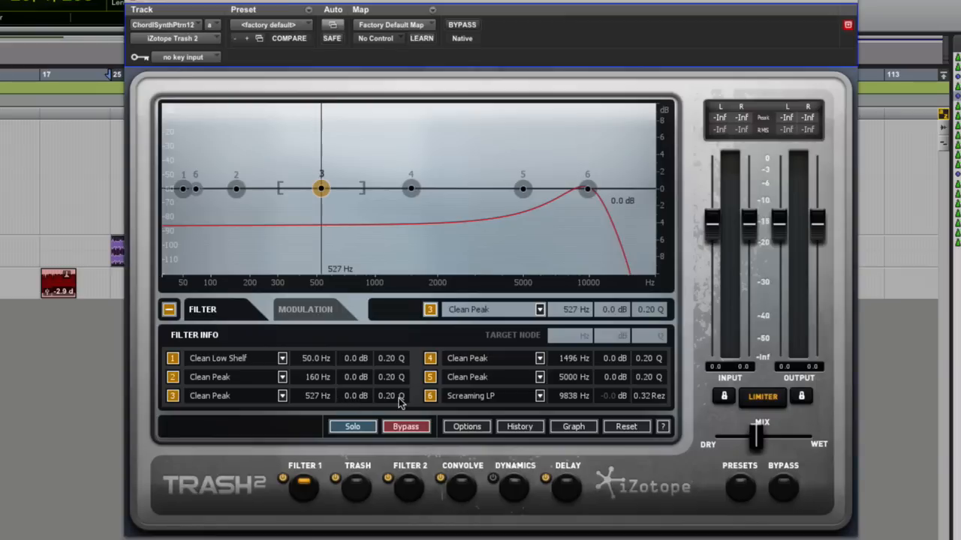
{"action": "mouse_move", "coordinate": [287, 375]}
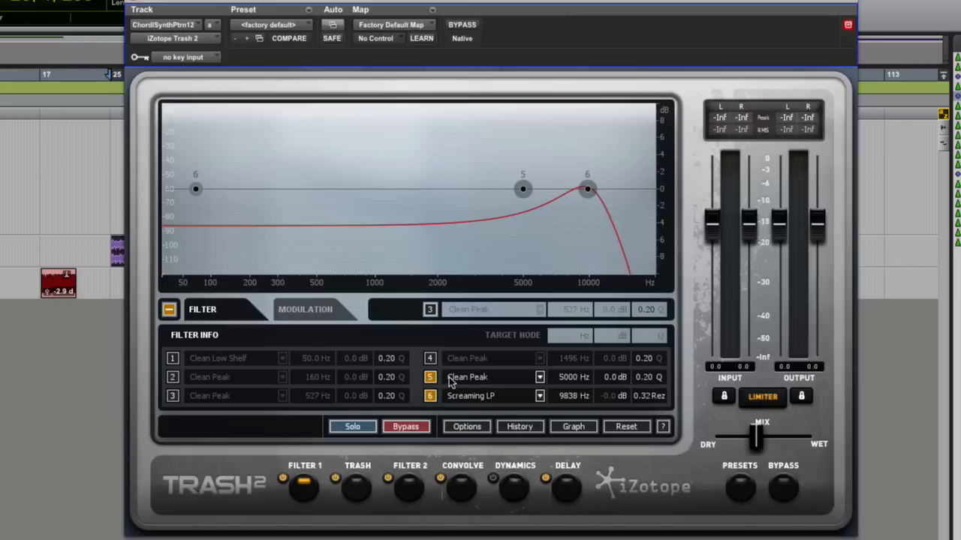
{"action": "left_click", "coordinate": [495, 377]}
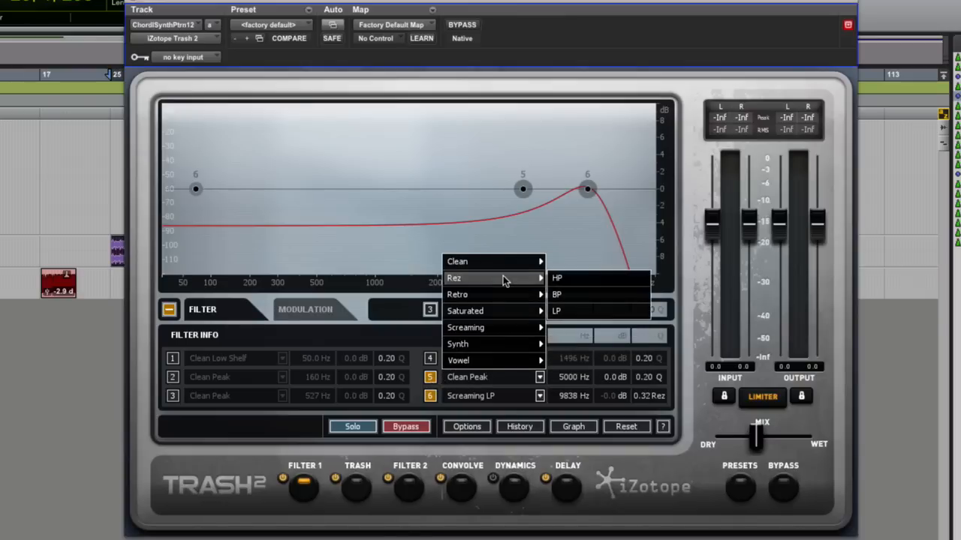
{"action": "mouse_move", "coordinate": [578, 294]}
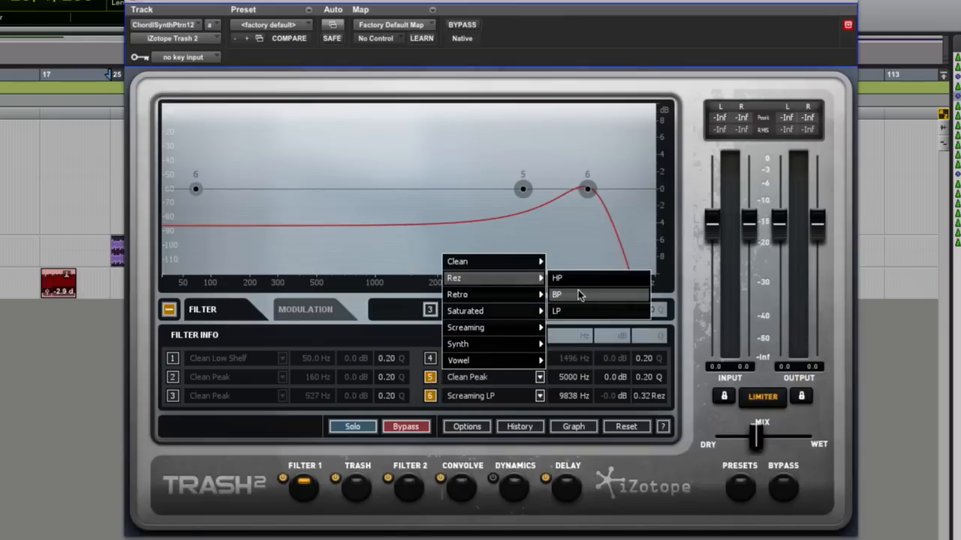
{"action": "left_click", "coordinate": [557, 295]}
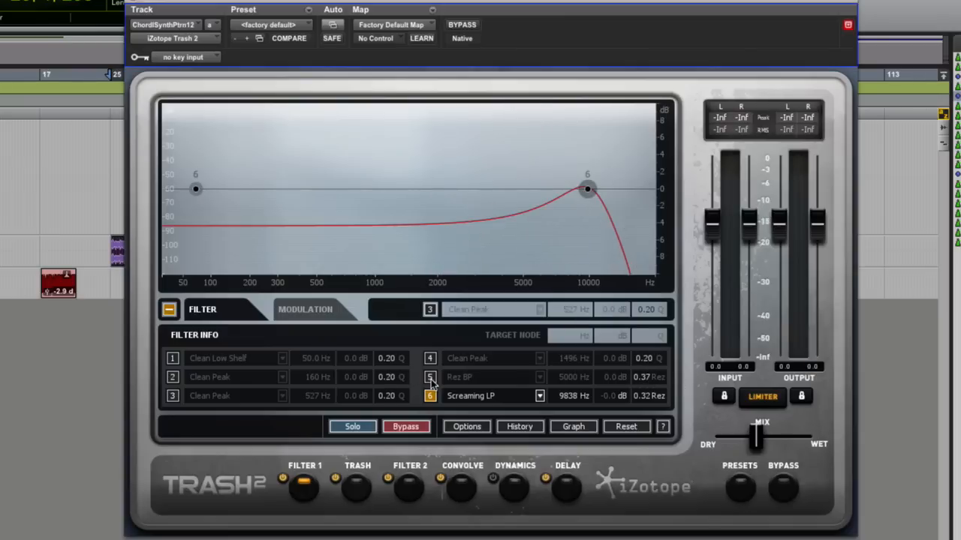
{"action": "mouse_move", "coordinate": [400, 478]}
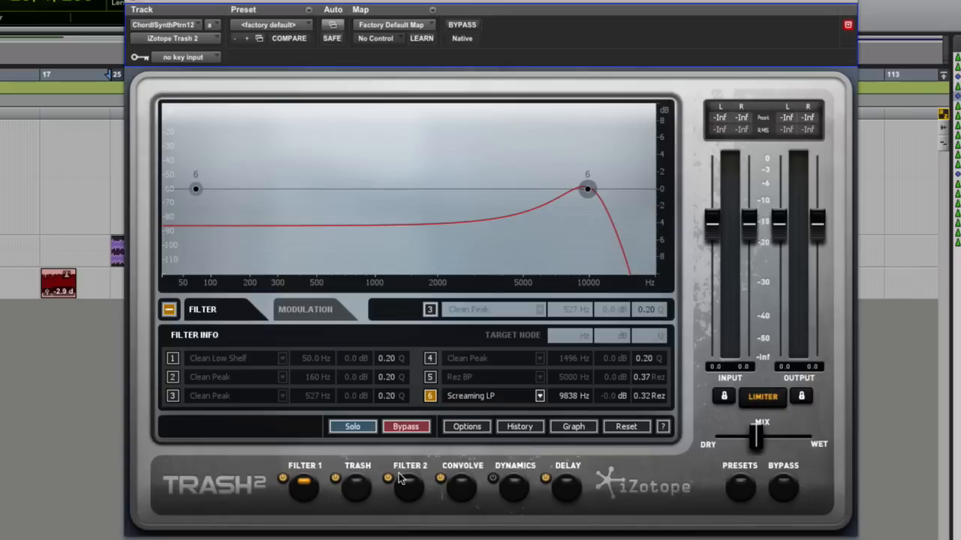
Step: Visit the preset manager, then show node 6's modulation settings with its synced sine LFO
{"action": "left_click", "coordinate": [305, 309]}
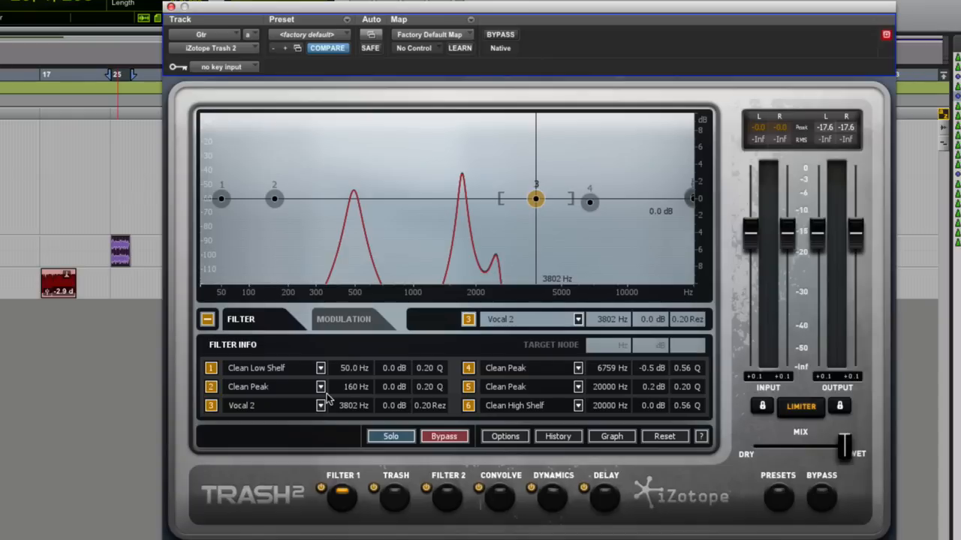
{"action": "mouse_move", "coordinate": [221, 340]}
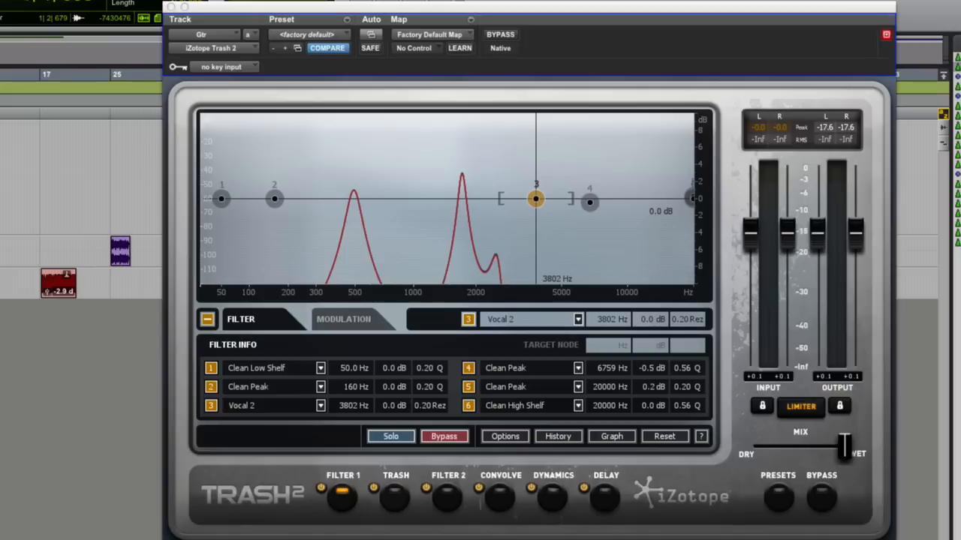
{"action": "left_click", "coordinate": [778, 497]}
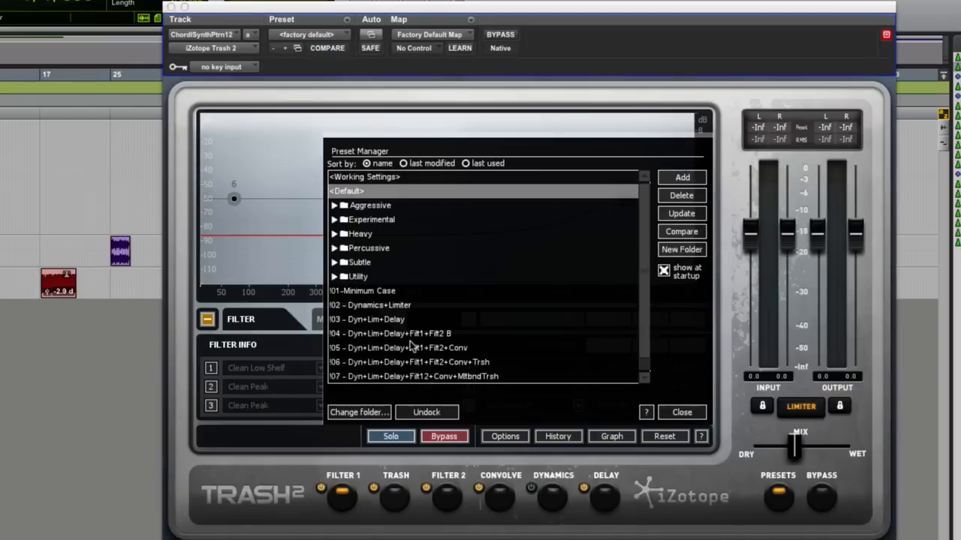
{"action": "left_click", "coordinate": [681, 412]}
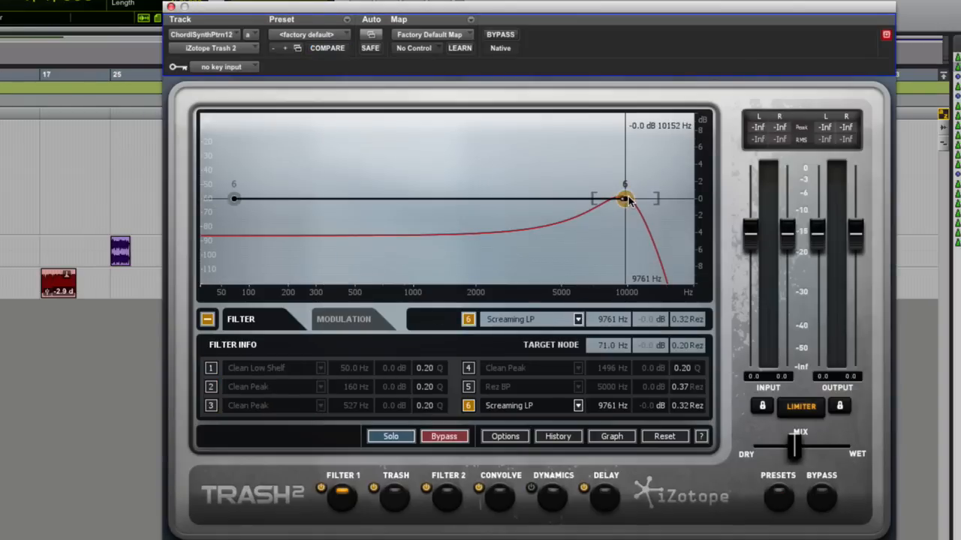
{"action": "mouse_move", "coordinate": [348, 325]}
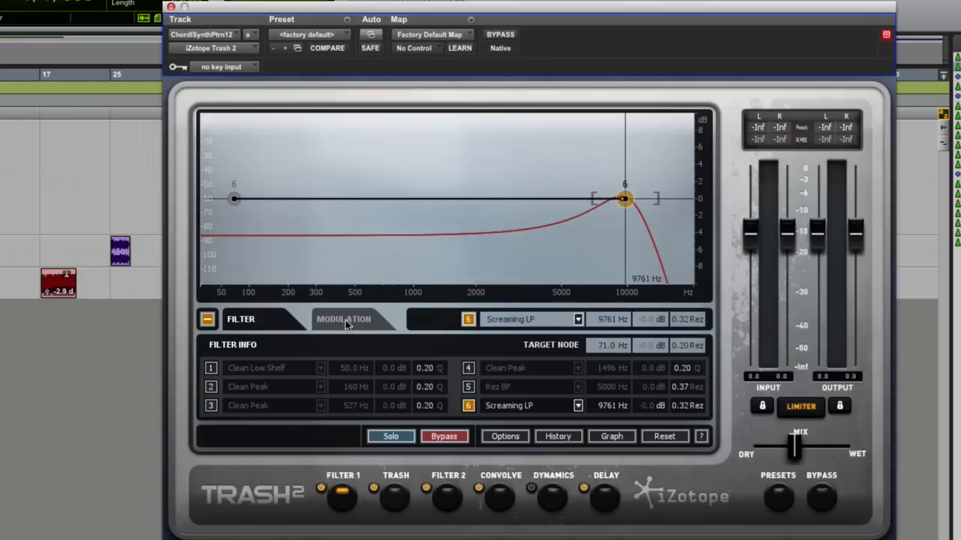
{"action": "left_click", "coordinate": [344, 319]}
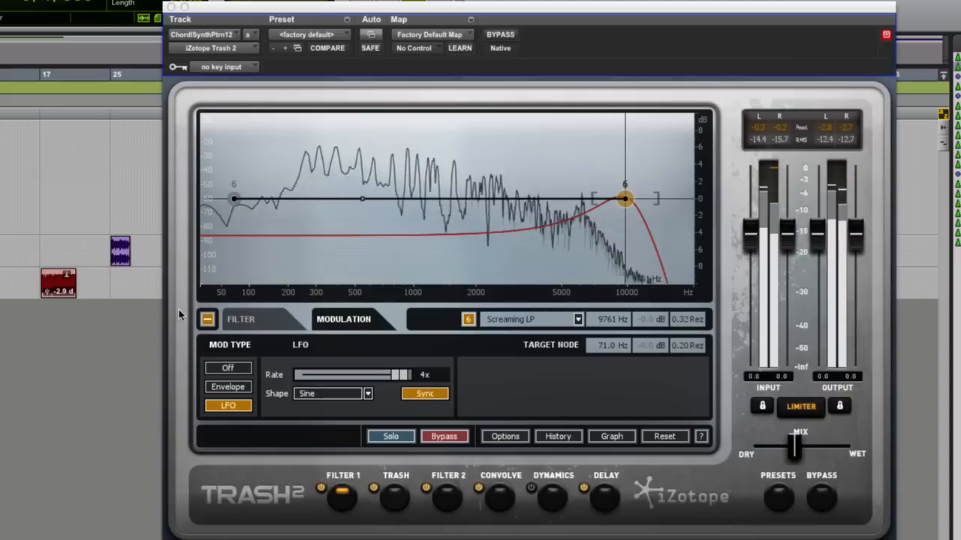
Step: Try node 6 as Warm Synth LP then Clean HP, lowering its cutoff to about 4393 Hz
{"action": "left_click", "coordinate": [578, 319]}
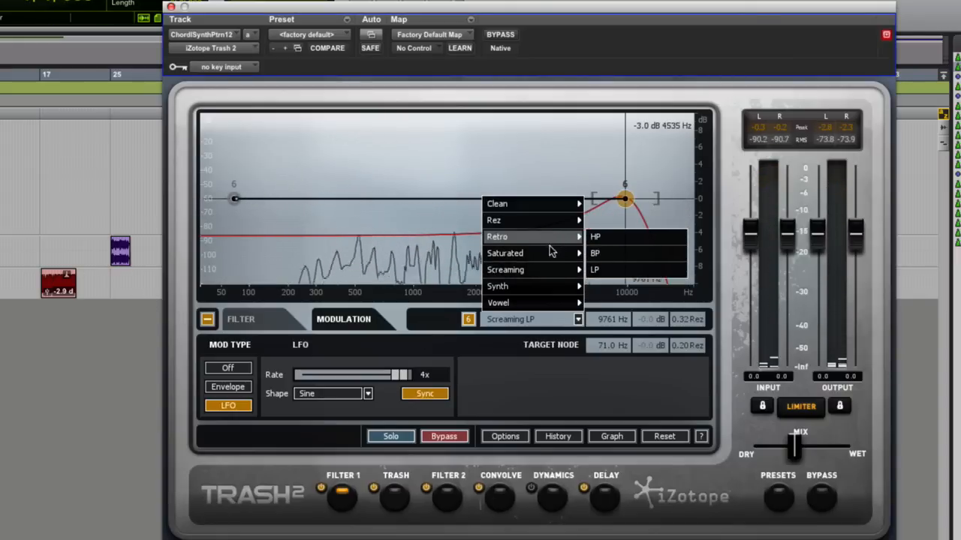
{"action": "mouse_move", "coordinate": [496, 286]}
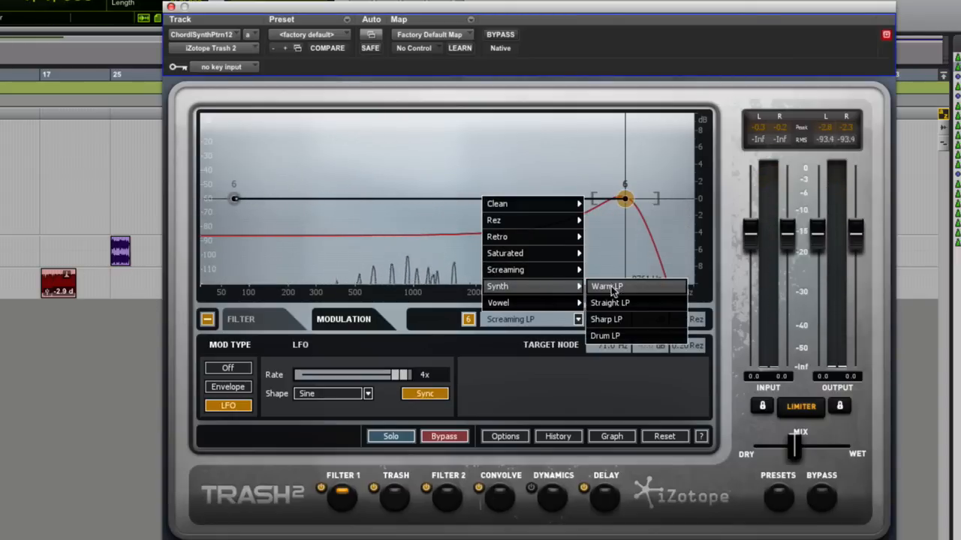
{"action": "left_click", "coordinate": [606, 286]}
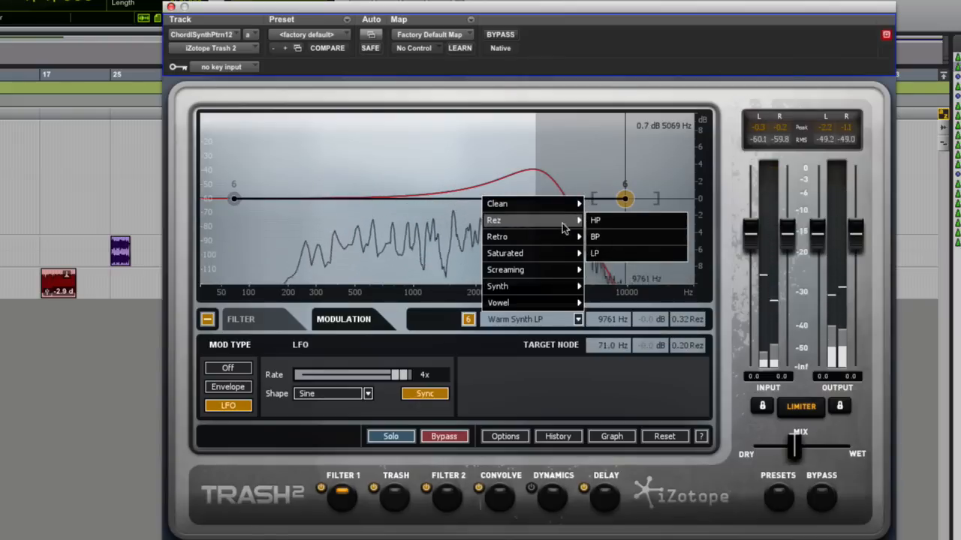
{"action": "left_click", "coordinate": [595, 220]}
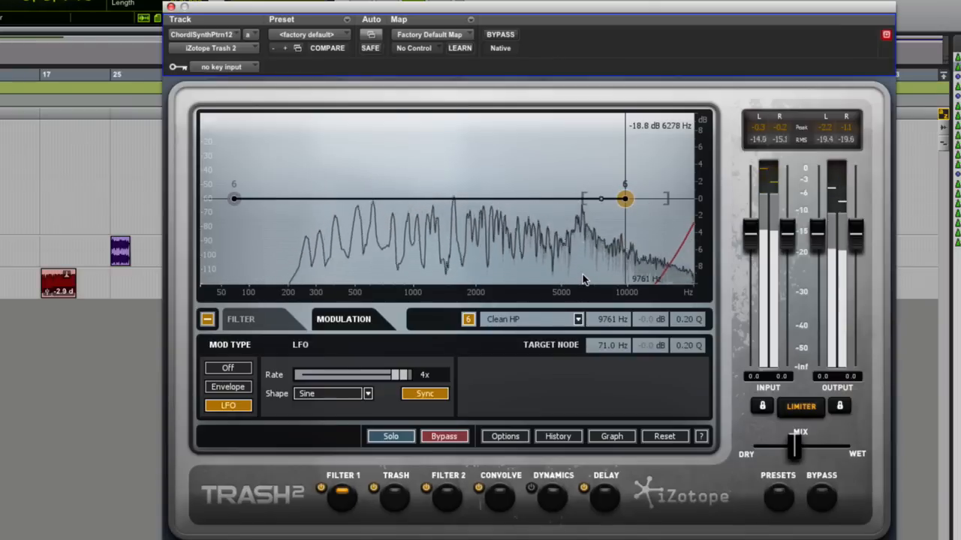
{"action": "left_click_drag", "start_coordinate": [624, 199], "coordinate": [549, 199]}
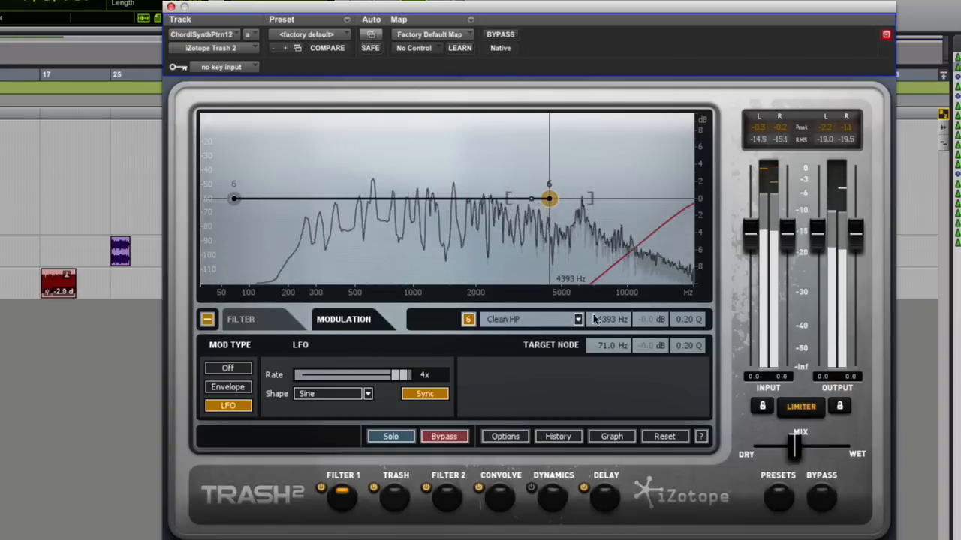
Step: Make node 6 a Clean LP near 13052 Hz with Q 2.1, then sweep it down toward 1320 Hz
{"action": "left_click", "coordinate": [532, 319]}
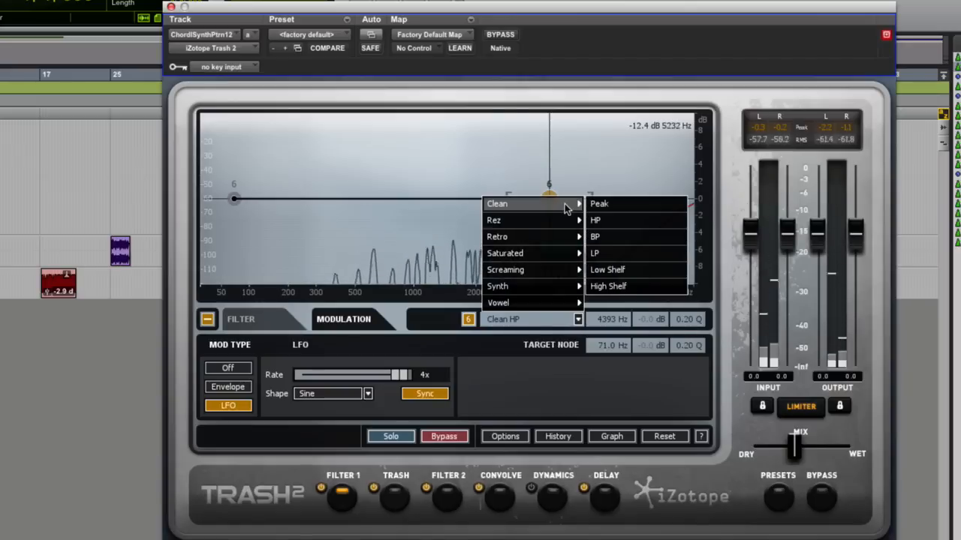
{"action": "left_click", "coordinate": [595, 253]}
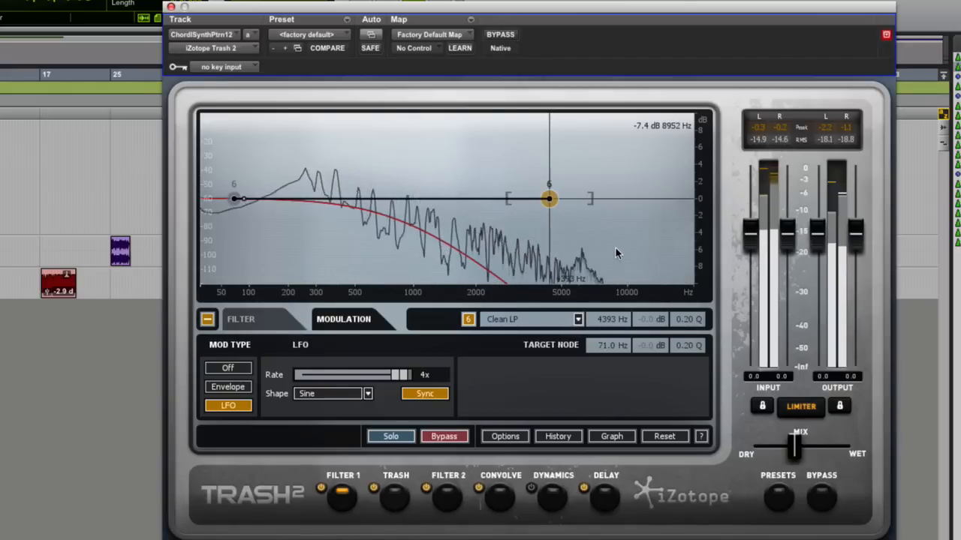
{"action": "left_click_drag", "start_coordinate": [548, 199], "coordinate": [650, 199]}
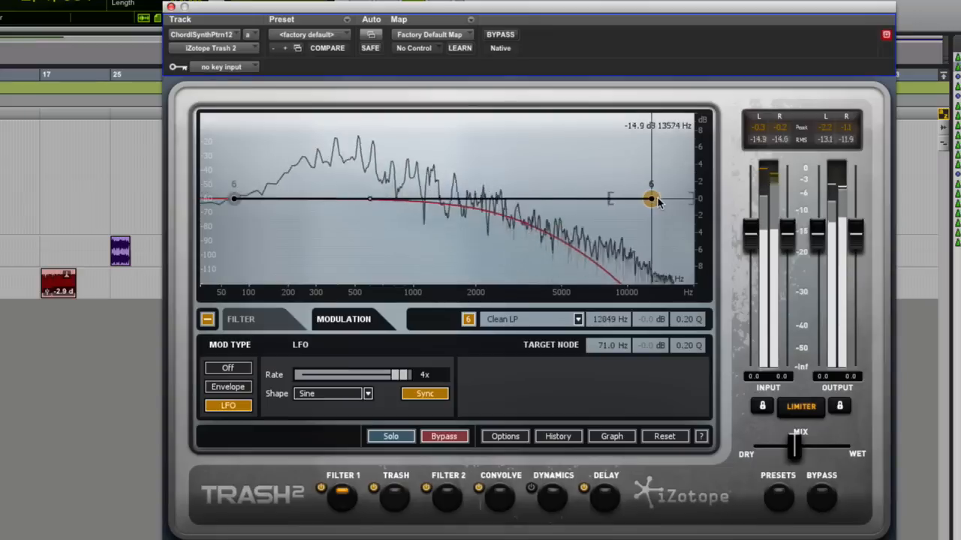
{"action": "left_click_drag", "start_coordinate": [650, 198], "coordinate": [651, 198]}
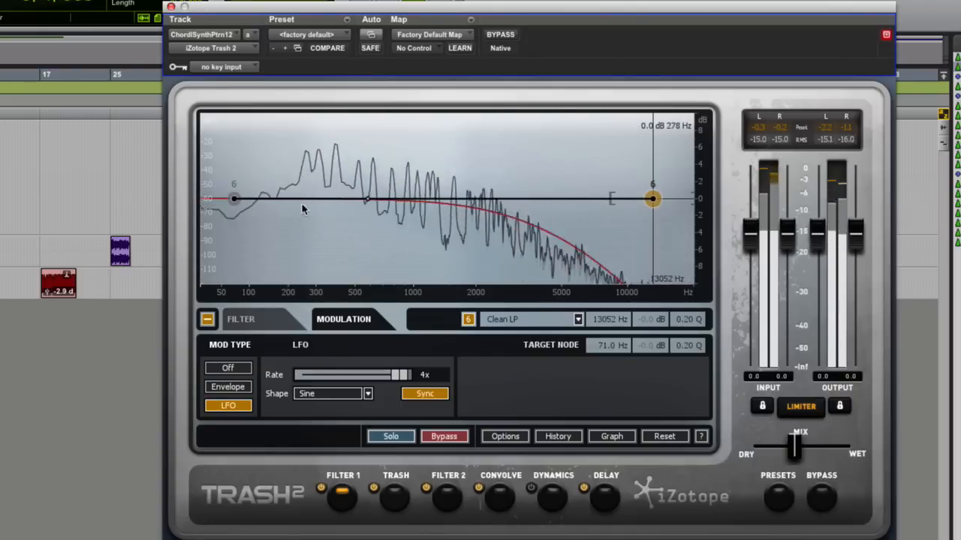
{"action": "left_click_drag", "start_coordinate": [234, 199], "coordinate": [234, 199]}
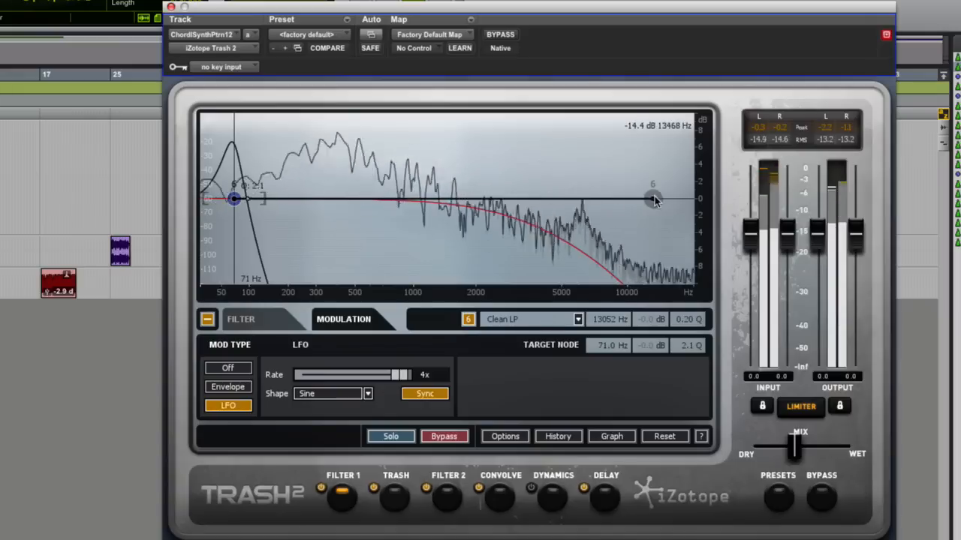
{"action": "left_click_drag", "start_coordinate": [649, 199], "coordinate": [436, 199]}
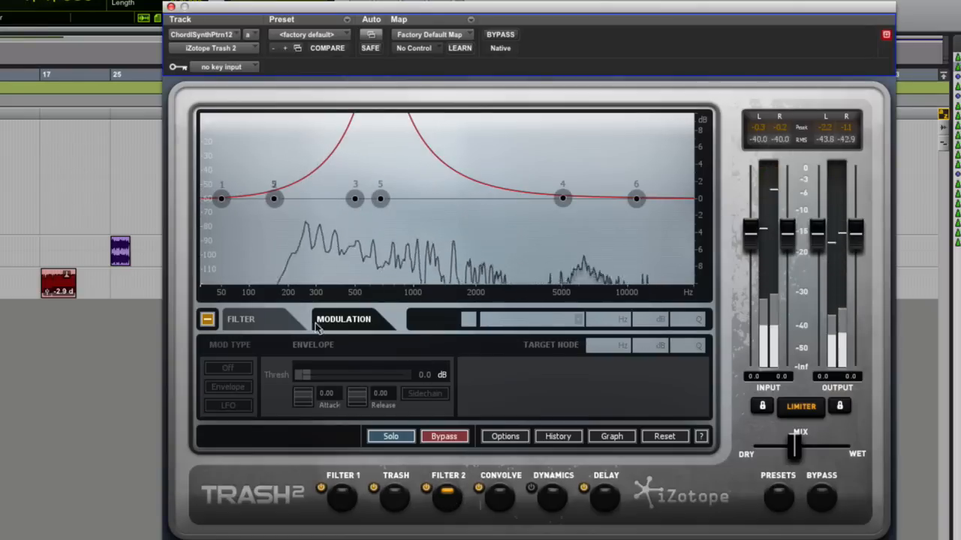
Step: Select Filter 2's Screaming Peak node 5, bypass the Filter 2 module, and return to Filter 1
{"action": "left_click", "coordinate": [241, 319]}
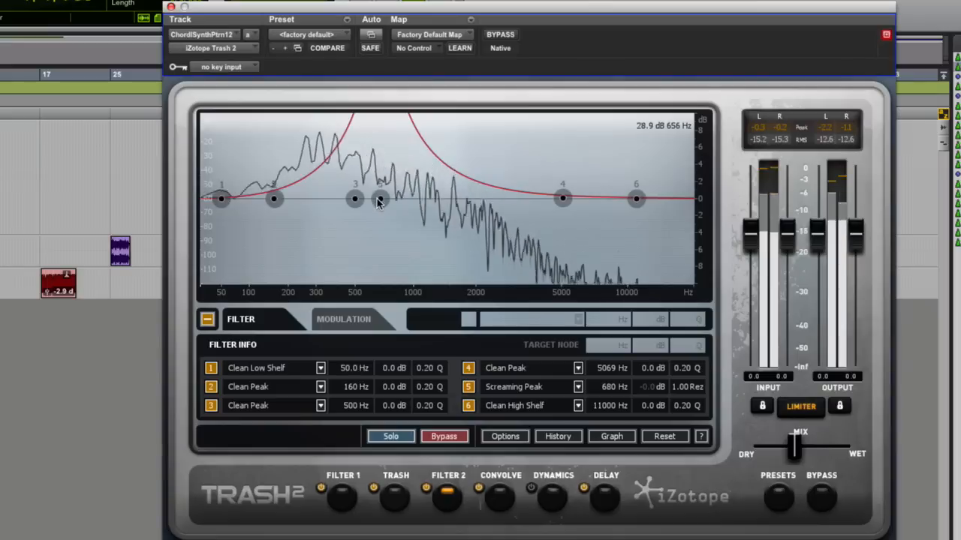
{"action": "left_click", "coordinate": [379, 199]}
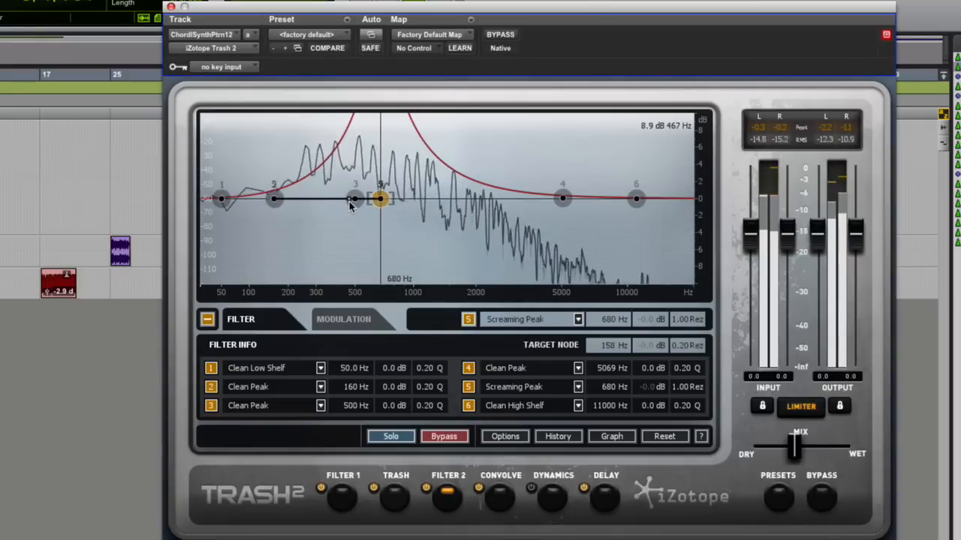
{"action": "left_click", "coordinate": [443, 436]}
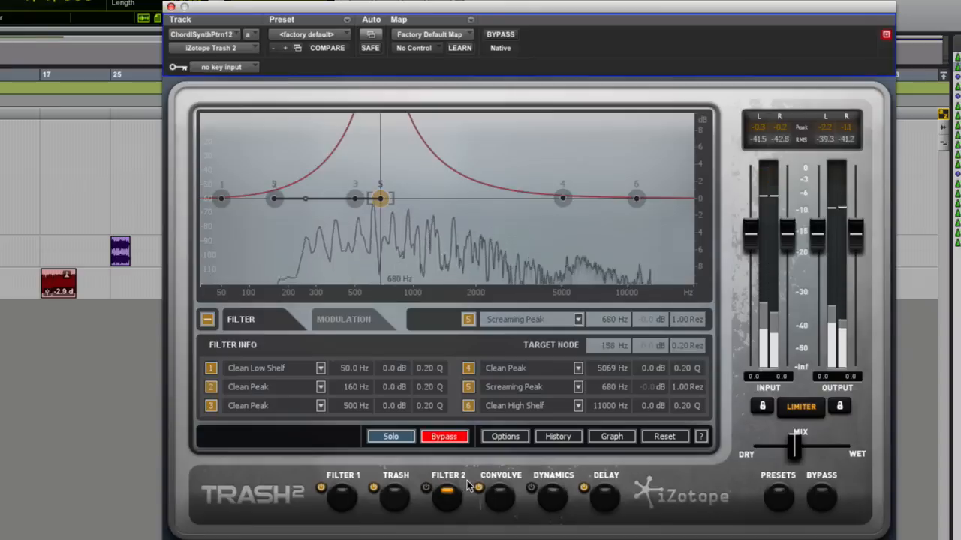
{"action": "left_click", "coordinate": [343, 319]}
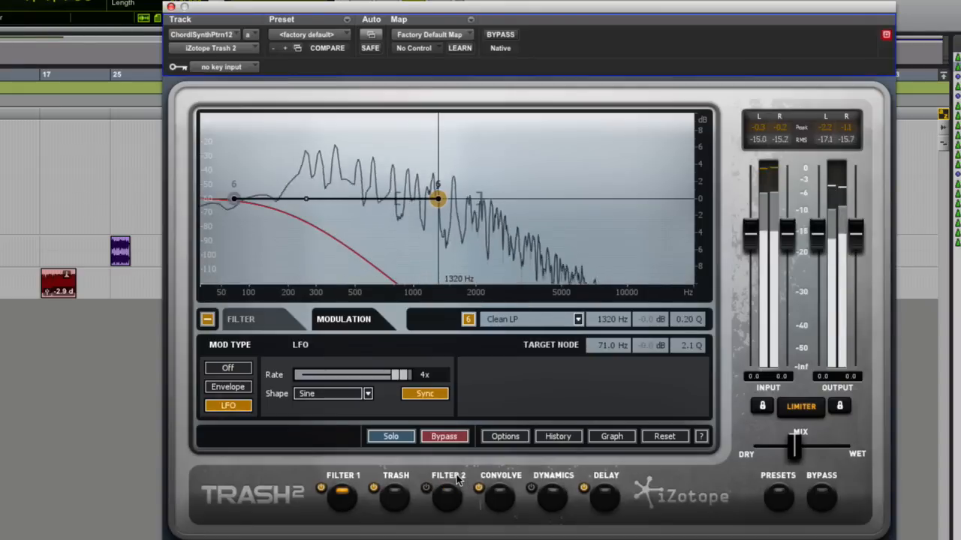
{"action": "mouse_move", "coordinate": [400, 342]}
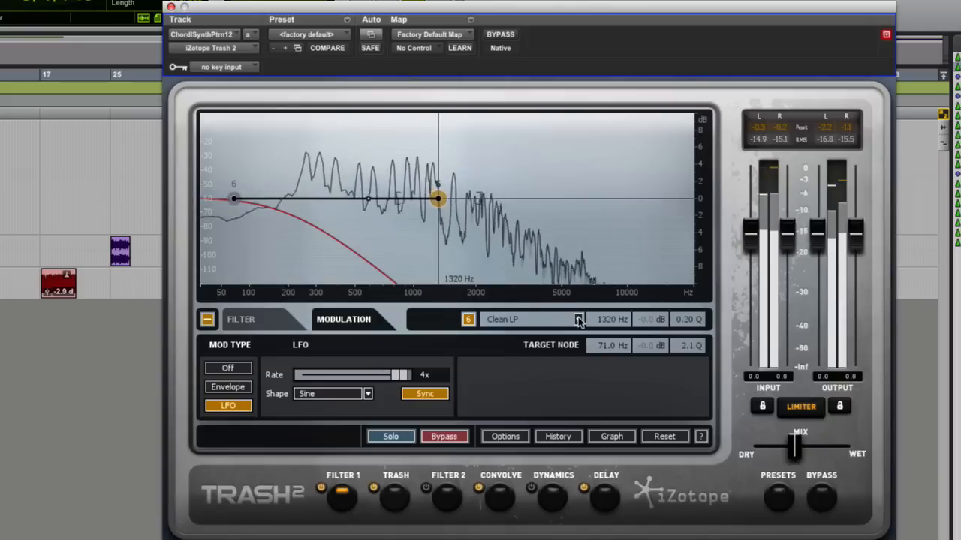
Step: Change node 6 through Rez HP to Rez LP and lower its cutoff to about 532 Hz
{"action": "left_click", "coordinate": [578, 319]}
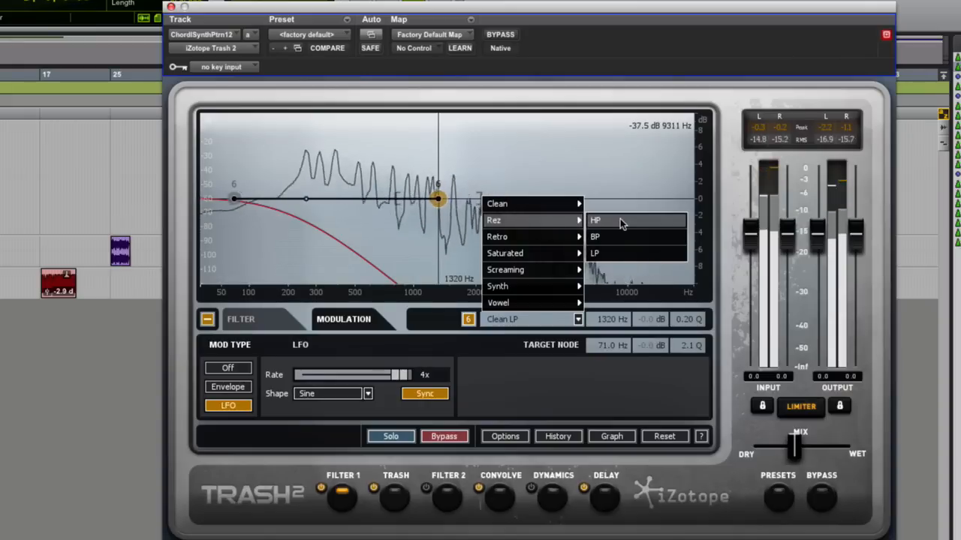
{"action": "left_click", "coordinate": [595, 219]}
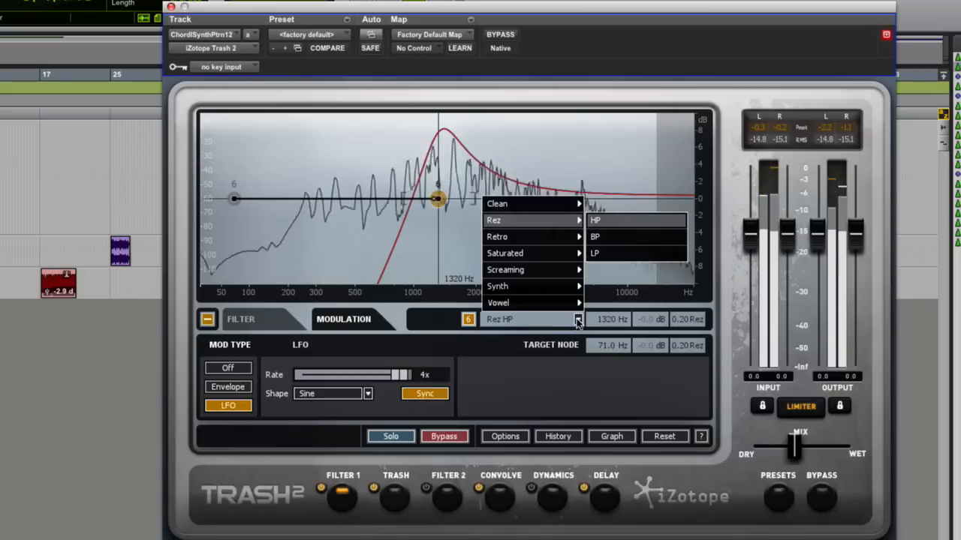
{"action": "left_click", "coordinate": [594, 253]}
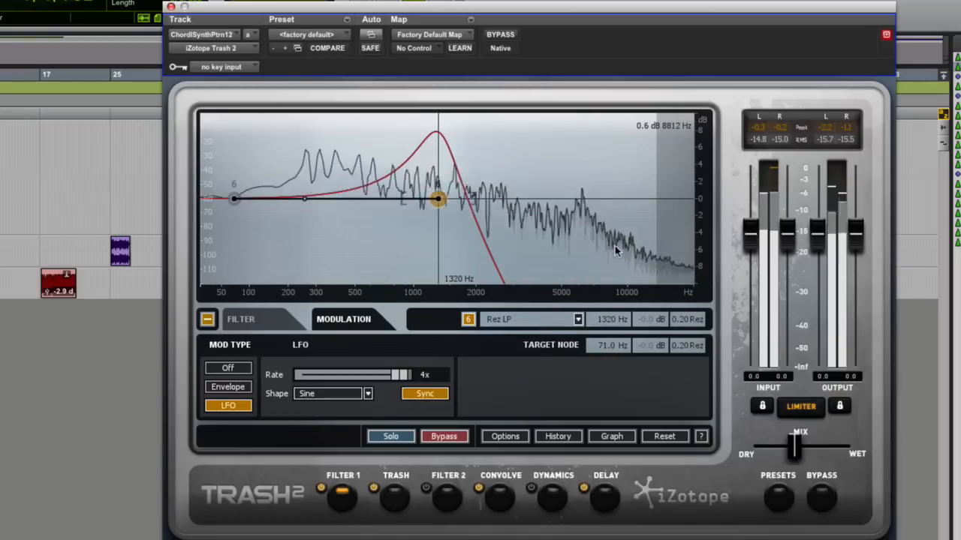
{"action": "left_click_drag", "start_coordinate": [437, 199], "coordinate": [434, 198]}
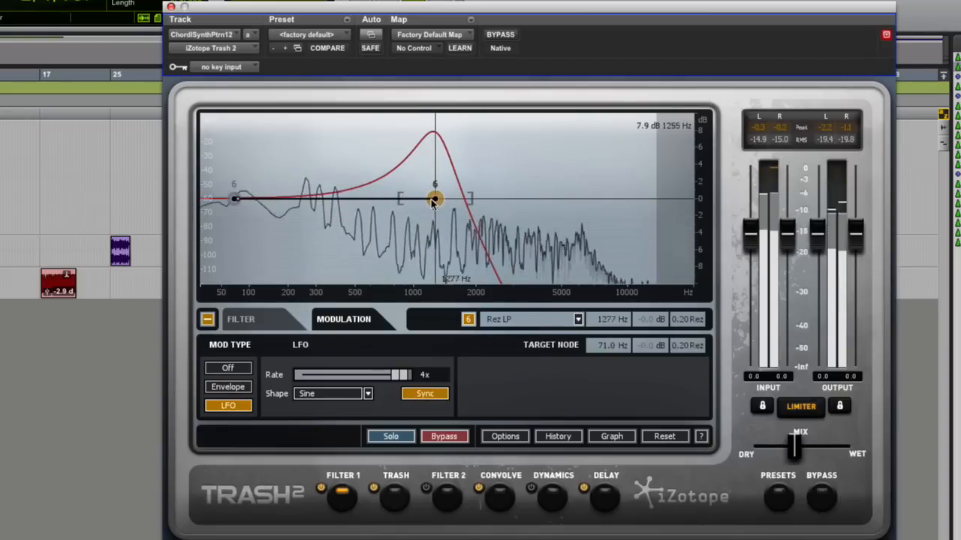
{"action": "left_click_drag", "start_coordinate": [435, 198], "coordinate": [361, 201]}
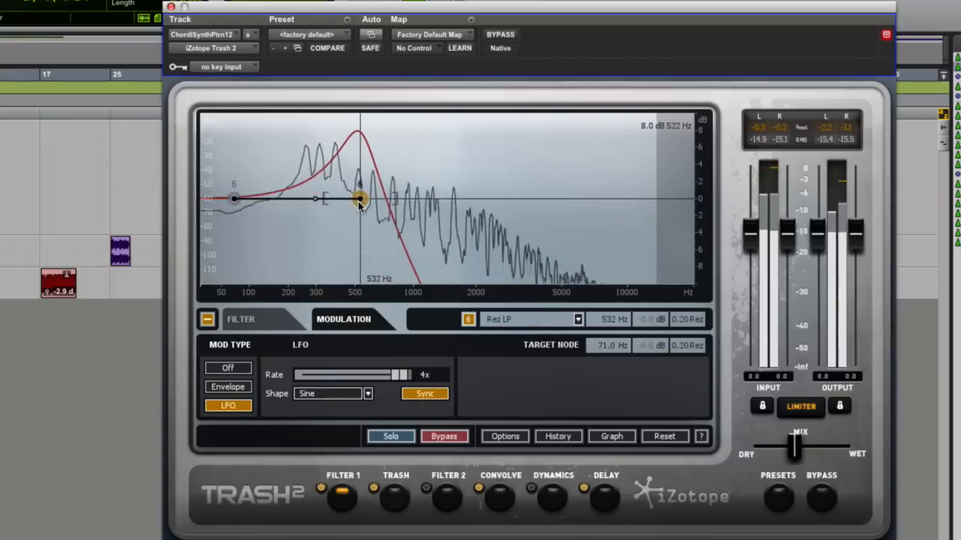
Step: Set node 6's resonance to 0.68 and sweep its cutoff up to about 8675 Hz
{"action": "left_click_drag", "start_coordinate": [359, 199], "coordinate": [358, 199]}
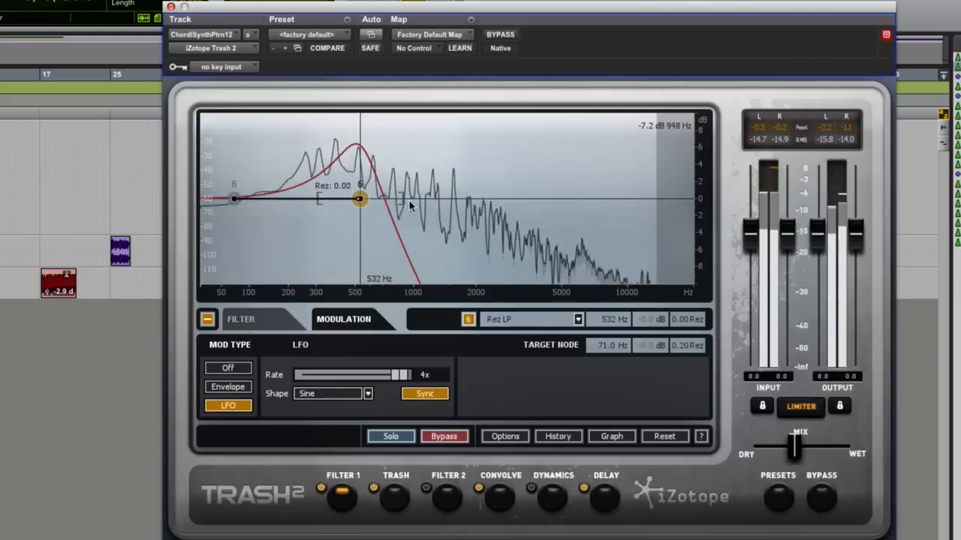
{"action": "left_click_drag", "start_coordinate": [360, 199], "coordinate": [360, 195]}
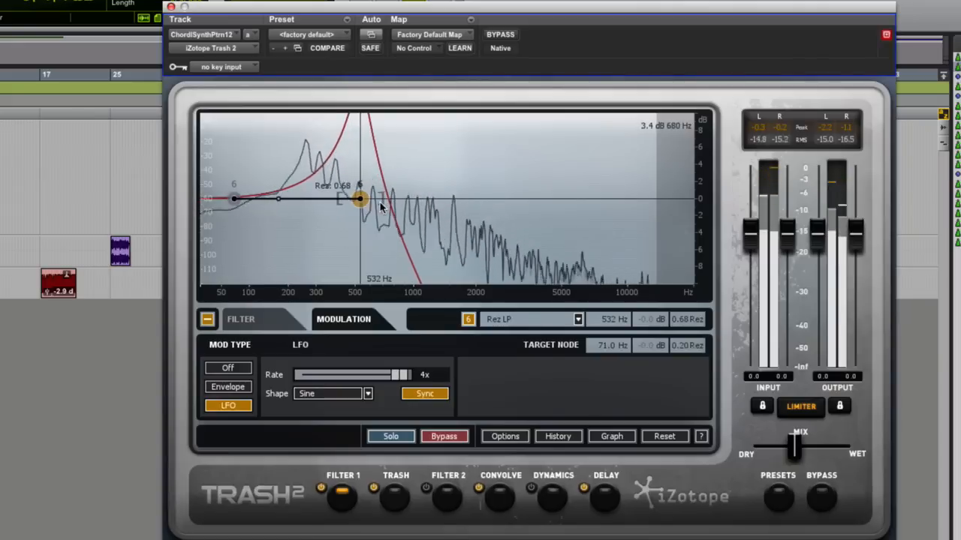
{"action": "left_click_drag", "start_coordinate": [360, 199], "coordinate": [439, 199]}
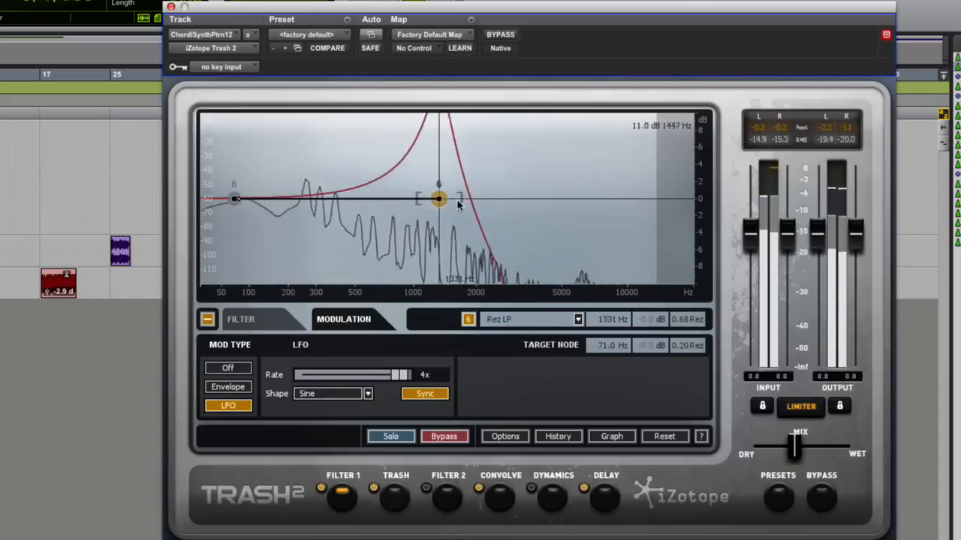
{"action": "left_click_drag", "start_coordinate": [439, 199], "coordinate": [614, 198]}
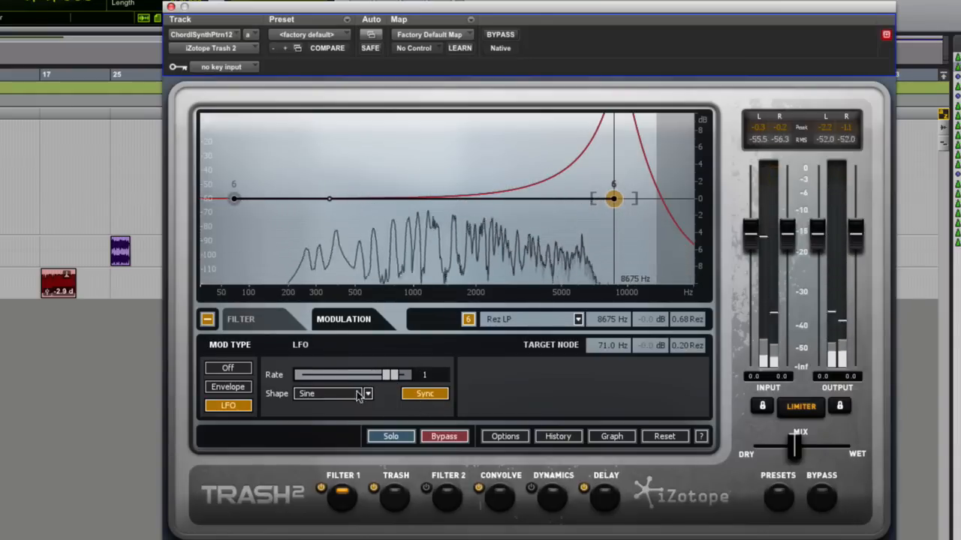
Step: Step the filter LFO shape through Square and Sawtooth Up to Sawtooth Down
{"action": "left_click", "coordinate": [330, 393]}
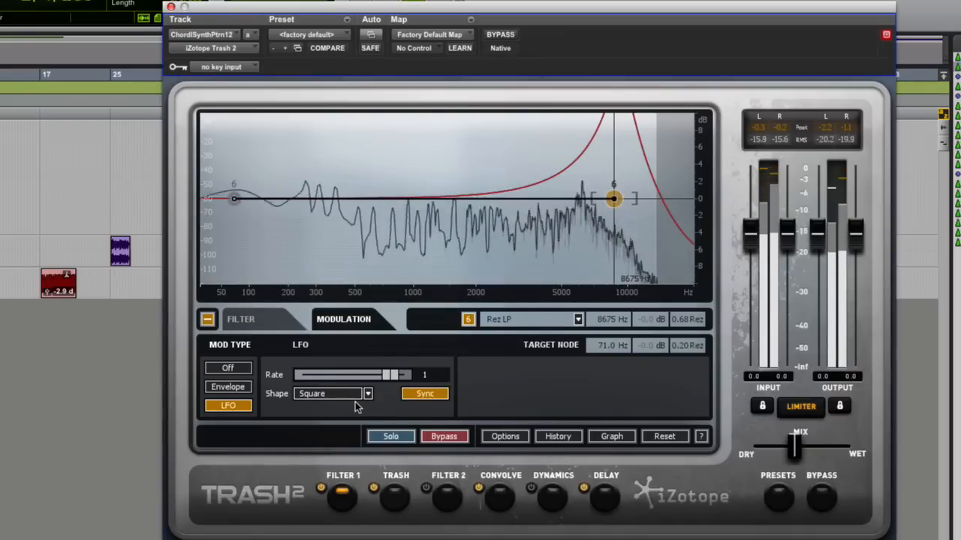
{"action": "left_click", "coordinate": [330, 394]}
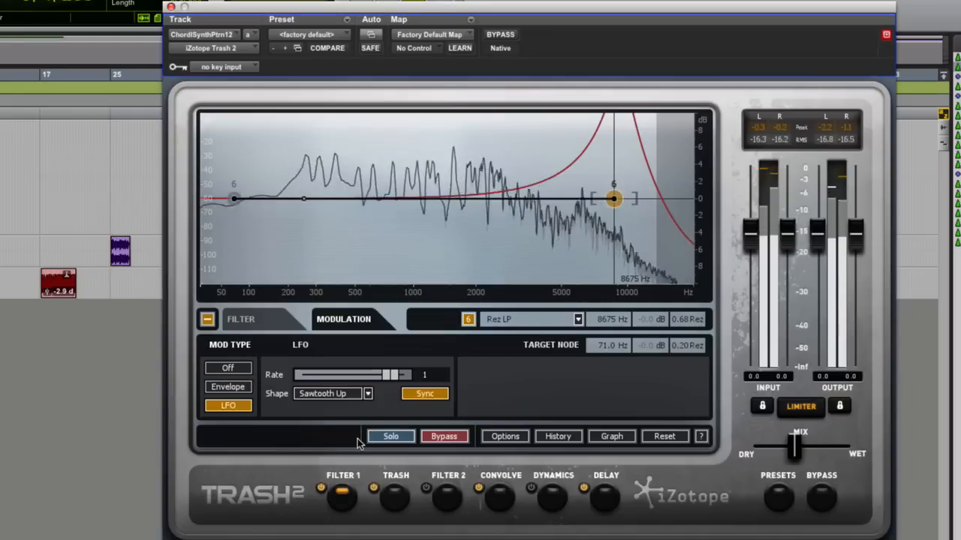
{"action": "left_click", "coordinate": [367, 393]}
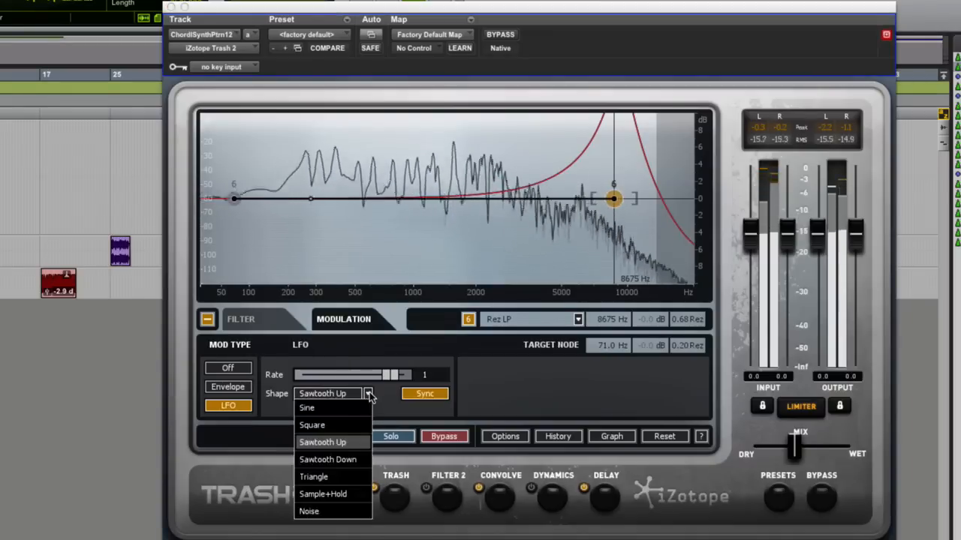
{"action": "left_click", "coordinate": [328, 459]}
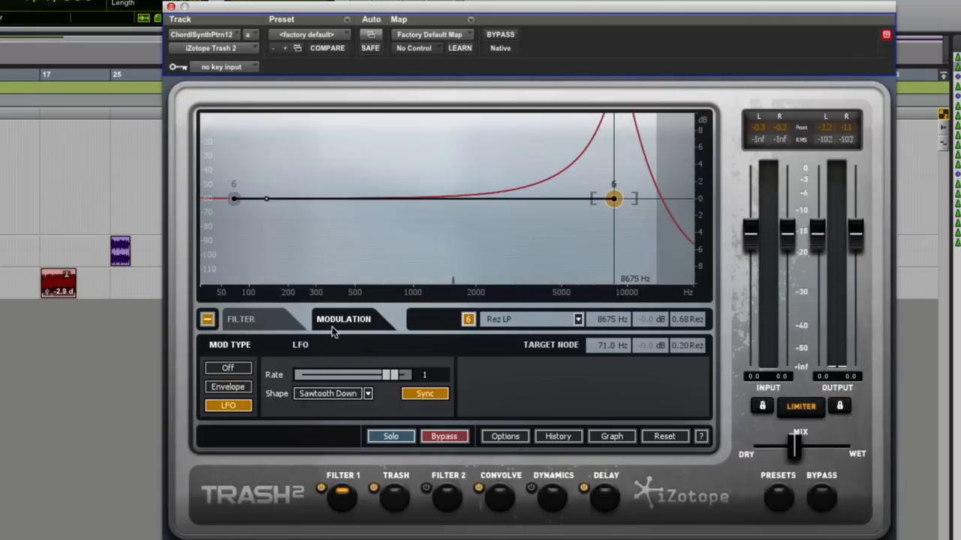
Step: Switch the Rez LP filter modulation to Envelope mode and lower its trigger threshold to about -19.9 dB
{"action": "left_click", "coordinate": [227, 386]}
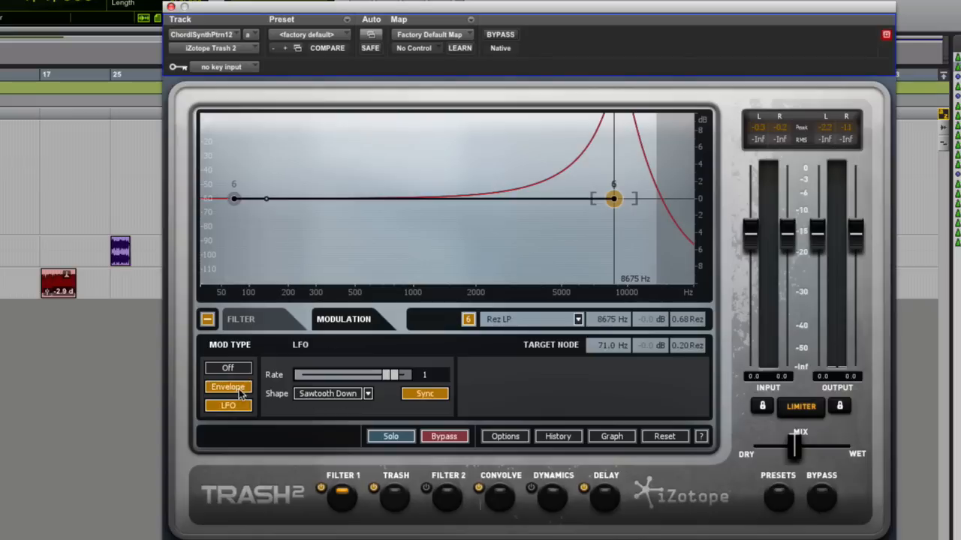
{"action": "left_click", "coordinate": [227, 386]}
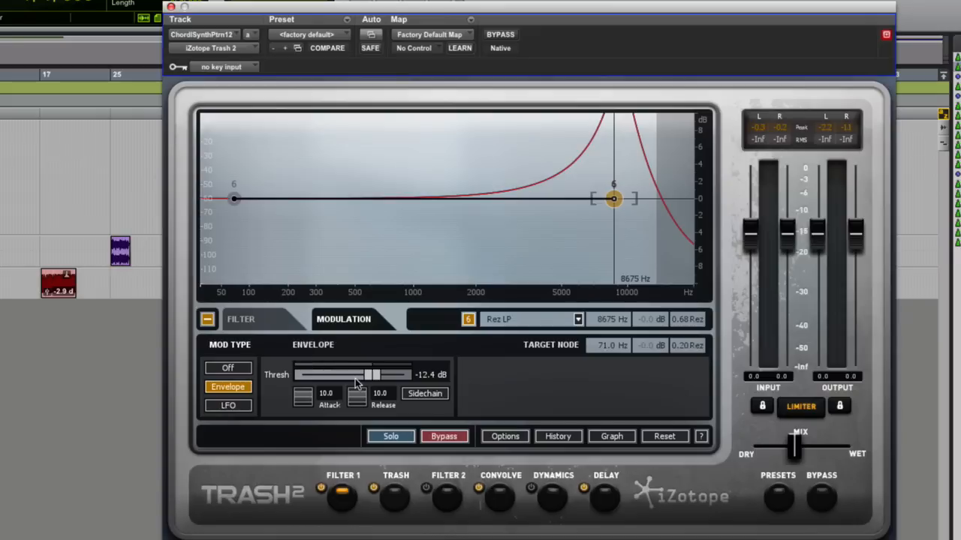
{"action": "left_click_drag", "start_coordinate": [373, 375], "coordinate": [368, 374]}
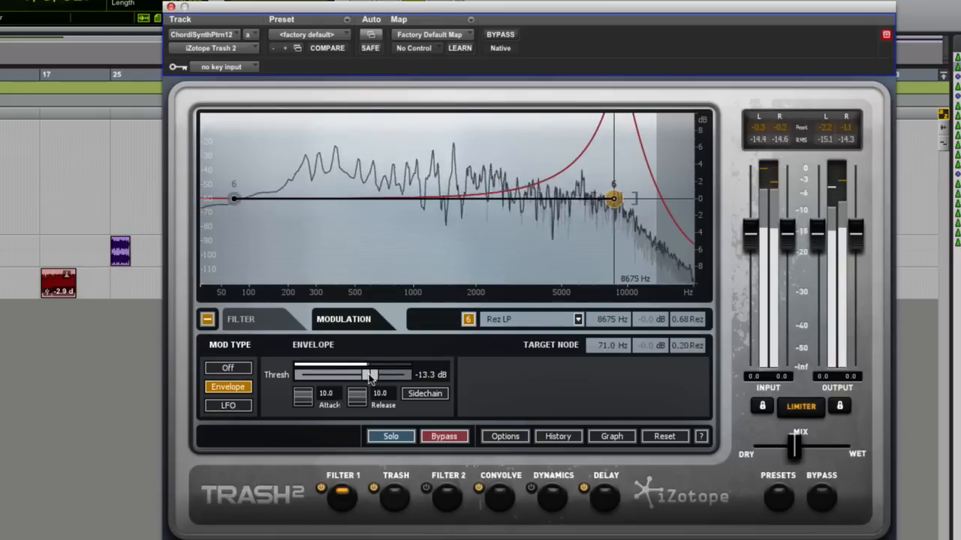
{"action": "left_click_drag", "start_coordinate": [371, 374], "coordinate": [353, 374]}
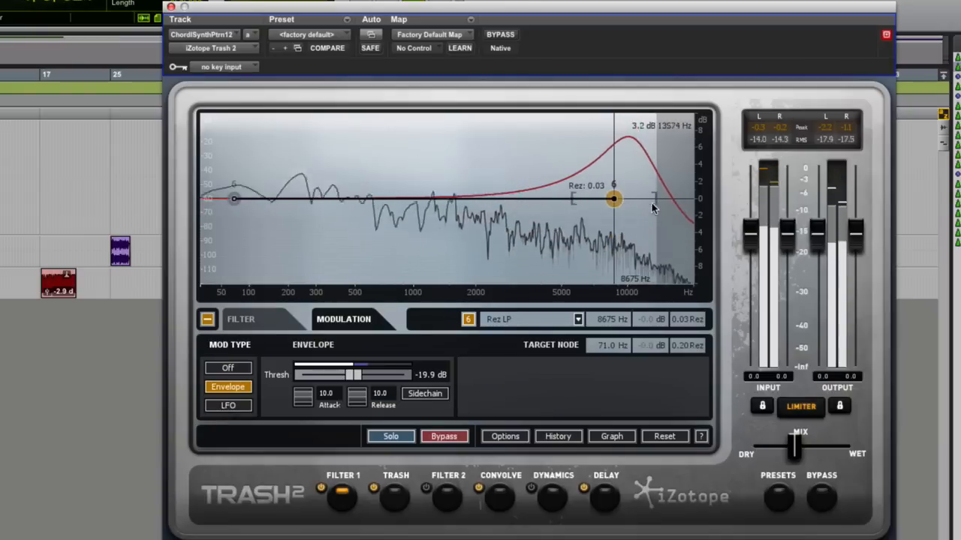
Step: Raise the Rez LP resonance to maximum (1.00) and set its cutoff to about 1484 Hz
{"action": "left_click_drag", "start_coordinate": [614, 199], "coordinate": [493, 199]}
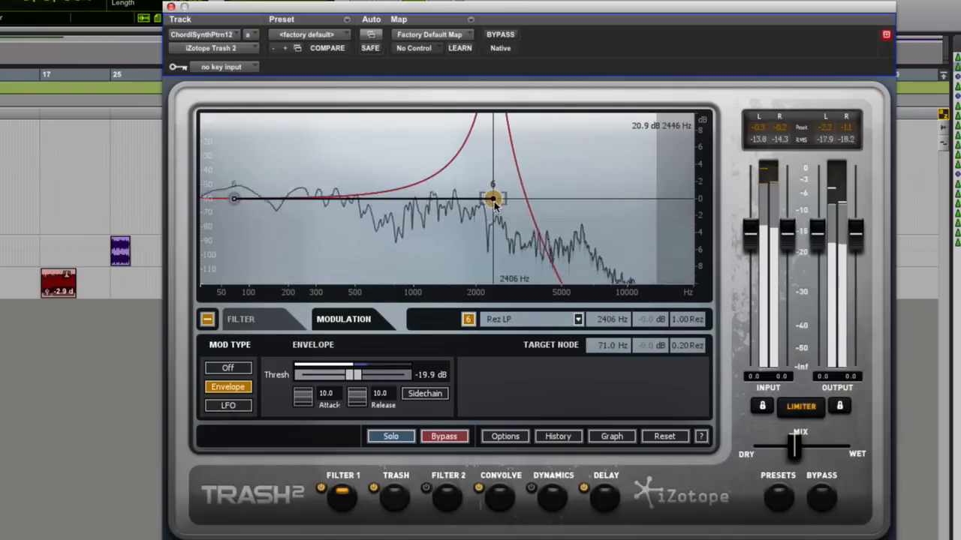
{"action": "left_click_drag", "start_coordinate": [493, 199], "coordinate": [515, 199]}
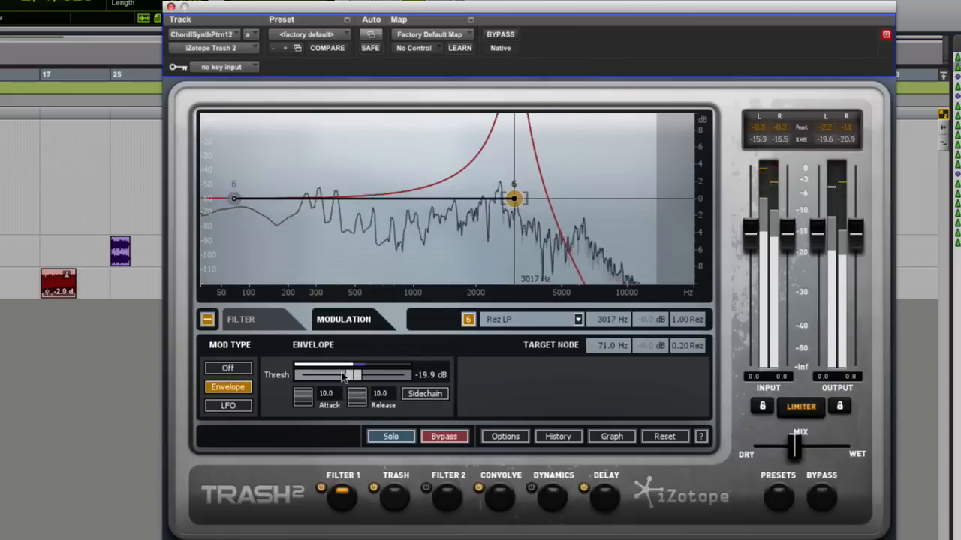
{"action": "left_click_drag", "start_coordinate": [514, 198], "coordinate": [349, 198]}
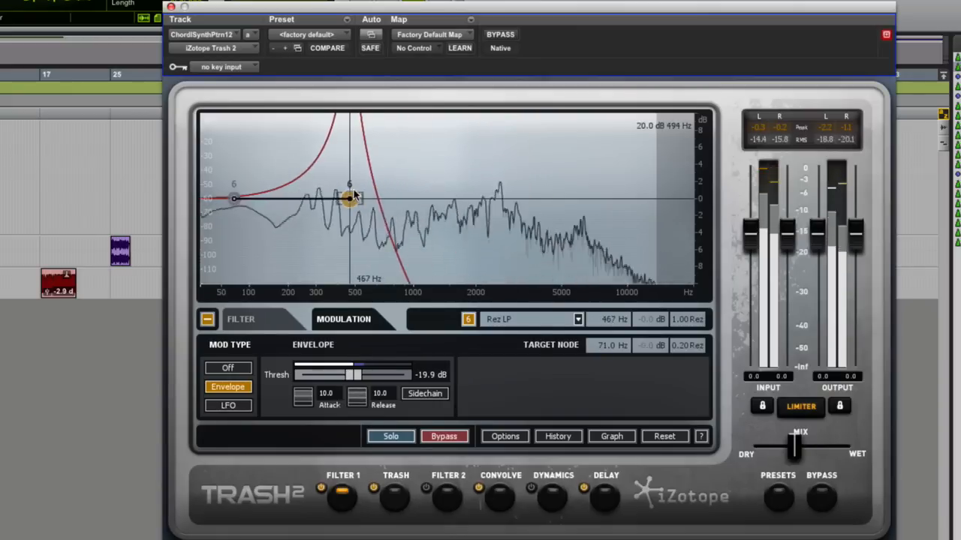
{"action": "left_click_drag", "start_coordinate": [349, 199], "coordinate": [448, 199]}
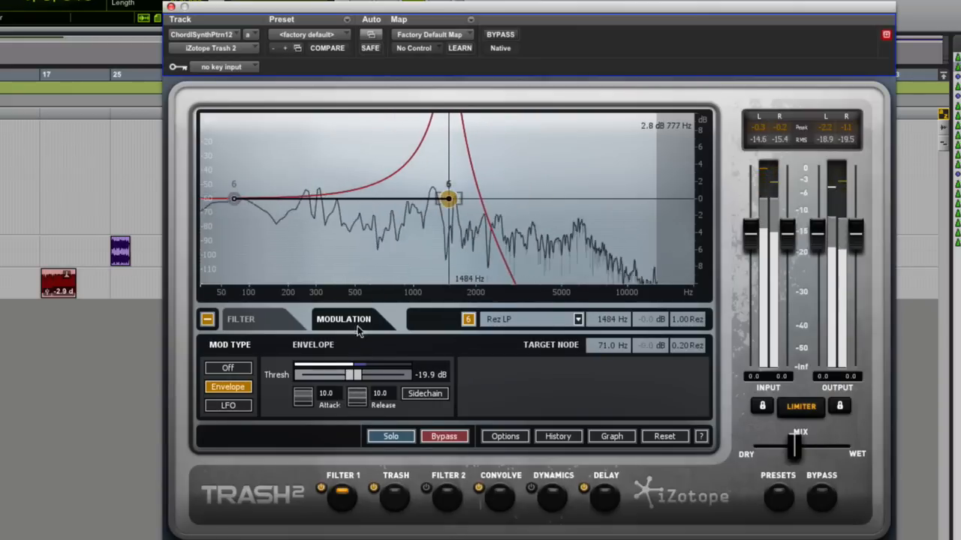
Step: Fine-tune the envelope trigger threshold to settle at about -15 dB
{"action": "left_click_drag", "start_coordinate": [356, 374], "coordinate": [342, 374]}
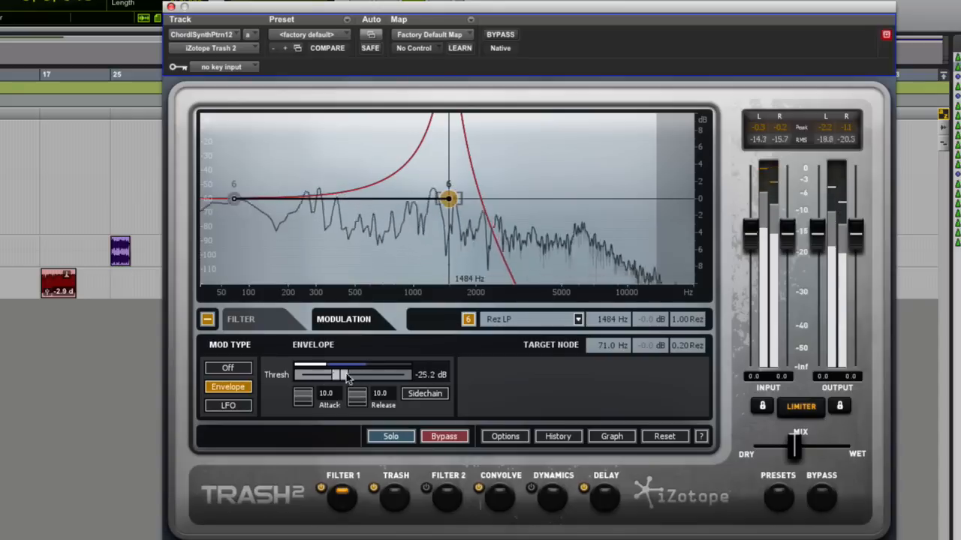
{"action": "left_click_drag", "start_coordinate": [341, 374], "coordinate": [367, 374]}
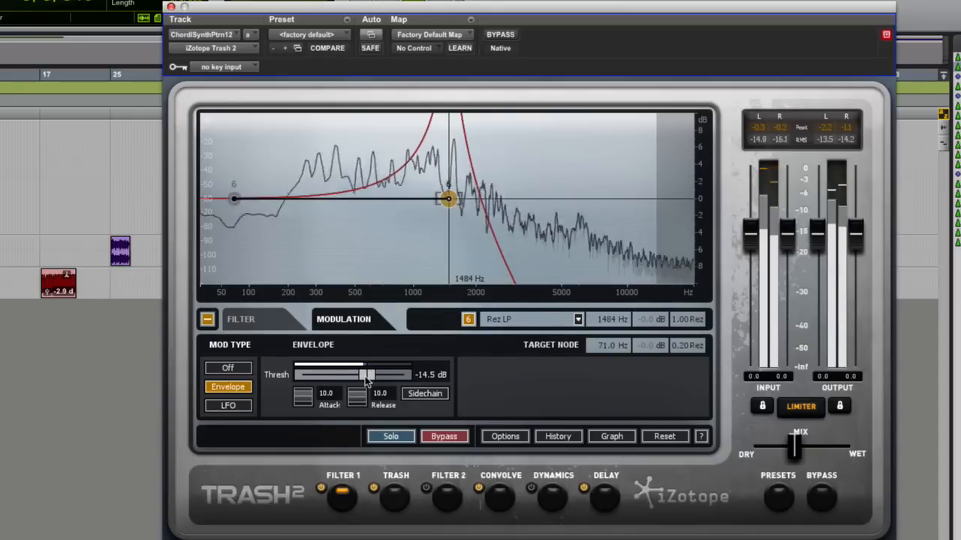
{"action": "left_click_drag", "start_coordinate": [367, 375], "coordinate": [356, 375]}
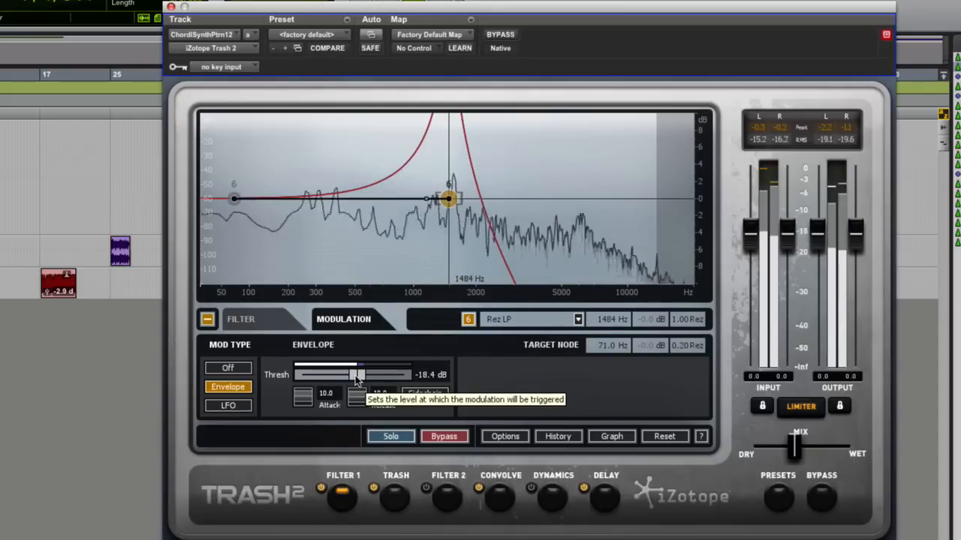
{"action": "left_click_drag", "start_coordinate": [353, 375], "coordinate": [364, 375]}
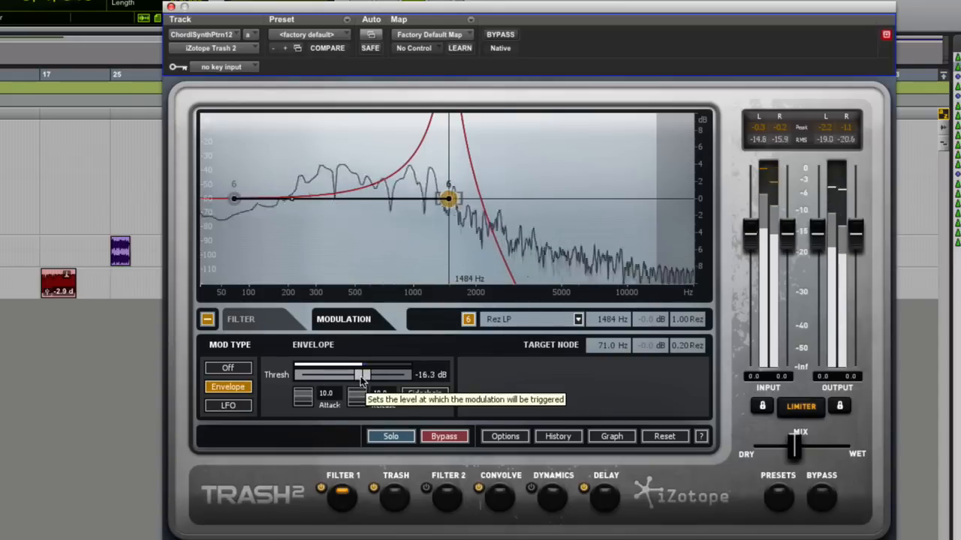
{"action": "left_click_drag", "start_coordinate": [359, 375], "coordinate": [368, 375]}
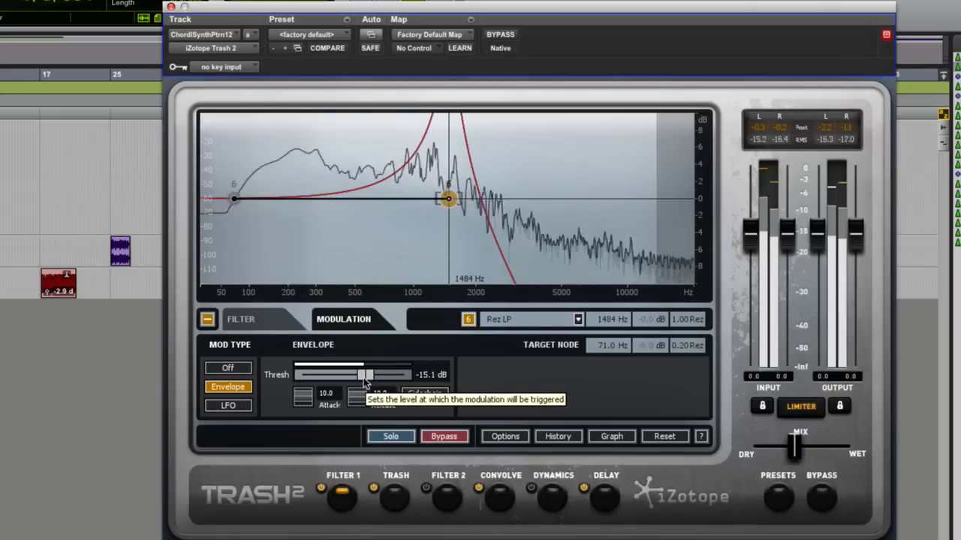
{"action": "left_click_drag", "start_coordinate": [364, 374], "coordinate": [356, 374]}
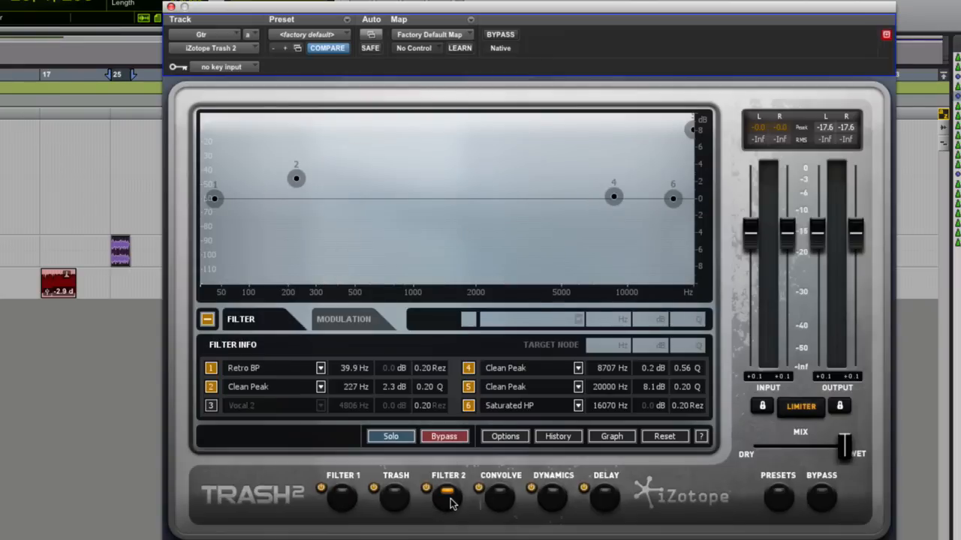
Step: Show Filter 2's modulation settings and select filter node 5 to modulate
{"action": "left_click", "coordinate": [343, 319]}
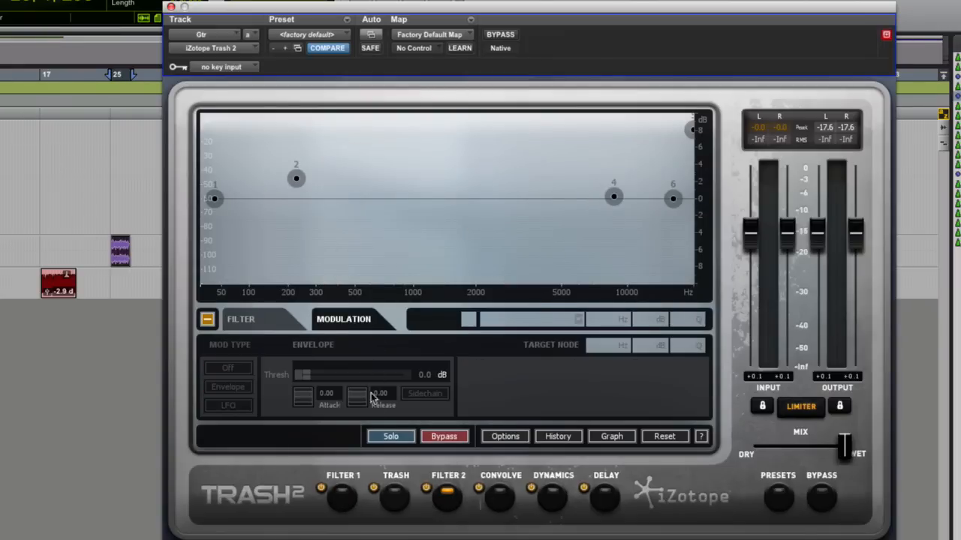
{"action": "mouse_move", "coordinate": [319, 492]}
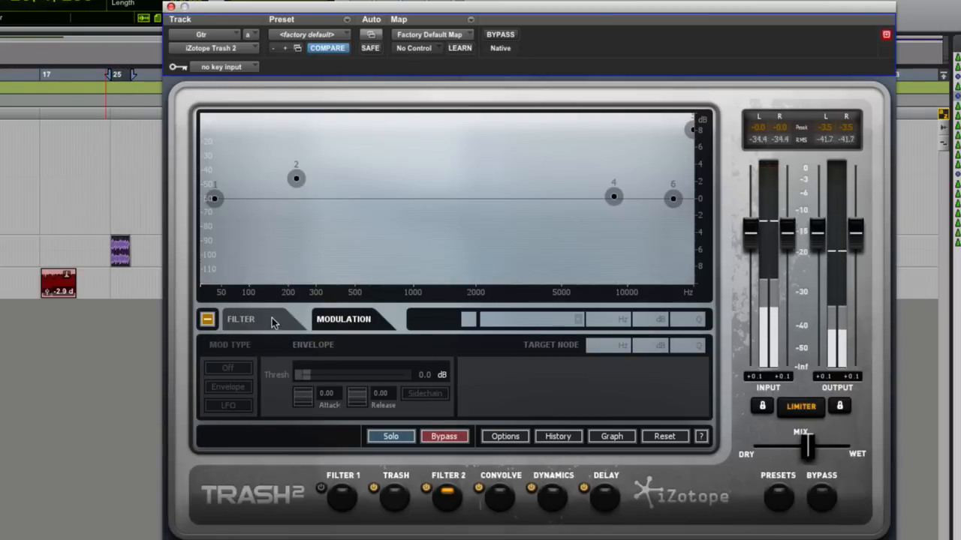
{"action": "left_click", "coordinate": [240, 319]}
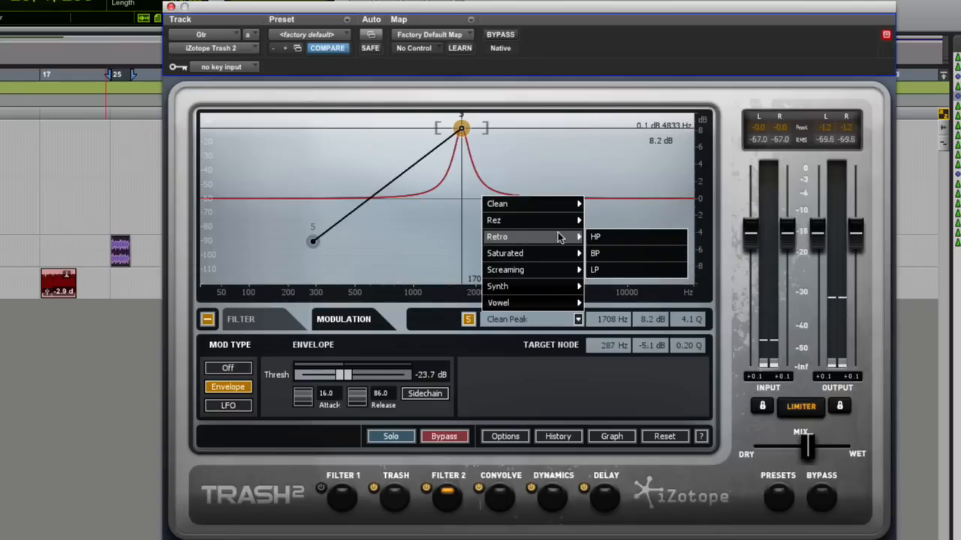
Step: Make filter 5 a Rez BP near 2673 Hz with maximum resonance and drag its envelope target node down around 244 Hz
{"action": "left_click", "coordinate": [594, 253]}
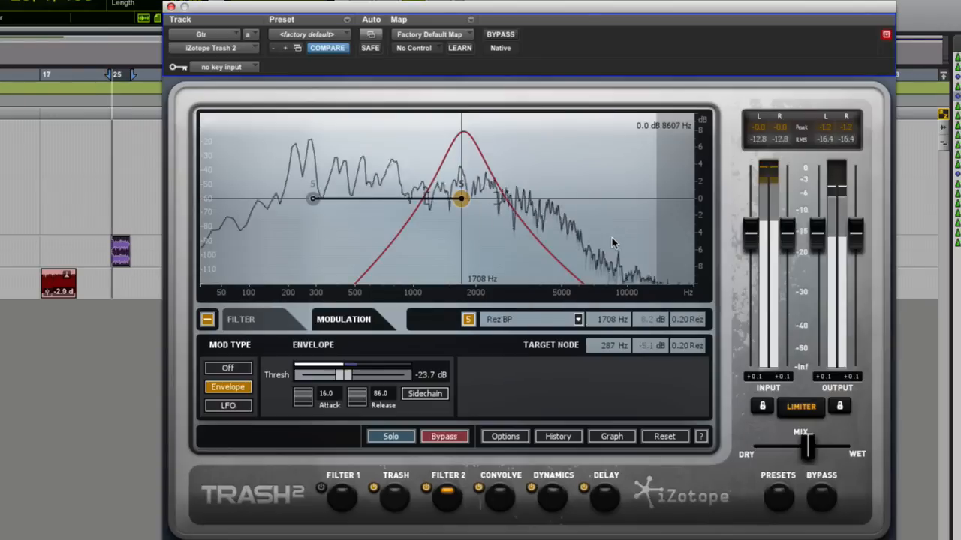
{"action": "left_click_drag", "start_coordinate": [460, 198], "coordinate": [292, 199]}
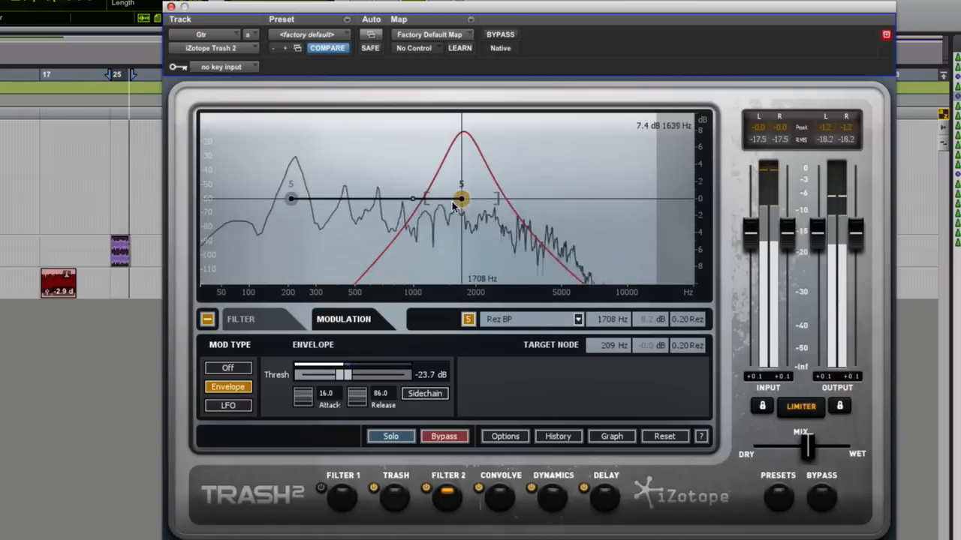
{"action": "left_click_drag", "start_coordinate": [461, 199], "coordinate": [509, 199]}
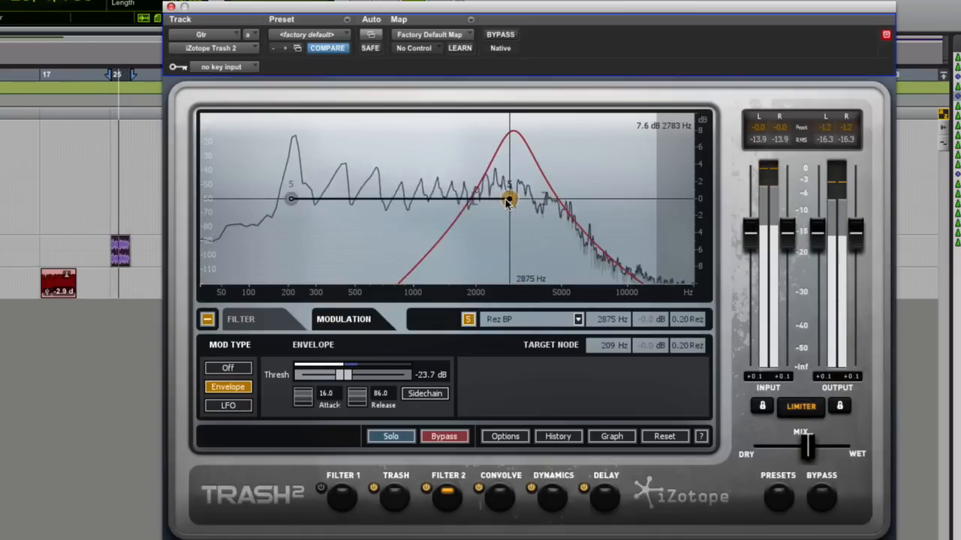
{"action": "left_click_drag", "start_coordinate": [291, 199], "coordinate": [300, 199]}
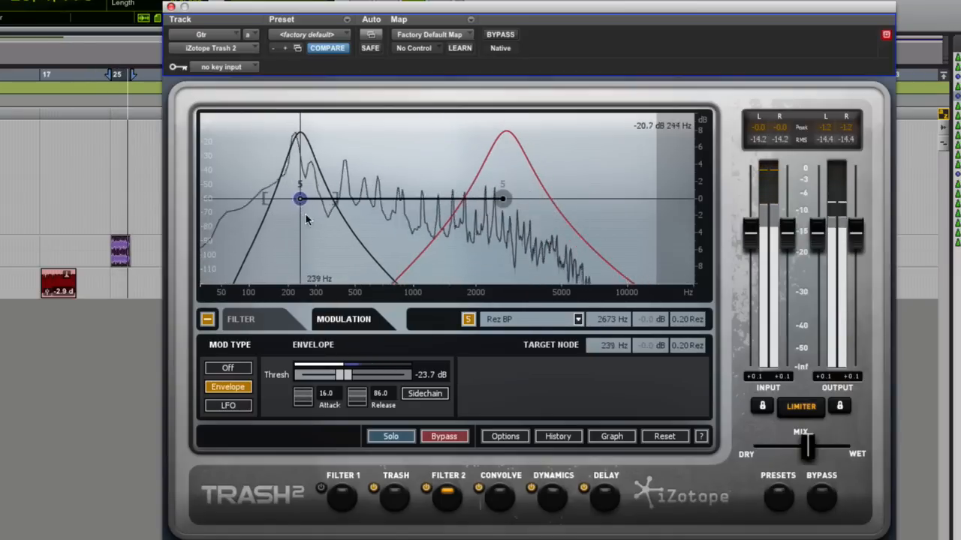
{"action": "left_click_drag", "start_coordinate": [300, 198], "coordinate": [367, 198]}
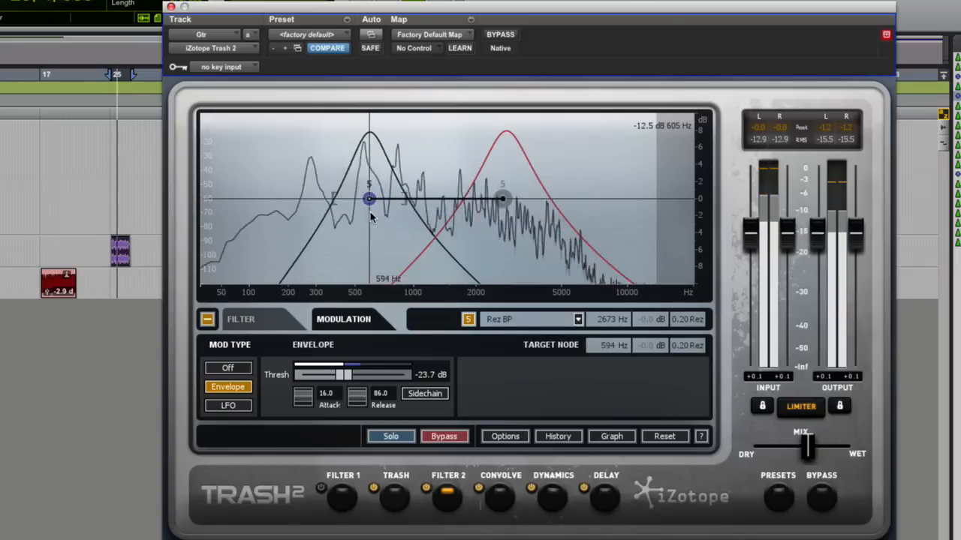
{"action": "left_click_drag", "start_coordinate": [367, 198], "coordinate": [301, 198]}
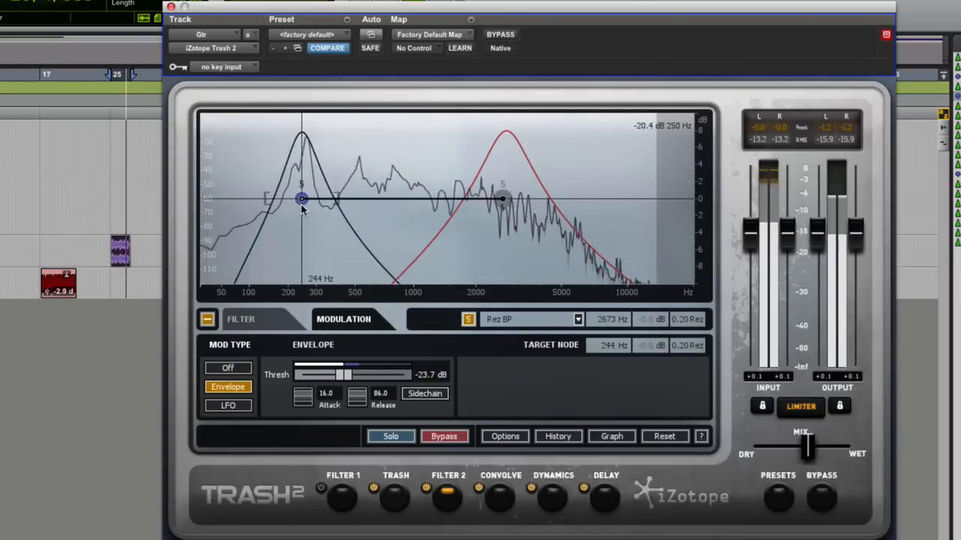
{"action": "left_click_drag", "start_coordinate": [301, 199], "coordinate": [333, 198]}
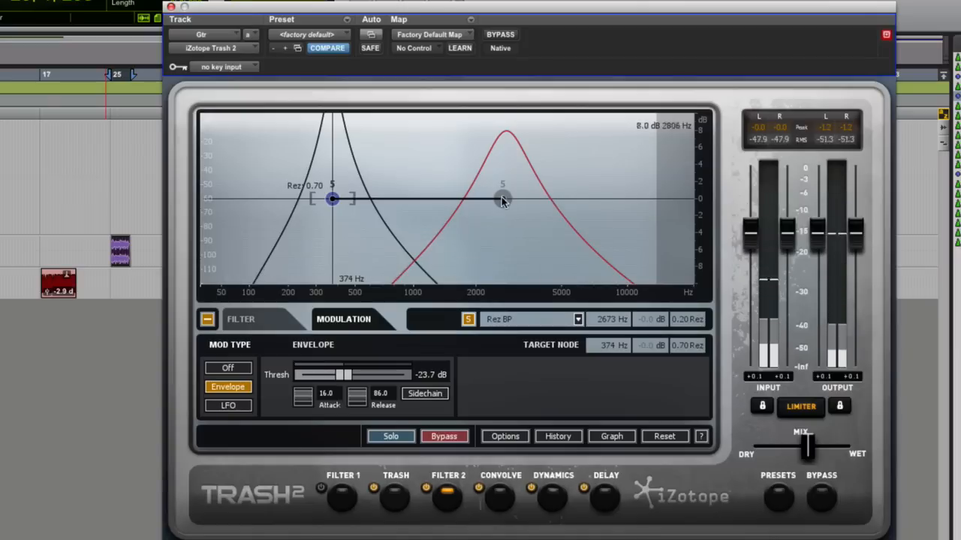
{"action": "left_click_drag", "start_coordinate": [502, 199], "coordinate": [502, 184]}
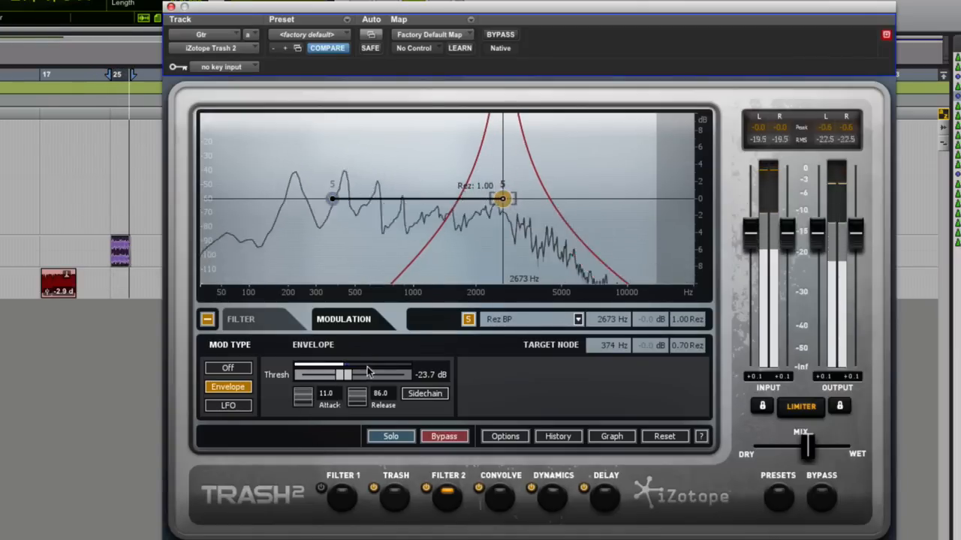
Step: Set the envelope threshold to about -19 dB and settle the target node near 656 Hz
{"action": "left_click_drag", "start_coordinate": [346, 374], "coordinate": [361, 374]}
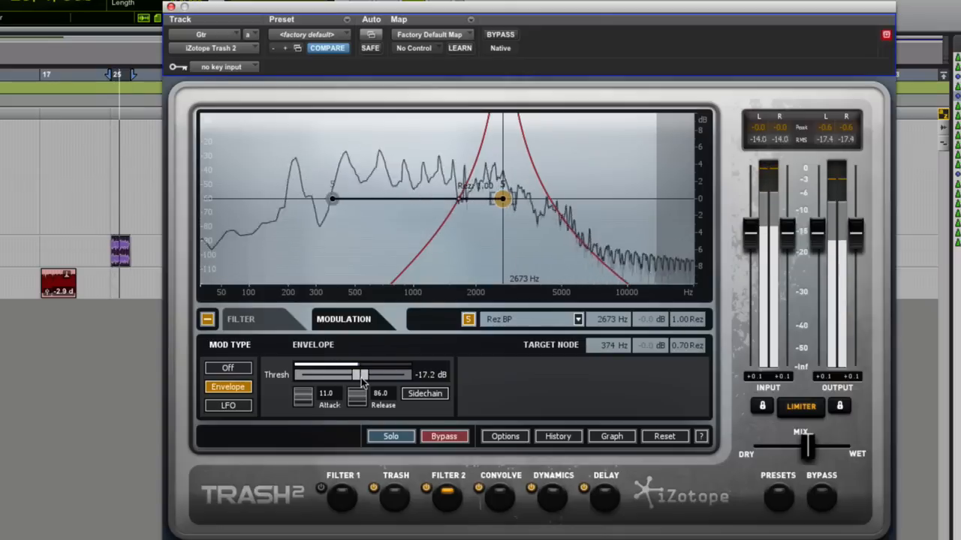
{"action": "left_click_drag", "start_coordinate": [364, 375], "coordinate": [353, 375]}
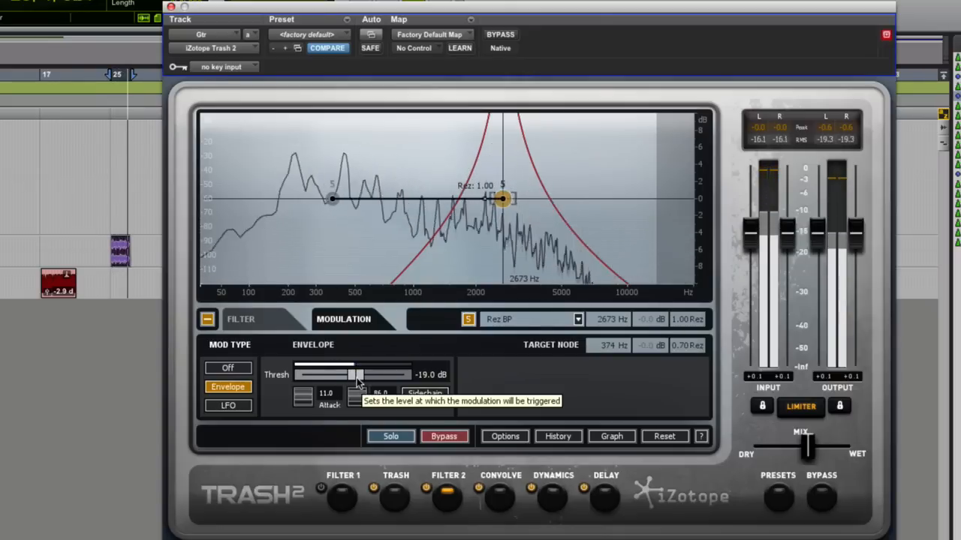
{"action": "left_click_drag", "start_coordinate": [332, 198], "coordinate": [284, 198]}
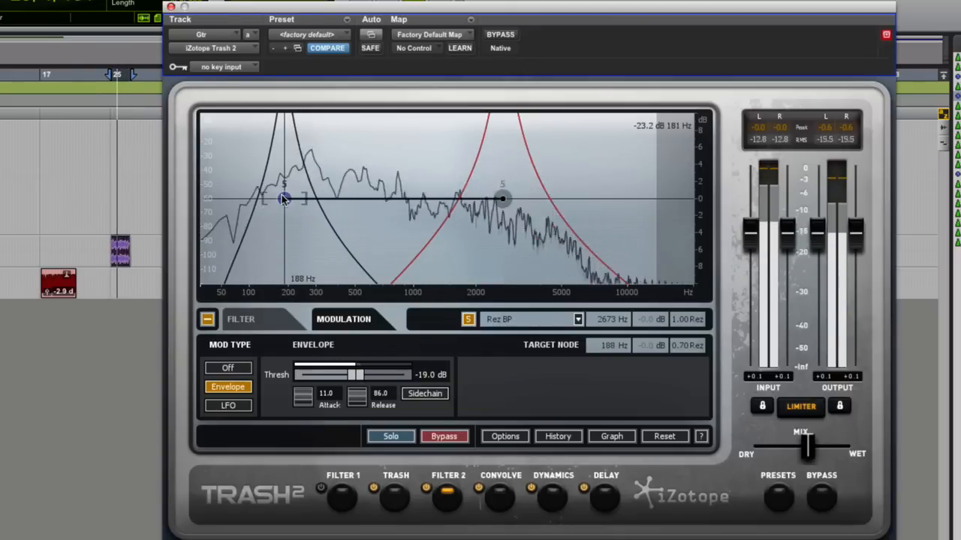
{"action": "left_click_drag", "start_coordinate": [284, 199], "coordinate": [396, 199]}
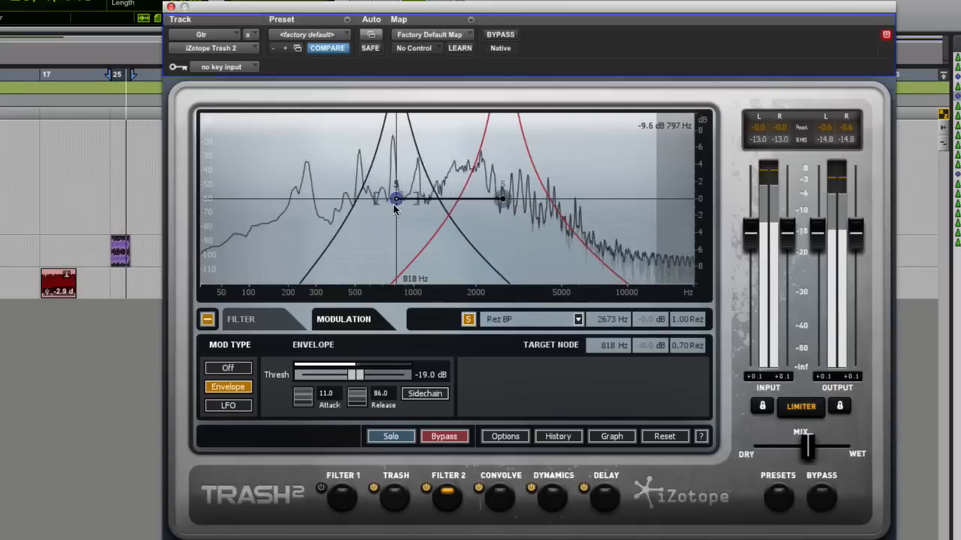
{"action": "left_click_drag", "start_coordinate": [395, 199], "coordinate": [377, 199]}
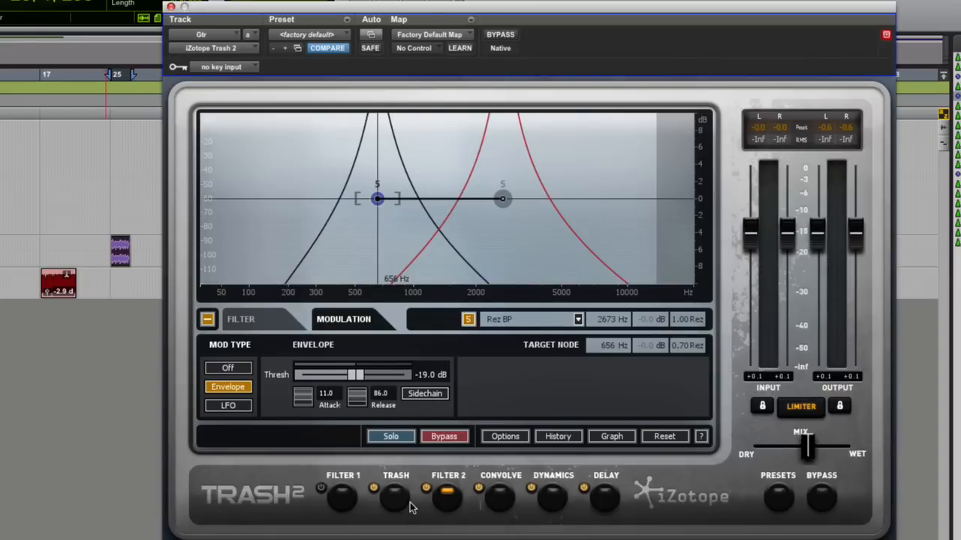
Step: Make Trash stage 1 a Tape Saturation with Pre 3.6, Drive 3.2 and an S-shaped bent curve
{"action": "left_click", "coordinate": [442, 436]}
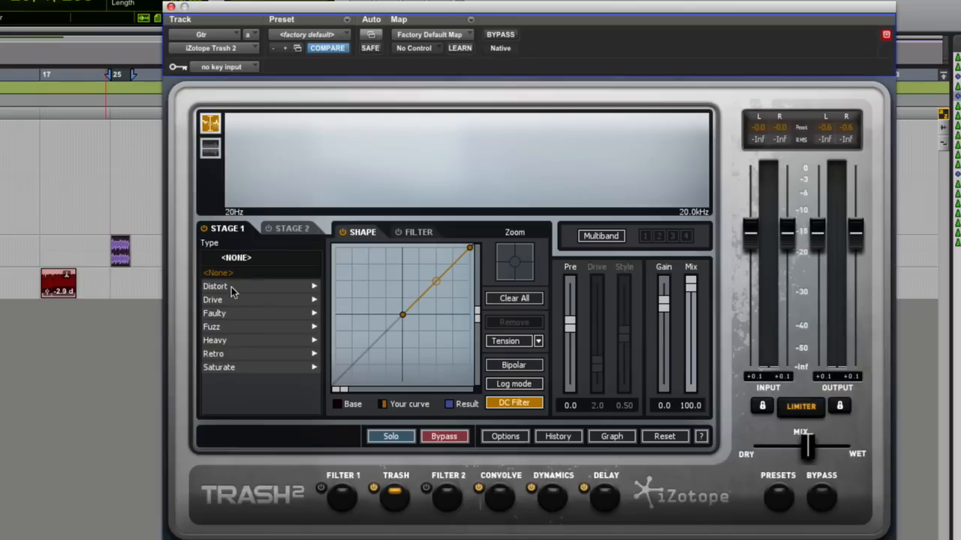
{"action": "mouse_move", "coordinate": [237, 291]}
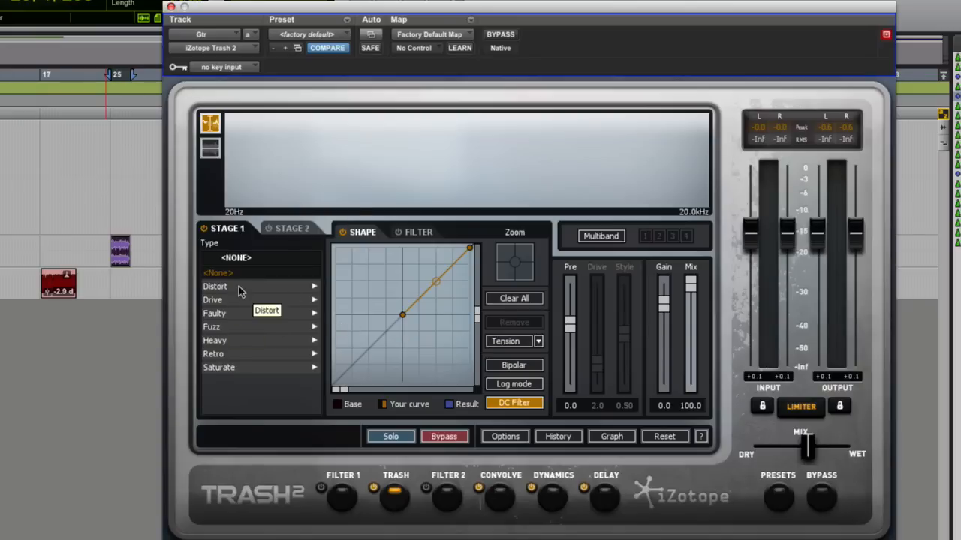
{"action": "left_click", "coordinate": [215, 286]}
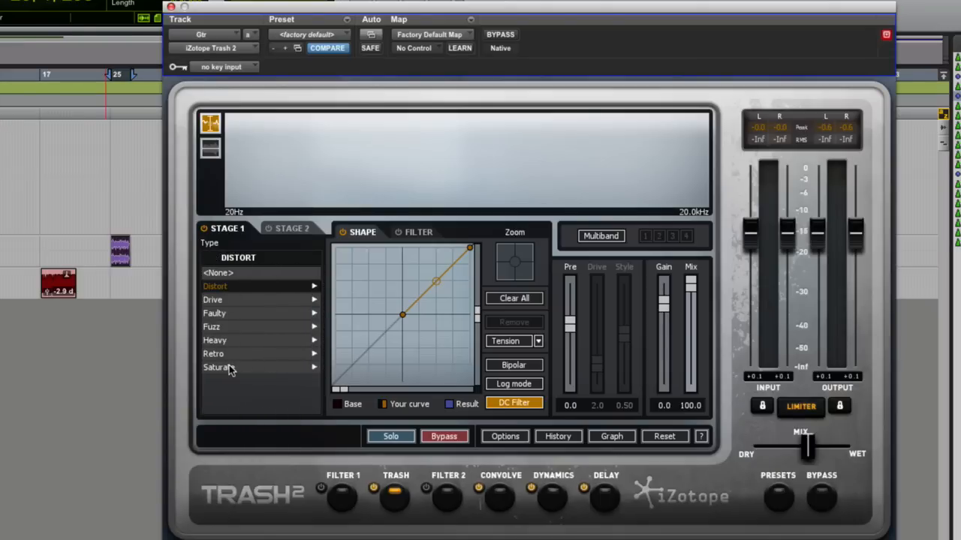
{"action": "left_click", "coordinate": [217, 367]}
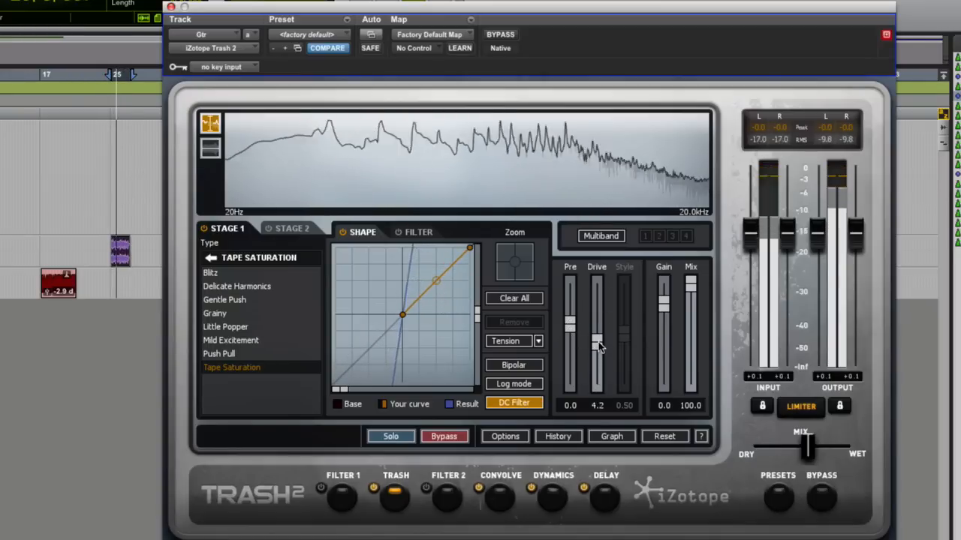
{"action": "left_click_drag", "start_coordinate": [597, 345], "coordinate": [596, 369]}
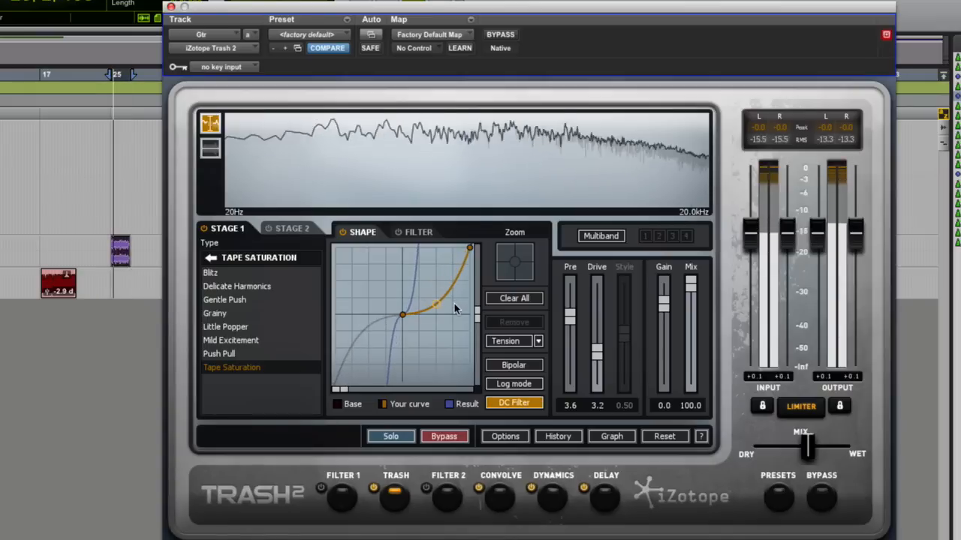
{"action": "left_click_drag", "start_coordinate": [435, 304], "coordinate": [435, 287]}
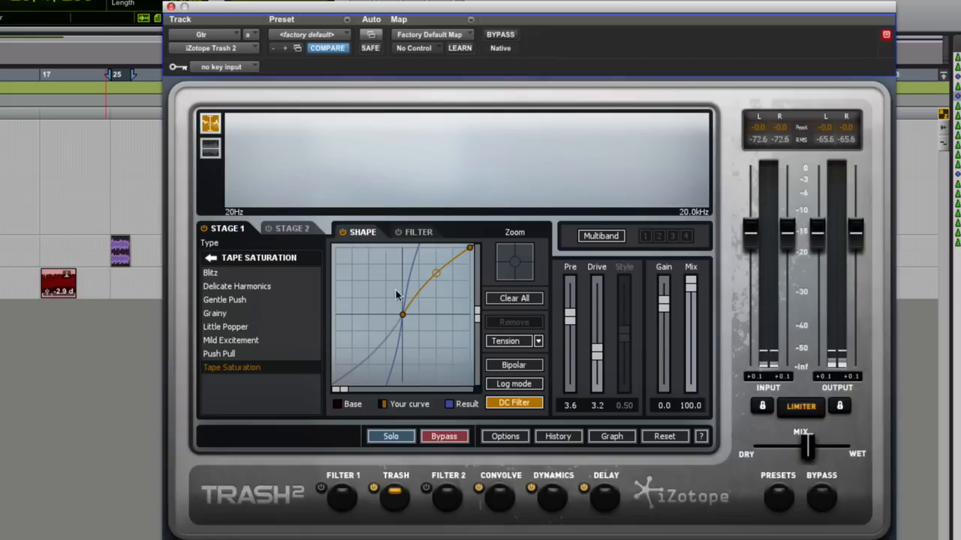
Step: Check the distortion's Filter view, return to Shape, then bring up the Convolve module
{"action": "left_click", "coordinate": [418, 232]}
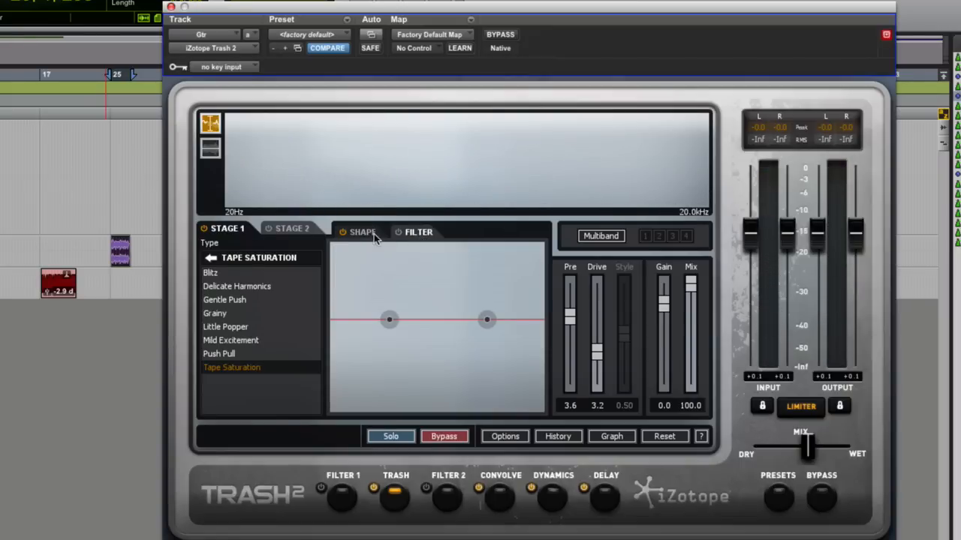
{"action": "left_click", "coordinate": [362, 232]}
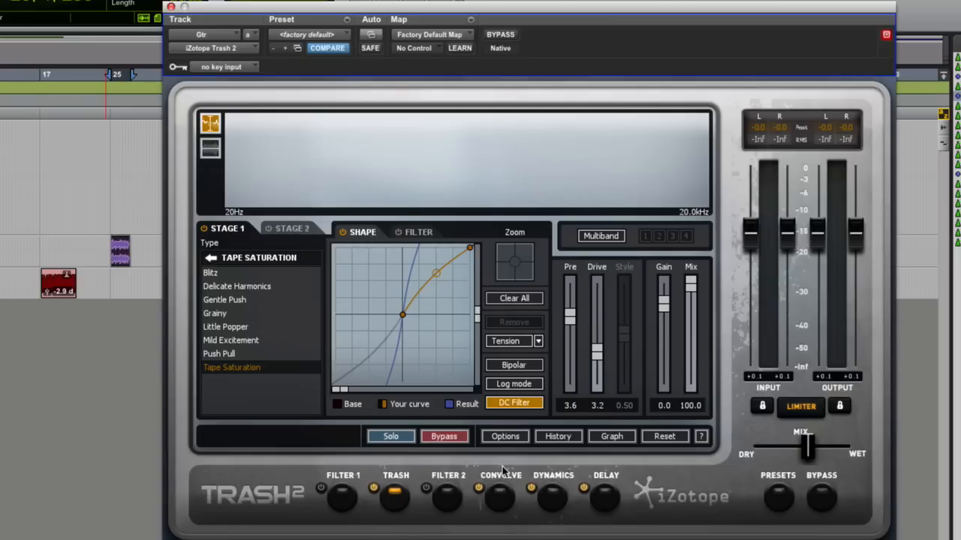
{"action": "left_click", "coordinate": [500, 496]}
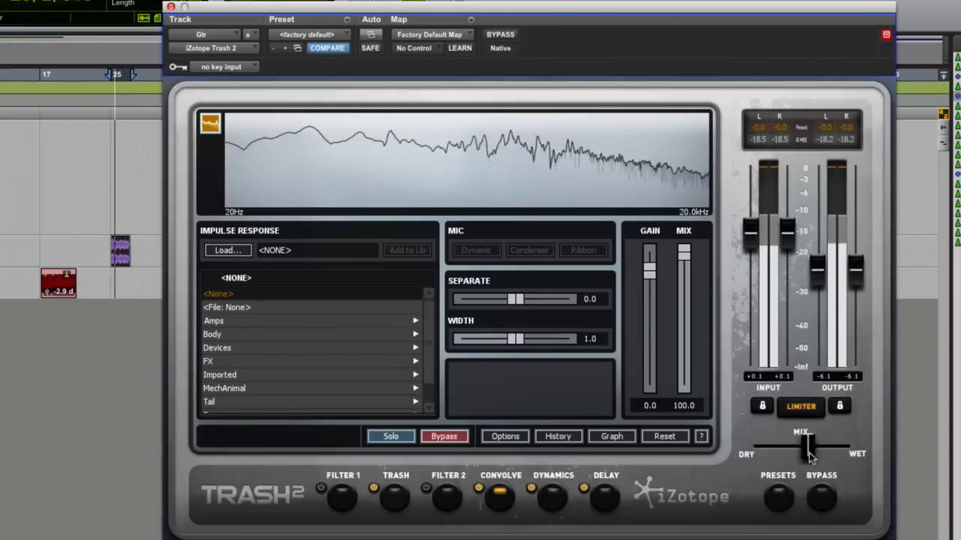
Step: Push the convolution Mix toward wet and audition the Allston Classic, Boxboro Jazz and Brighton 4x10 amp impulses
{"action": "left_click_drag", "start_coordinate": [809, 449], "coordinate": [836, 443]}
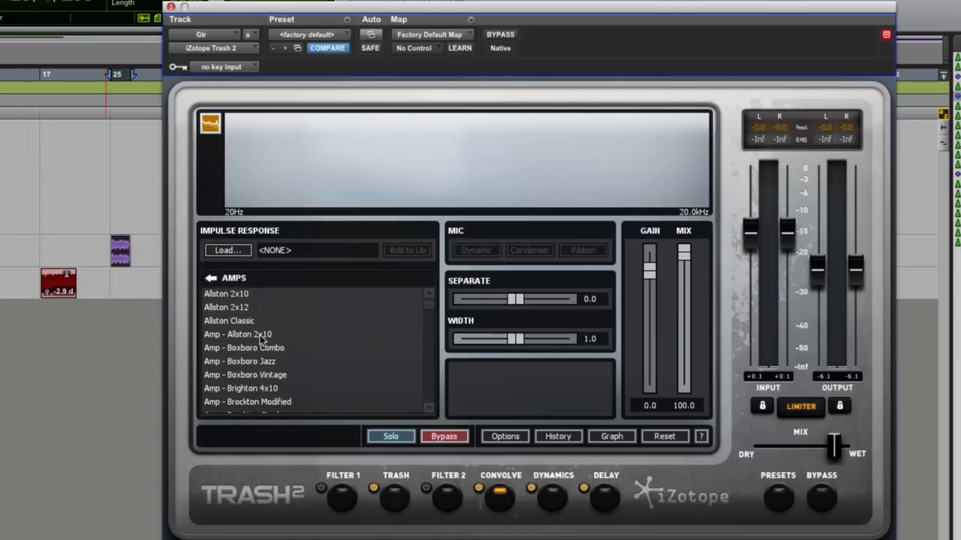
{"action": "left_click", "coordinate": [229, 321]}
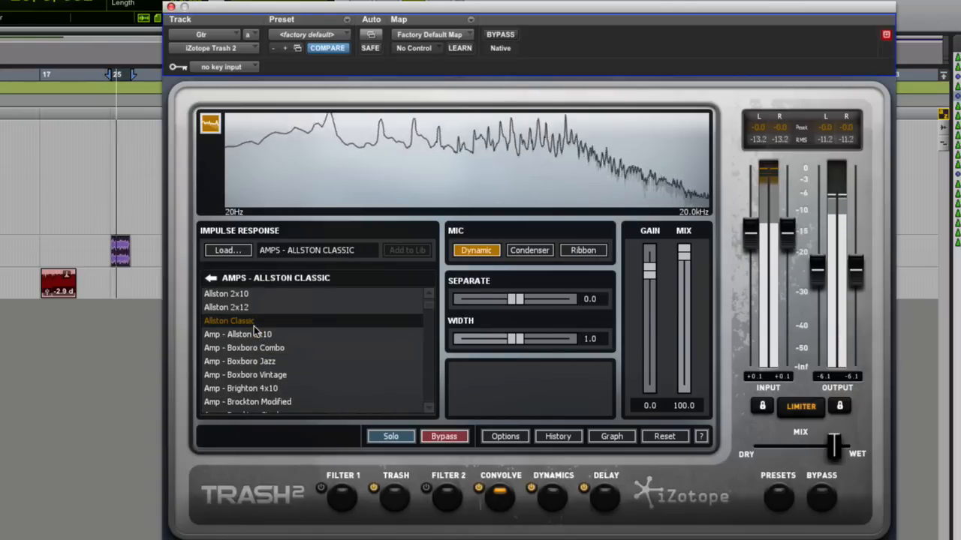
{"action": "left_click", "coordinate": [239, 361]}
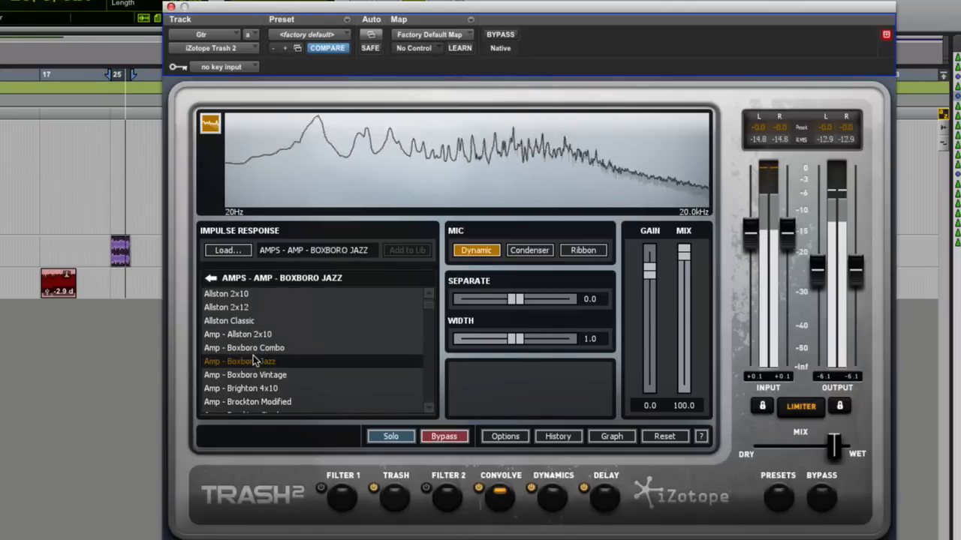
{"action": "left_click", "coordinate": [240, 388]}
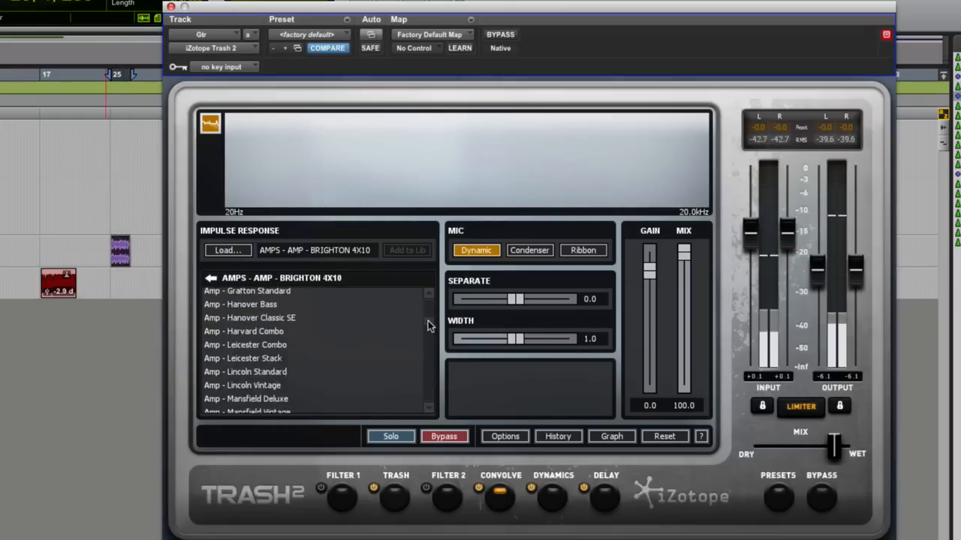
Step: Audition further amp impulses (Princeton 2x12, Waltham 2x12, Sterling Combo, Allston 2x12), ending on Chelsea Classic
{"action": "scroll", "scroll_direction": "down", "scroll_amount": 3}
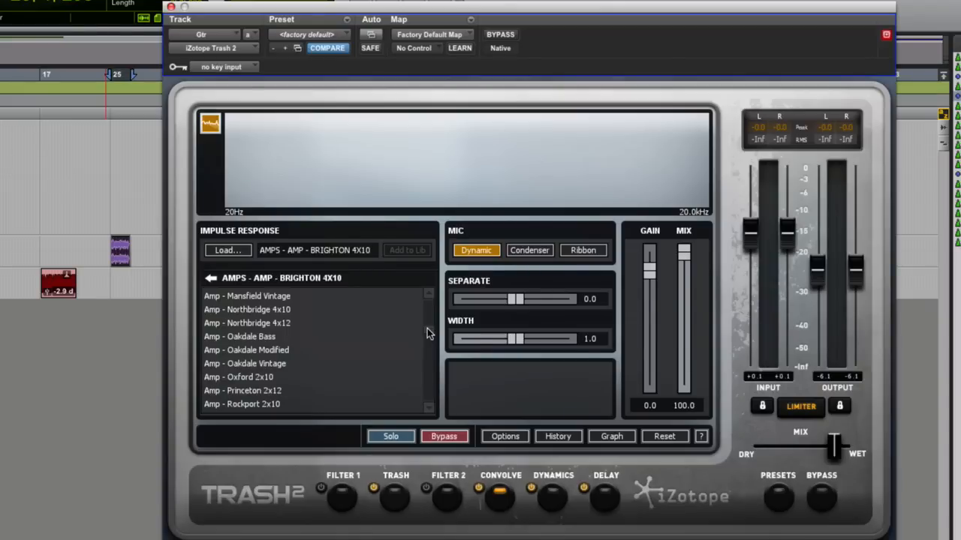
{"action": "scroll", "scroll_direction": "down", "scroll_amount": 3}
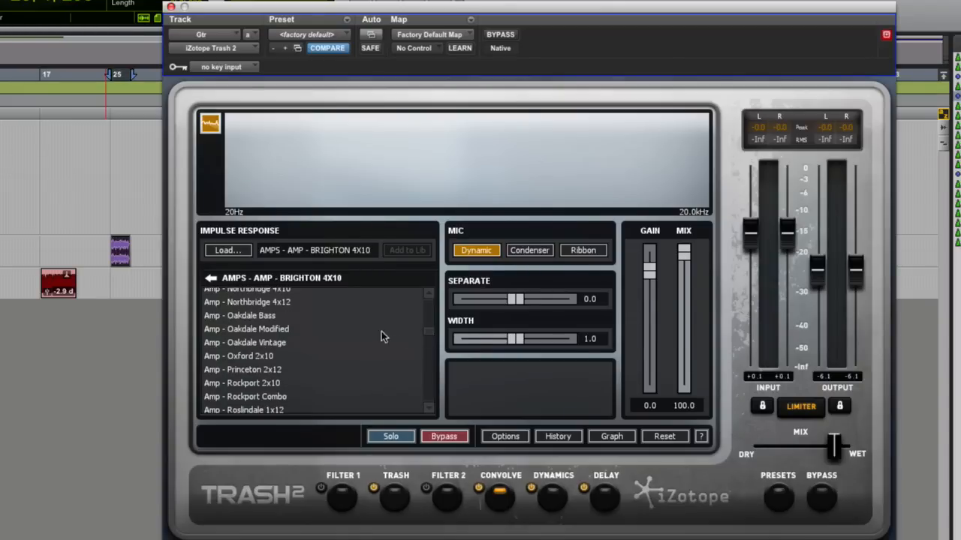
{"action": "scroll", "scroll_direction": "down", "scroll_amount": 3}
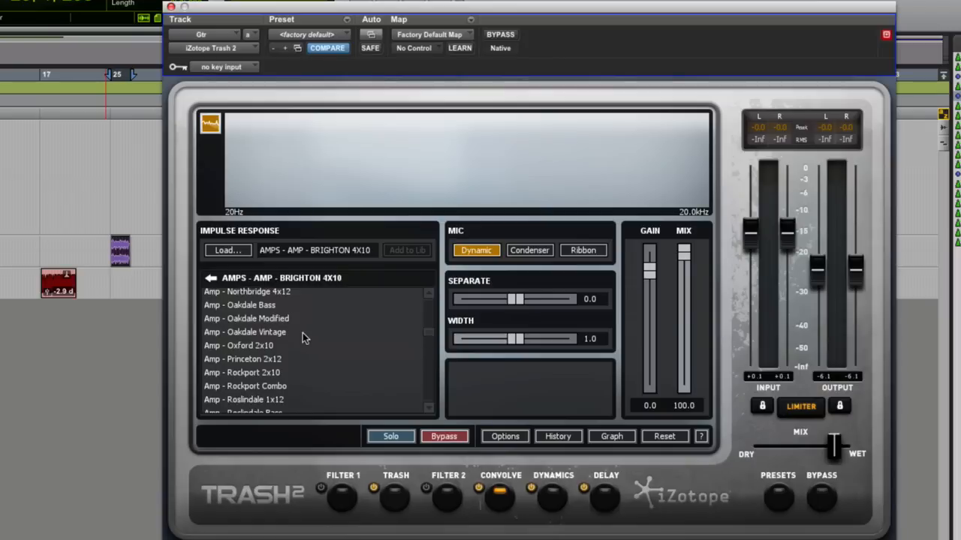
{"action": "left_click", "coordinate": [242, 372]}
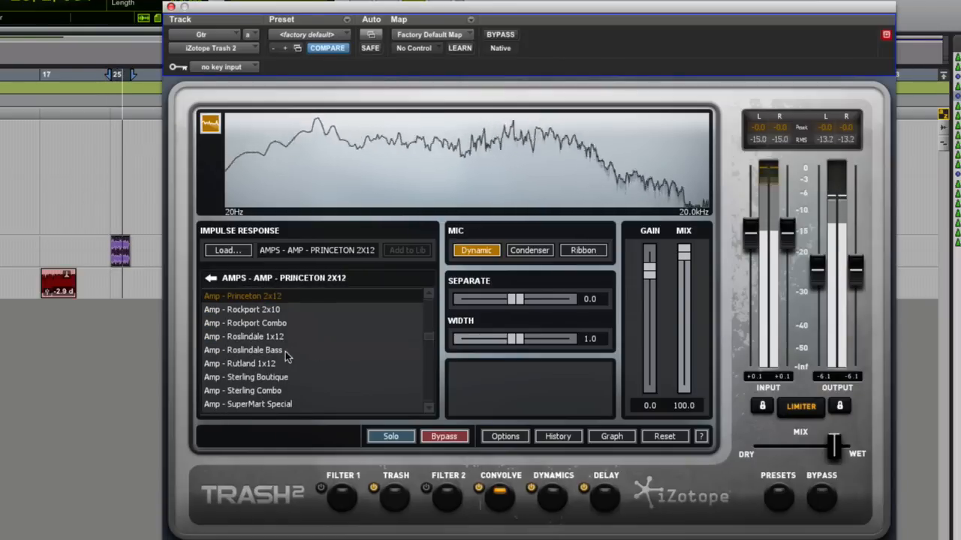
{"action": "scroll", "scroll_direction": "down", "scroll_amount": 3}
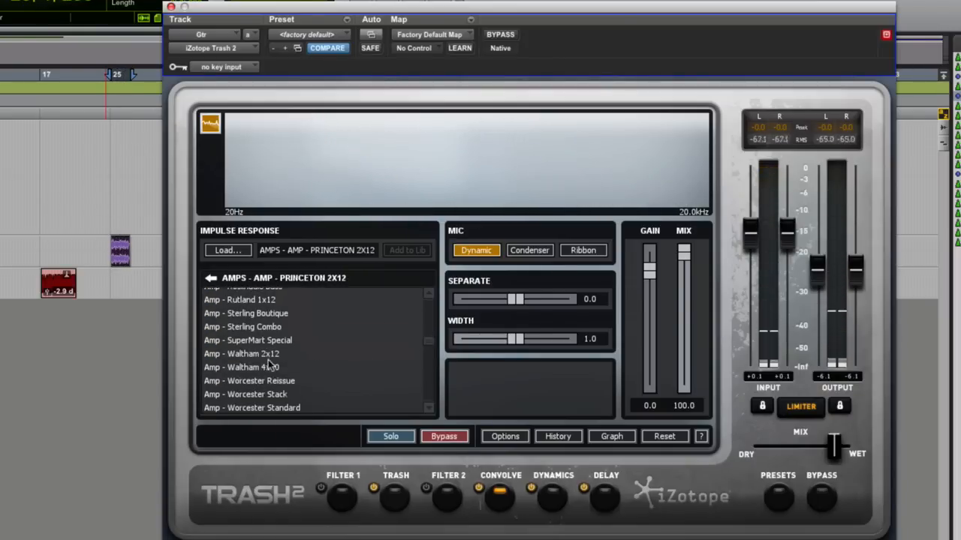
{"action": "left_click", "coordinate": [241, 353]}
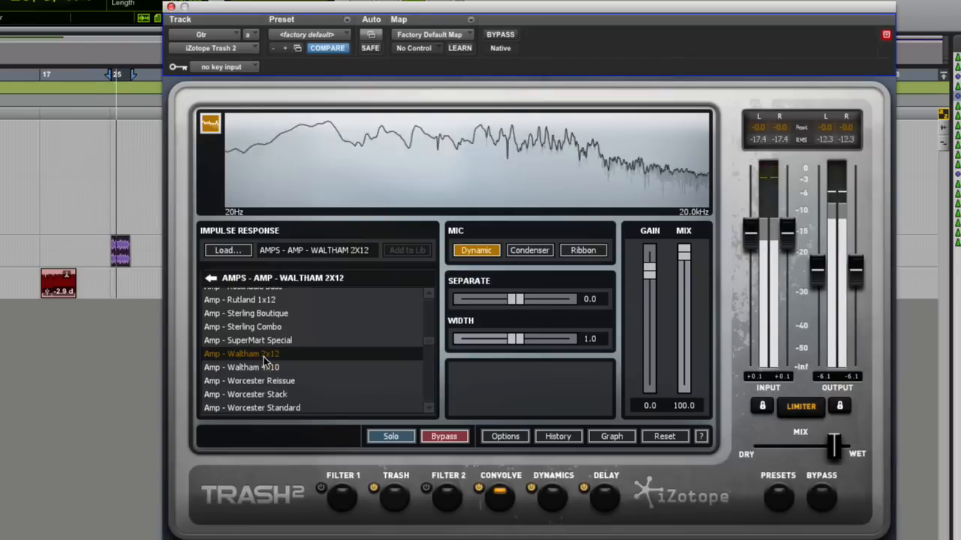
{"action": "left_click", "coordinate": [242, 305]}
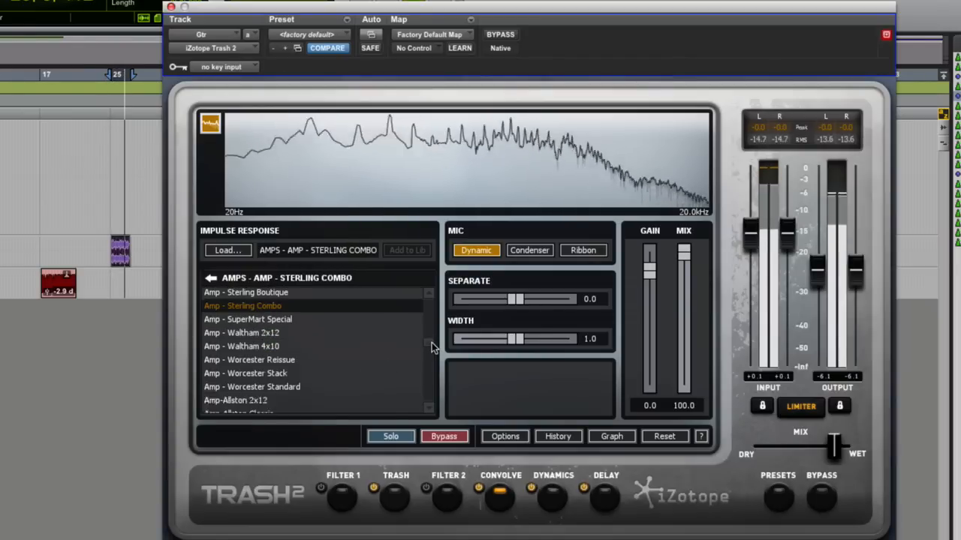
{"action": "left_click", "coordinate": [235, 379]}
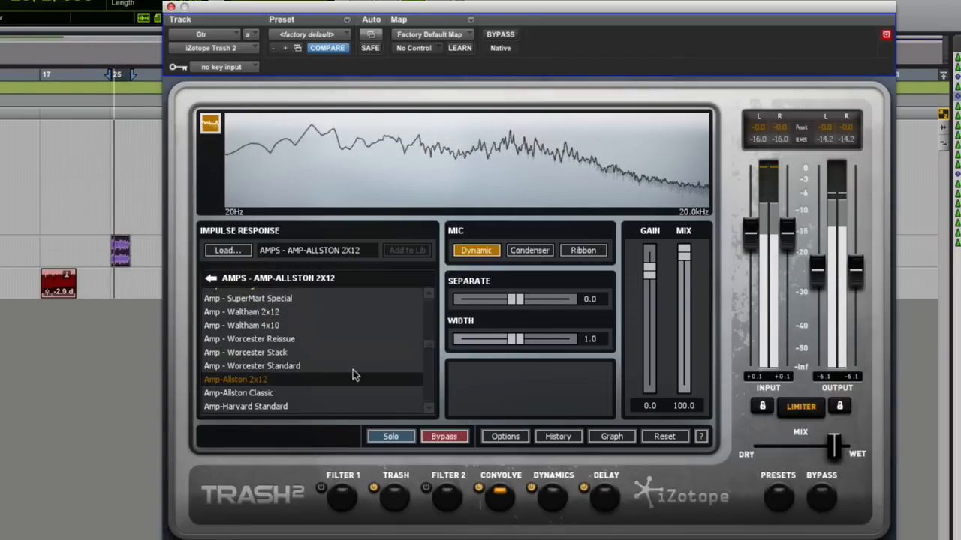
{"action": "scroll", "scroll_direction": "down", "scroll_amount": 3}
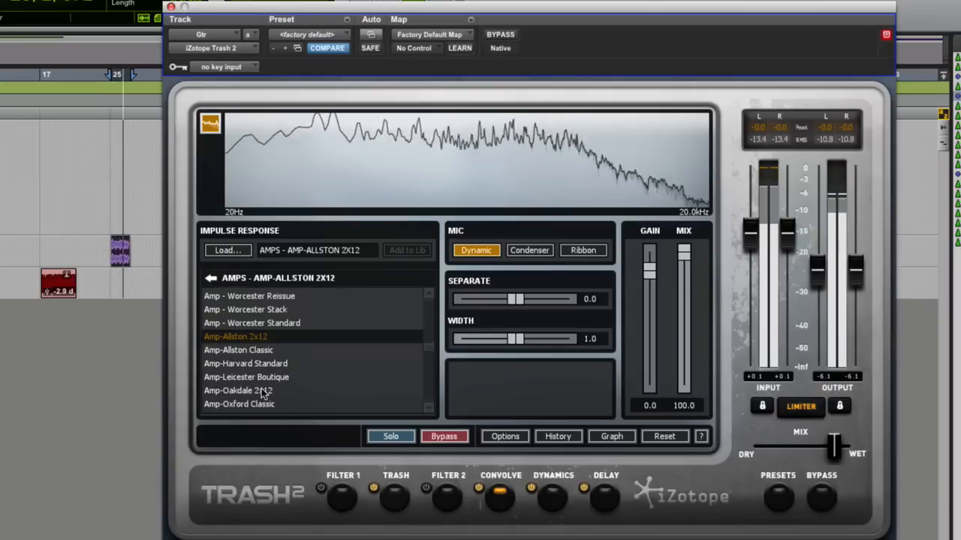
{"action": "left_click", "coordinate": [238, 391]}
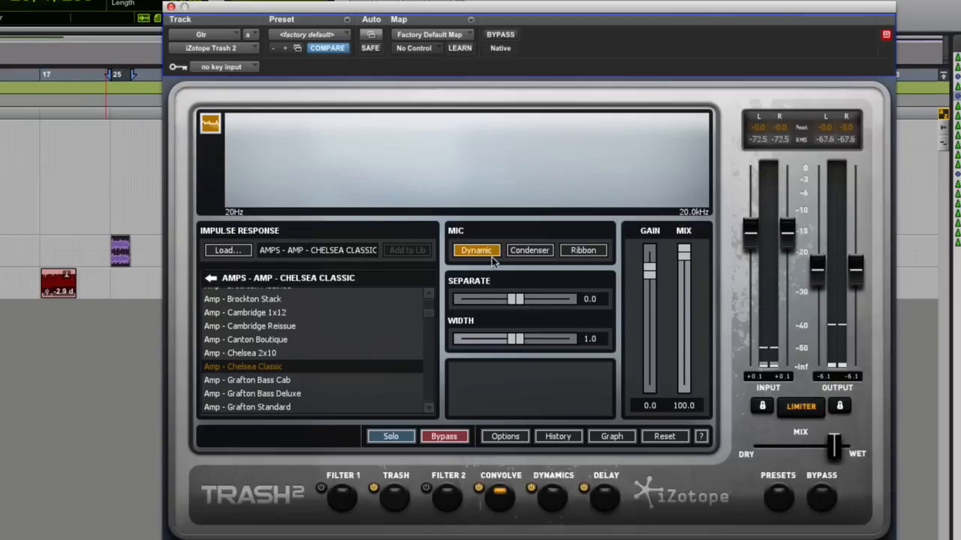
Step: Compare the Condenser and Ribbon mic versions and keep the Dynamic mic
{"action": "left_click", "coordinate": [529, 250]}
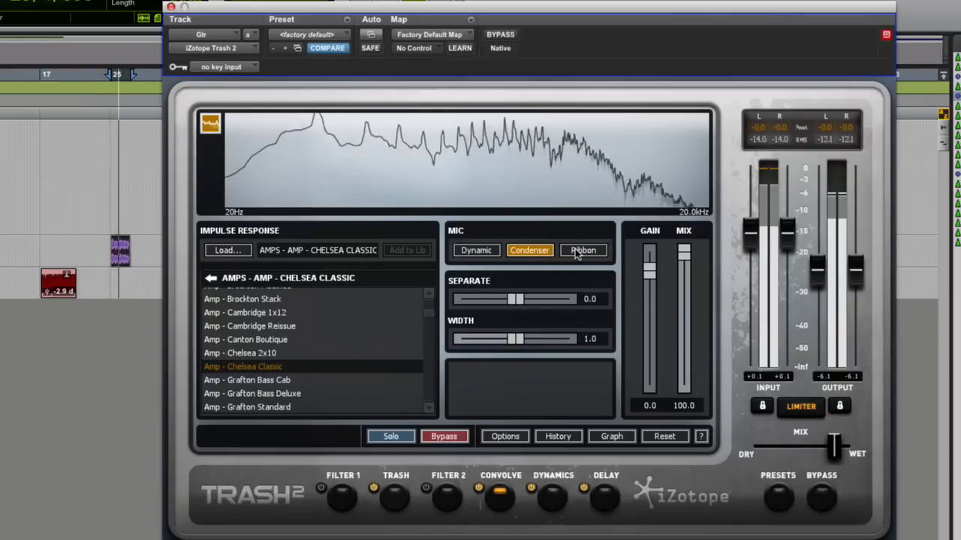
{"action": "left_click", "coordinate": [583, 250]}
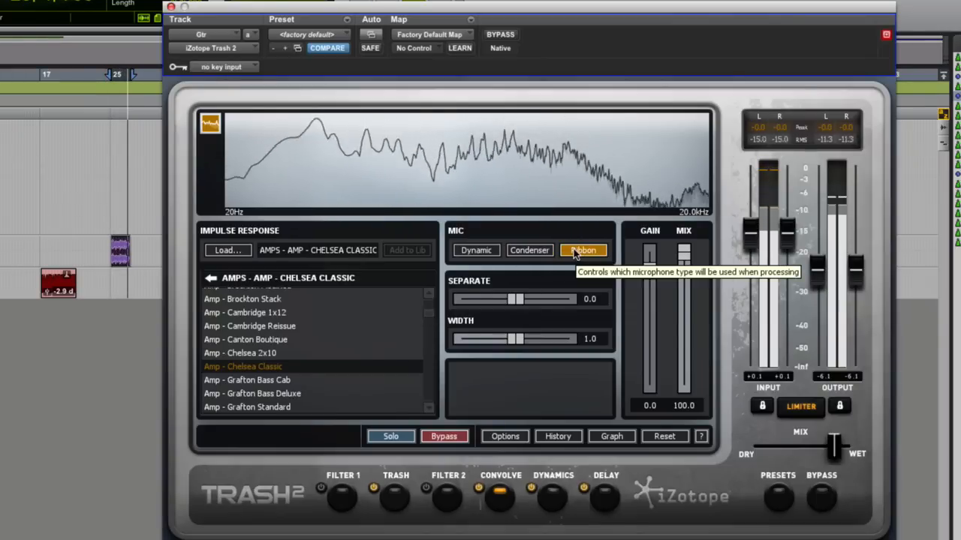
{"action": "left_click", "coordinate": [476, 250]}
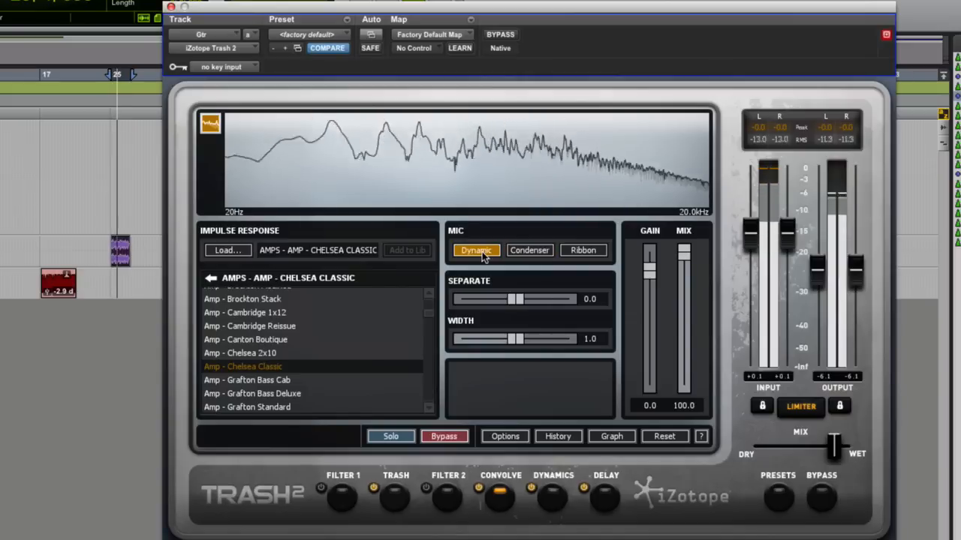
{"action": "left_click", "coordinate": [583, 250]}
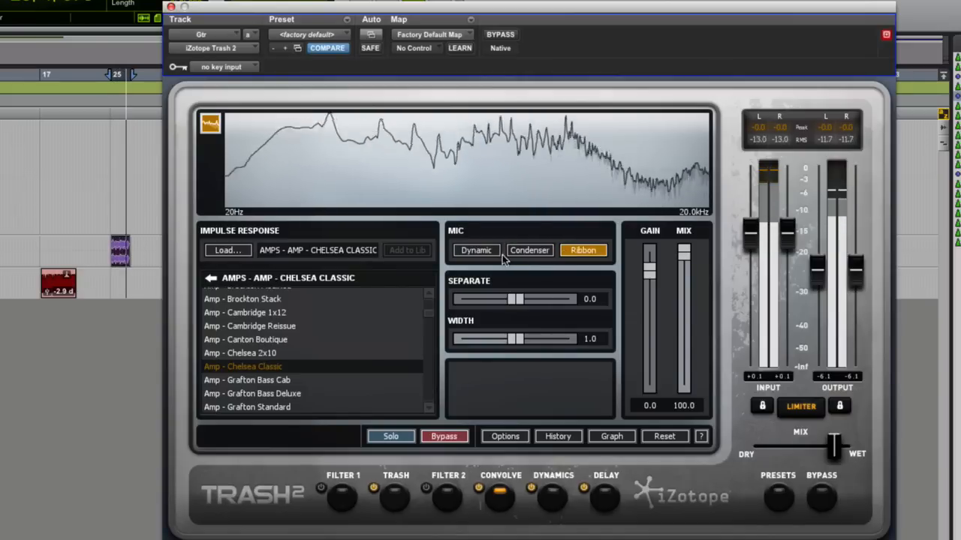
{"action": "left_click", "coordinate": [476, 250]}
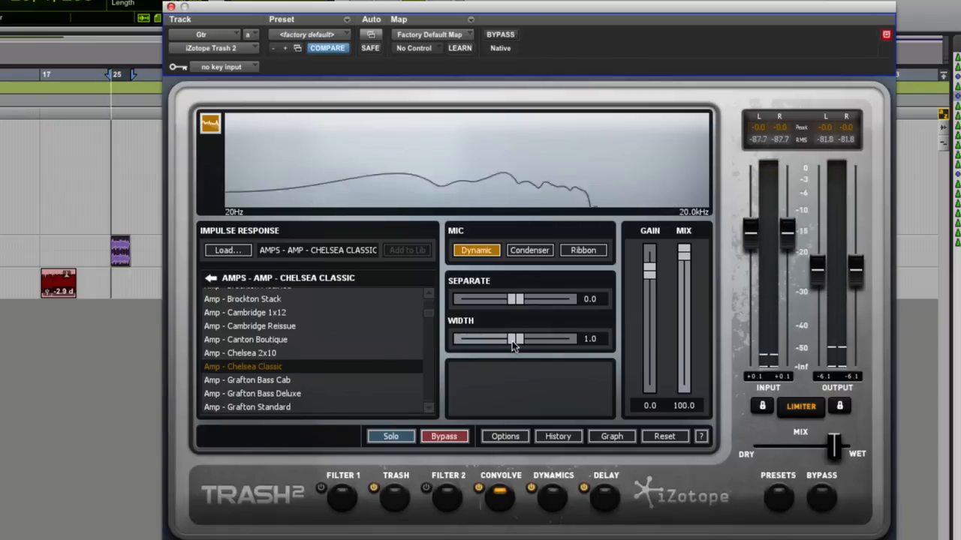
Step: Set the convolution's stereo separation to 5.2 and width to 1.3
{"action": "left_click_drag", "start_coordinate": [517, 338], "coordinate": [554, 339]}
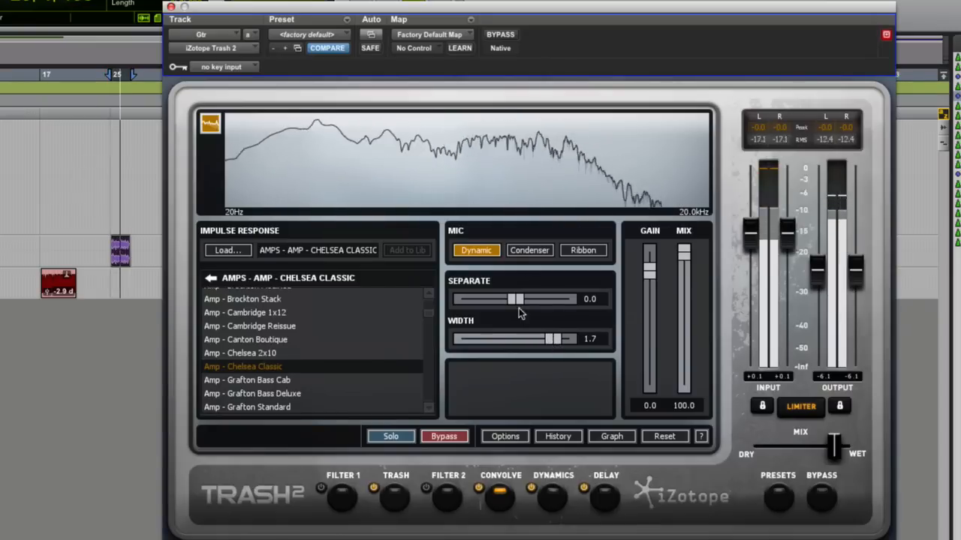
{"action": "left_click_drag", "start_coordinate": [503, 299], "coordinate": [523, 299]}
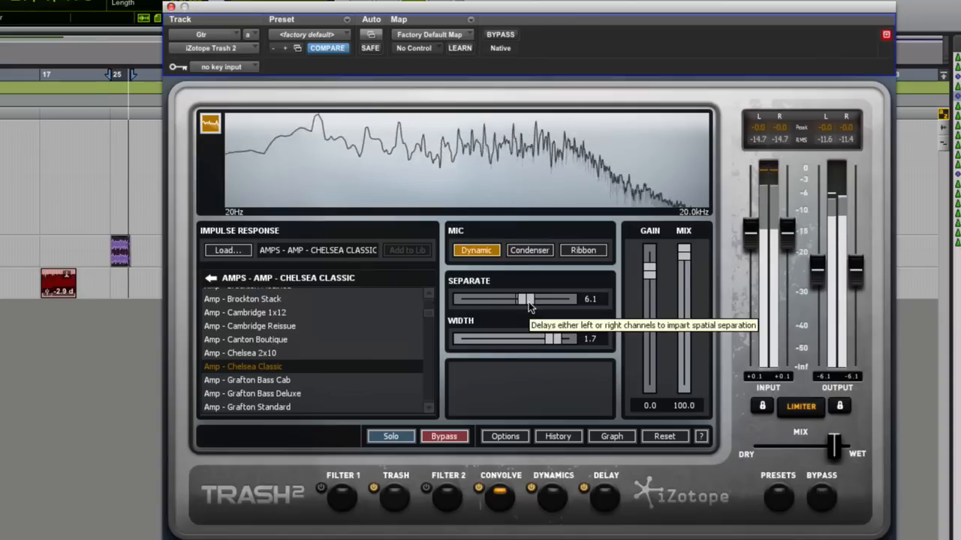
{"action": "left_click_drag", "start_coordinate": [525, 299], "coordinate": [522, 298]}
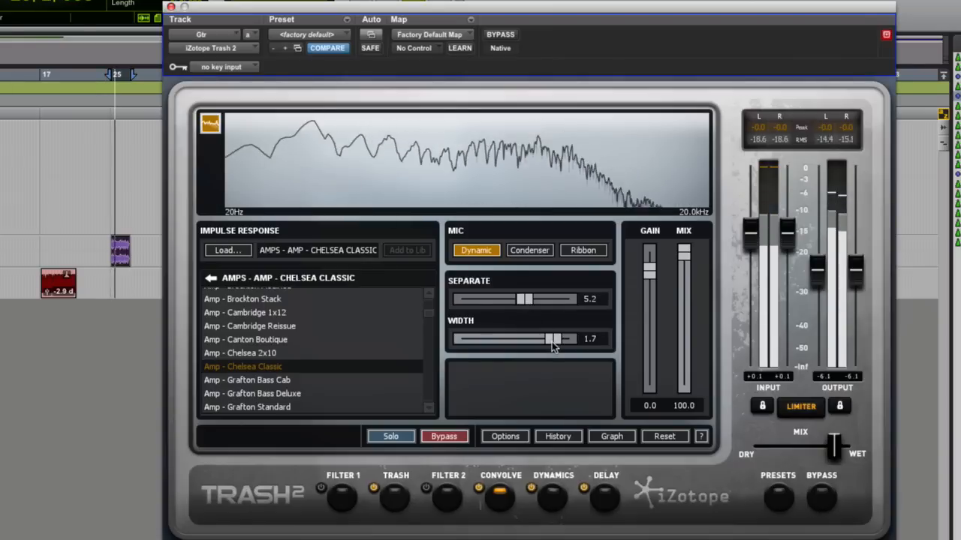
{"action": "left_click_drag", "start_coordinate": [559, 339], "coordinate": [529, 340]}
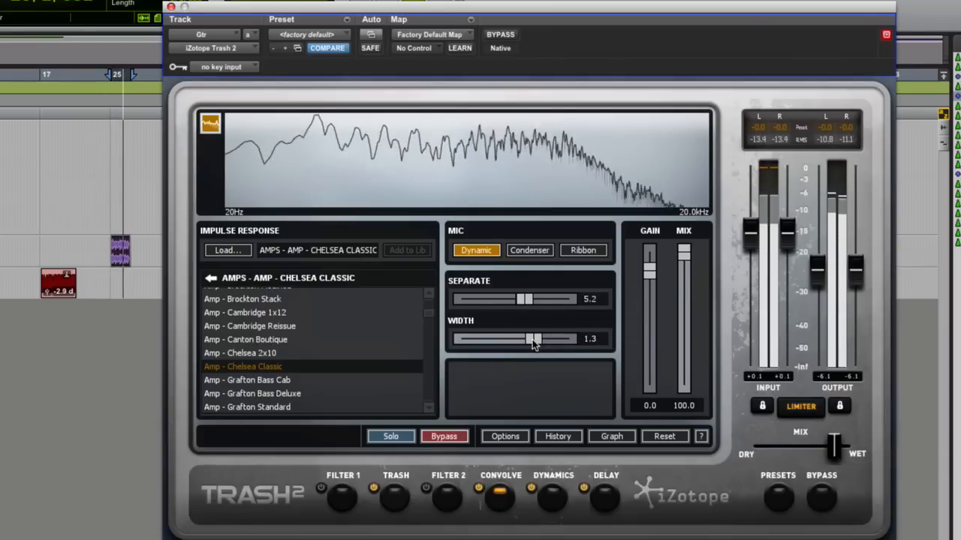
{"action": "left_click_drag", "start_coordinate": [528, 339], "coordinate": [537, 339]}
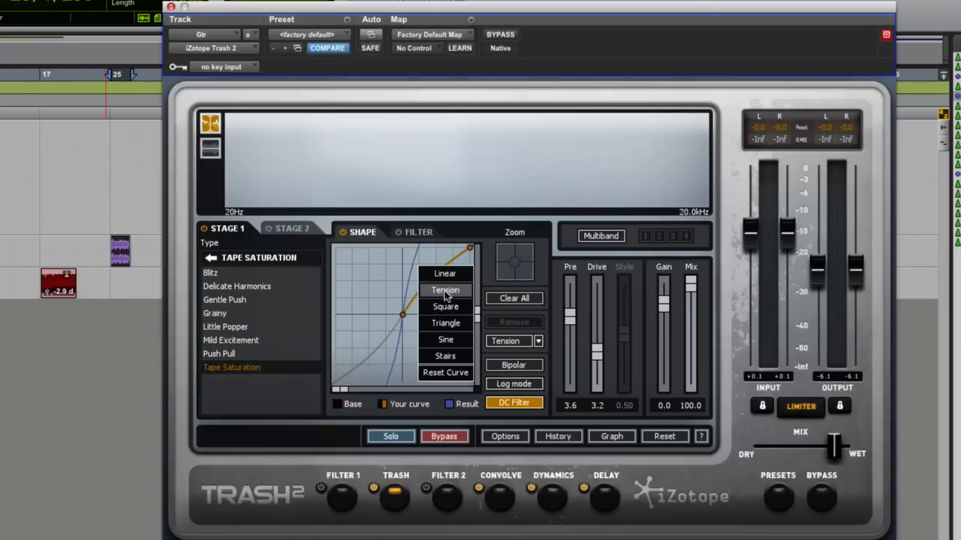
Step: Set the Tape Saturation curve to Linear and add several nodes to bend its upper part into a stepped shape
{"action": "left_click", "coordinate": [445, 307]}
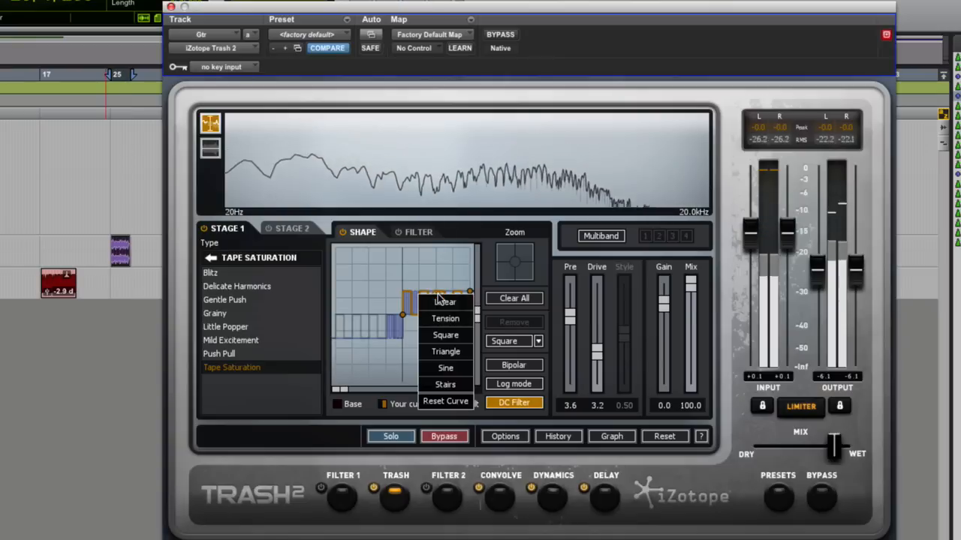
{"action": "left_click", "coordinate": [443, 301]}
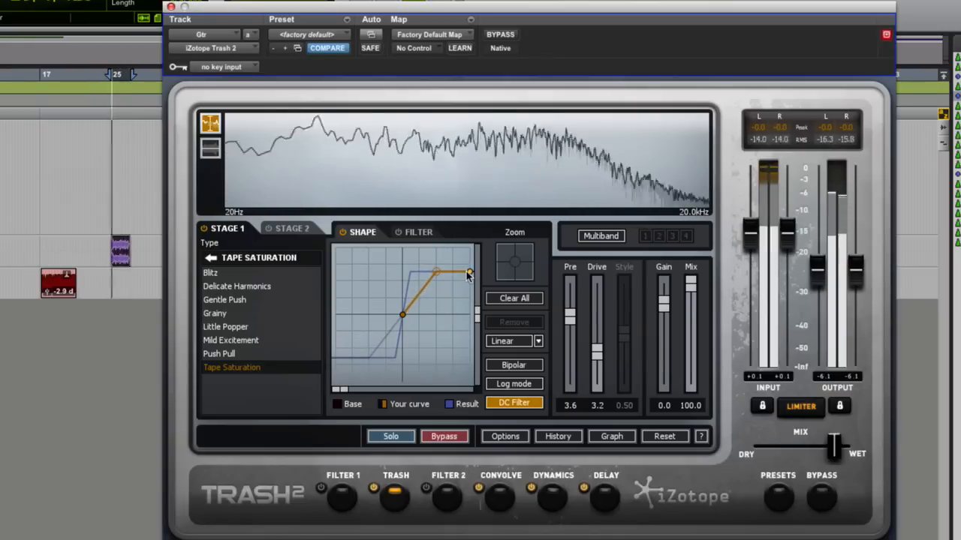
{"action": "left_click_drag", "start_coordinate": [469, 272], "coordinate": [469, 277]}
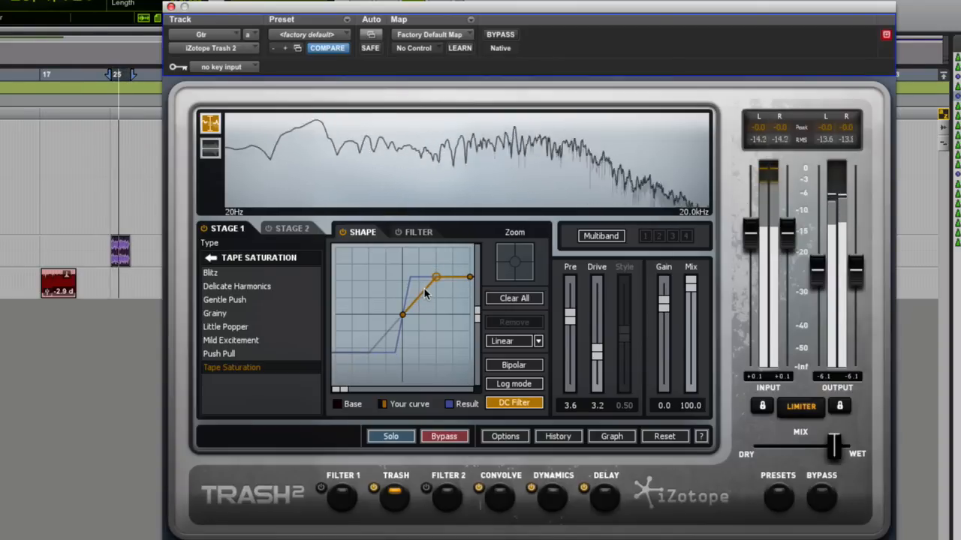
{"action": "left_click_drag", "start_coordinate": [437, 277], "coordinate": [424, 288]}
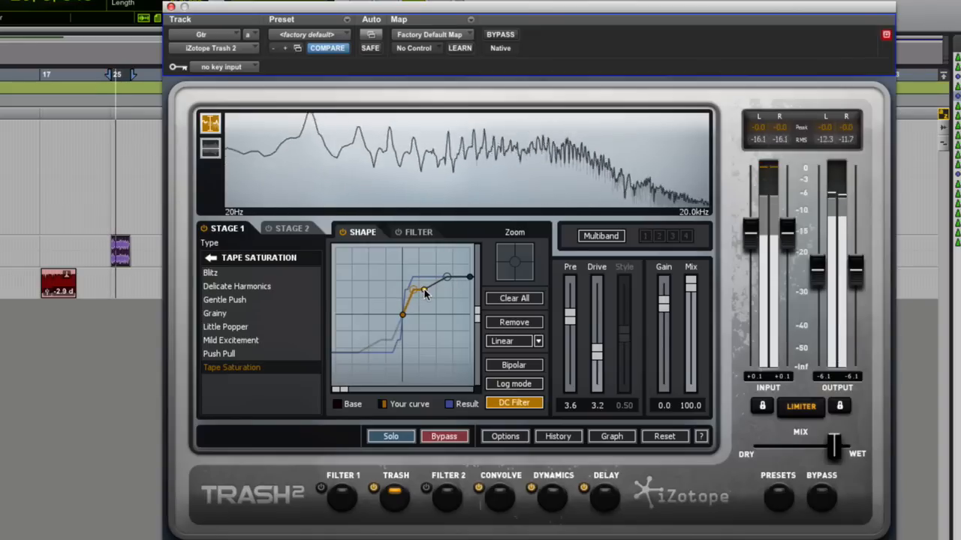
{"action": "left_click_drag", "start_coordinate": [424, 293], "coordinate": [433, 273]}
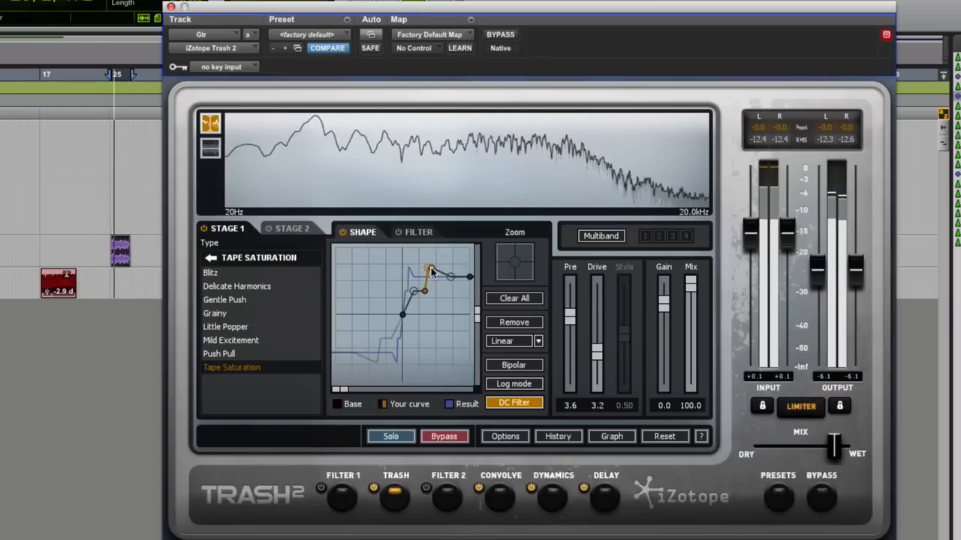
{"action": "left_click_drag", "start_coordinate": [432, 271], "coordinate": [432, 292]}
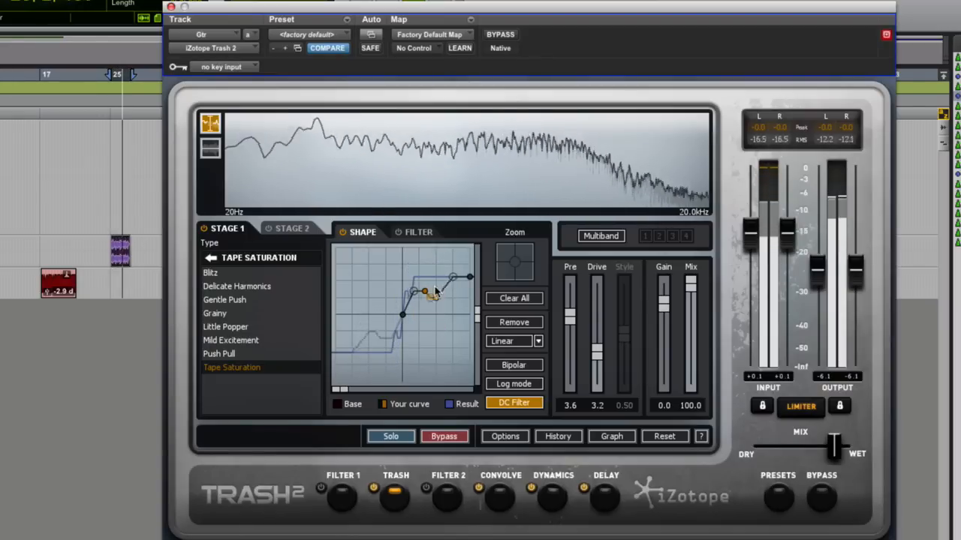
{"action": "left_click_drag", "start_coordinate": [424, 291], "coordinate": [436, 271]}
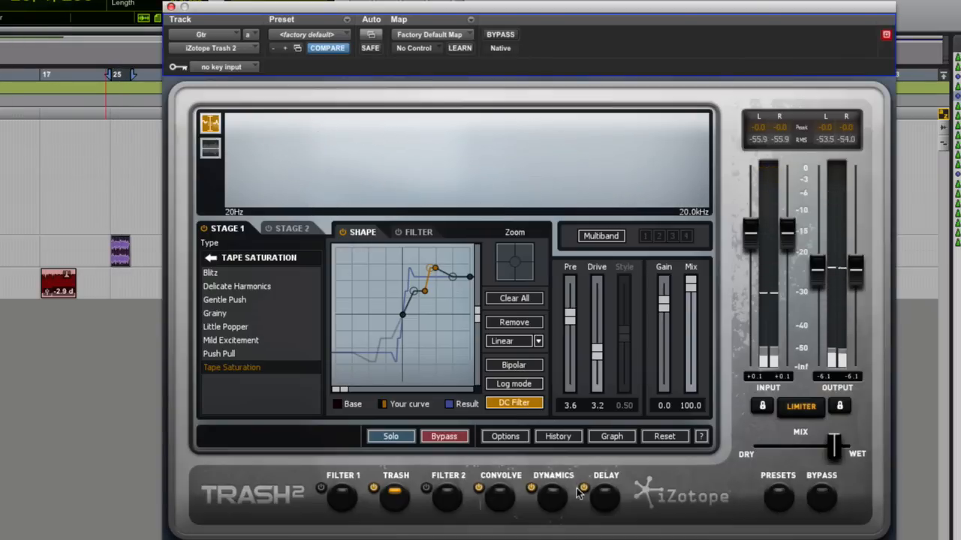
Step: In the Delay module raise the wet level to -13.6, add some feedback and switch to Tape mode
{"action": "left_click", "coordinate": [605, 497]}
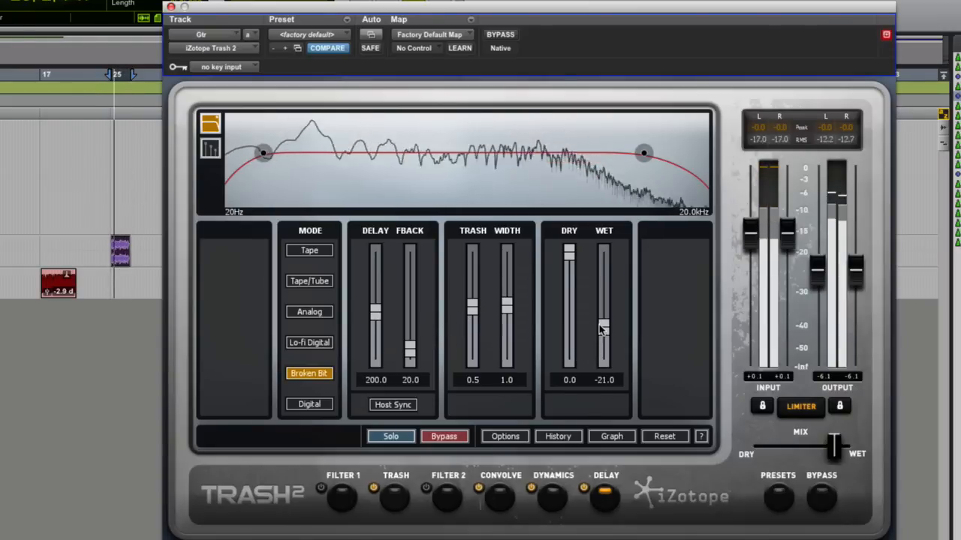
{"action": "left_click_drag", "start_coordinate": [604, 331], "coordinate": [604, 300]}
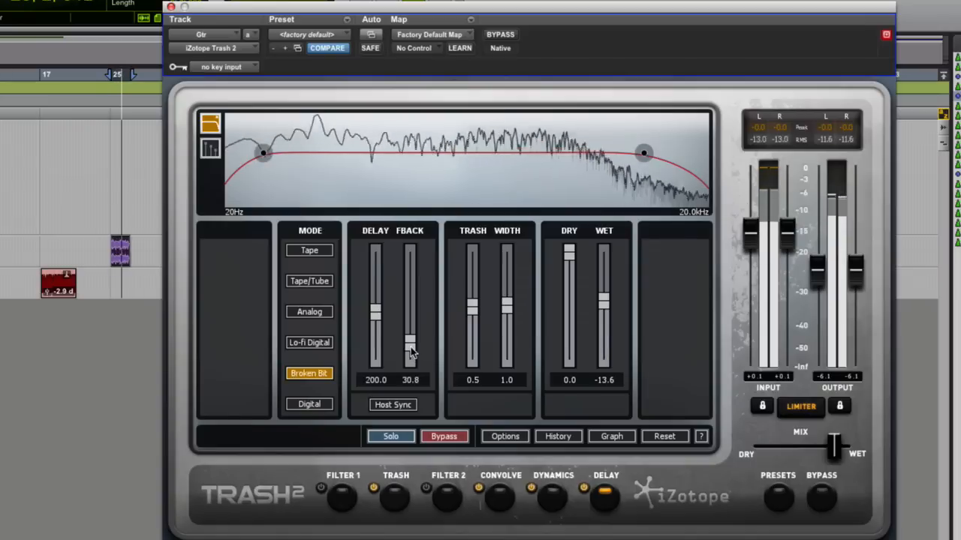
{"action": "left_click_drag", "start_coordinate": [411, 349], "coordinate": [411, 334]}
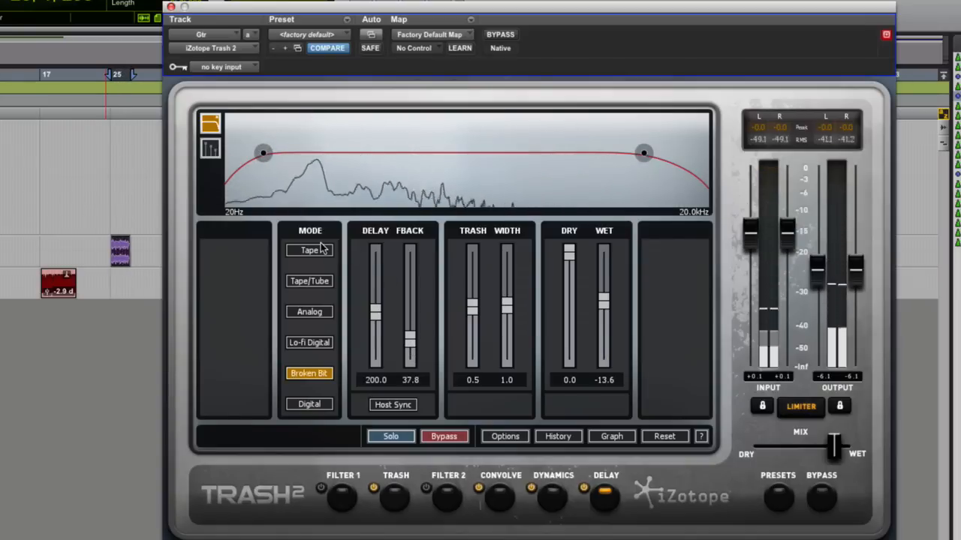
{"action": "left_click", "coordinate": [309, 250]}
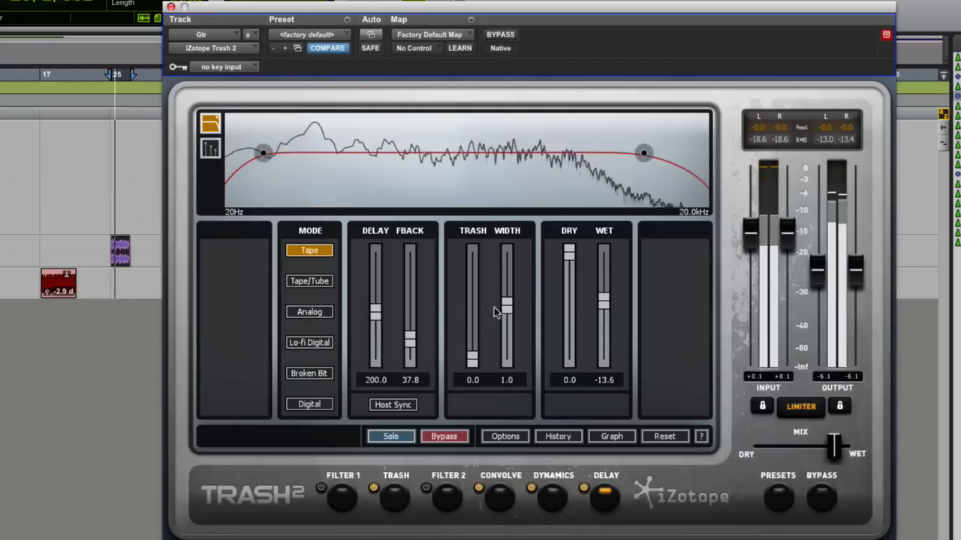
Step: Widen the delay to width 1.7, set the delay time to 619.8 and bring feedback down to 0
{"action": "left_click_drag", "start_coordinate": [507, 307], "coordinate": [507, 278]}
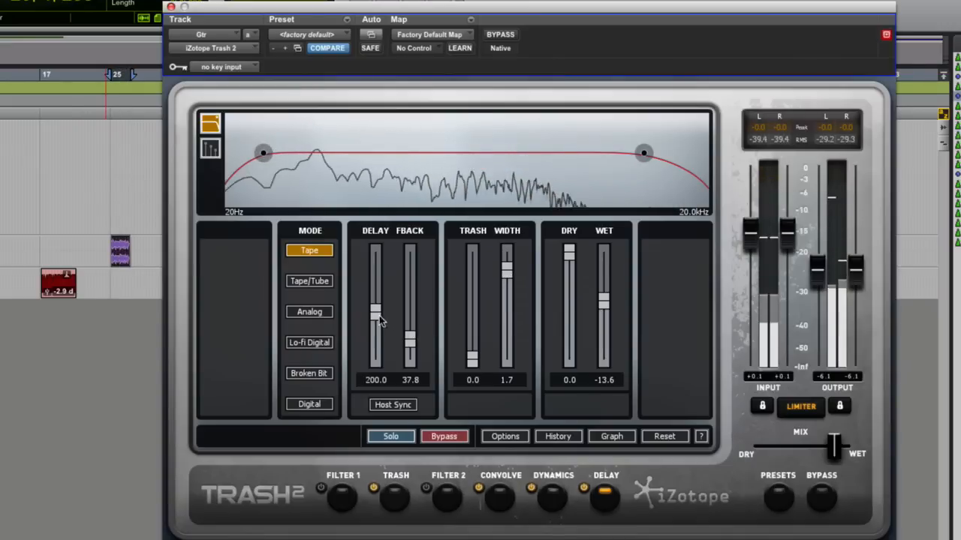
{"action": "left_click_drag", "start_coordinate": [375, 315], "coordinate": [375, 287]}
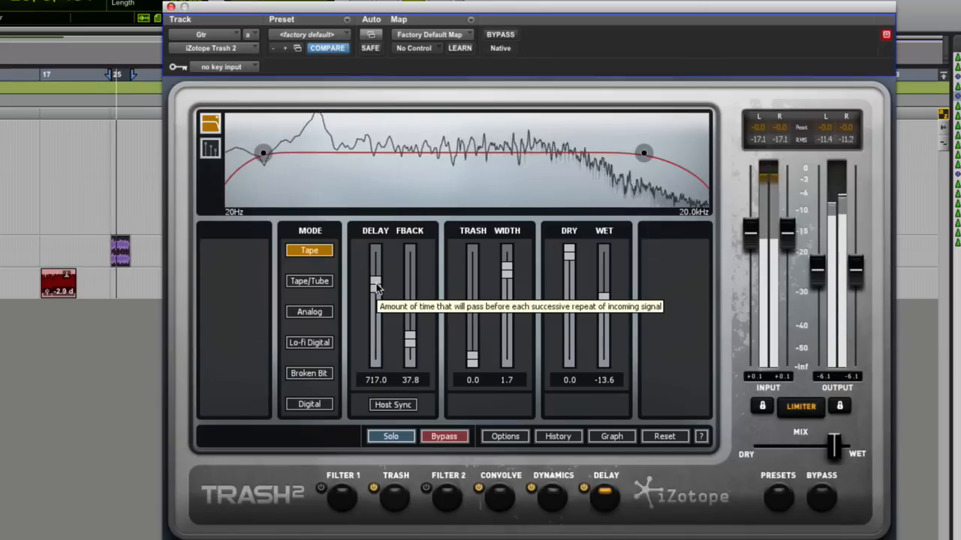
{"action": "left_click_drag", "start_coordinate": [375, 285], "coordinate": [375, 293]}
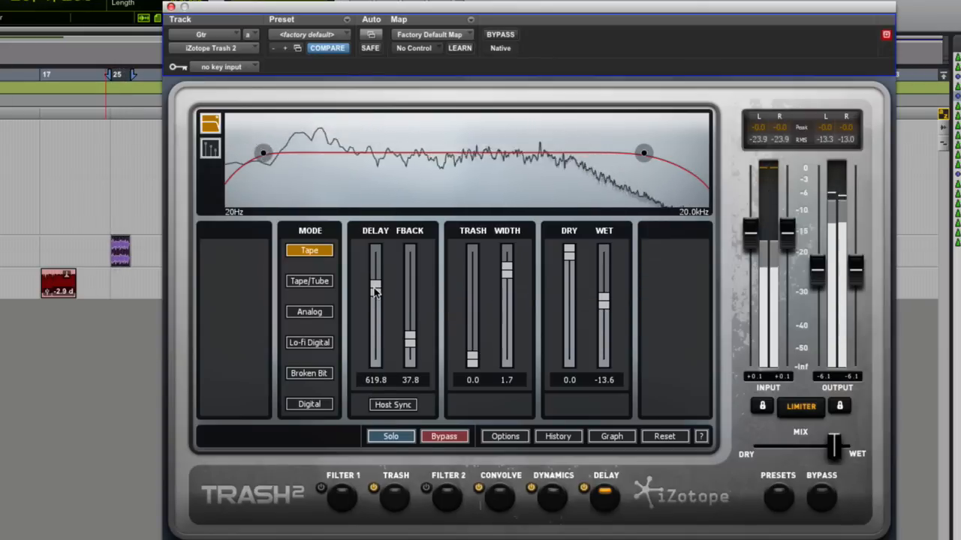
{"action": "left_click_drag", "start_coordinate": [411, 292], "coordinate": [411, 359]}
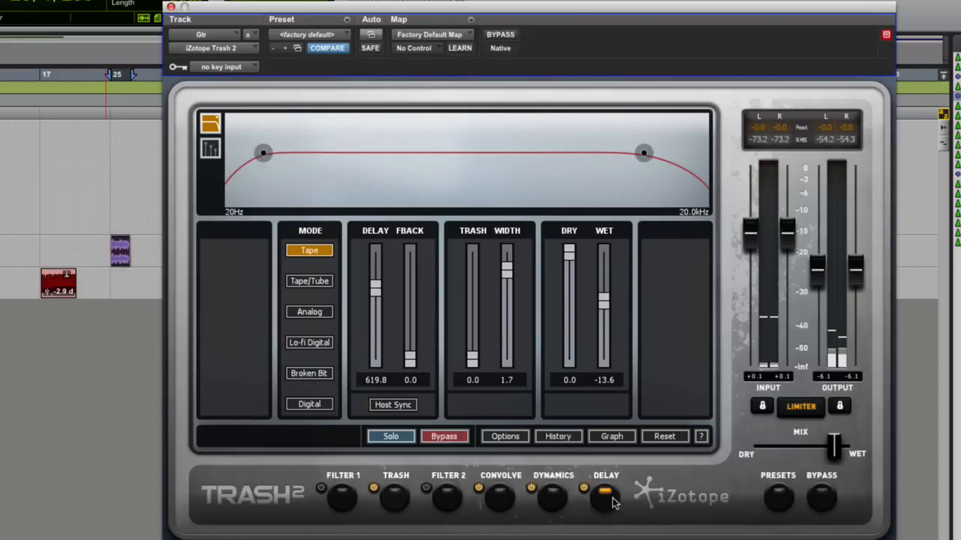
Step: Load the DRUMSbongo plate impulse into Convolve and lower its Mix to about 13.6
{"action": "left_click", "coordinate": [500, 497]}
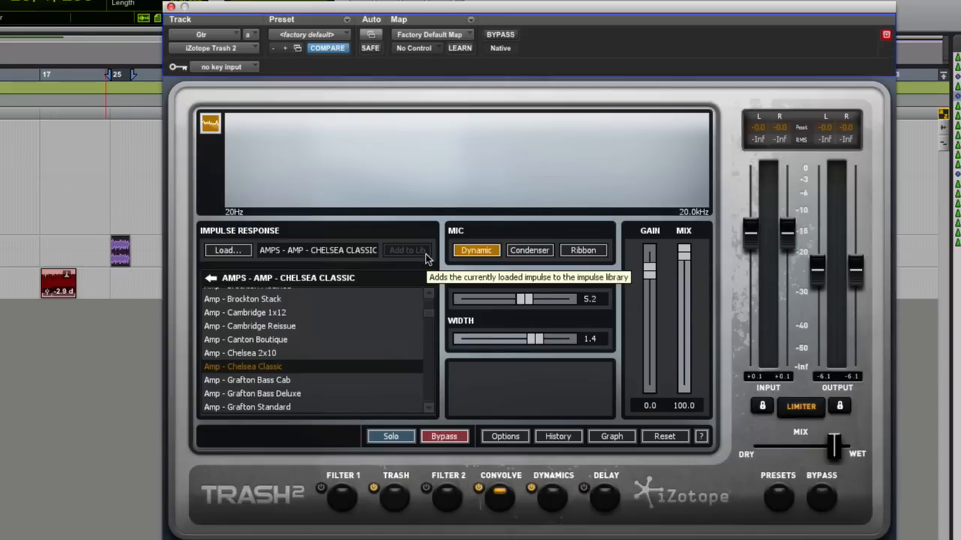
{"action": "left_click", "coordinate": [227, 250]}
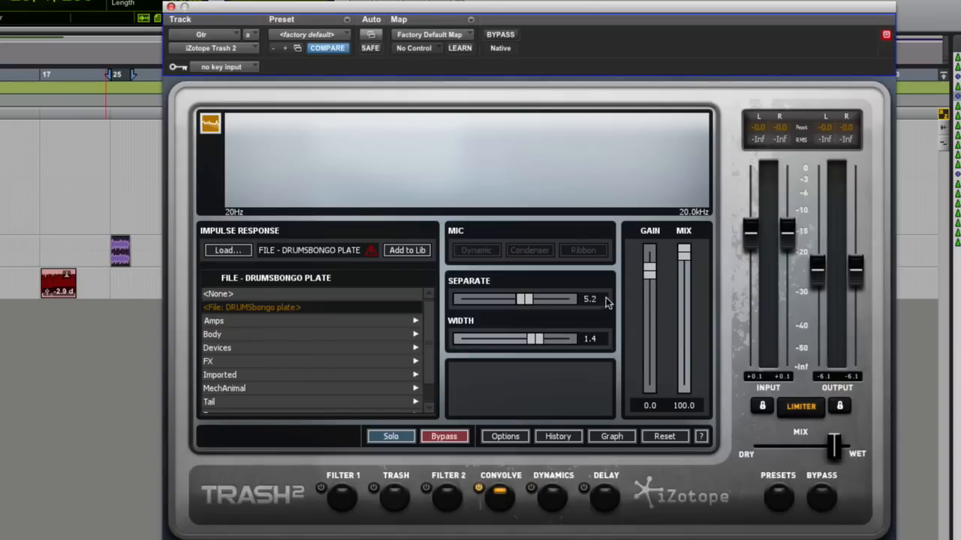
{"action": "left_click_drag", "start_coordinate": [683, 271], "coordinate": [683, 379]}
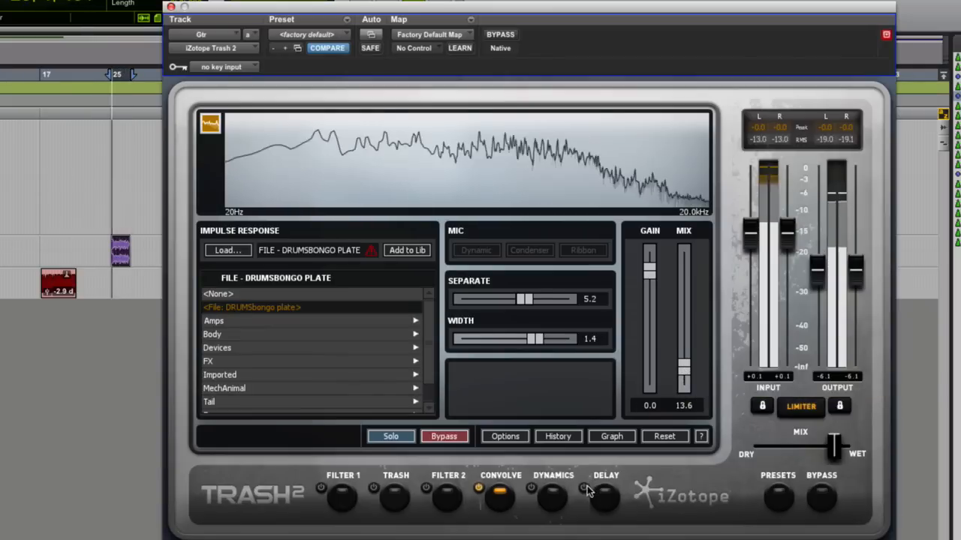
Step: Set the Delay module to a very short 2.7 delay time, 79.7 feedback and -9.7 wet level
{"action": "left_click", "coordinate": [605, 497]}
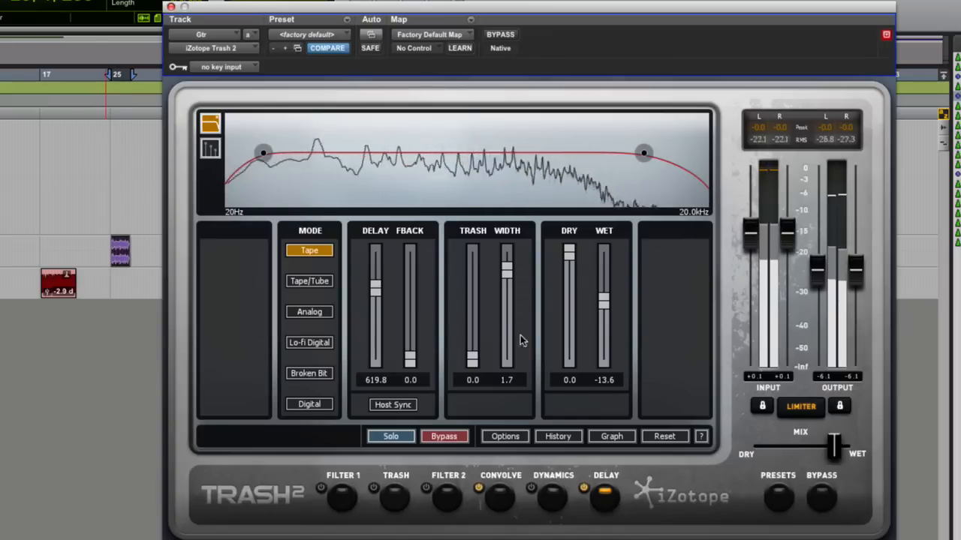
{"action": "left_click_drag", "start_coordinate": [376, 281], "coordinate": [375, 293]}
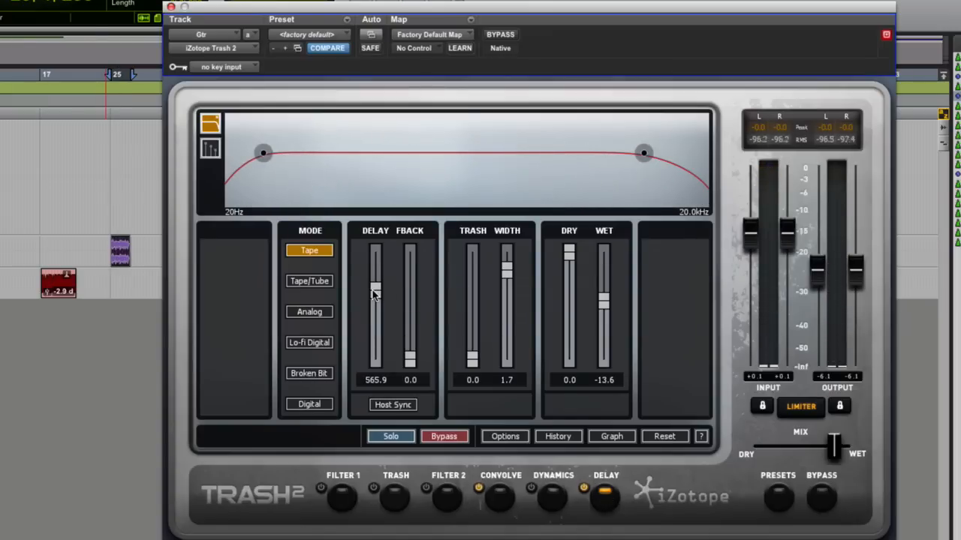
{"action": "mouse_move", "coordinate": [375, 292]}
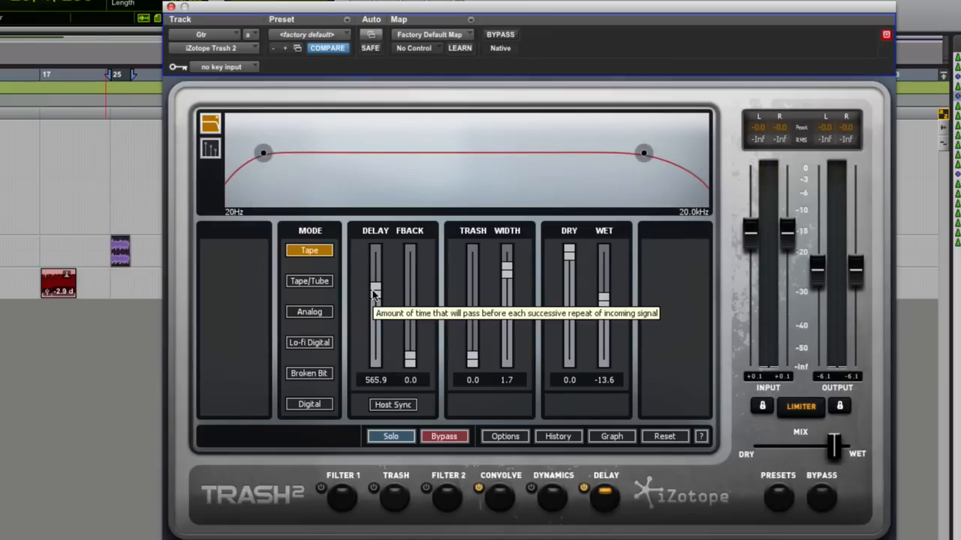
{"action": "mouse_move", "coordinate": [424, 293]}
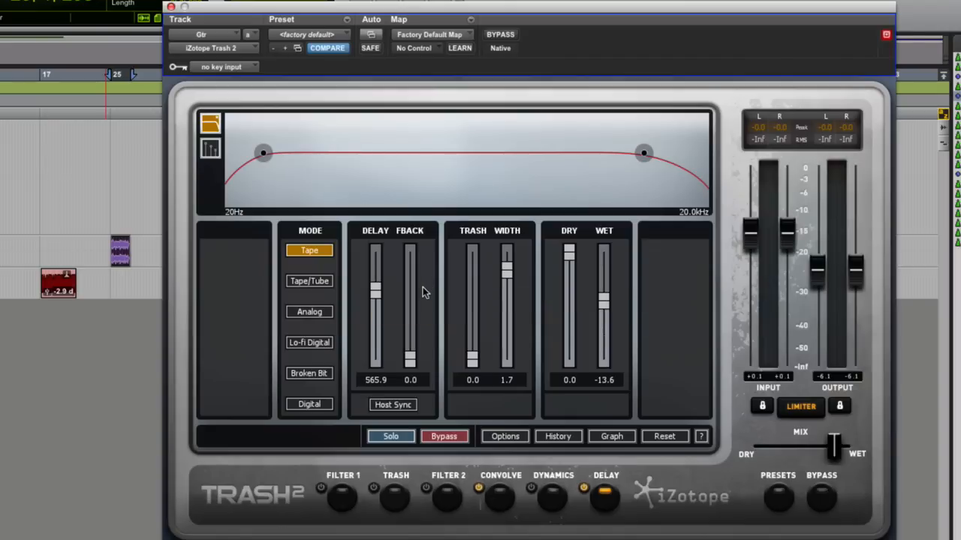
{"action": "left_click_drag", "start_coordinate": [375, 291], "coordinate": [375, 337]}
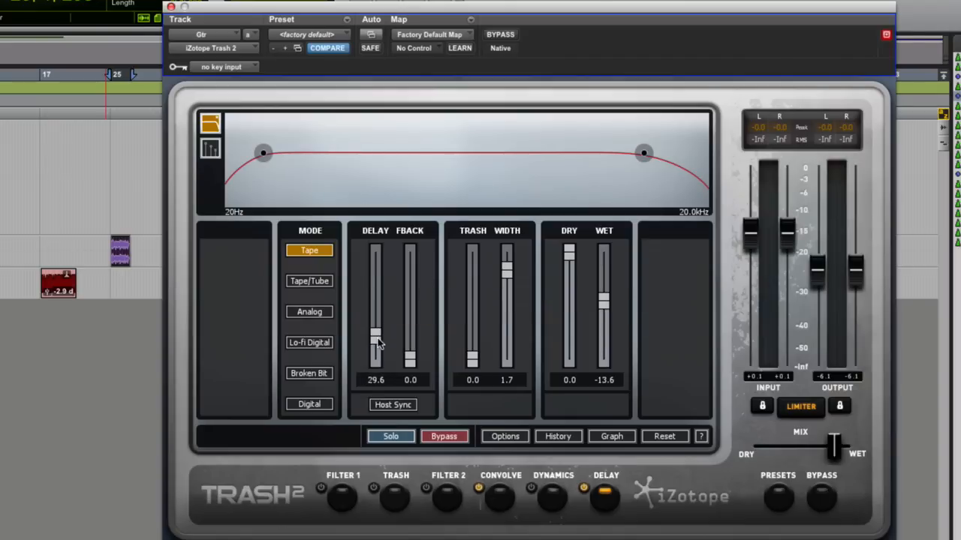
{"action": "left_click_drag", "start_coordinate": [375, 338], "coordinate": [376, 359]}
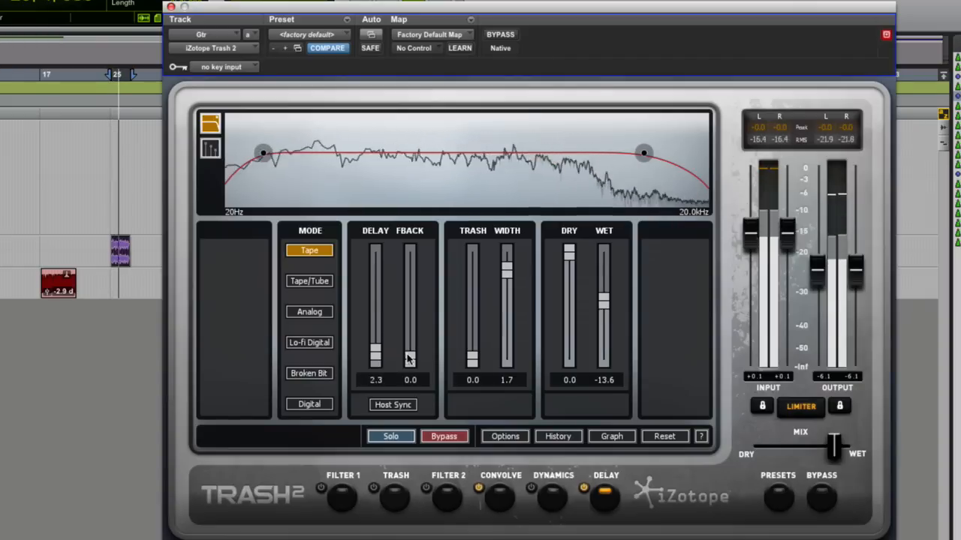
{"action": "left_click_drag", "start_coordinate": [410, 360], "coordinate": [409, 323]}
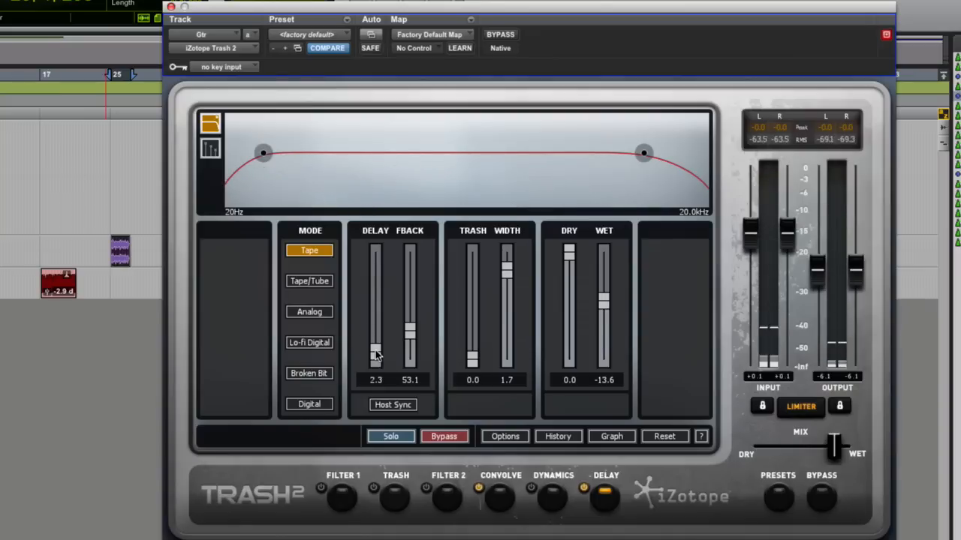
{"action": "mouse_move", "coordinate": [377, 358]}
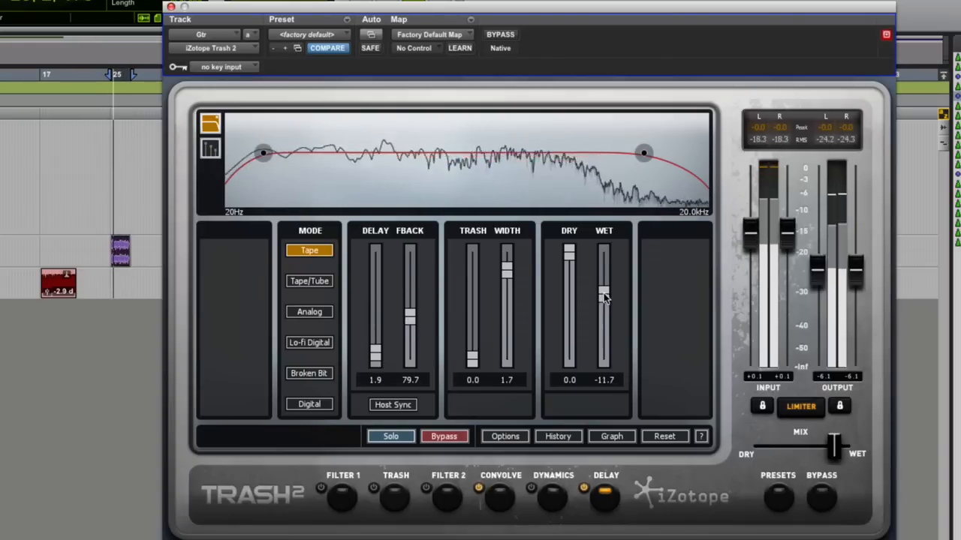
{"action": "left_click_drag", "start_coordinate": [604, 293], "coordinate": [604, 285]}
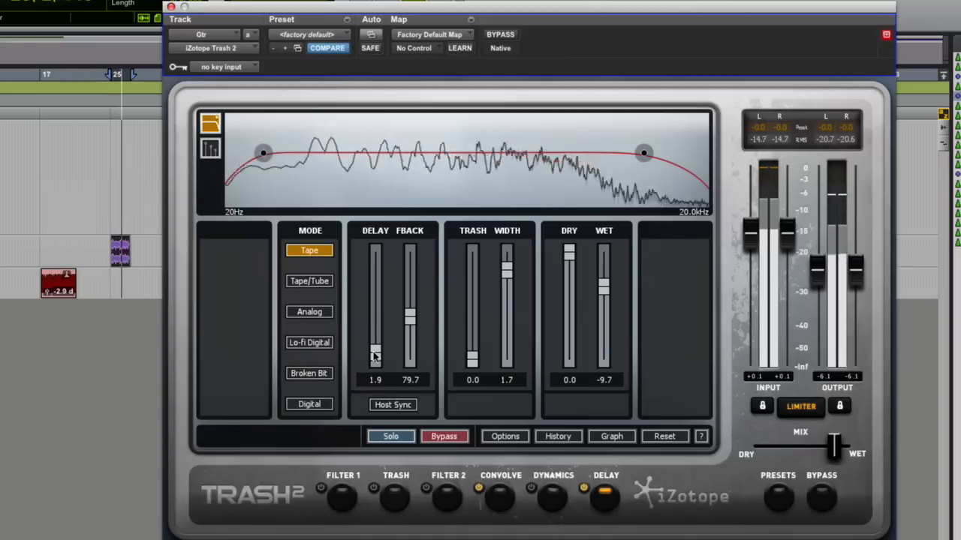
{"action": "left_click_drag", "start_coordinate": [375, 352], "coordinate": [375, 361]}
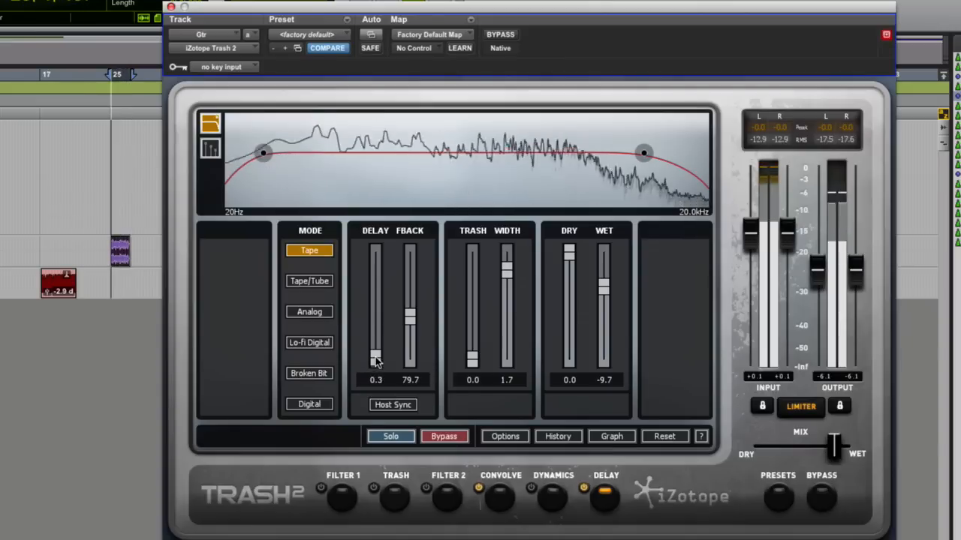
{"action": "left_click_drag", "start_coordinate": [375, 358], "coordinate": [375, 353]}
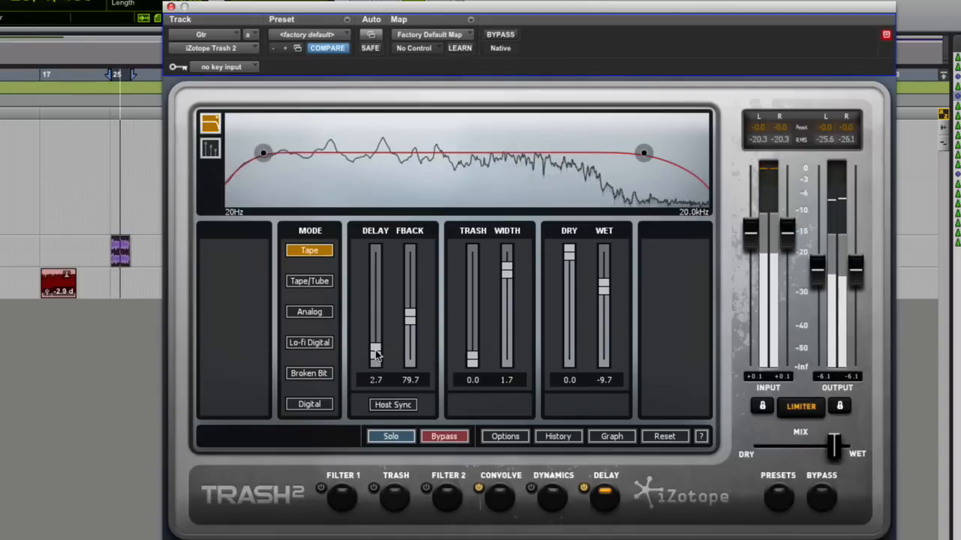
{"action": "left_click_drag", "start_coordinate": [376, 353], "coordinate": [375, 356]}
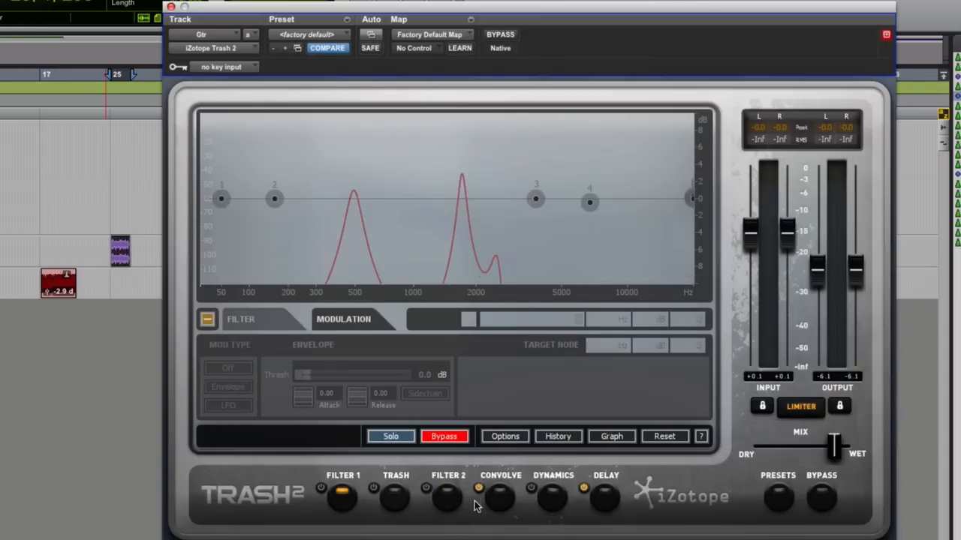
Step: Open the Preset Manager of the Trash 2 instance on Rock Bass 18
{"action": "left_click", "coordinate": [396, 475]}
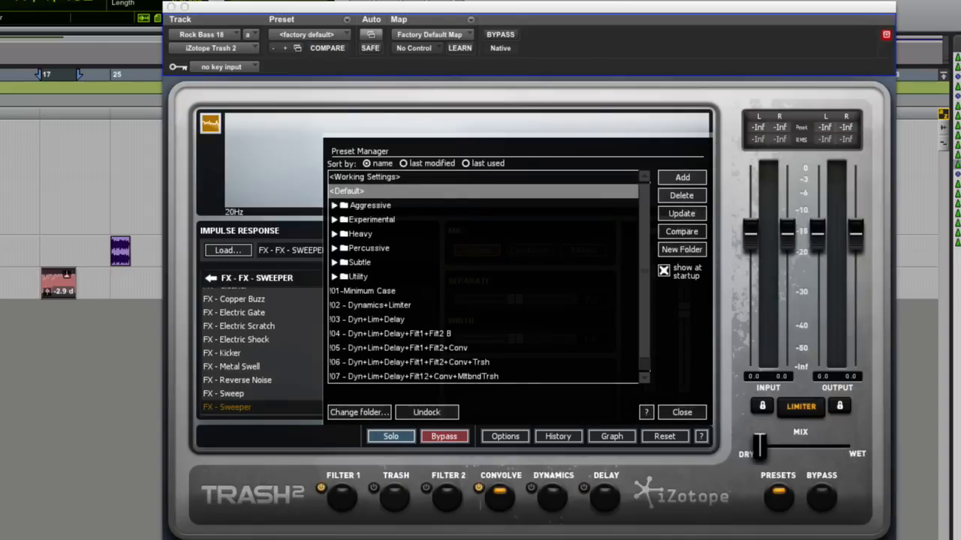
{"action": "mouse_move", "coordinate": [362, 283]}
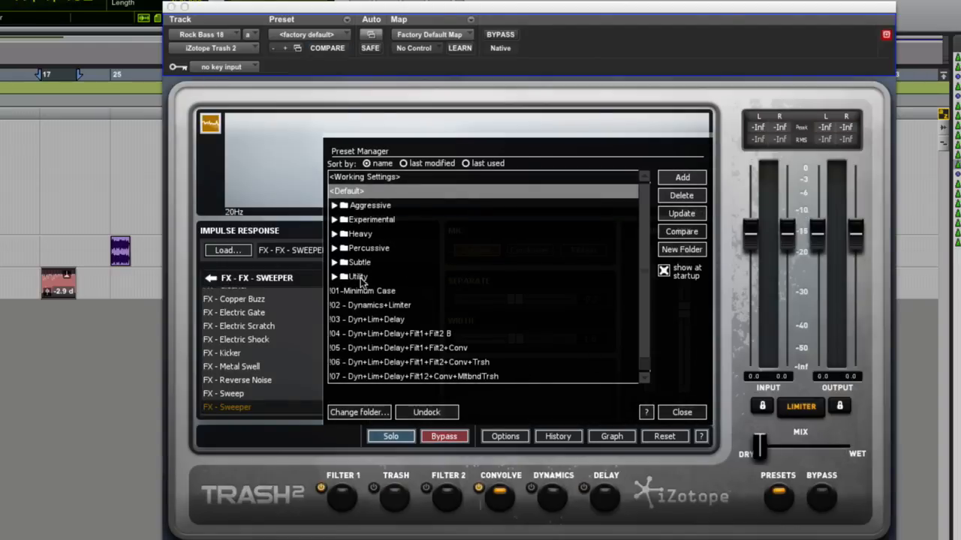
{"action": "mouse_move", "coordinate": [663, 417]}
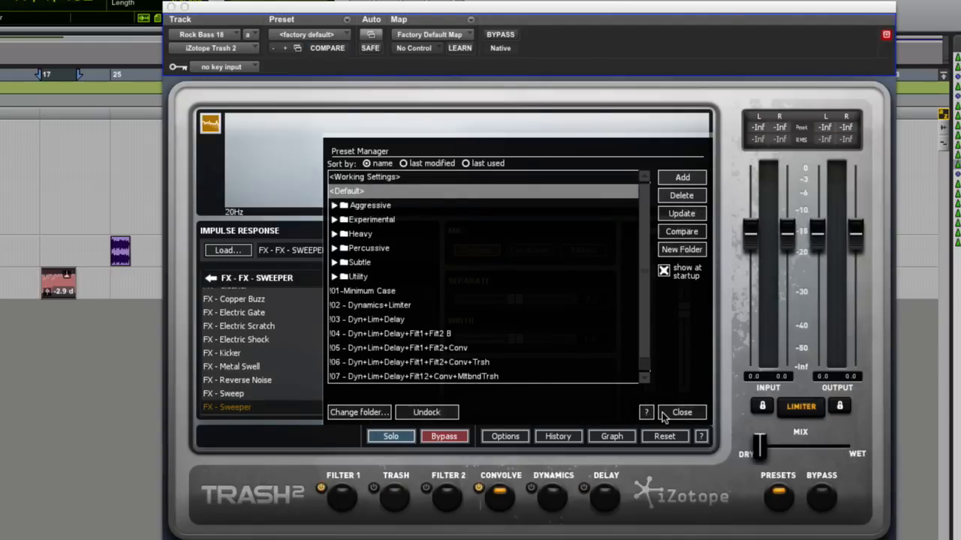
Step: Close the Preset Manager and display the Filter 1 module's EQ graph
{"action": "left_click", "coordinate": [680, 412]}
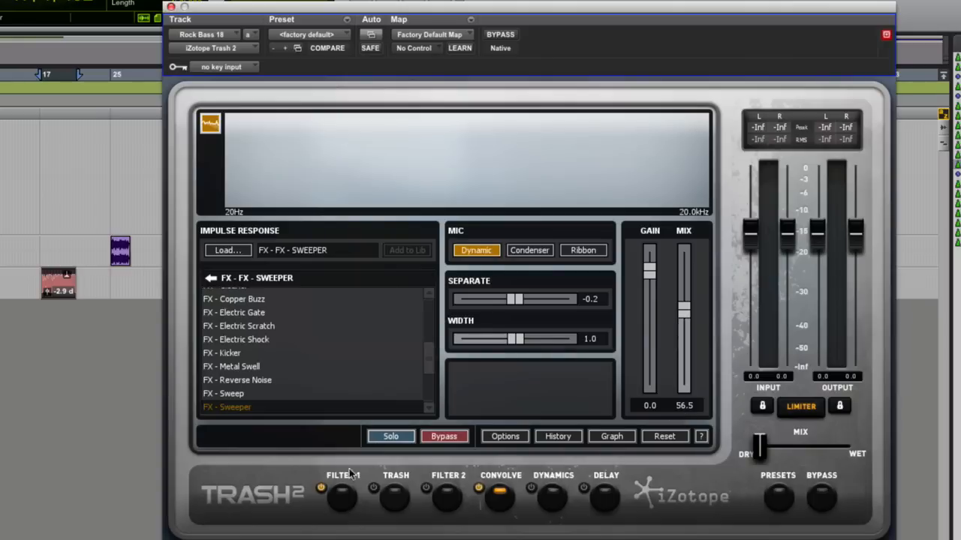
{"action": "left_click", "coordinate": [343, 475]}
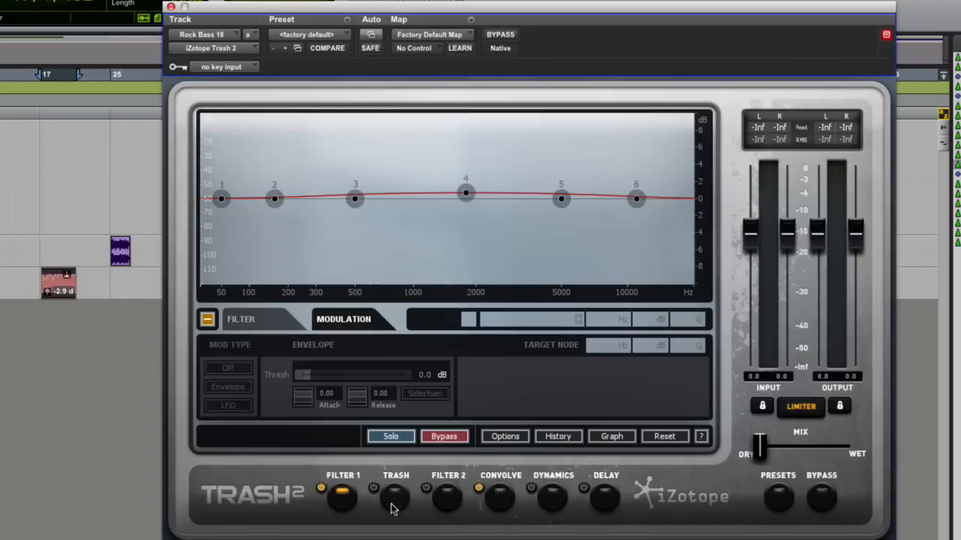
Step: In the Trash module audition Saturate types — Tape Saturation, Push Pull — with multiband off
{"action": "left_click", "coordinate": [396, 495]}
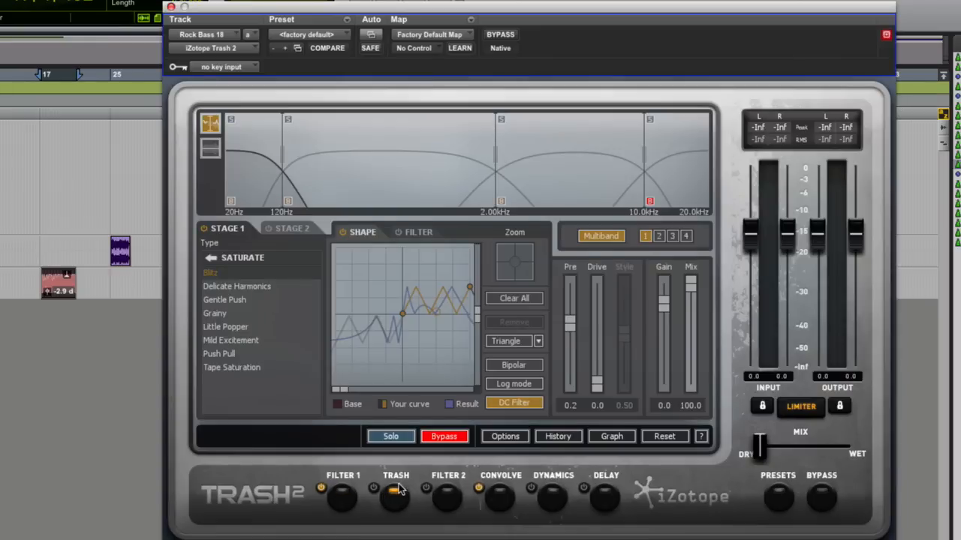
{"action": "left_click", "coordinate": [232, 367]}
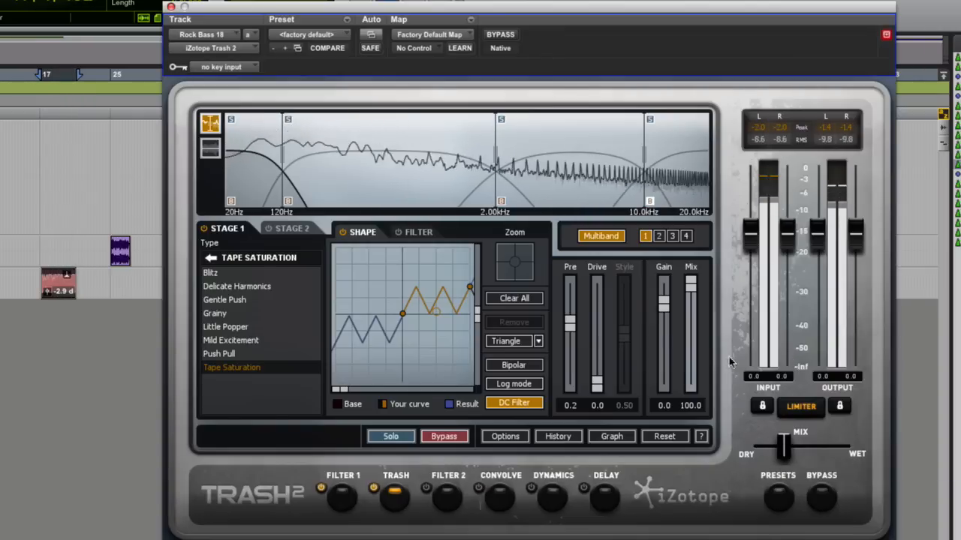
{"action": "left_click", "coordinate": [218, 354]}
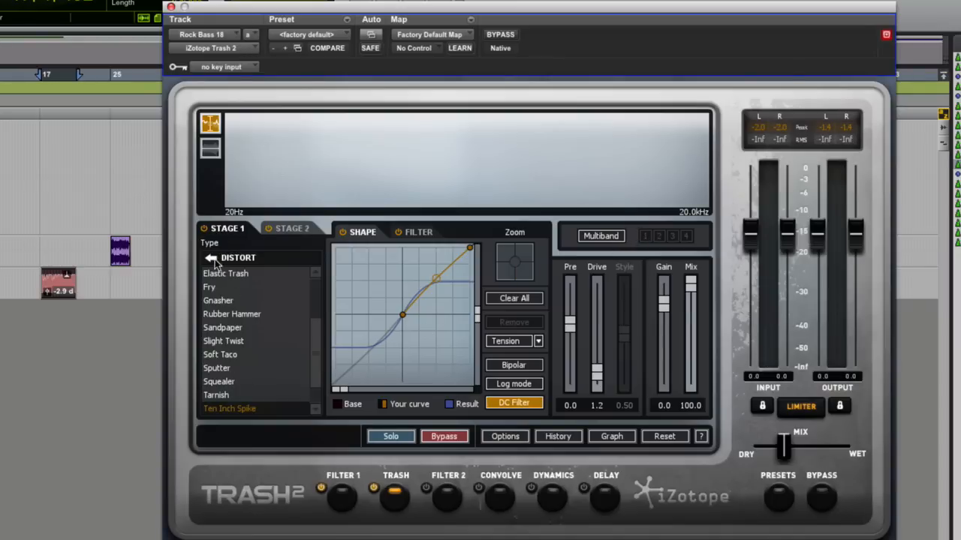
{"action": "left_click", "coordinate": [238, 258]}
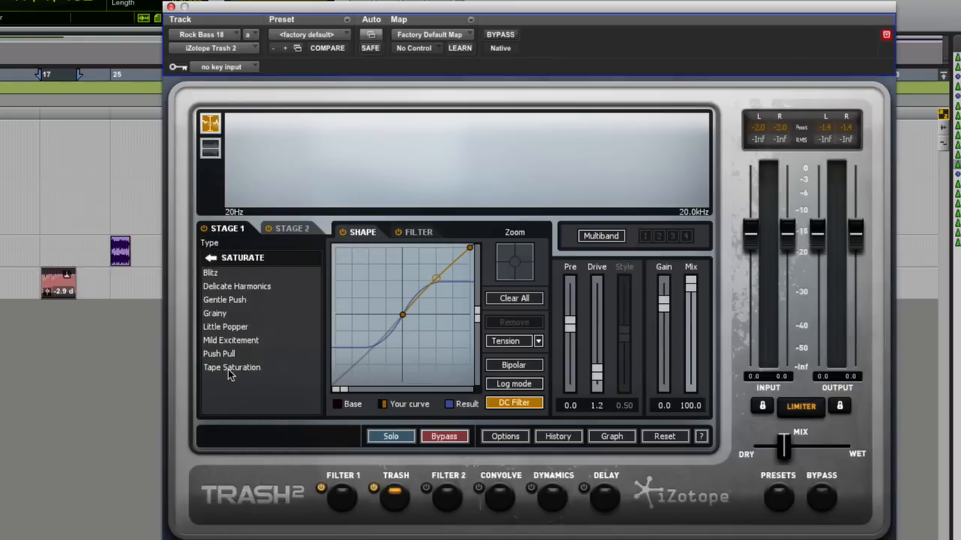
{"action": "left_click", "coordinate": [232, 367]}
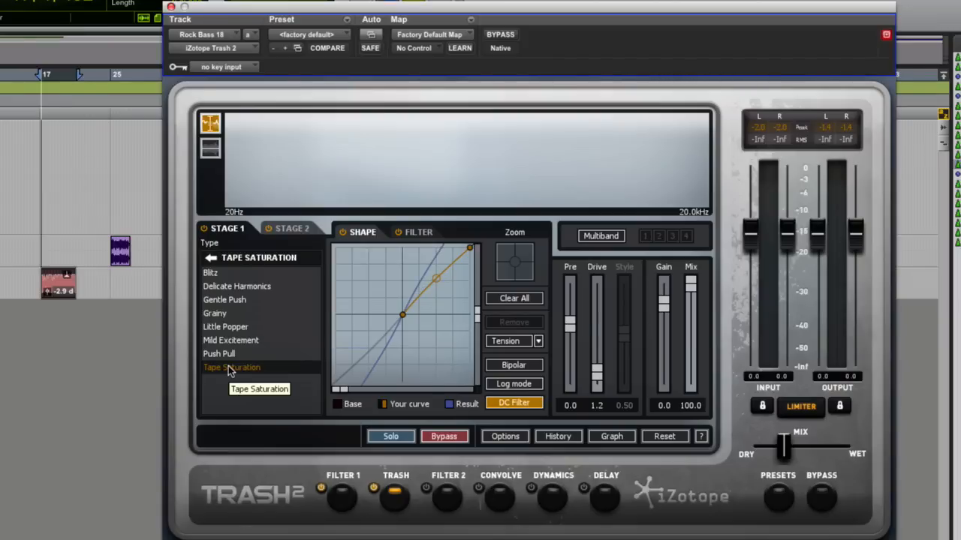
{"action": "left_click", "coordinate": [218, 353]}
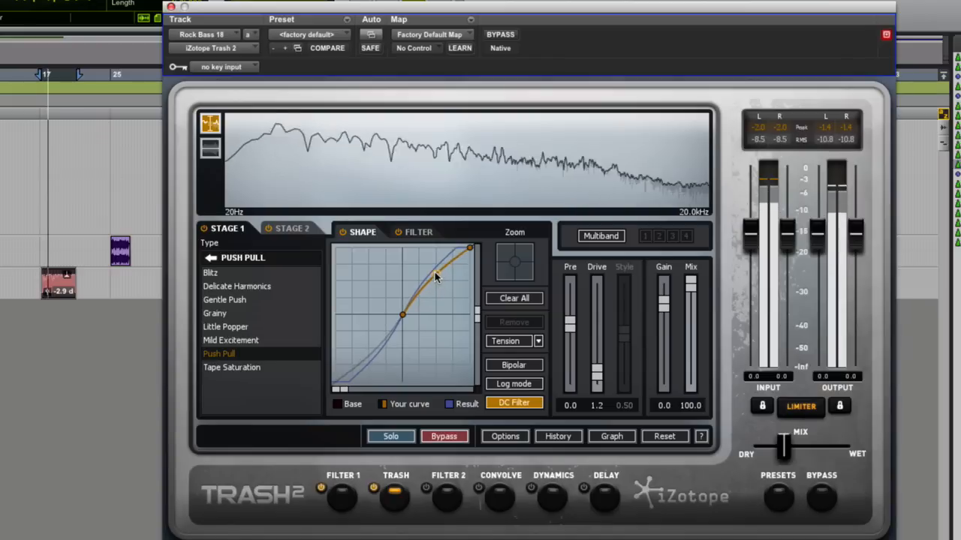
Step: Settle on Gentle Push saturation with low 0.9 drive, a reshaped curve and the mix fully wet
{"action": "left_click_drag", "start_coordinate": [435, 274], "coordinate": [431, 269]}
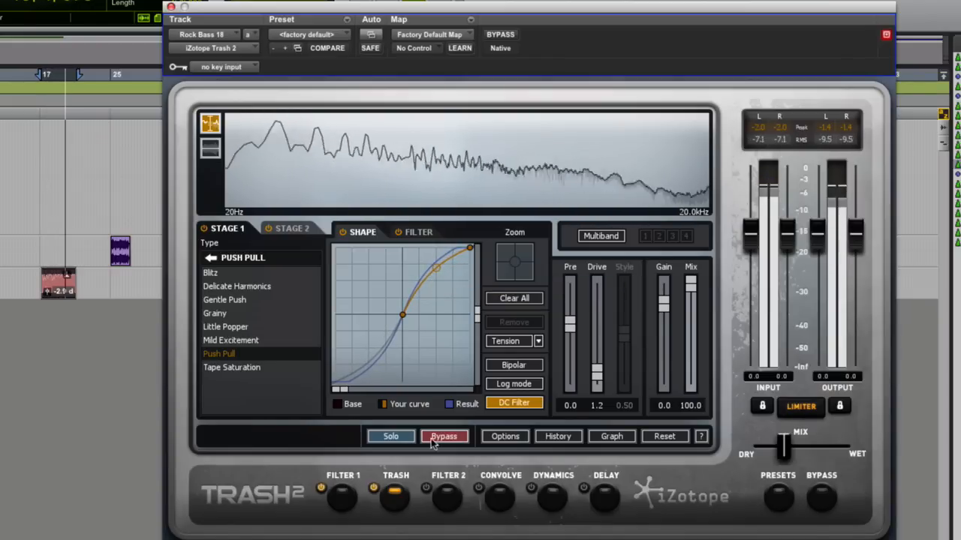
{"action": "left_click", "coordinate": [443, 436]}
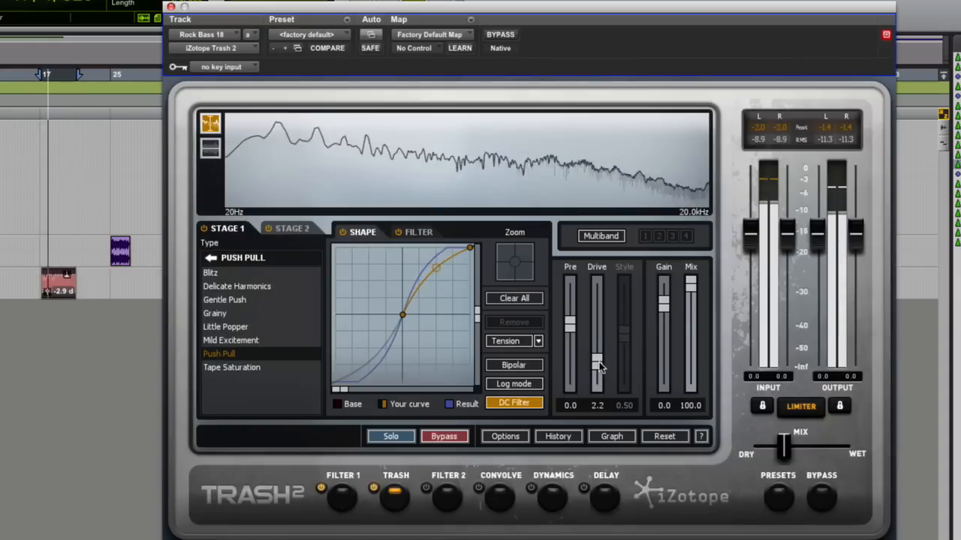
{"action": "left_click_drag", "start_coordinate": [597, 364], "coordinate": [597, 358]}
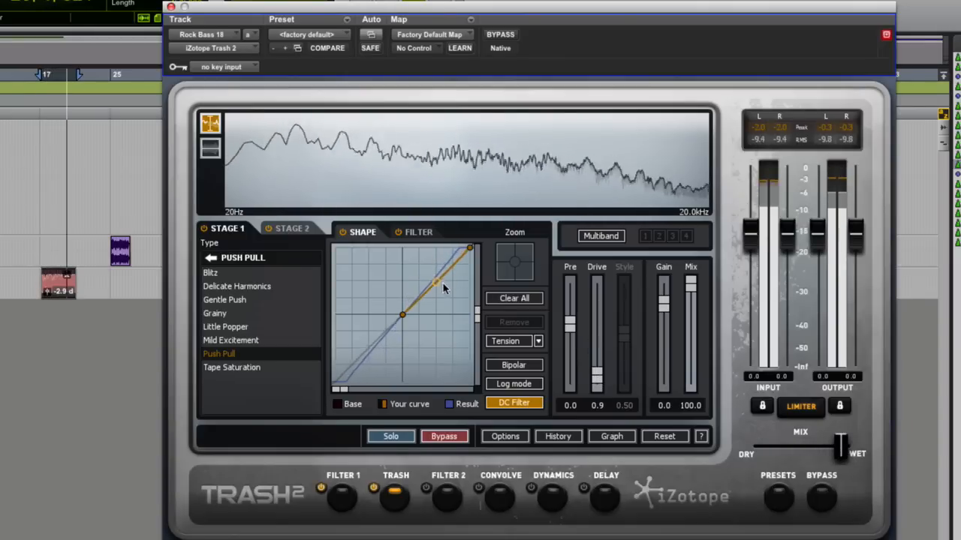
{"action": "left_click_drag", "start_coordinate": [437, 282], "coordinate": [439, 284]}
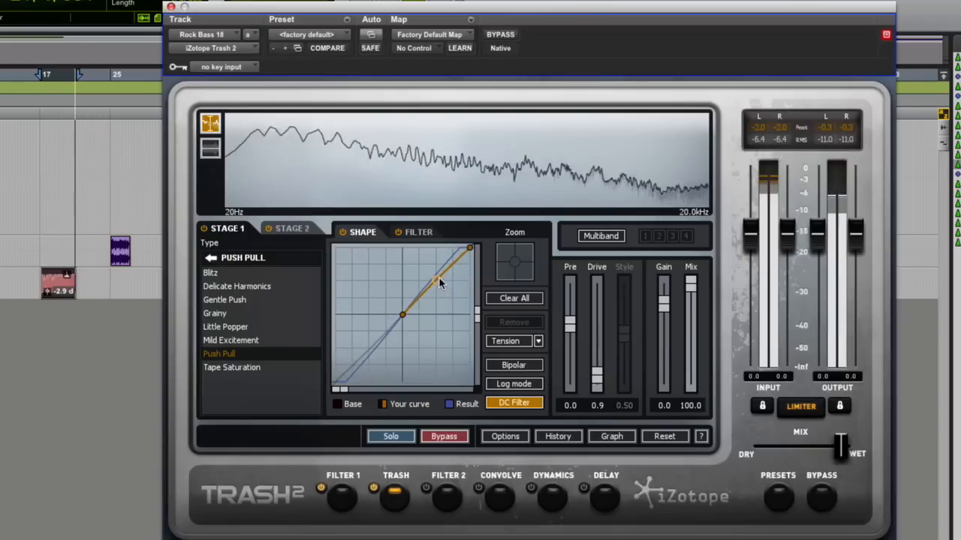
{"action": "left_click_drag", "start_coordinate": [439, 283], "coordinate": [437, 276]}
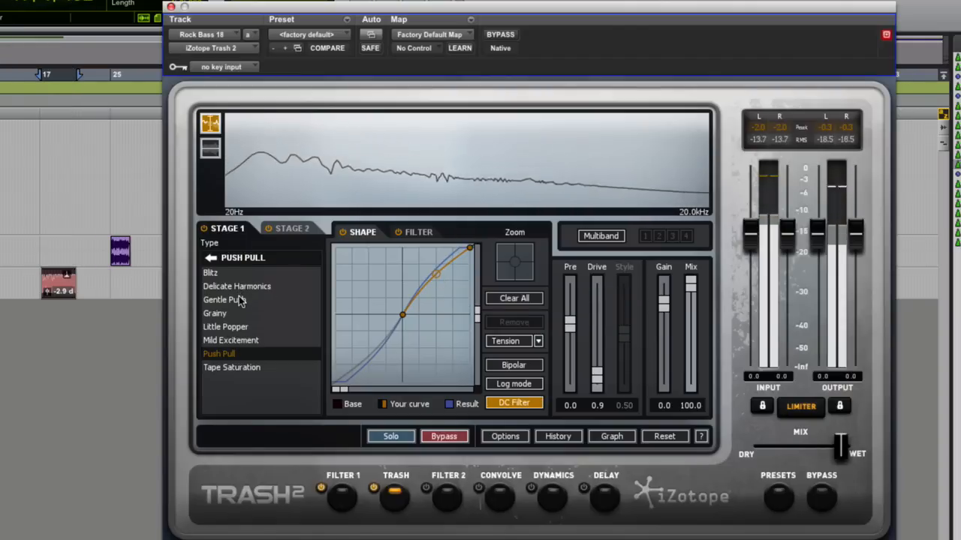
{"action": "left_click", "coordinate": [224, 299]}
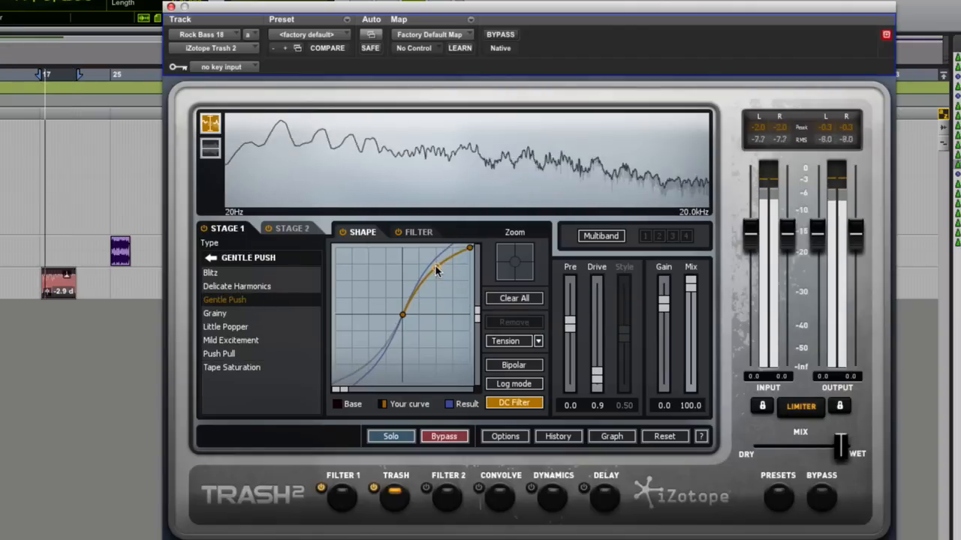
{"action": "left_click_drag", "start_coordinate": [439, 270], "coordinate": [439, 278]}
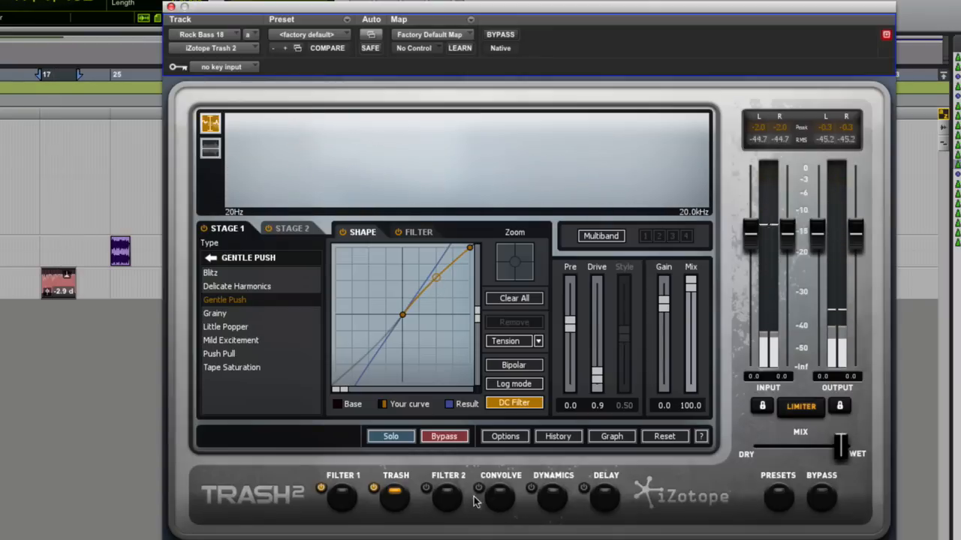
Step: In the Convolve module browse the Amps impulse category and bypass-compare against the dry track
{"action": "left_click", "coordinate": [501, 497]}
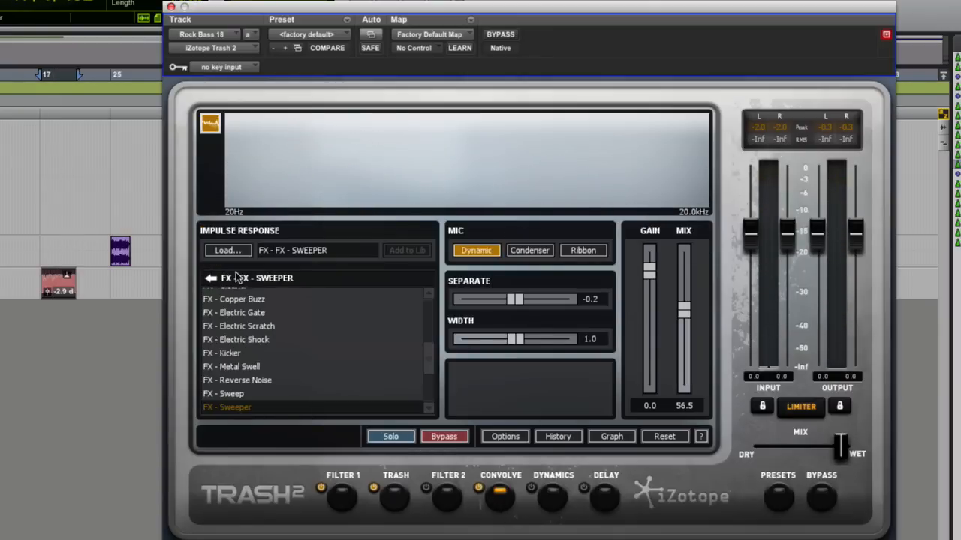
{"action": "left_click", "coordinate": [212, 277]}
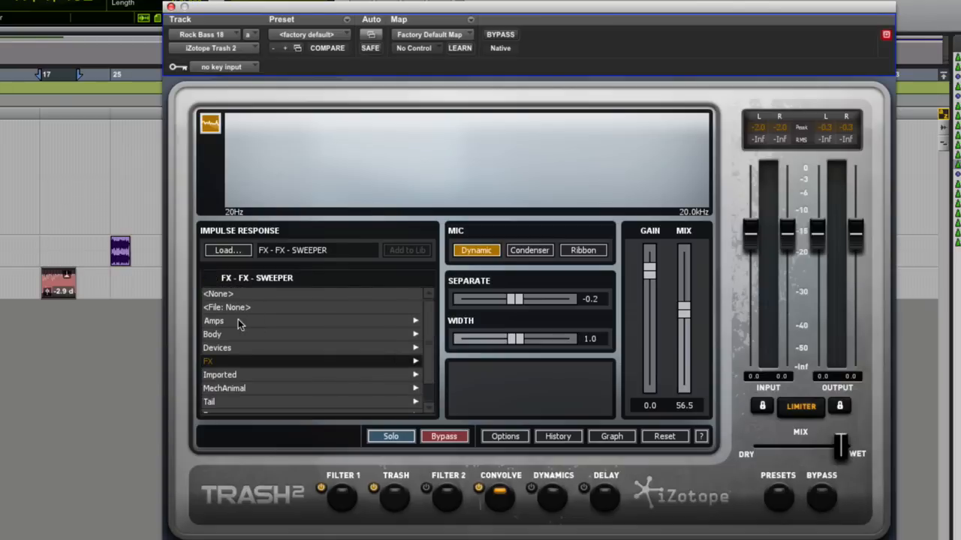
{"action": "left_click", "coordinate": [213, 321]}
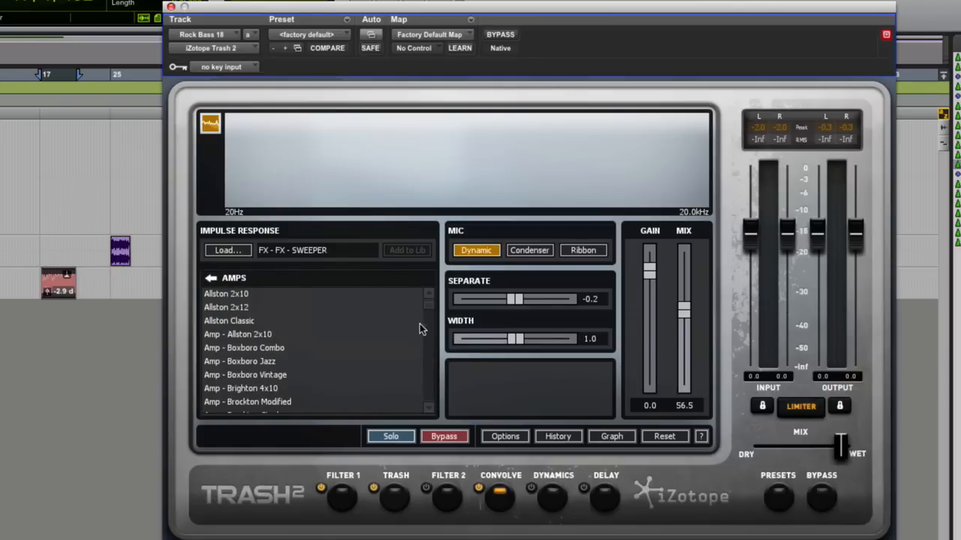
{"action": "scroll", "scroll_direction": "down", "scroll_amount": 3}
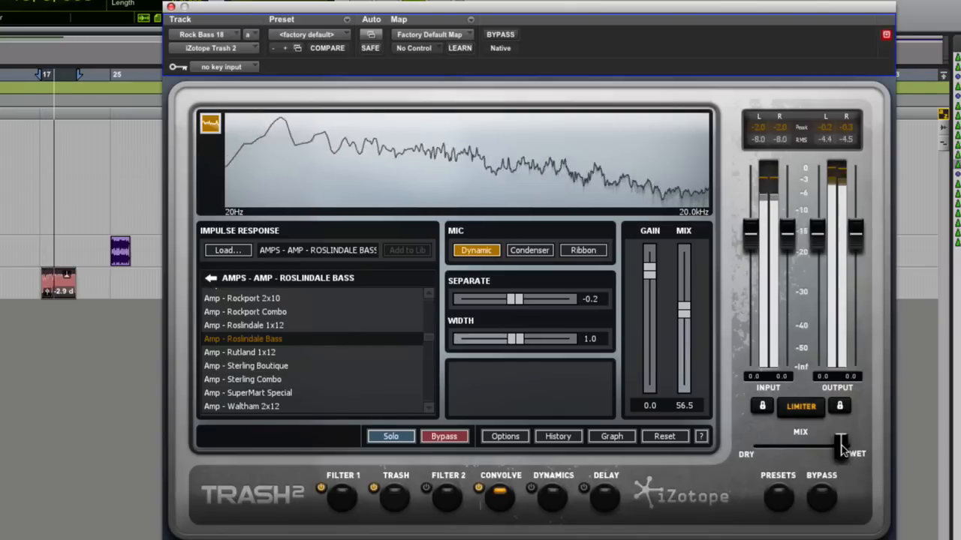
{"action": "left_click", "coordinate": [443, 436]}
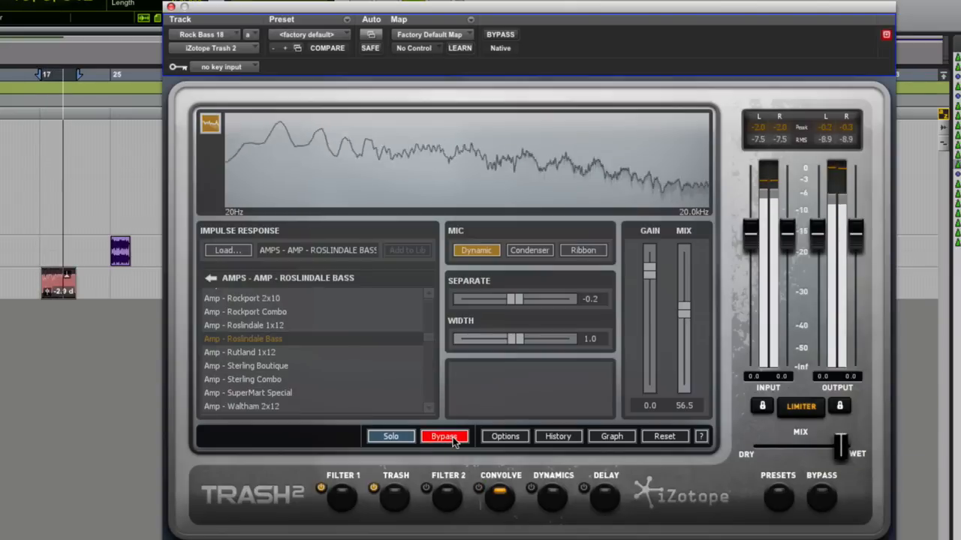
{"action": "left_click", "coordinate": [443, 436]}
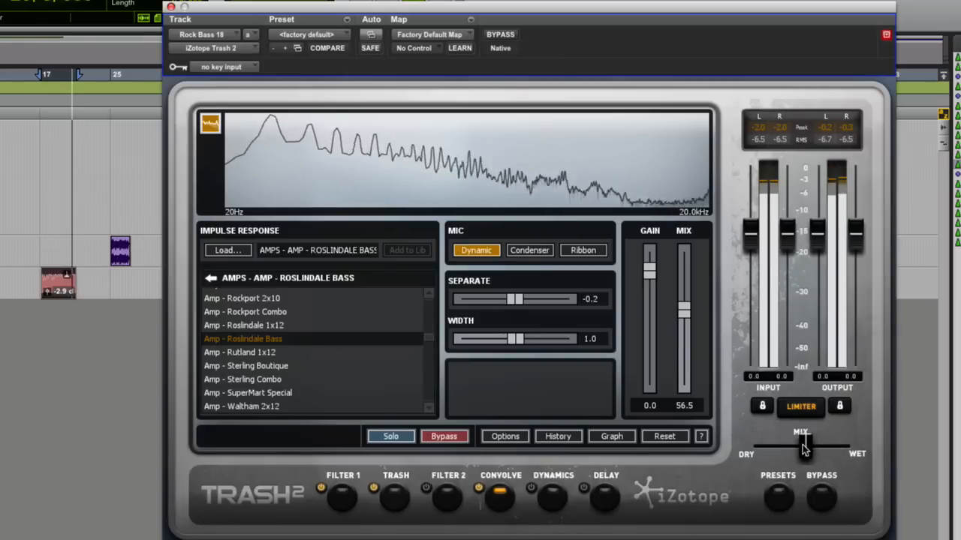
Step: Blend the convolution mostly wet, try Grafton Bass Cab, then load the Oakdale Bass impulse
{"action": "left_click_drag", "start_coordinate": [803, 448], "coordinate": [795, 449]}
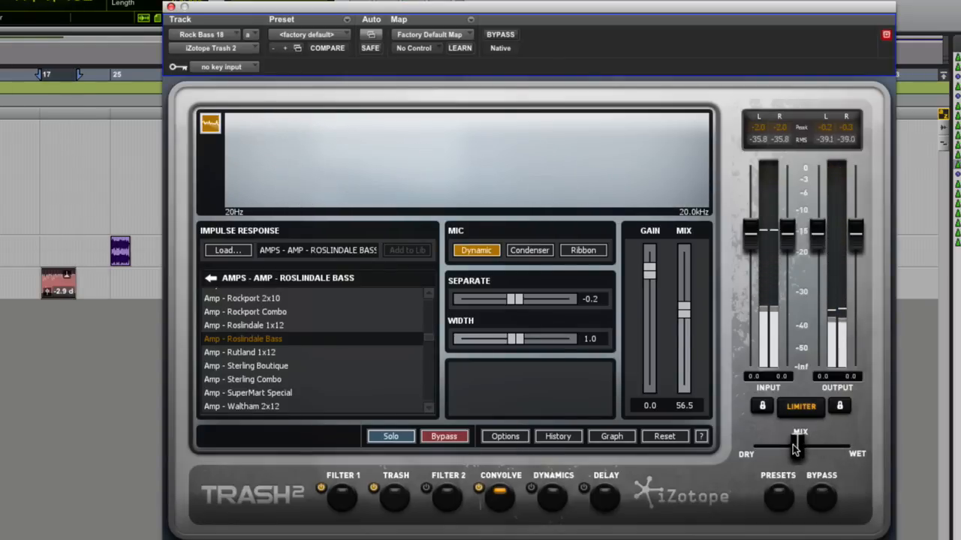
{"action": "mouse_move", "coordinate": [797, 449]}
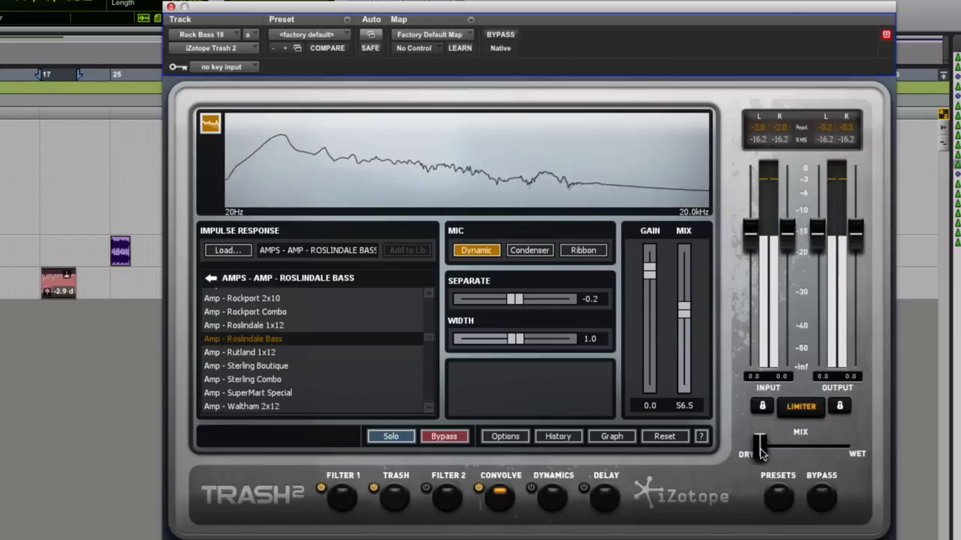
{"action": "left_click_drag", "start_coordinate": [759, 442], "coordinate": [788, 441]}
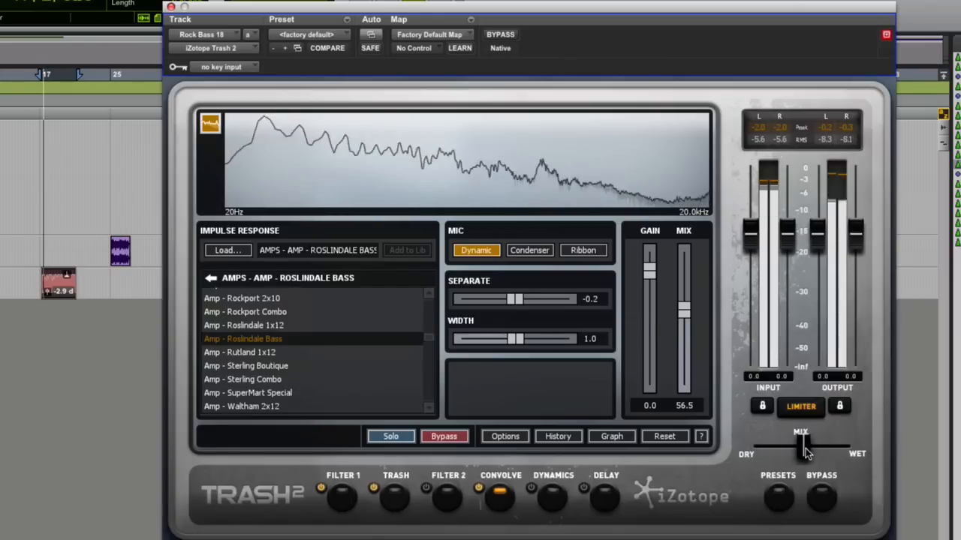
{"action": "left_click_drag", "start_coordinate": [805, 447], "coordinate": [842, 442]}
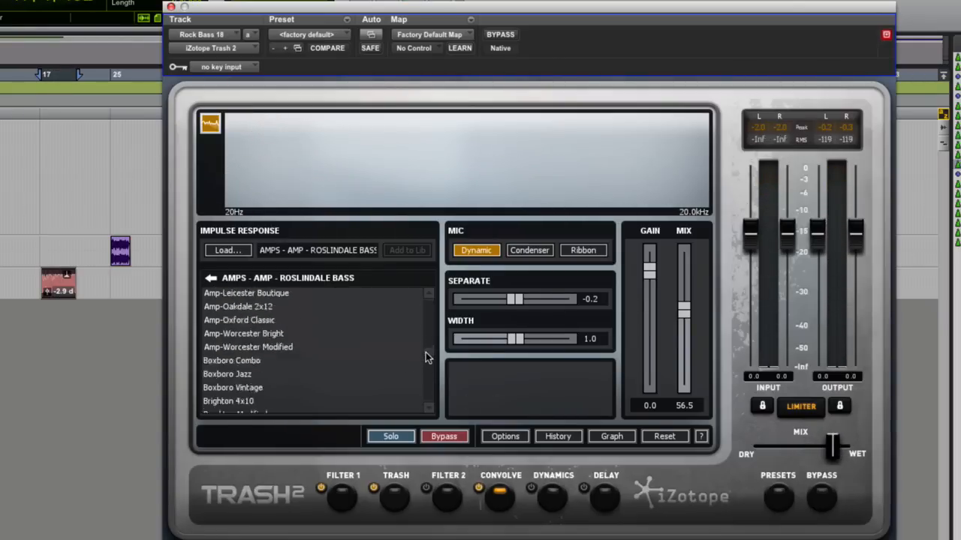
{"action": "scroll", "scroll_direction": "down", "scroll_amount": 3}
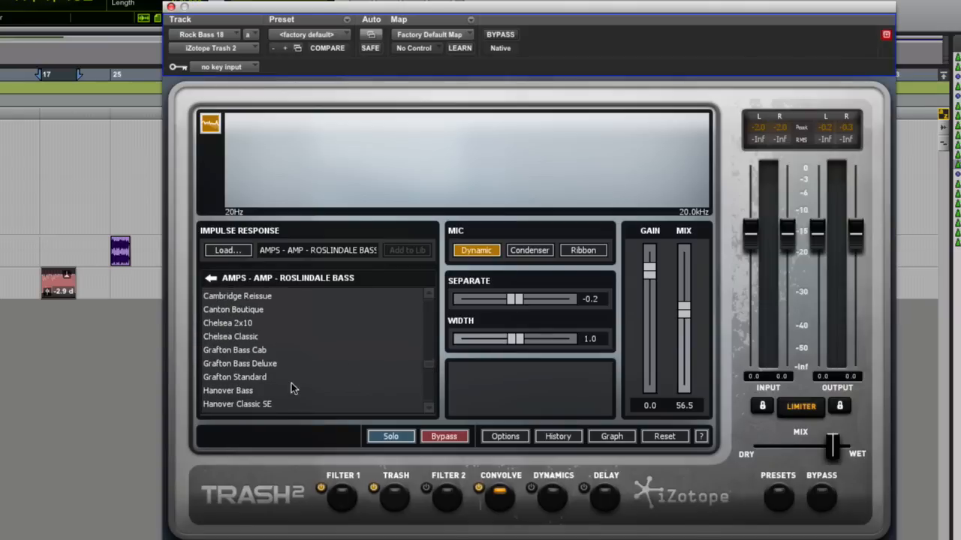
{"action": "left_click", "coordinate": [227, 390]}
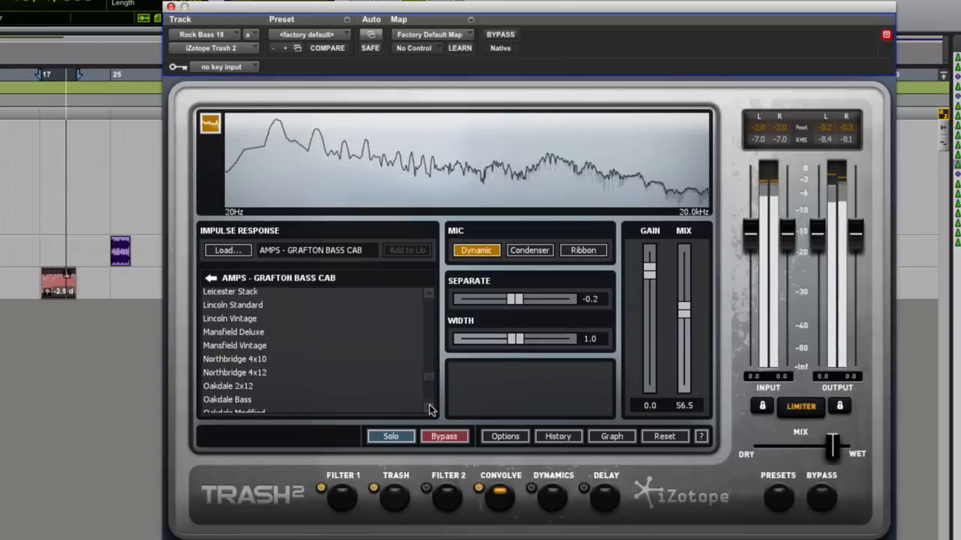
{"action": "left_click", "coordinate": [227, 399]}
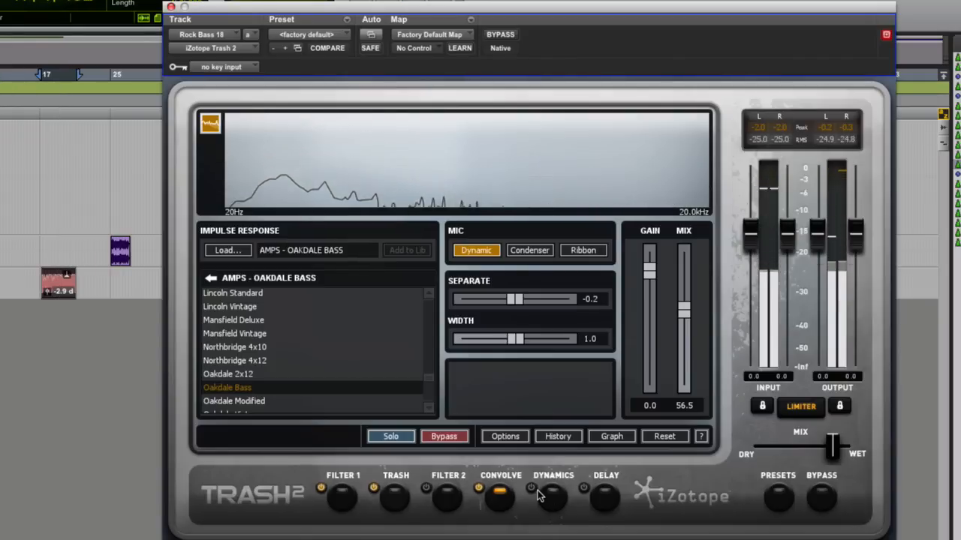
{"action": "left_click", "coordinate": [553, 496]}
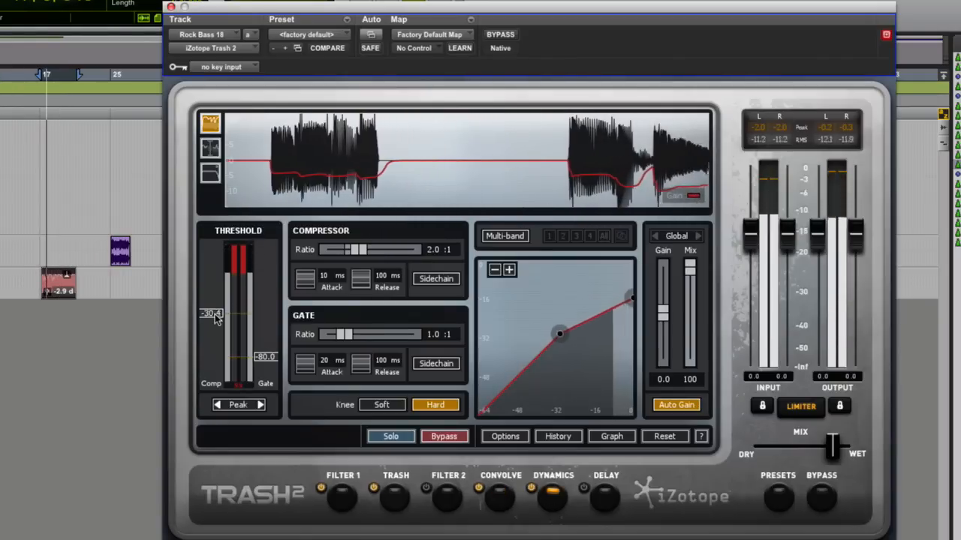
{"action": "left_click_drag", "start_coordinate": [360, 249], "coordinate": [383, 249]}
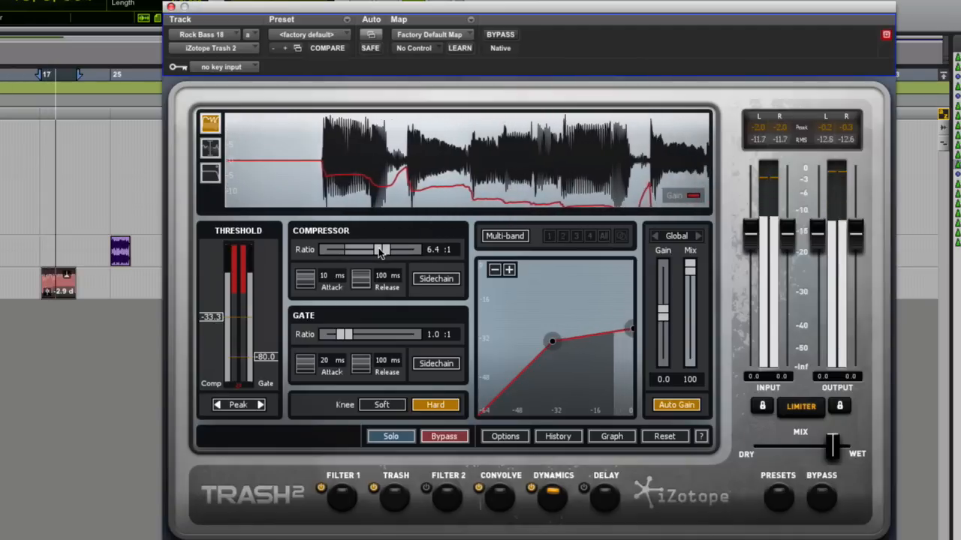
{"action": "left_click_drag", "start_coordinate": [379, 249], "coordinate": [386, 249]}
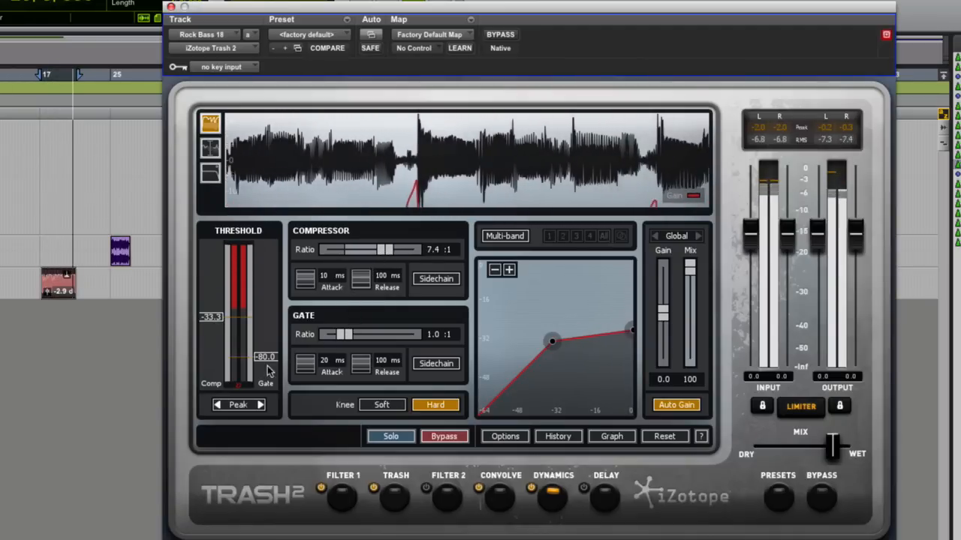
{"action": "left_click_drag", "start_coordinate": [345, 334], "coordinate": [373, 334]}
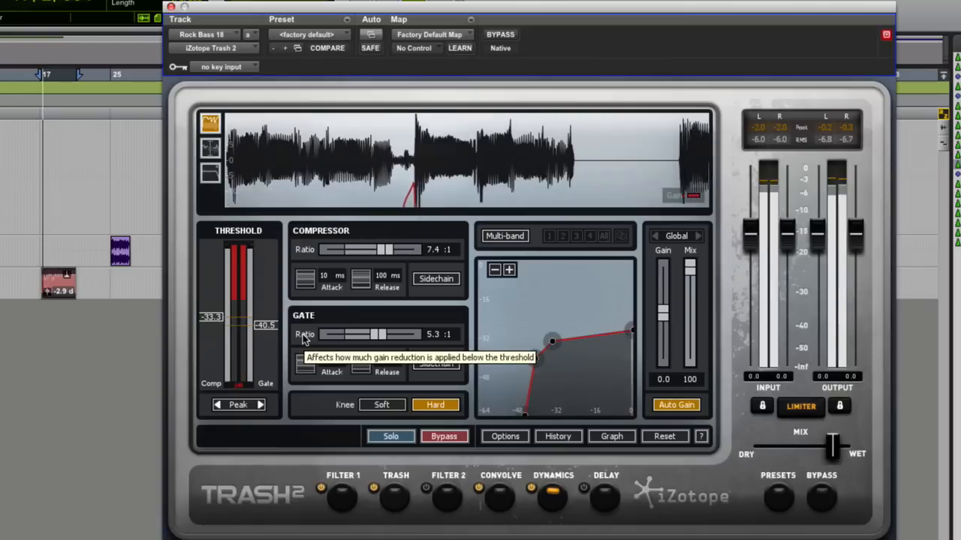
{"action": "left_click", "coordinate": [381, 405]}
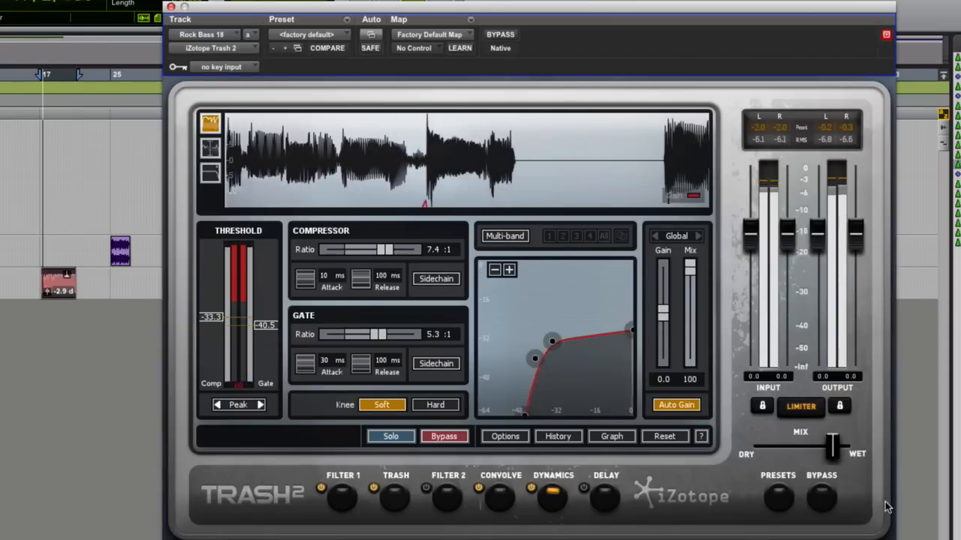
{"action": "left_click_drag", "start_coordinate": [833, 445], "coordinate": [766, 445]}
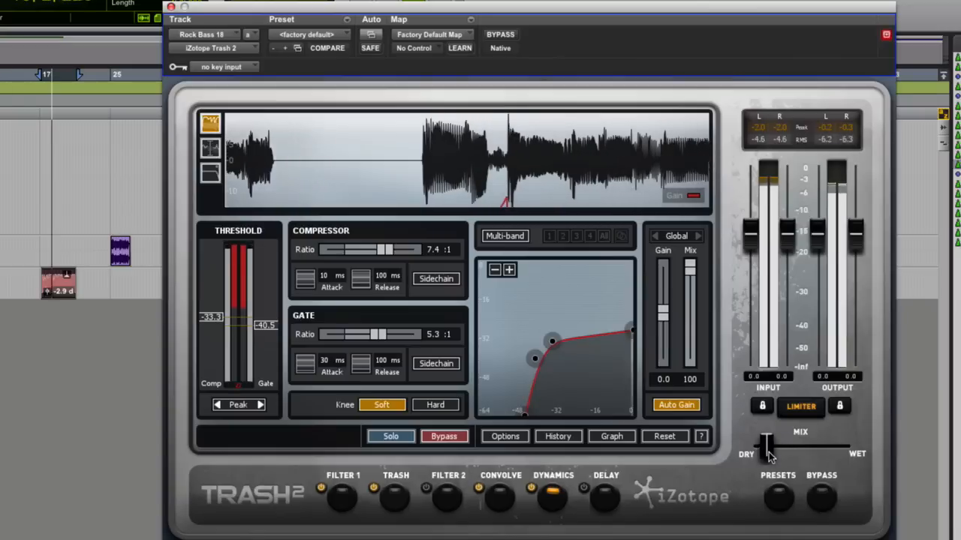
{"action": "left_click_drag", "start_coordinate": [766, 443], "coordinate": [844, 443]}
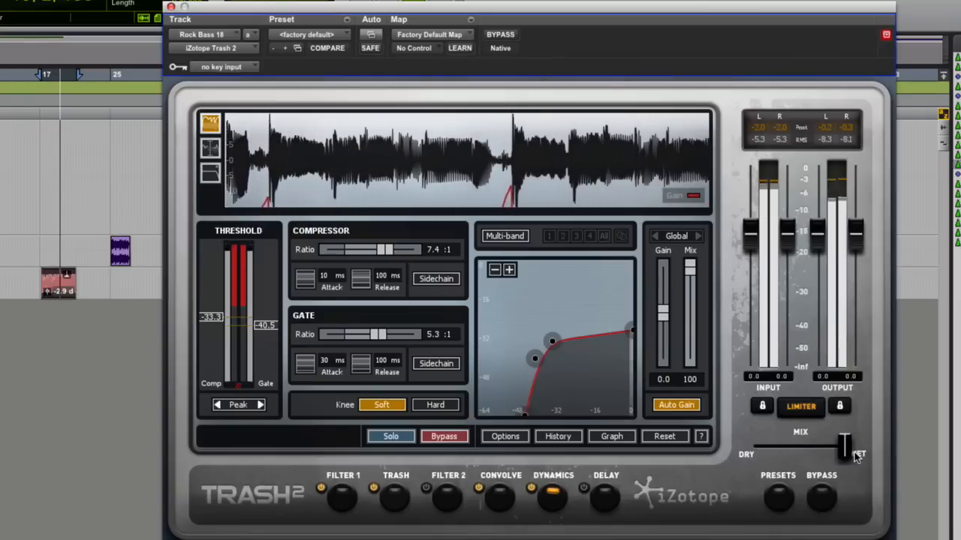
{"action": "left_click_drag", "start_coordinate": [844, 450], "coordinate": [788, 451]}
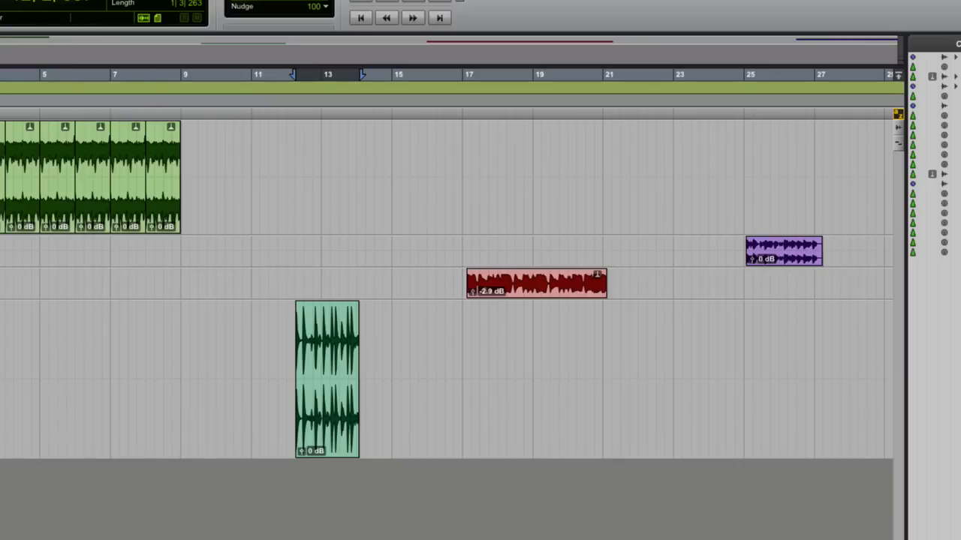
Step: Open the Trash 2 insert on track 132_SN_HH_1 and close its preset list
{"action": "left_click", "coordinate": [326, 379]}
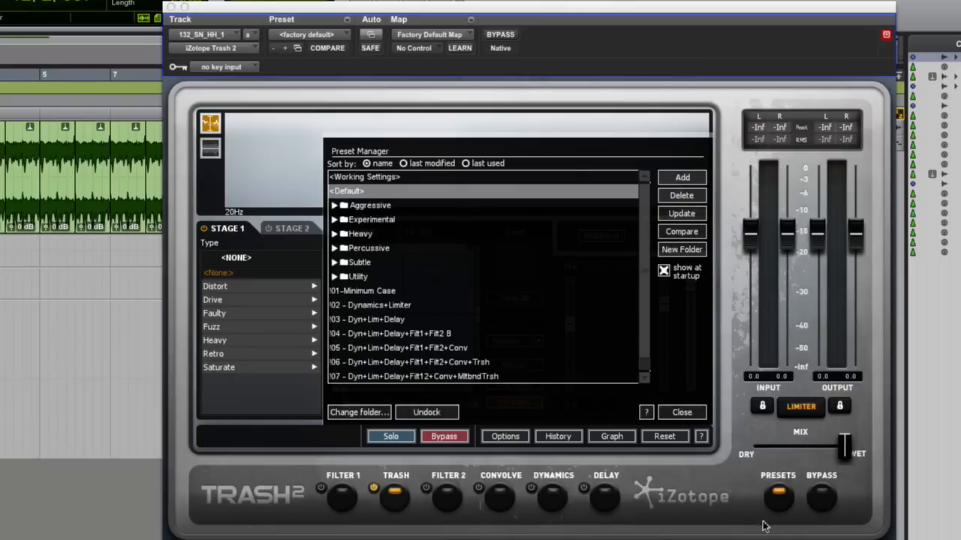
{"action": "left_click", "coordinate": [681, 412]}
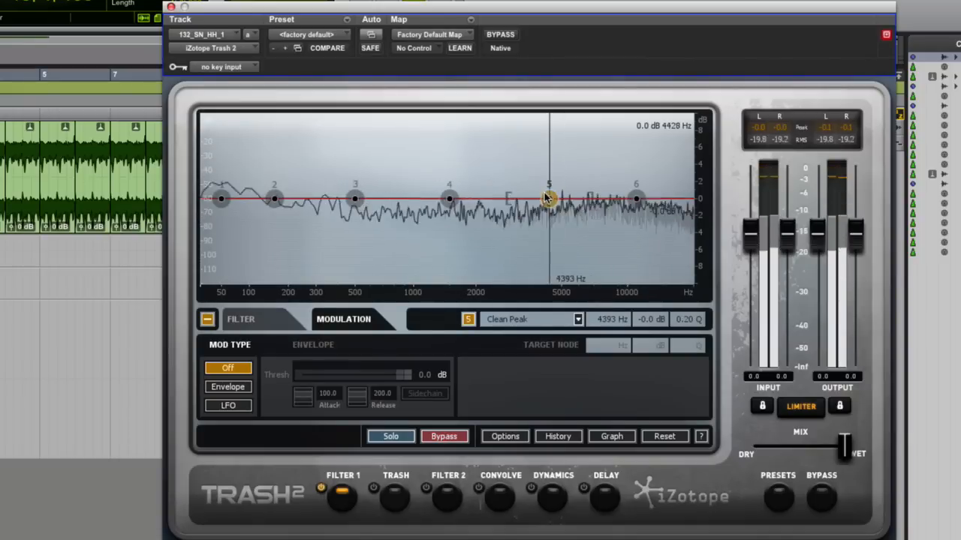
Step: Raise Filter 1's node 5 into a presence boost around 3.5 kHz
{"action": "left_click_drag", "start_coordinate": [548, 198], "coordinate": [525, 173]}
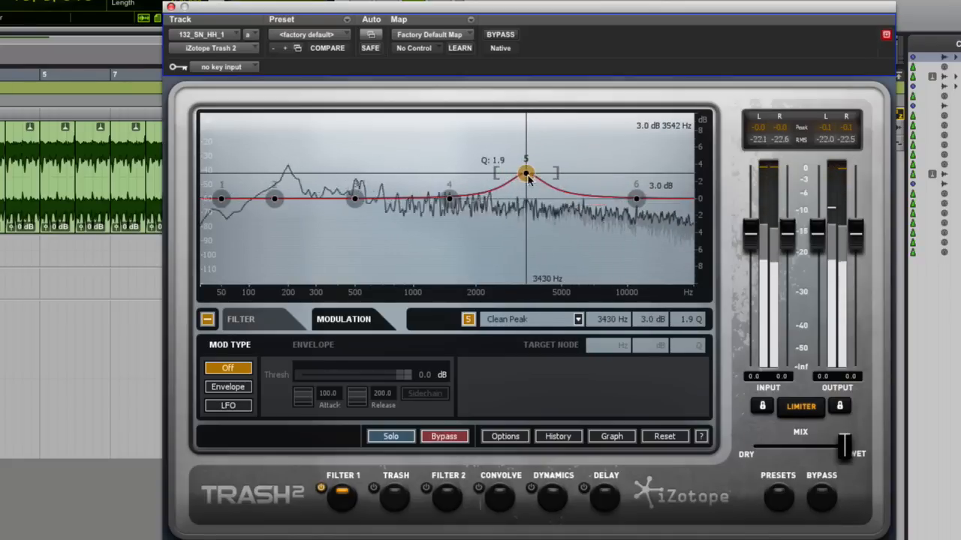
{"action": "left_click_drag", "start_coordinate": [525, 175], "coordinate": [525, 170]}
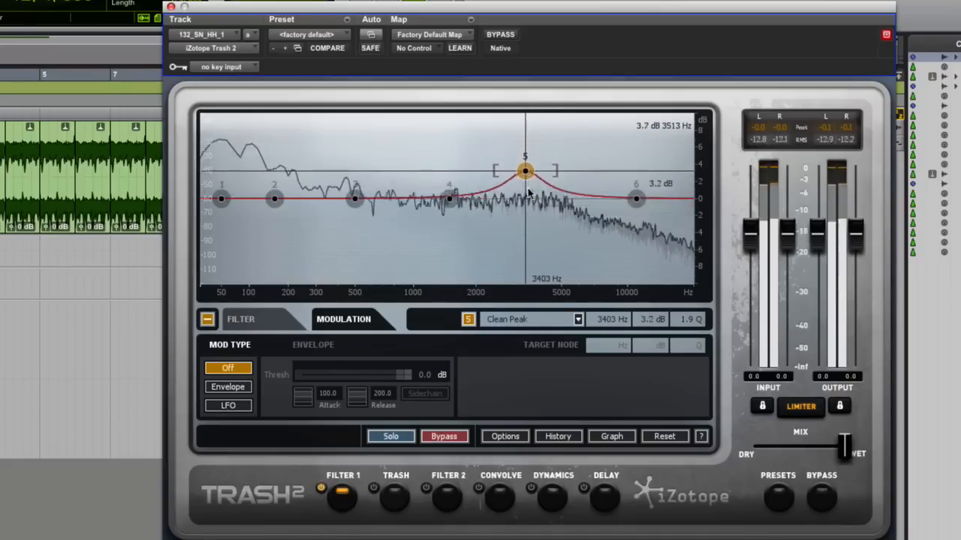
{"action": "left_click_drag", "start_coordinate": [524, 172], "coordinate": [524, 183]}
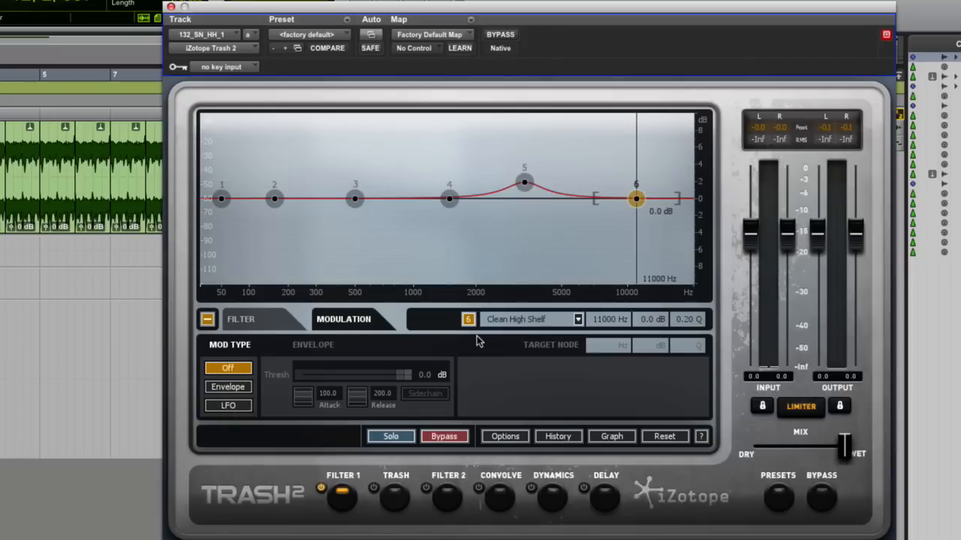
Step: Pull the node 6 high shelf down and lower in frequency to cut the top end
{"action": "left_click_drag", "start_coordinate": [637, 199], "coordinate": [621, 199]}
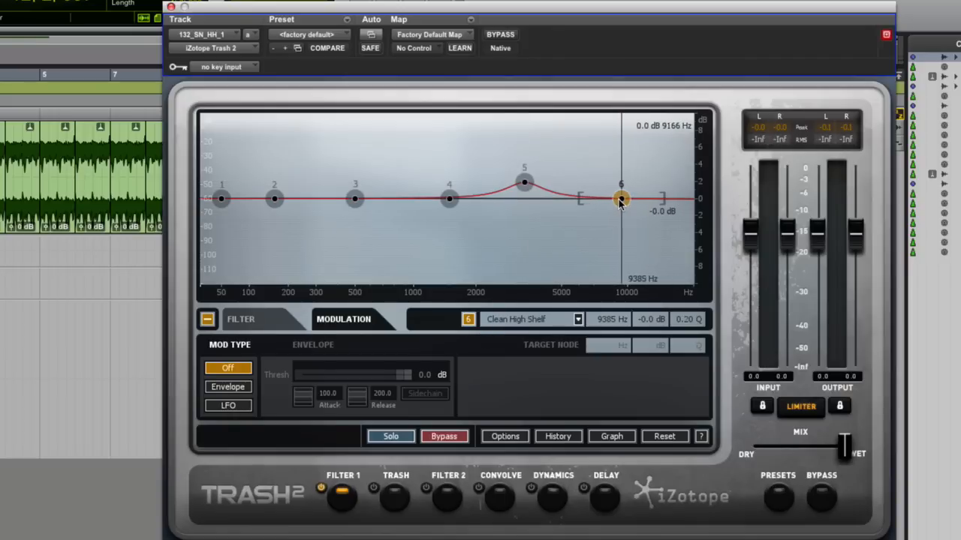
{"action": "left_click_drag", "start_coordinate": [621, 198], "coordinate": [610, 203]}
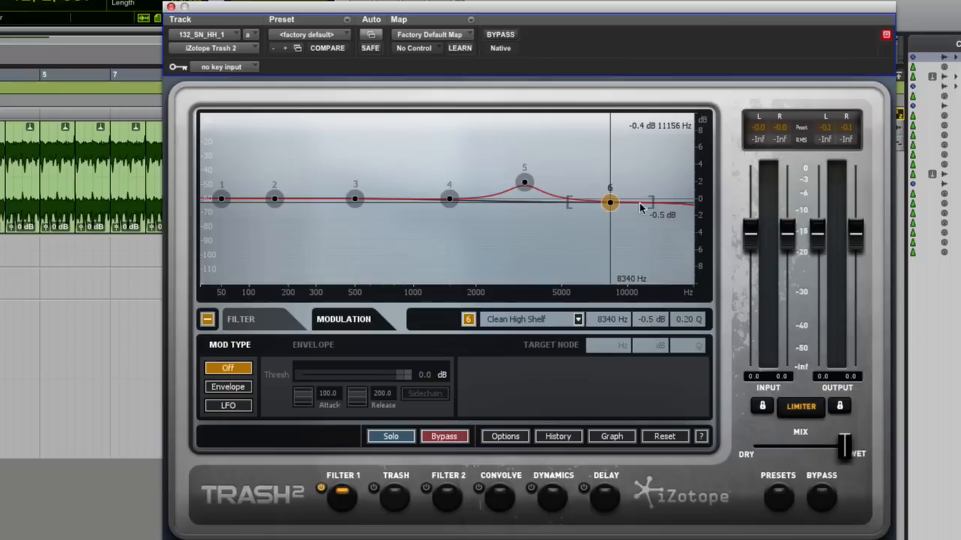
{"action": "left_click_drag", "start_coordinate": [644, 202], "coordinate": [628, 210]}
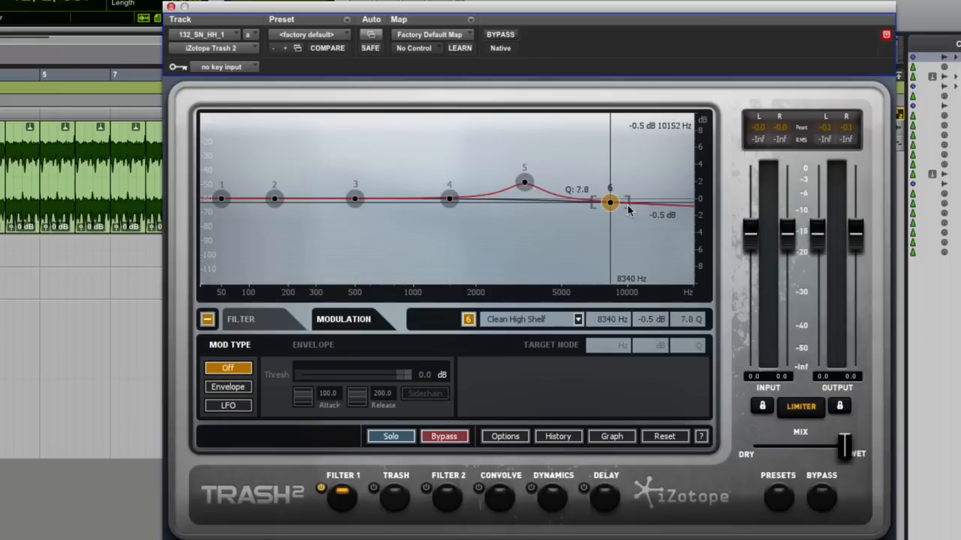
{"action": "left_click_drag", "start_coordinate": [610, 203], "coordinate": [594, 232]}
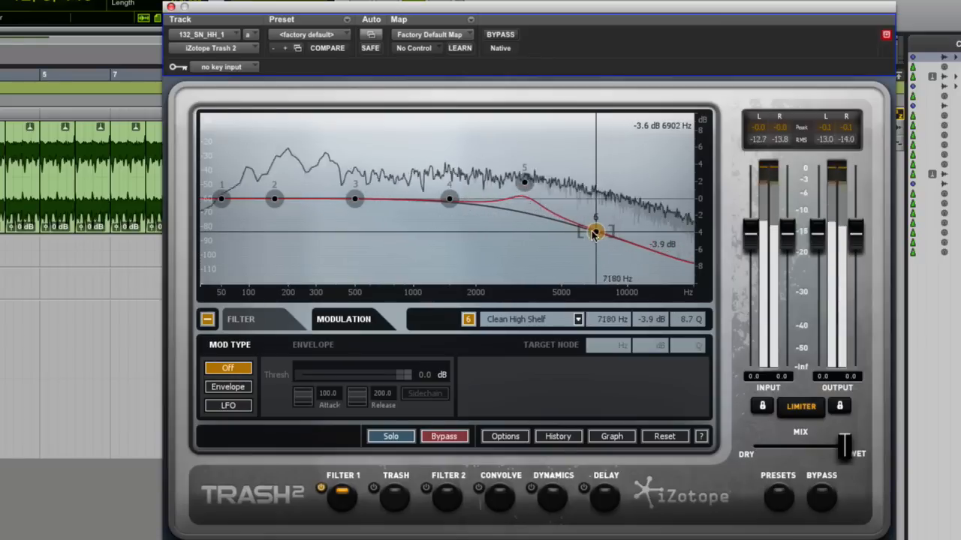
{"action": "left_click_drag", "start_coordinate": [595, 232], "coordinate": [548, 242]}
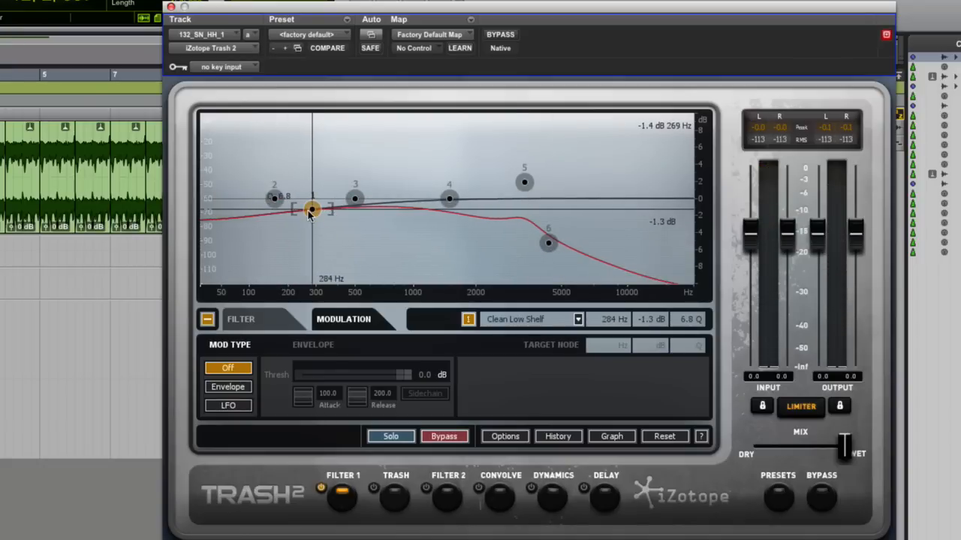
Step: Make node 1 a Saturated HP, sweep its cutoff, and ease the high shelf back toward flat
{"action": "left_click", "coordinate": [578, 319]}
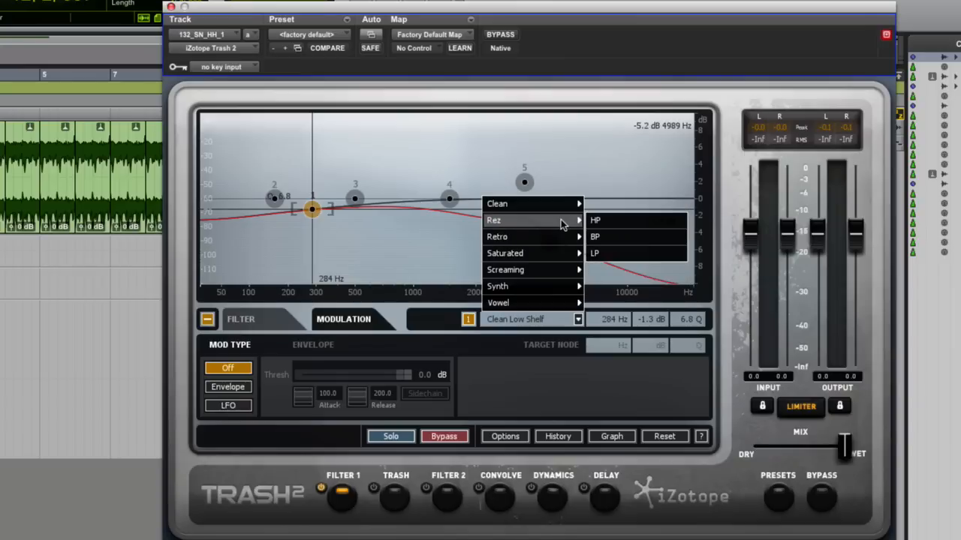
{"action": "mouse_move", "coordinate": [533, 253]}
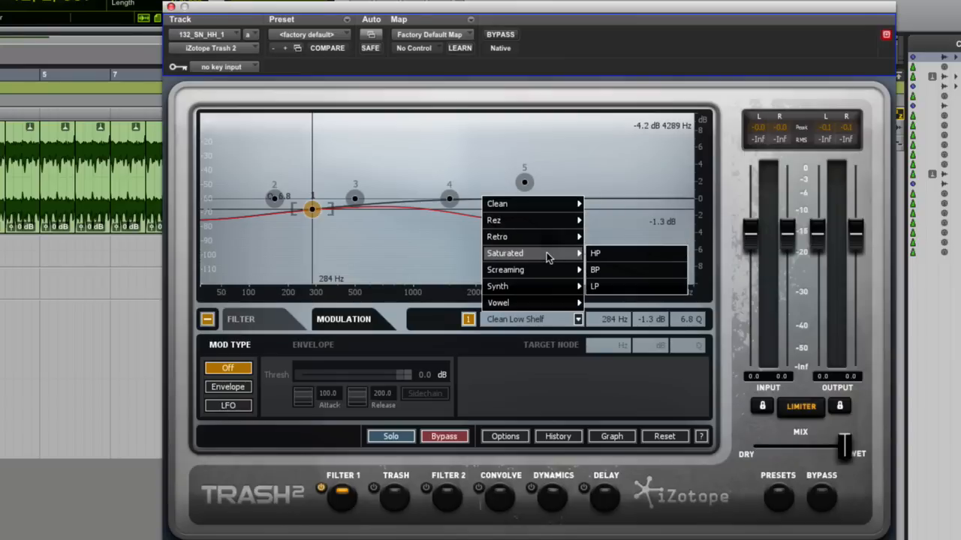
{"action": "left_click", "coordinate": [595, 253]}
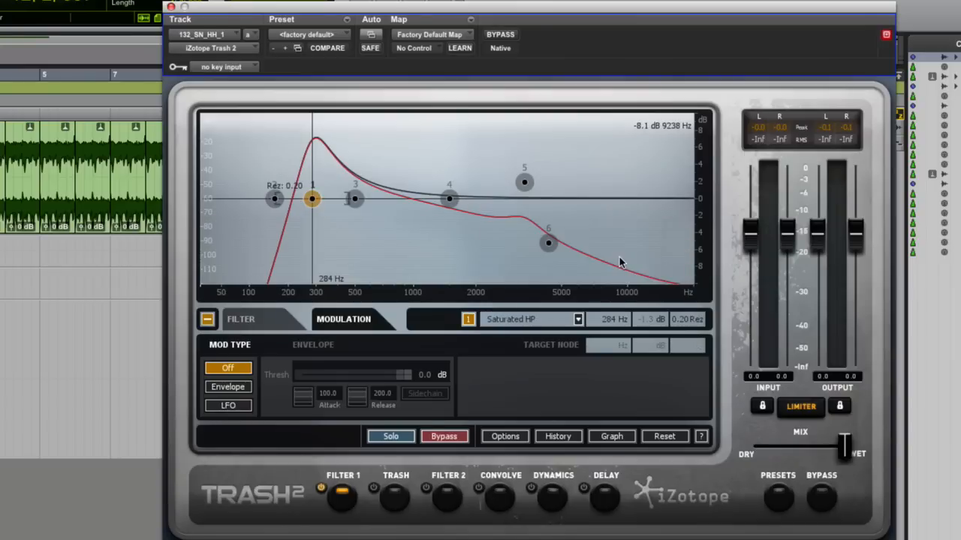
{"action": "left_click_drag", "start_coordinate": [312, 198], "coordinate": [360, 198]}
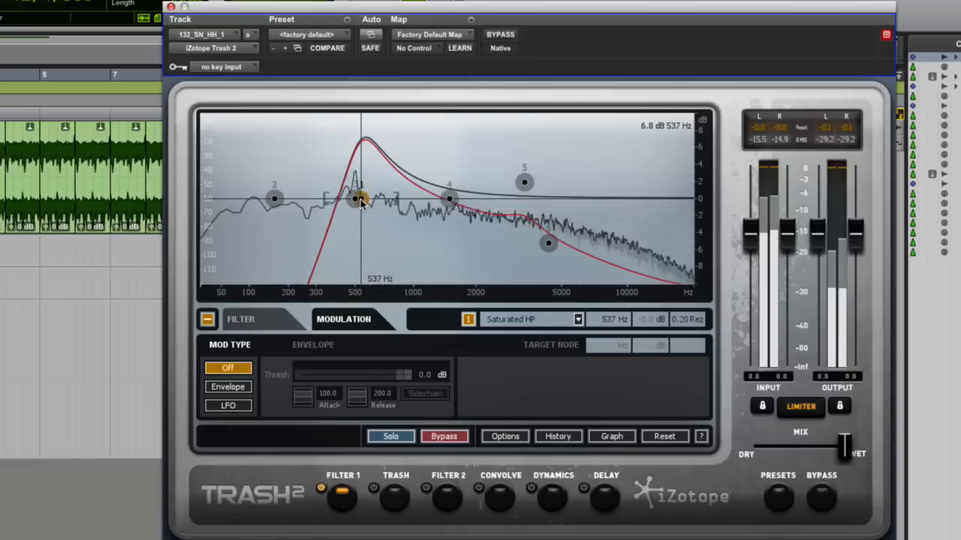
{"action": "left_click_drag", "start_coordinate": [360, 199], "coordinate": [336, 199]}
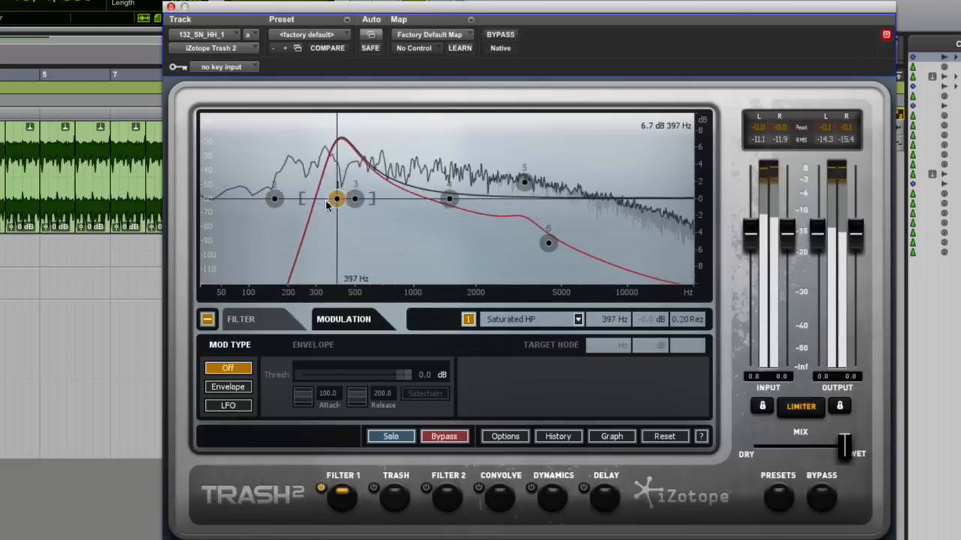
{"action": "left_click_drag", "start_coordinate": [336, 198], "coordinate": [296, 198]}
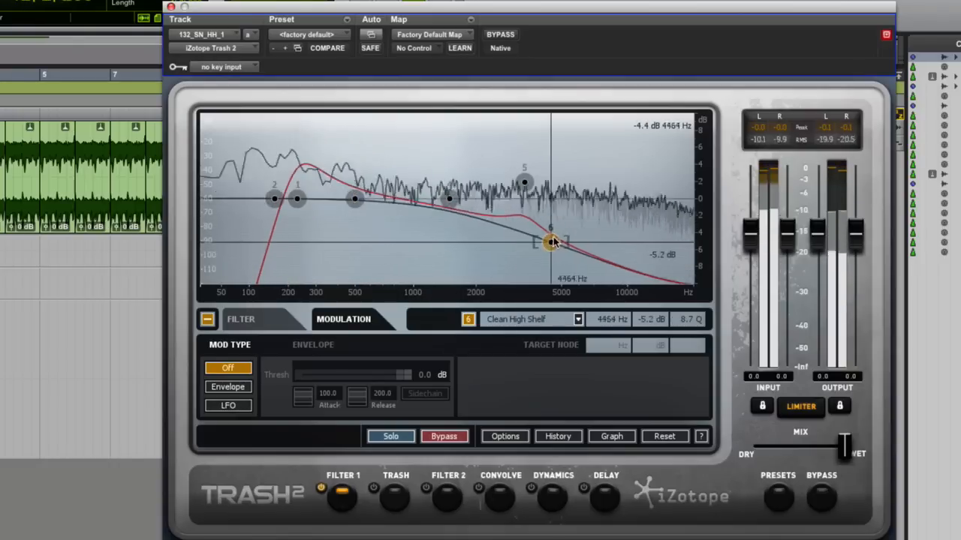
{"action": "left_click_drag", "start_coordinate": [551, 241], "coordinate": [570, 202]}
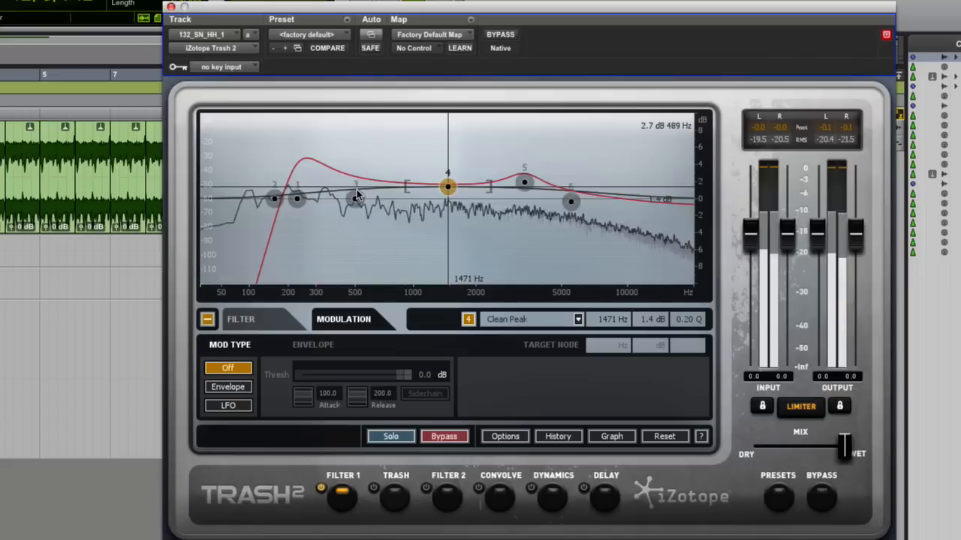
Step: Add a gentle 1.5 kHz boost, a narrow node 3 peak near 300 Hz, and set the high-pass to 128 Hz
{"action": "left_click_drag", "start_coordinate": [447, 187], "coordinate": [351, 174]}
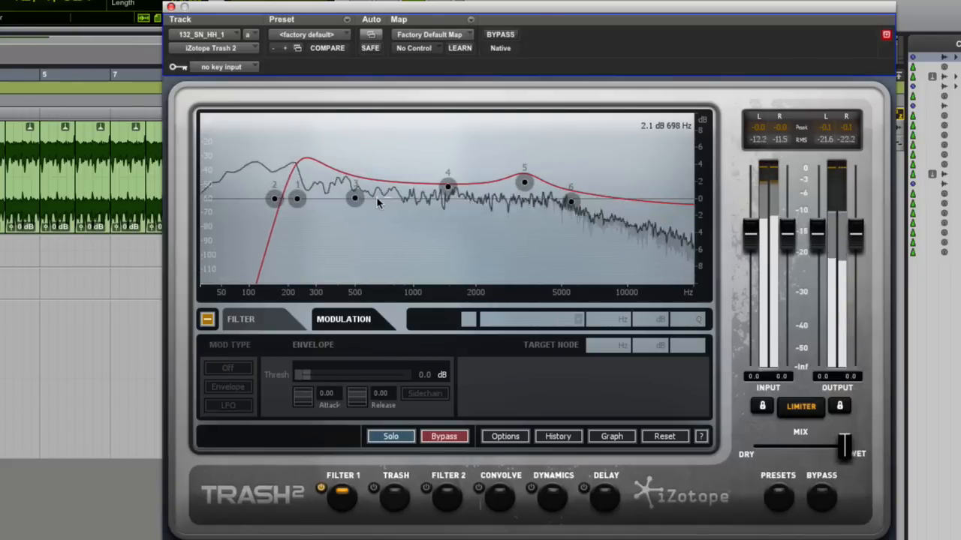
{"action": "left_click", "coordinate": [354, 198]}
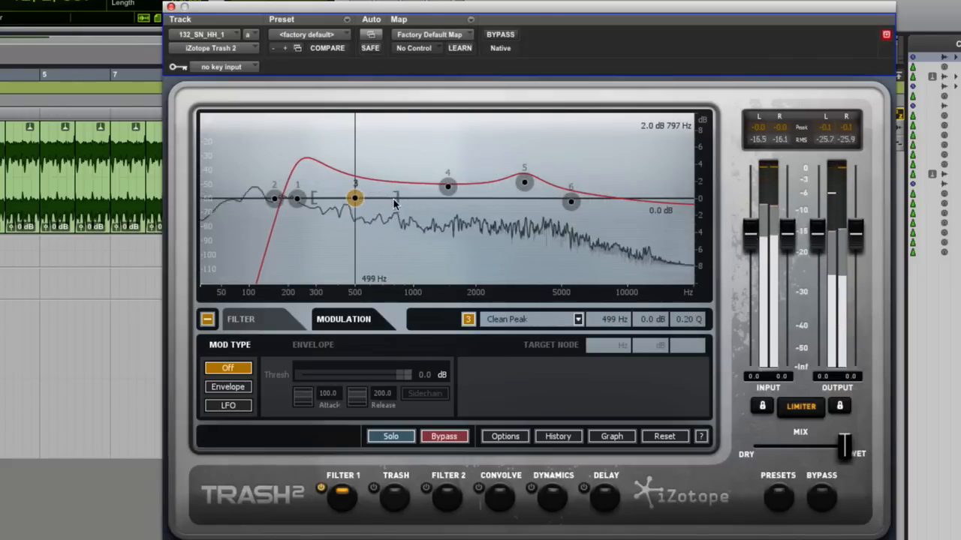
{"action": "left_click_drag", "start_coordinate": [355, 198], "coordinate": [355, 169]}
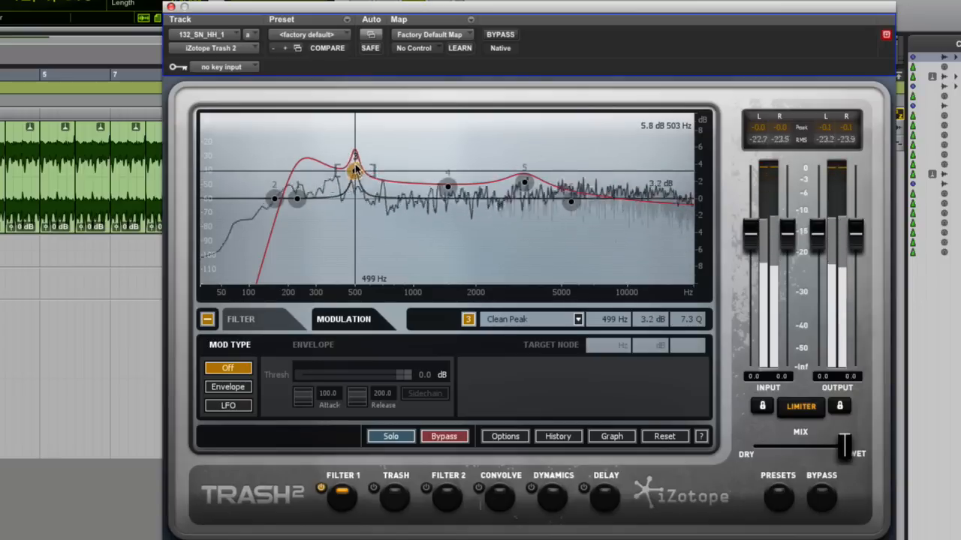
{"action": "left_click_drag", "start_coordinate": [355, 169], "coordinate": [318, 154]}
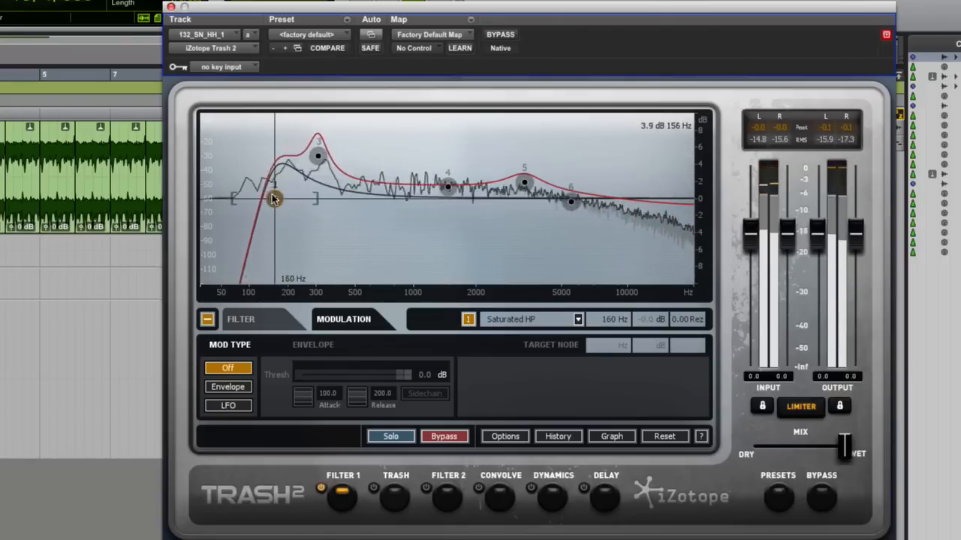
{"action": "left_click_drag", "start_coordinate": [275, 197], "coordinate": [261, 198]}
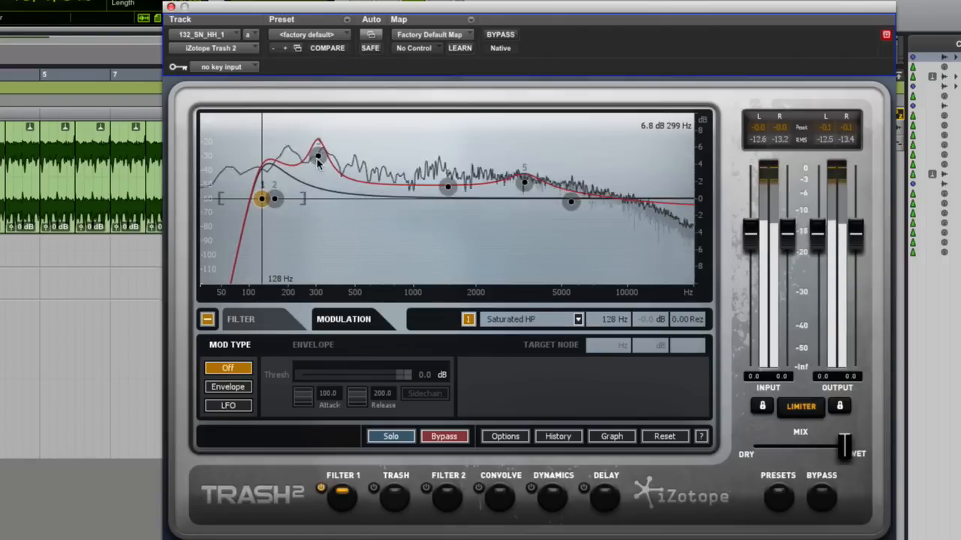
Step: Enable envelope modulation on node 3 and set its target to 1106 Hz at 6.8 dB
{"action": "left_click_drag", "start_coordinate": [317, 143], "coordinate": [304, 139]}
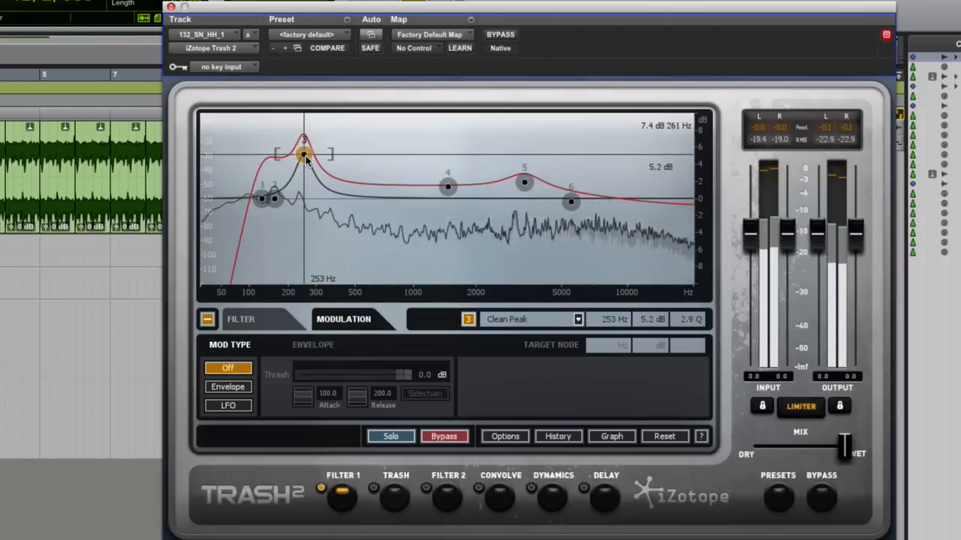
{"action": "left_click", "coordinate": [227, 386]}
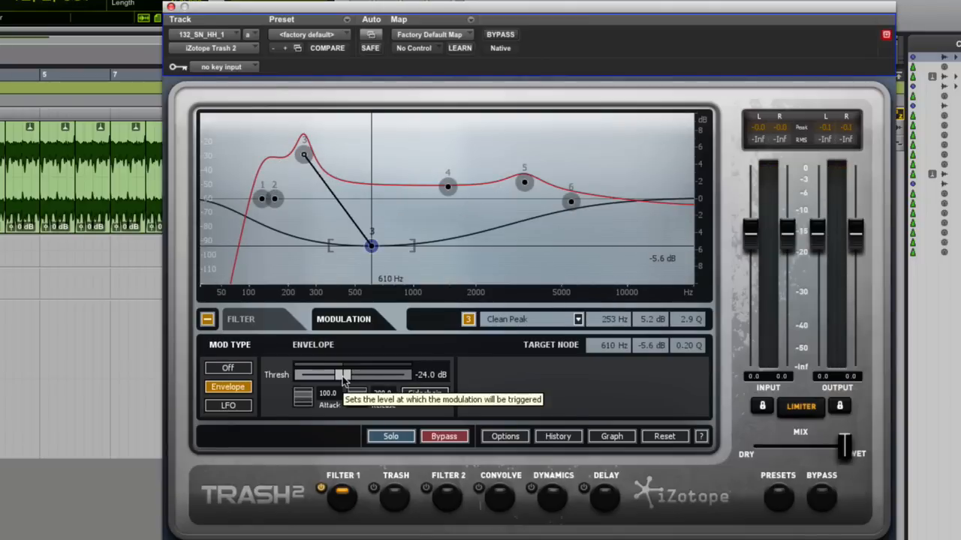
{"action": "left_click_drag", "start_coordinate": [341, 375], "coordinate": [364, 374]}
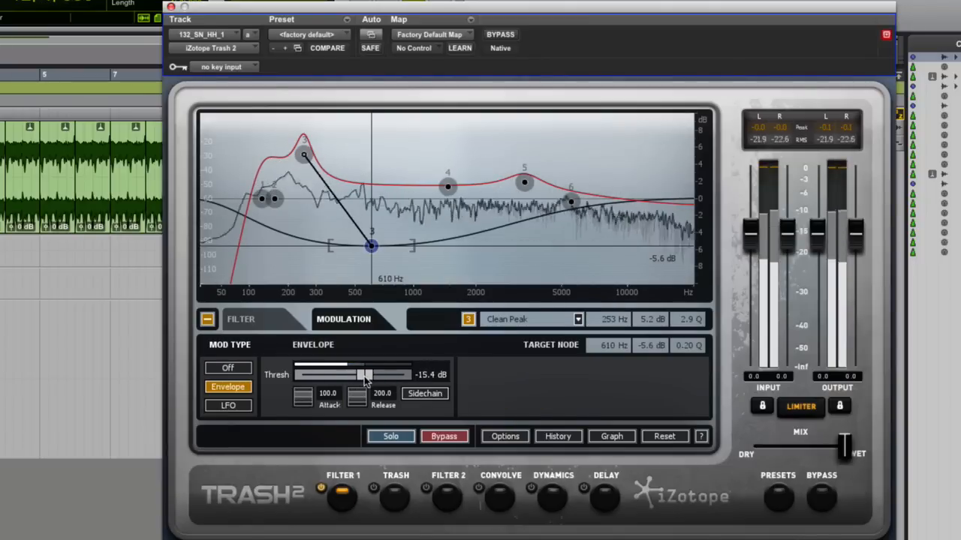
{"action": "left_click_drag", "start_coordinate": [371, 246], "coordinate": [305, 253]}
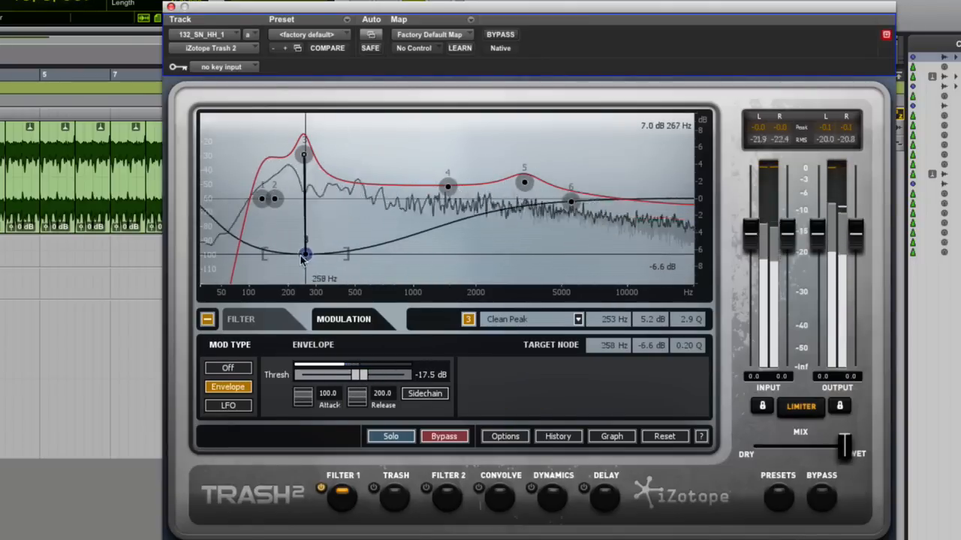
{"action": "left_click_drag", "start_coordinate": [304, 253], "coordinate": [388, 154]}
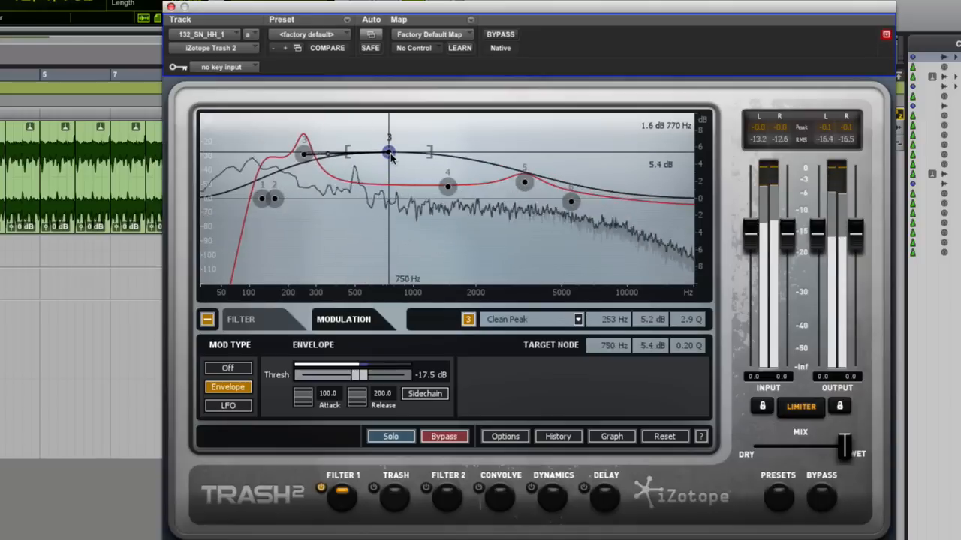
{"action": "left_click_drag", "start_coordinate": [389, 154], "coordinate": [309, 236]}
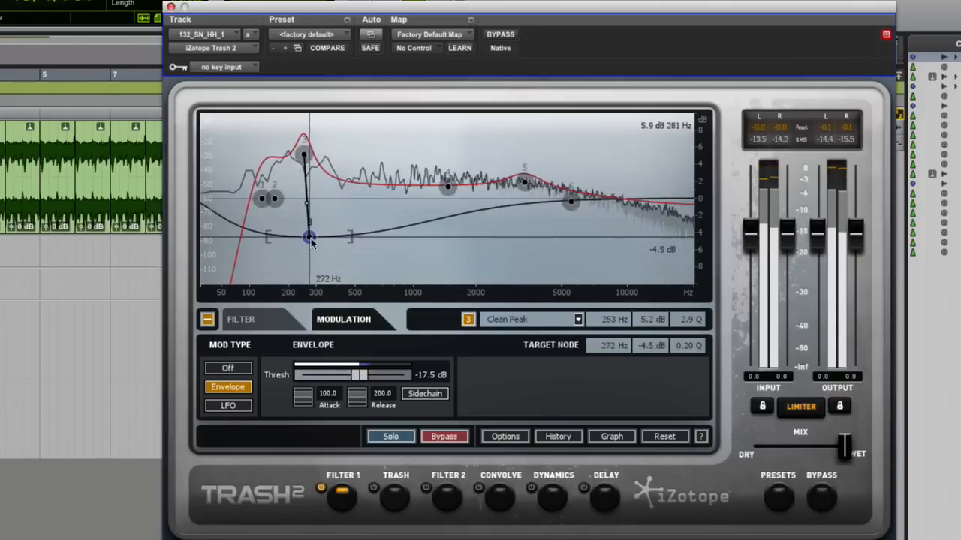
{"action": "left_click_drag", "start_coordinate": [307, 237], "coordinate": [259, 253]}
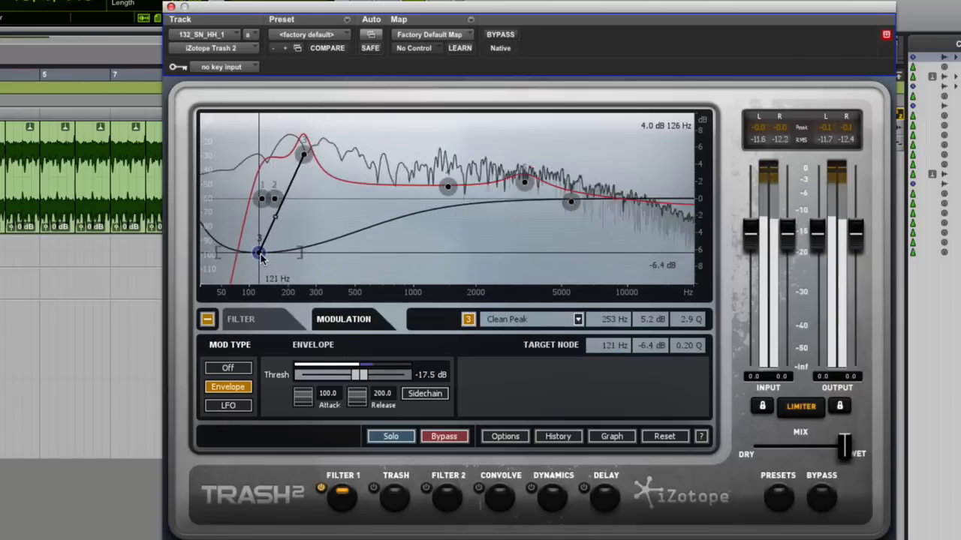
{"action": "left_click_drag", "start_coordinate": [261, 253], "coordinate": [373, 241]}
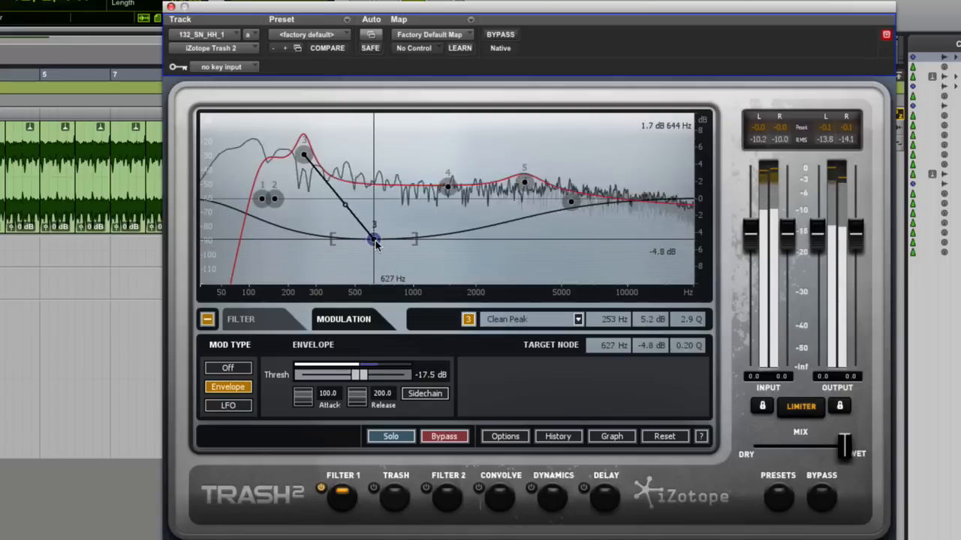
{"action": "left_click_drag", "start_coordinate": [375, 238], "coordinate": [423, 154]}
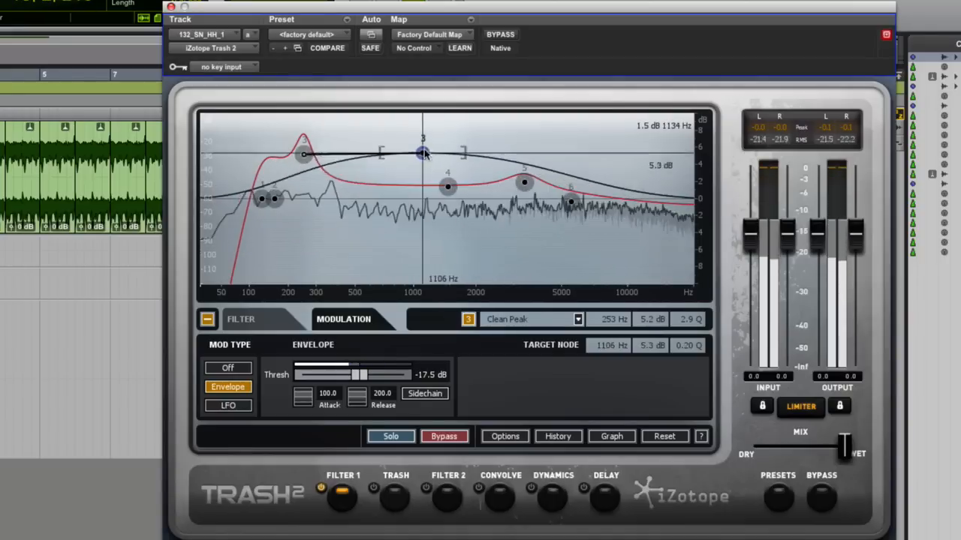
{"action": "left_click_drag", "start_coordinate": [423, 154], "coordinate": [422, 140]}
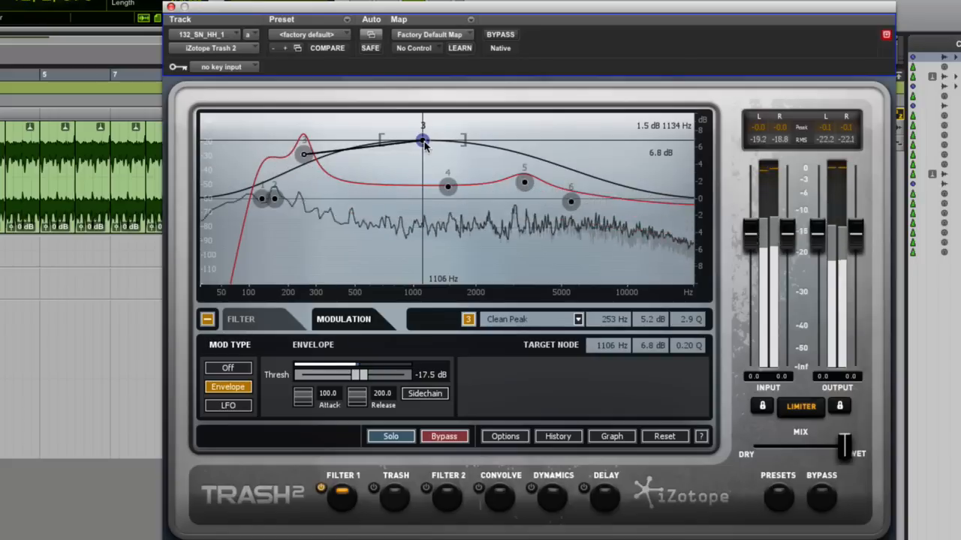
Step: Set the envelope threshold near -12.1 dB and move the high shelf to 5.6 kHz at -1.2 dB
{"action": "left_click_drag", "start_coordinate": [359, 375], "coordinate": [345, 374]}
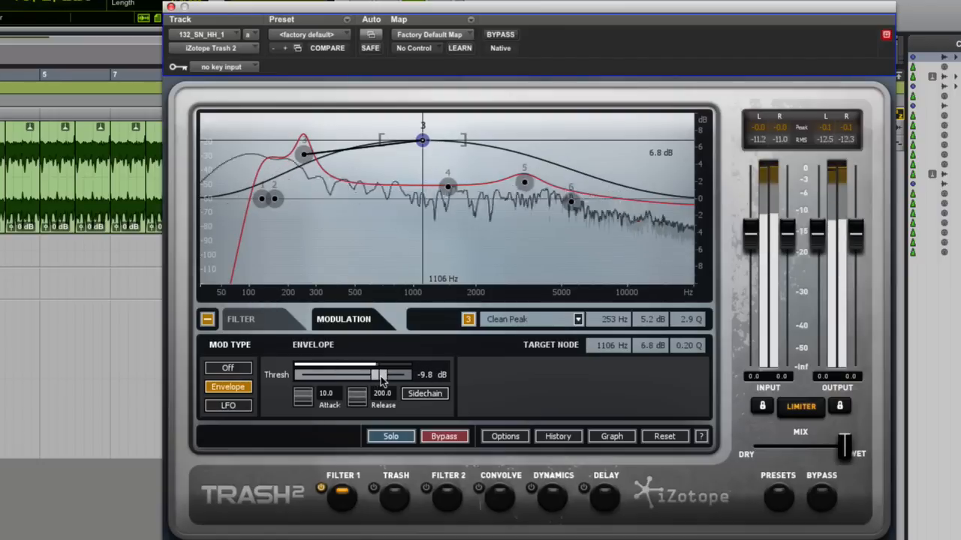
{"action": "left_click_drag", "start_coordinate": [383, 374], "coordinate": [375, 374]}
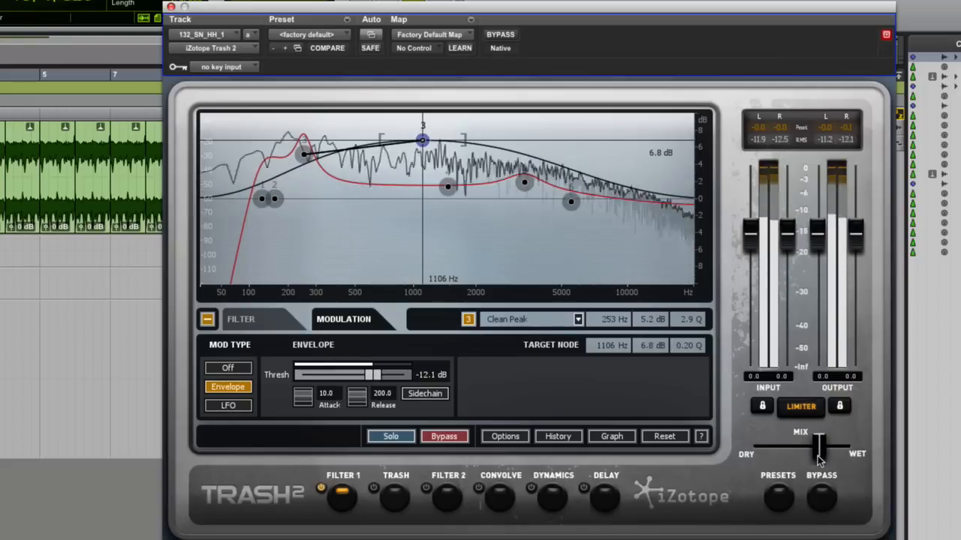
{"action": "left_click_drag", "start_coordinate": [818, 441], "coordinate": [844, 442]}
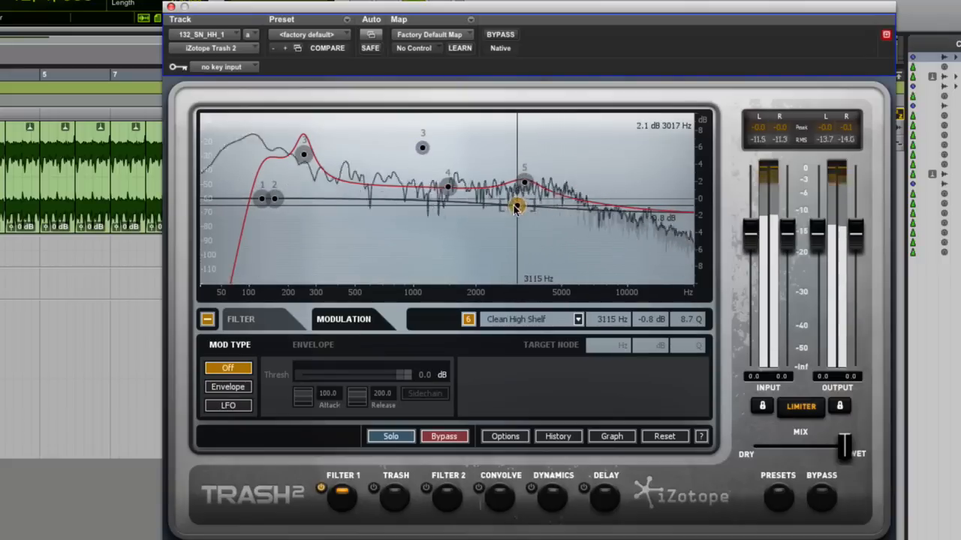
{"action": "left_click_drag", "start_coordinate": [514, 209], "coordinate": [573, 225]}
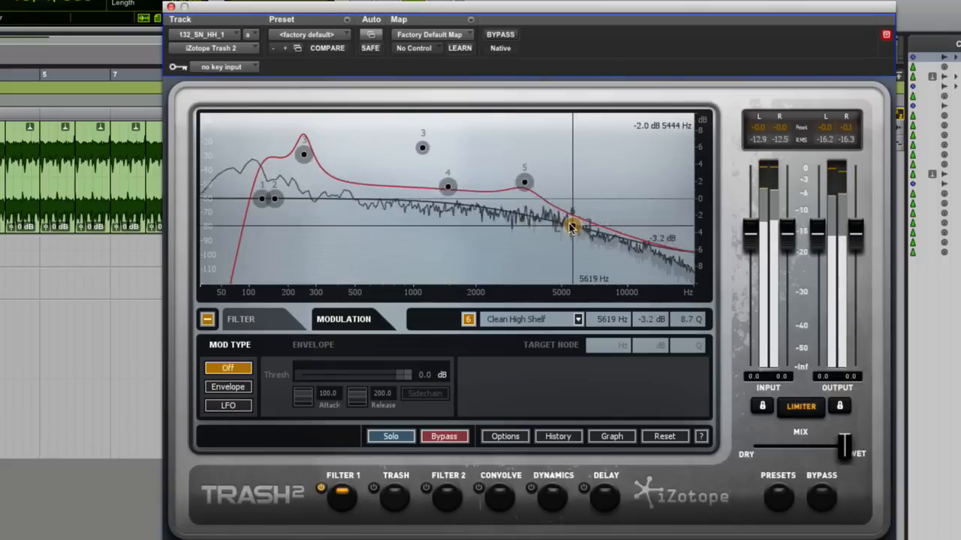
{"action": "left_click_drag", "start_coordinate": [573, 228], "coordinate": [572, 209]}
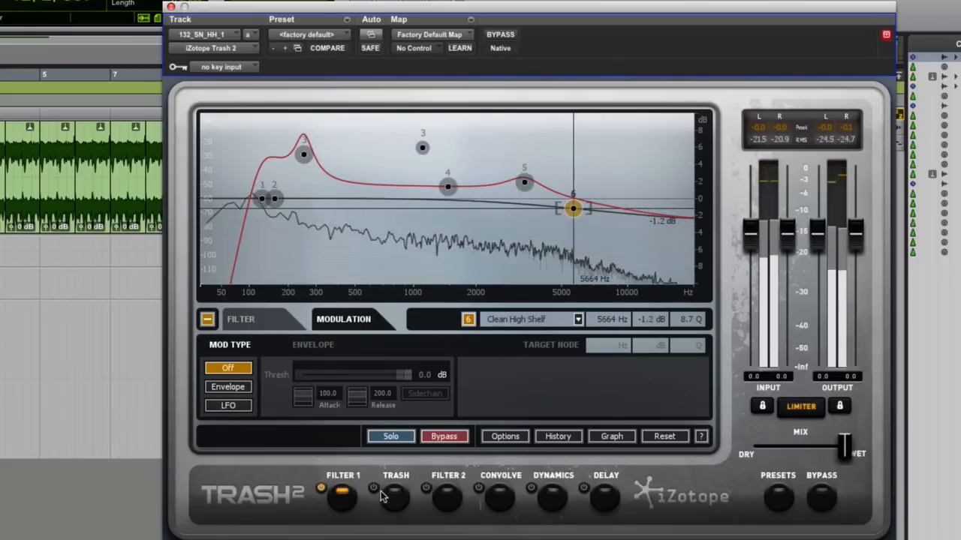
Step: In the Trash module pick Retro > Iris Aliasing after trying Cheap Digital, and bend the shape curve
{"action": "left_click", "coordinate": [395, 495]}
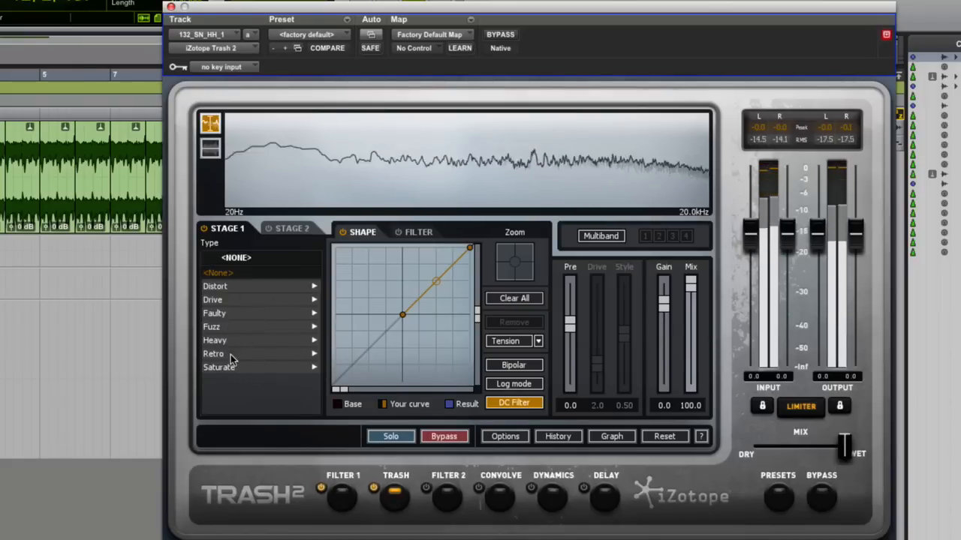
{"action": "left_click", "coordinate": [214, 354]}
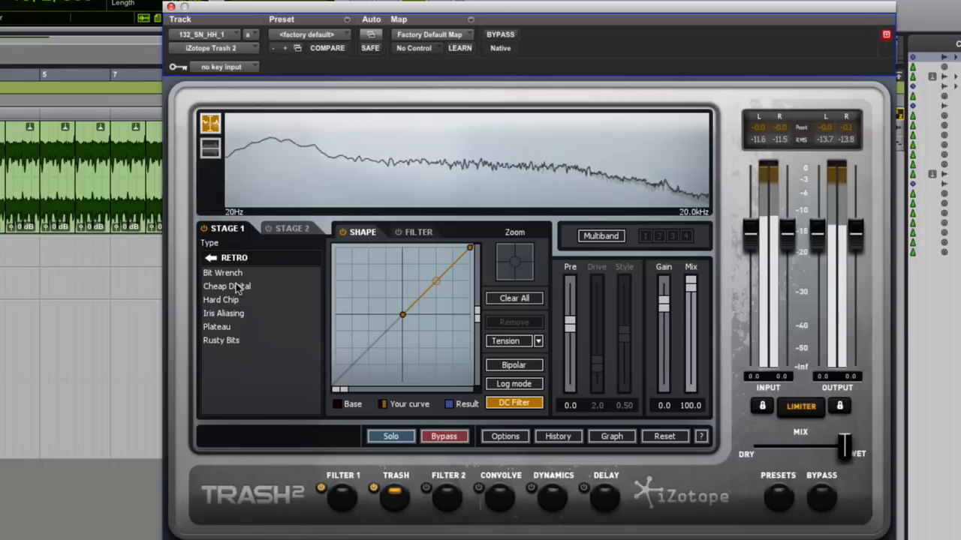
{"action": "left_click", "coordinate": [226, 286]}
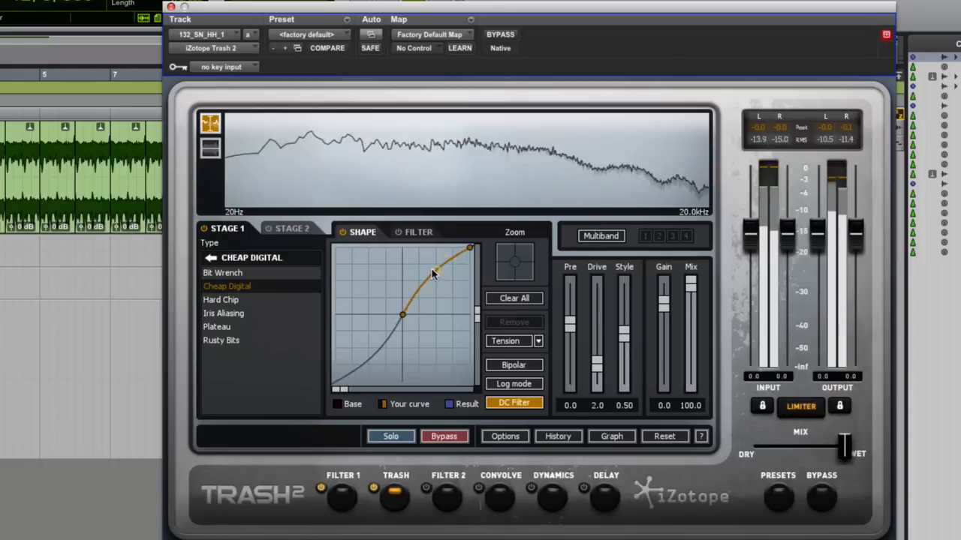
{"action": "left_click", "coordinate": [224, 313]}
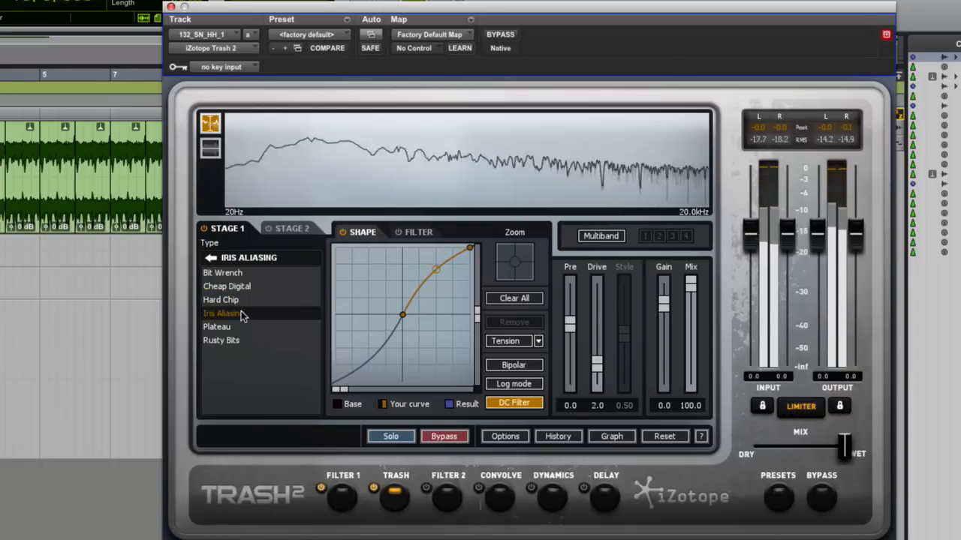
{"action": "mouse_move", "coordinate": [388, 284]}
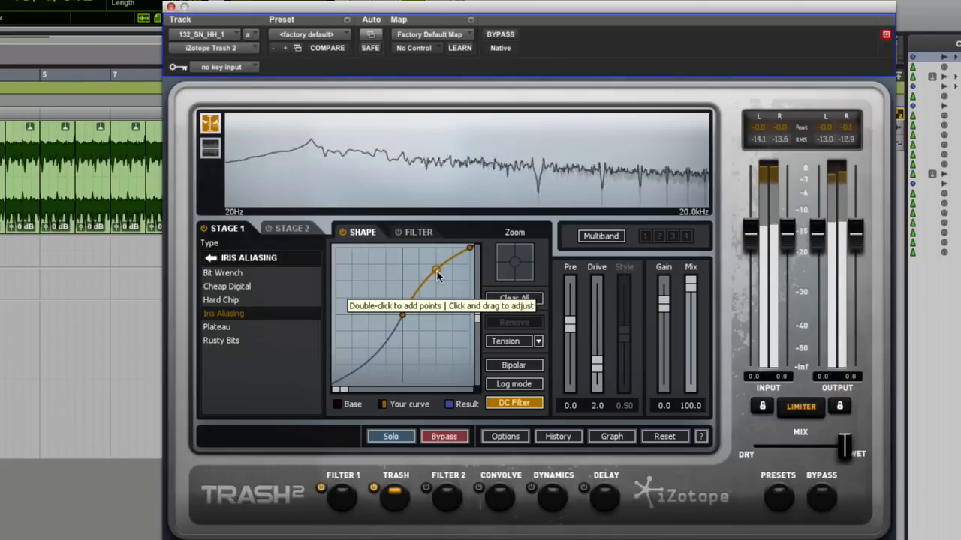
{"action": "left_click_drag", "start_coordinate": [435, 270], "coordinate": [436, 273]}
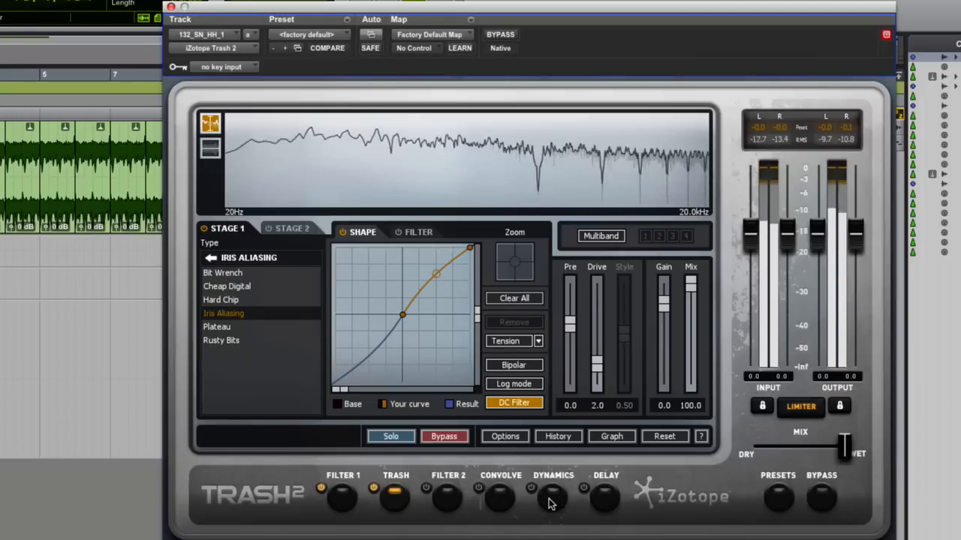
Step: Compress the drums in the Dynamics module at 2.6:1 with the threshold at -15.2 dB
{"action": "left_click", "coordinate": [553, 495]}
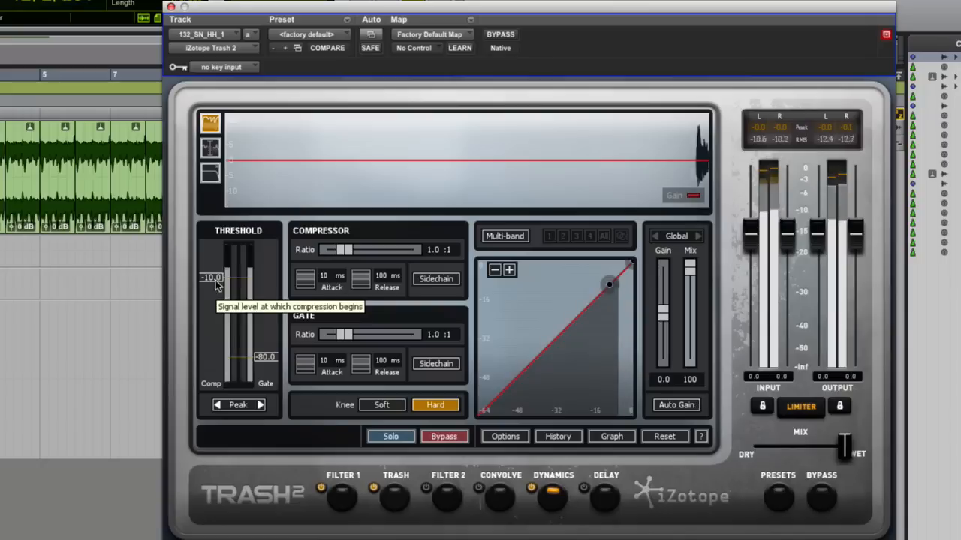
{"action": "left_click_drag", "start_coordinate": [238, 278], "coordinate": [239, 326]}
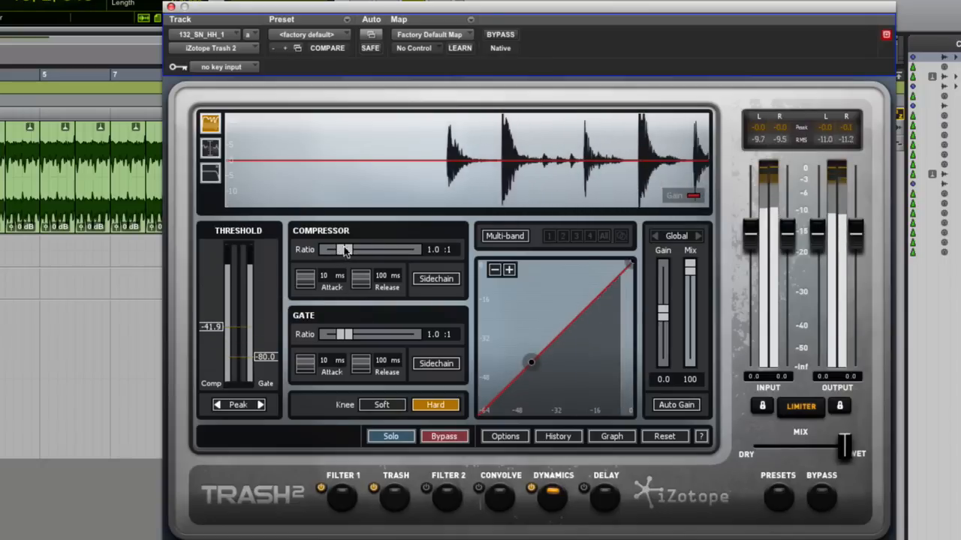
{"action": "left_click_drag", "start_coordinate": [326, 249], "coordinate": [368, 249]}
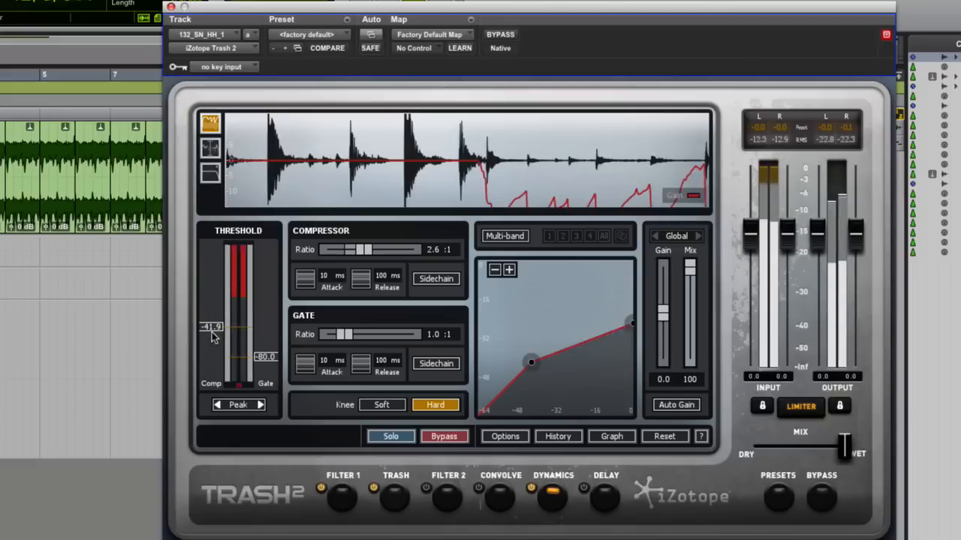
{"action": "left_click_drag", "start_coordinate": [212, 338], "coordinate": [212, 297]}
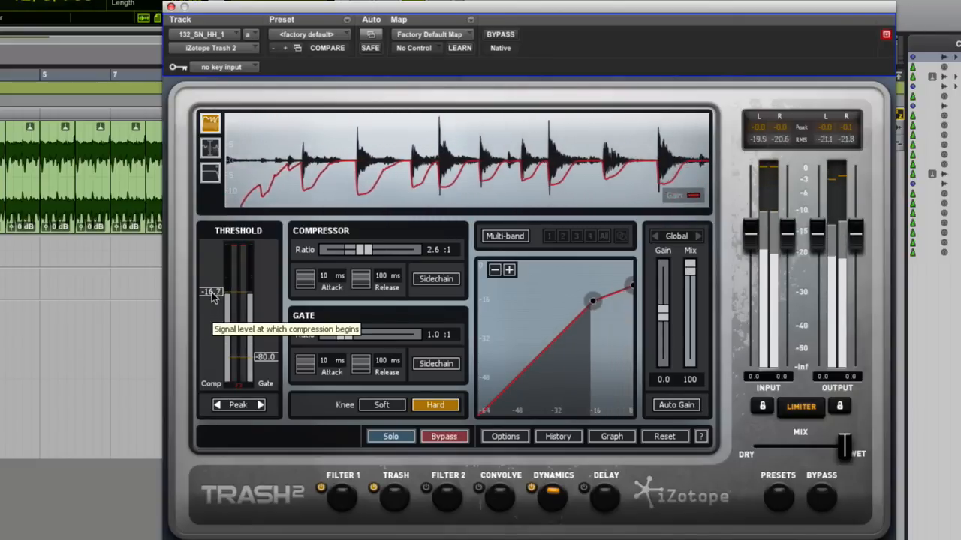
{"action": "left_click_drag", "start_coordinate": [213, 293], "coordinate": [212, 288]}
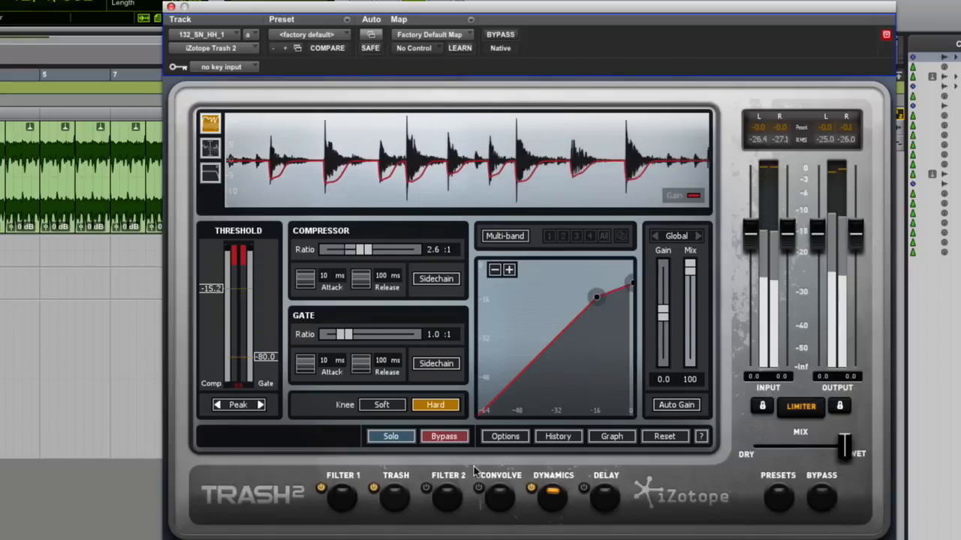
Step: Audition vowel impulses (Ee, Oe, Reverse Epsilon) in Convolve and settle on the Ae impulse
{"action": "left_click", "coordinate": [500, 475]}
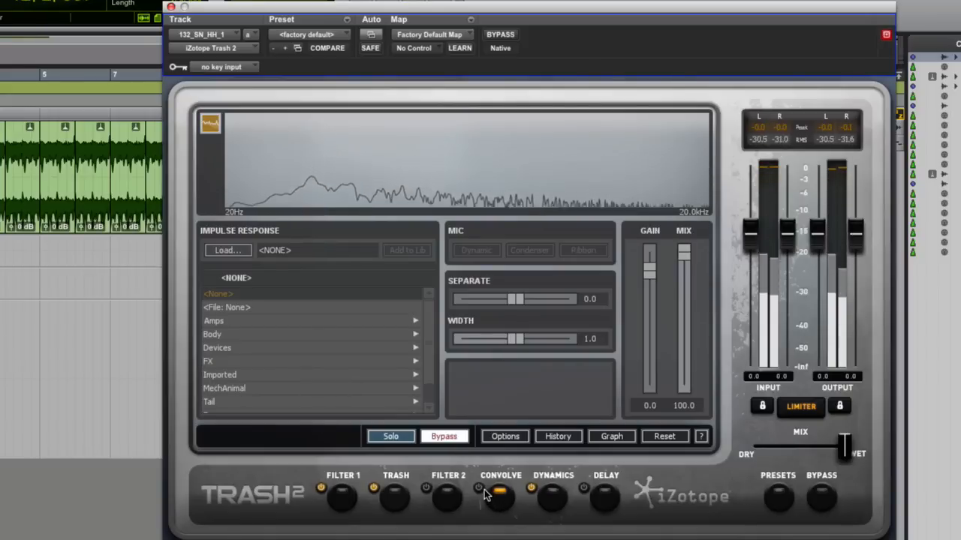
{"action": "left_click", "coordinate": [478, 487]}
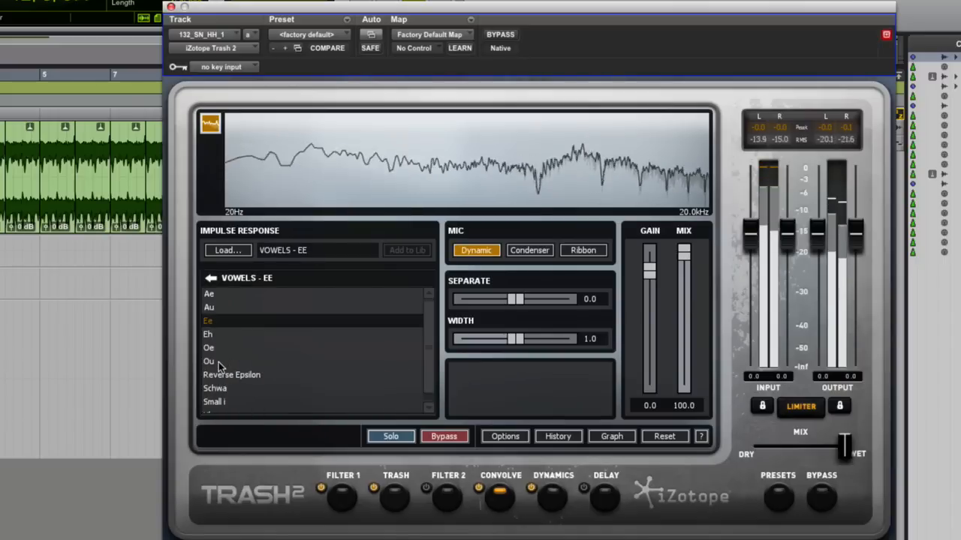
{"action": "left_click", "coordinate": [209, 347]}
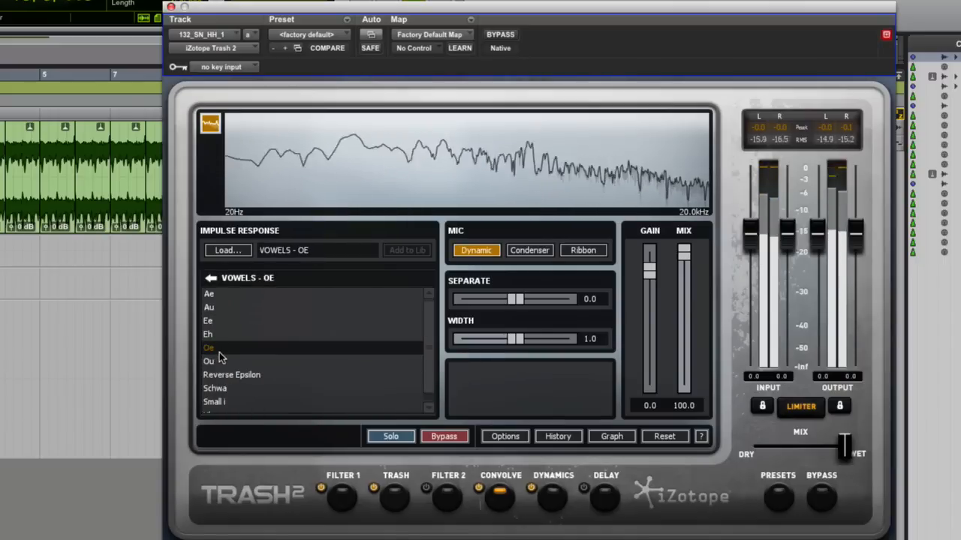
{"action": "left_click", "coordinate": [231, 375]}
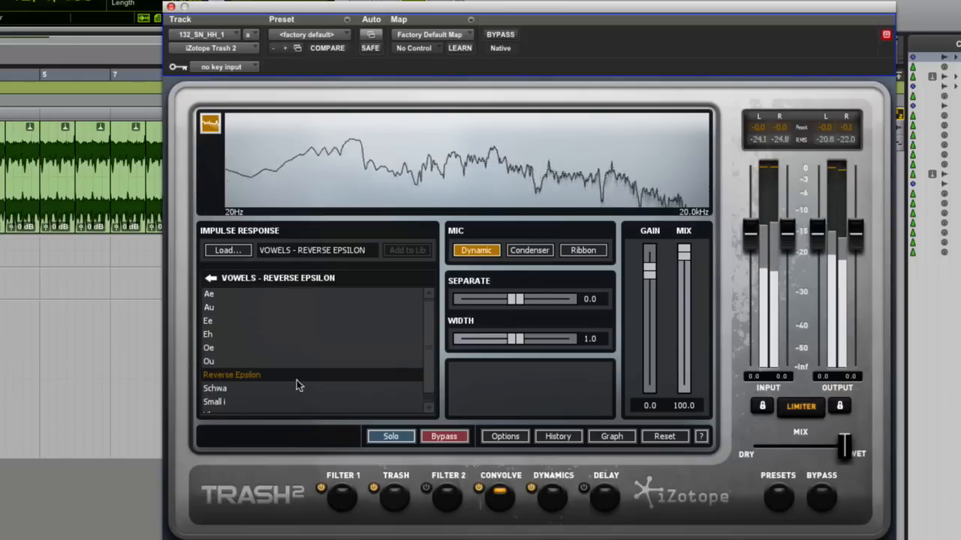
{"action": "left_click", "coordinate": [209, 293]}
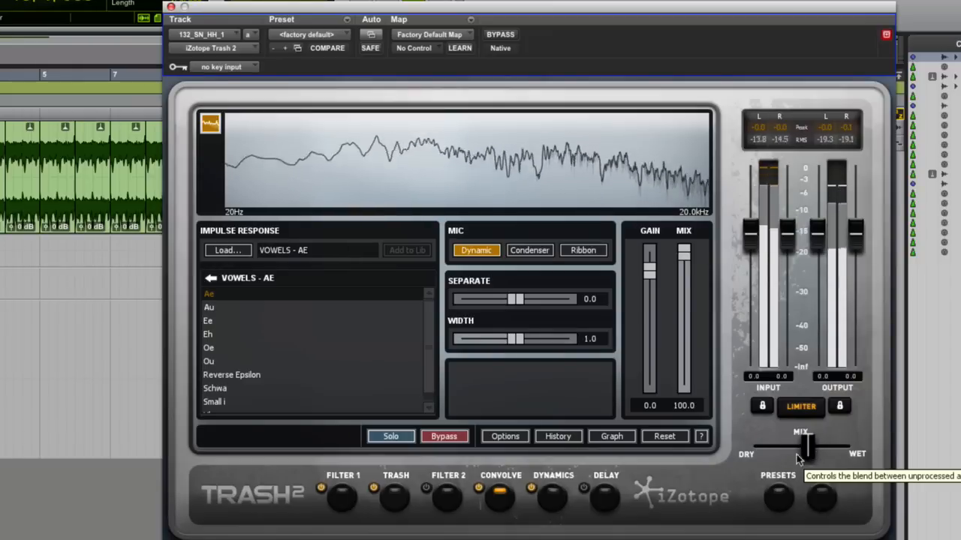
Step: Set the convolution separation to 9.4 and the width to 1.5
{"action": "left_click_drag", "start_coordinate": [516, 299], "coordinate": [549, 299]}
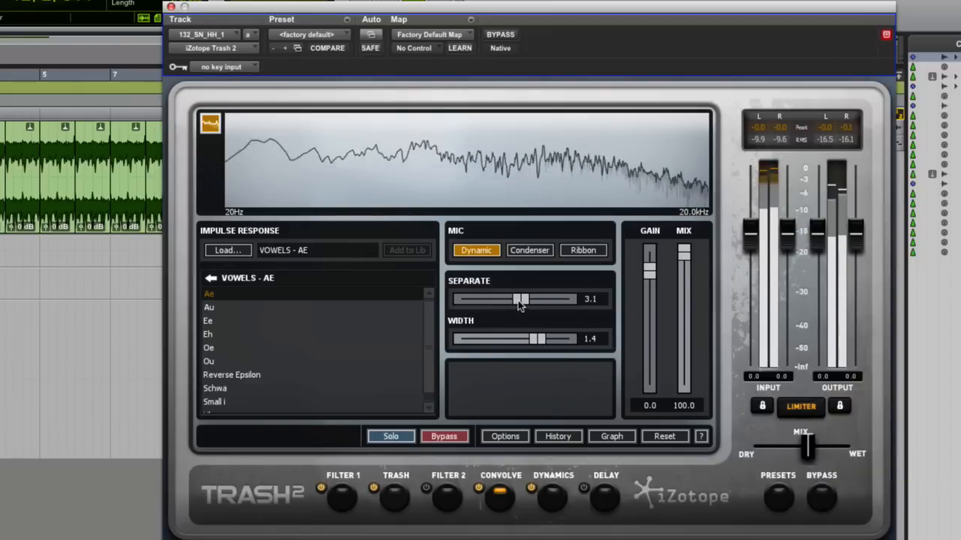
{"action": "left_click_drag", "start_coordinate": [522, 299], "coordinate": [533, 298]}
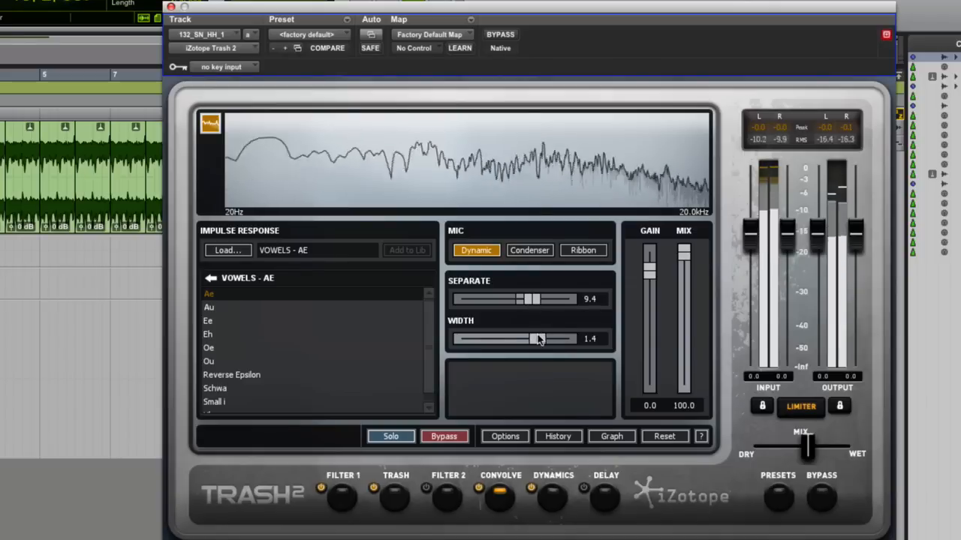
{"action": "left_click_drag", "start_coordinate": [537, 339], "coordinate": [548, 338]}
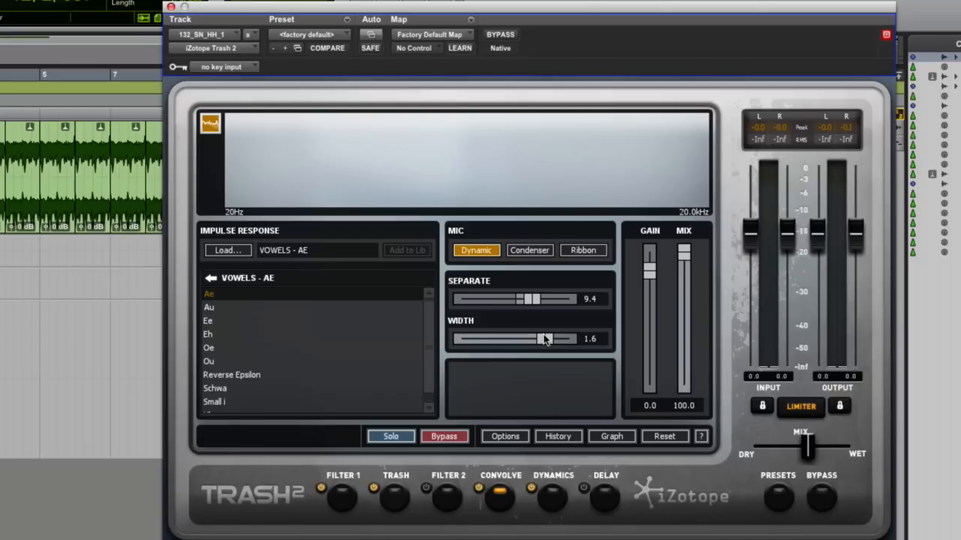
{"action": "left_click_drag", "start_coordinate": [546, 338], "coordinate": [525, 339]}
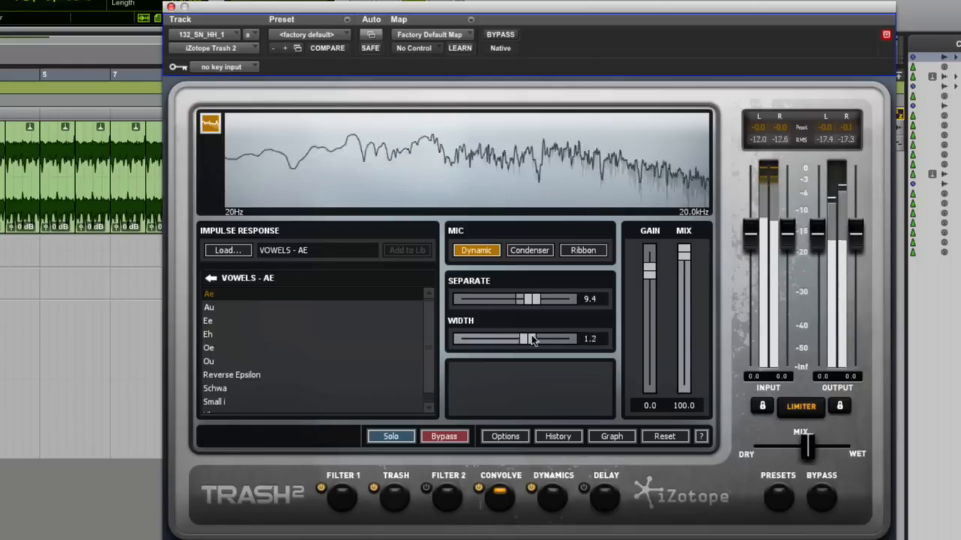
{"action": "left_click_drag", "start_coordinate": [525, 339], "coordinate": [543, 338]}
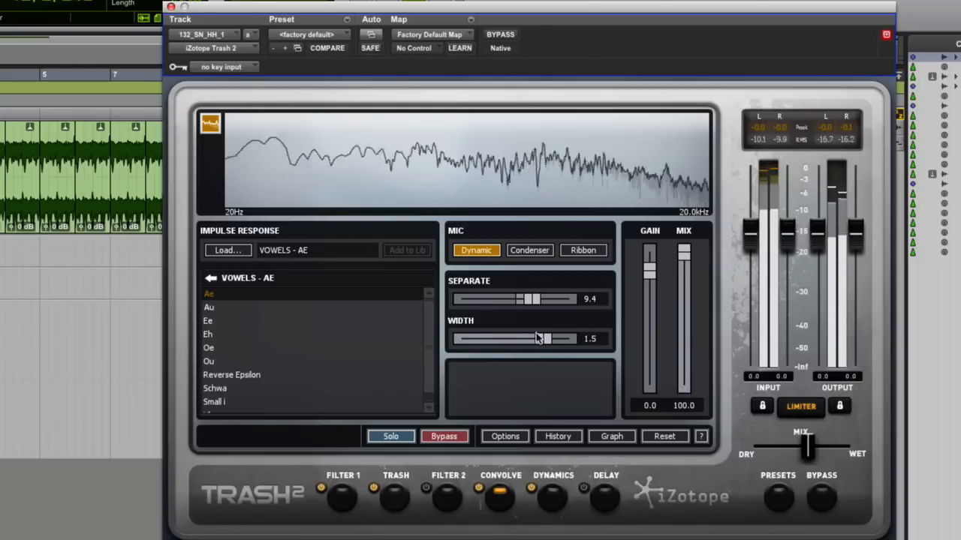
Step: Switch to the FX impulse category, audition Cleaner and Copper Buzz, then load Electric Scratch
{"action": "left_click", "coordinate": [209, 347]}
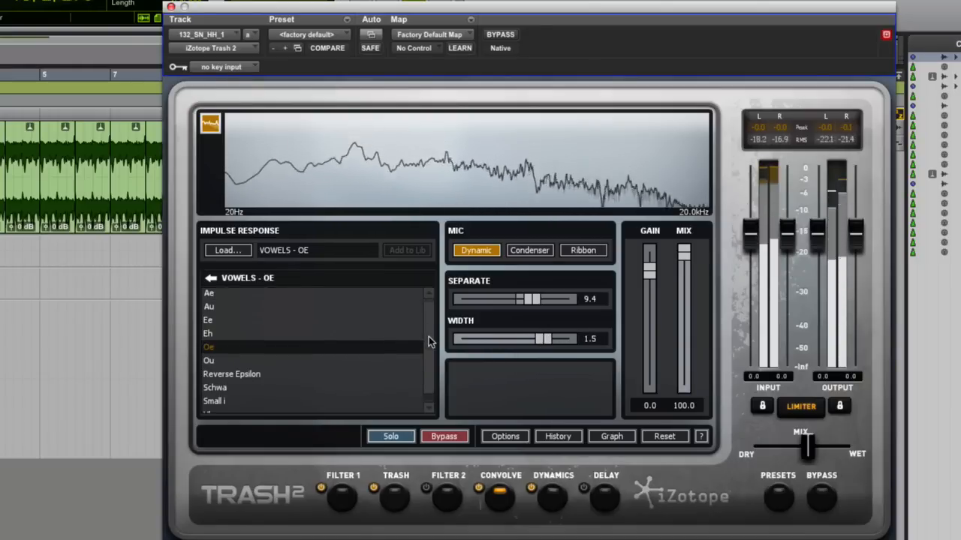
{"action": "left_click", "coordinate": [212, 278]}
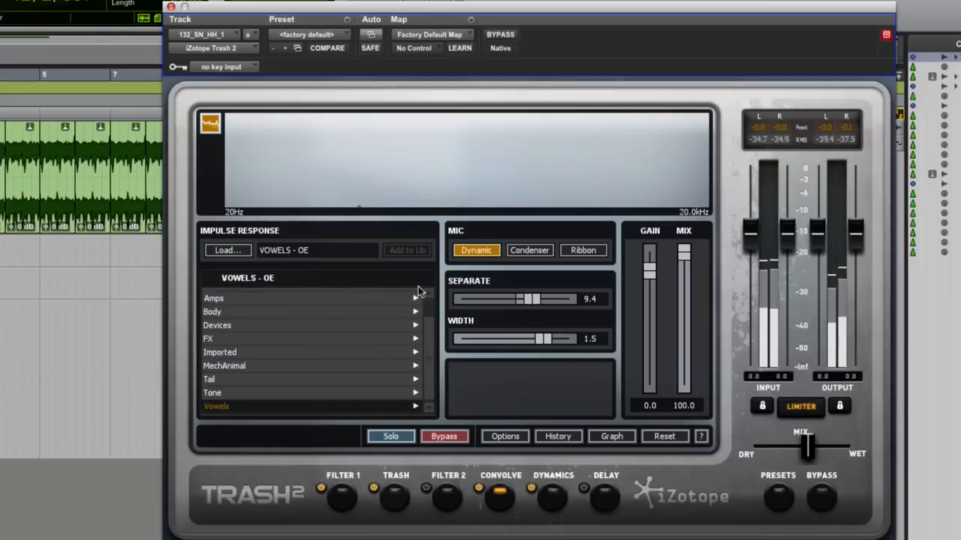
{"action": "mouse_move", "coordinate": [324, 335]}
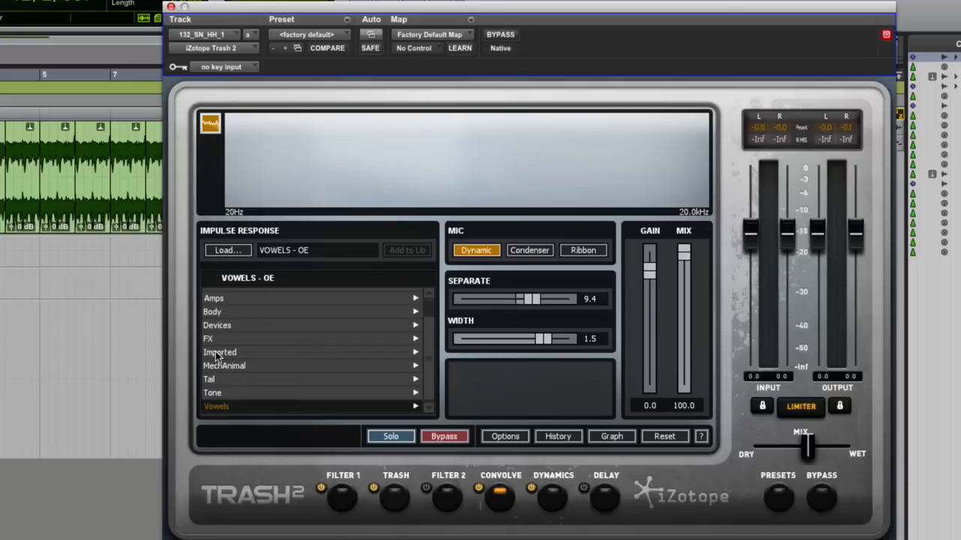
{"action": "left_click", "coordinate": [208, 338]}
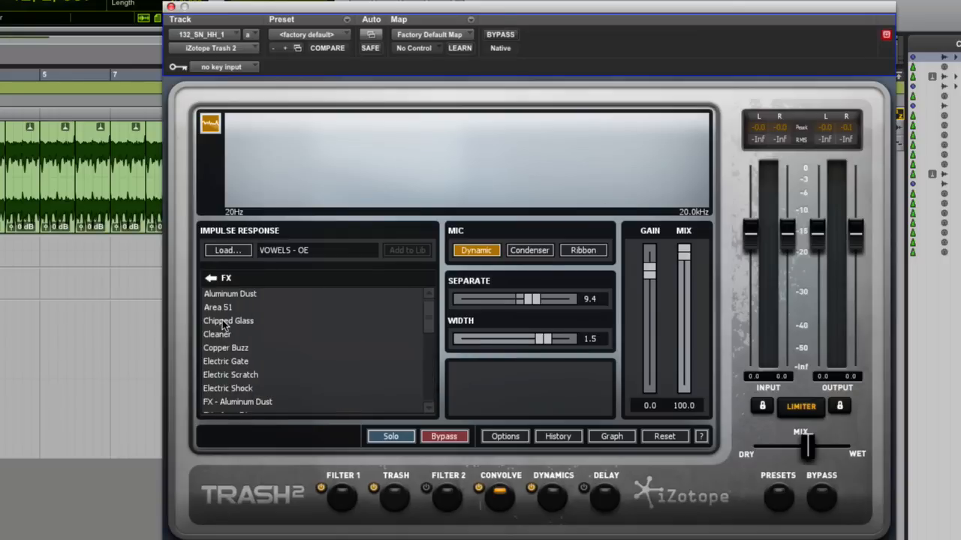
{"action": "left_click", "coordinate": [216, 334]}
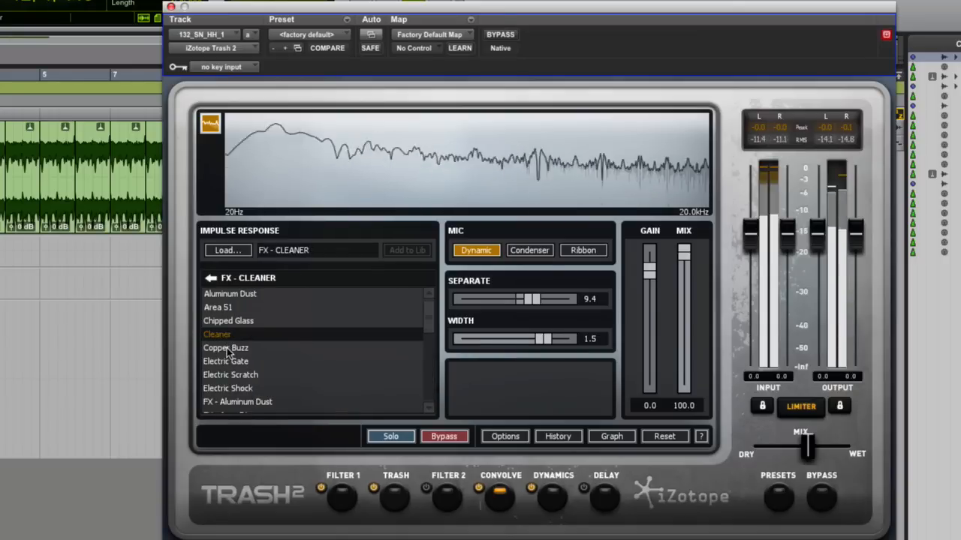
{"action": "left_click", "coordinate": [225, 348]}
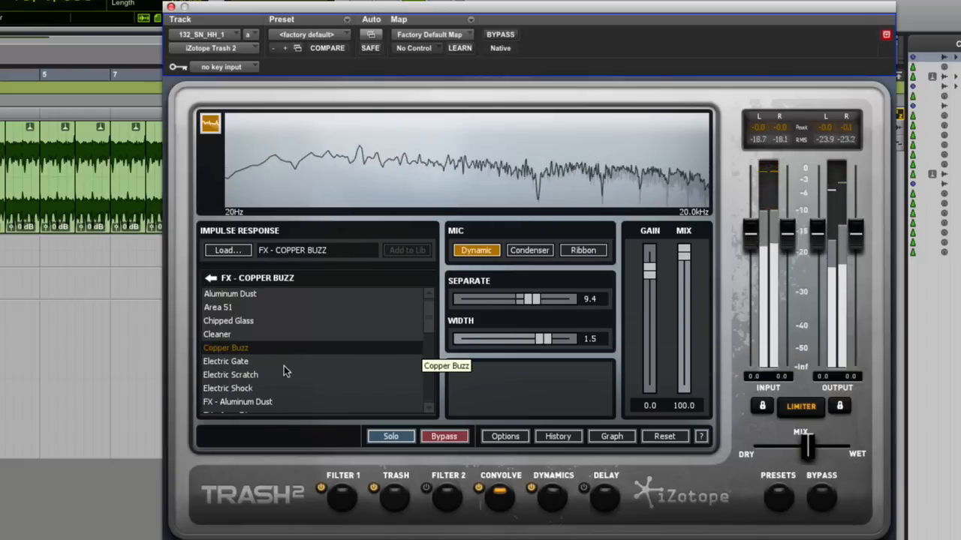
{"action": "left_click", "coordinate": [231, 374]}
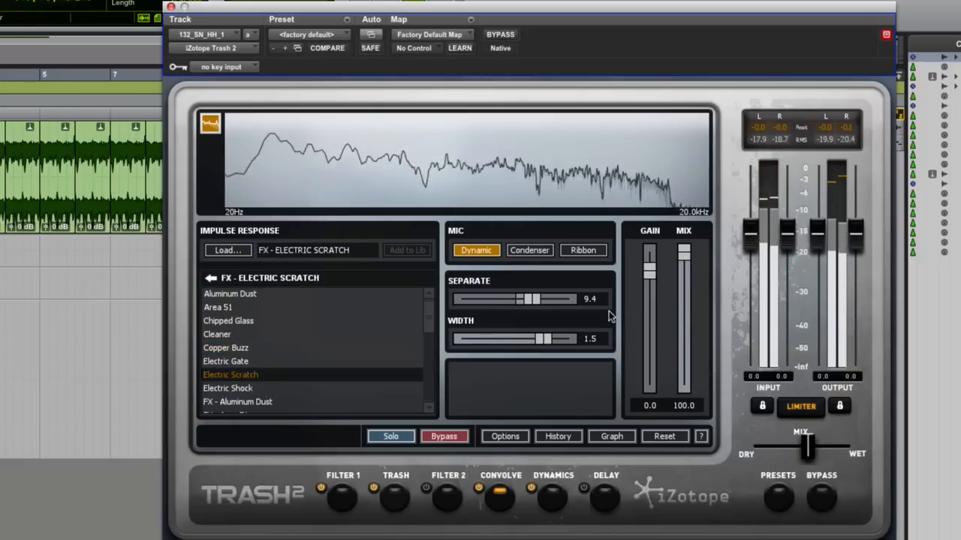
Step: Set separation to 1.9, width to 1.2, and pull the overall blend to mostly dry
{"action": "left_click_drag", "start_coordinate": [544, 339], "coordinate": [533, 340]}
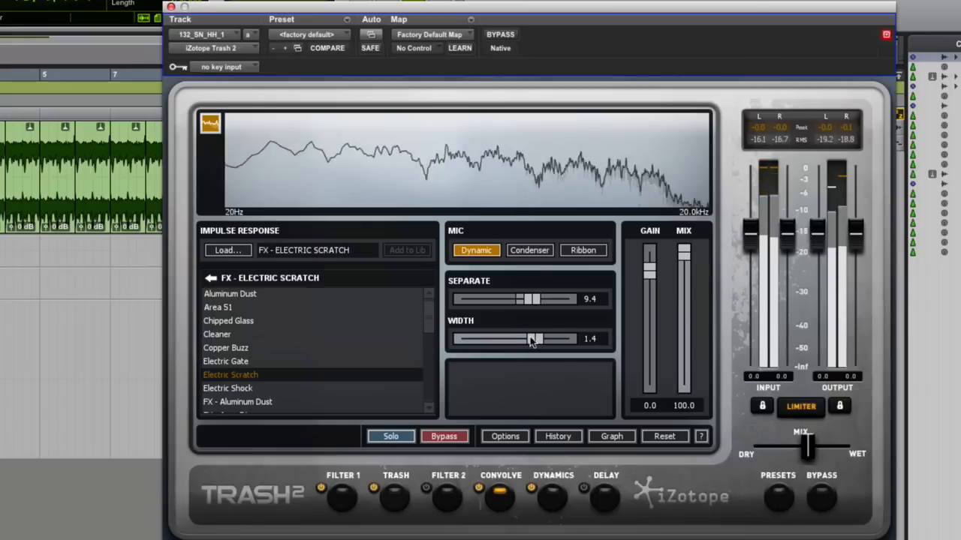
{"action": "left_click_drag", "start_coordinate": [533, 298], "coordinate": [521, 298]}
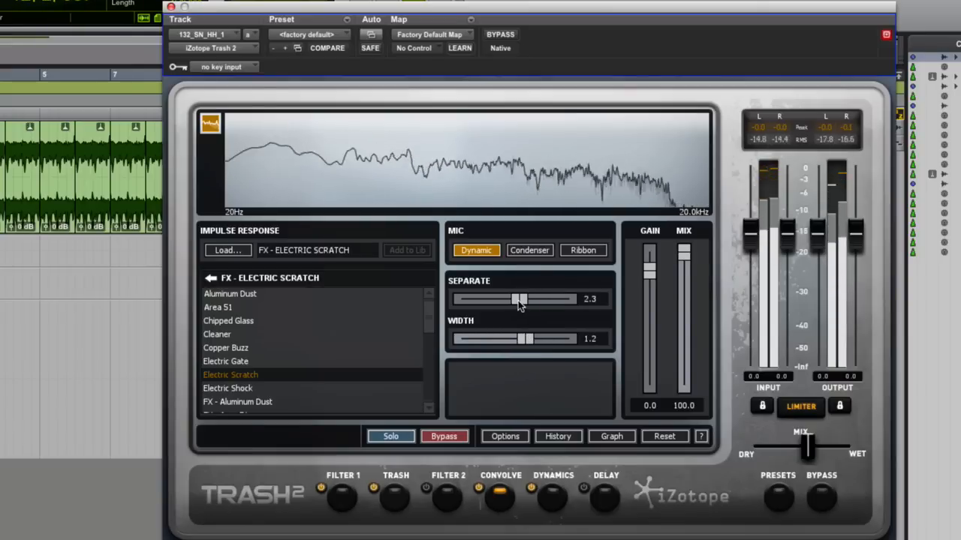
{"action": "left_click_drag", "start_coordinate": [520, 298], "coordinate": [517, 298]}
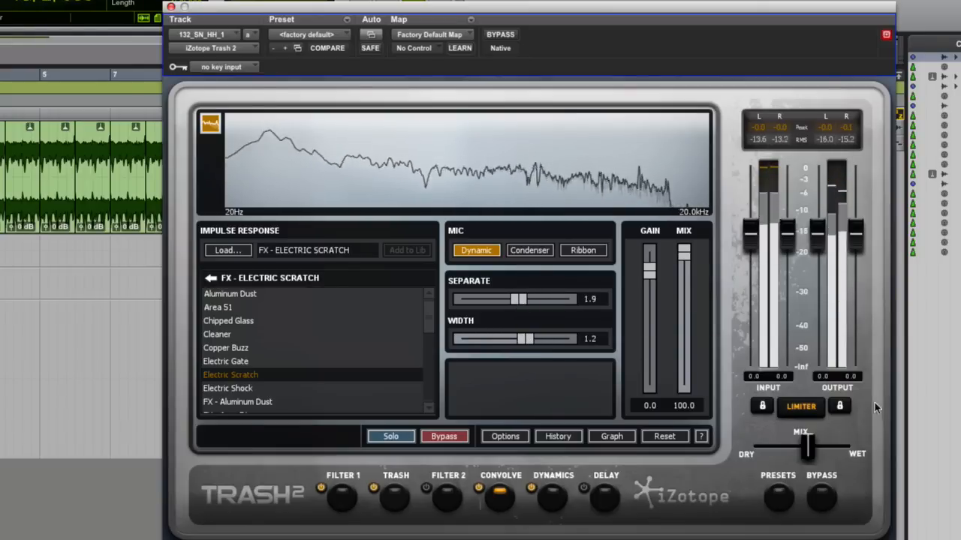
{"action": "left_click_drag", "start_coordinate": [809, 446], "coordinate": [847, 439]}
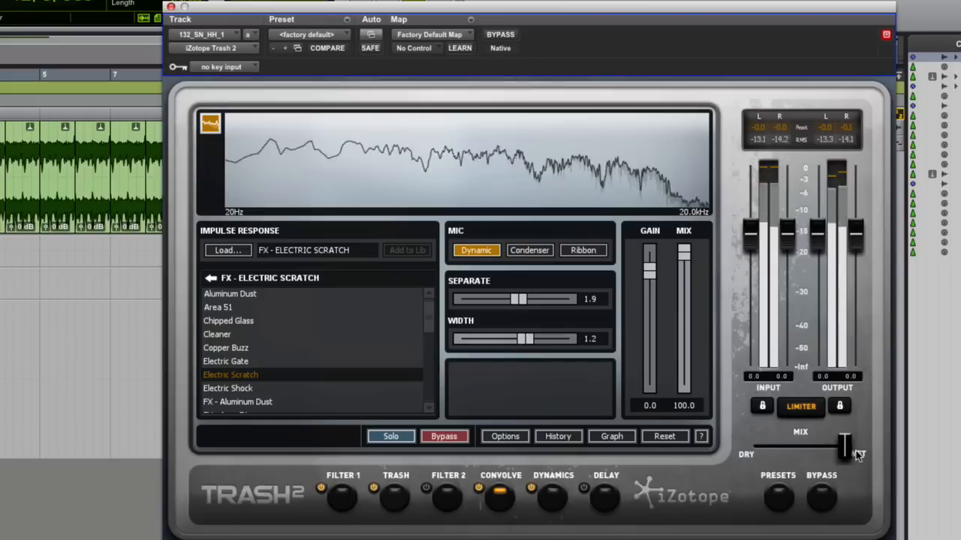
{"action": "left_click_drag", "start_coordinate": [844, 446], "coordinate": [765, 447]}
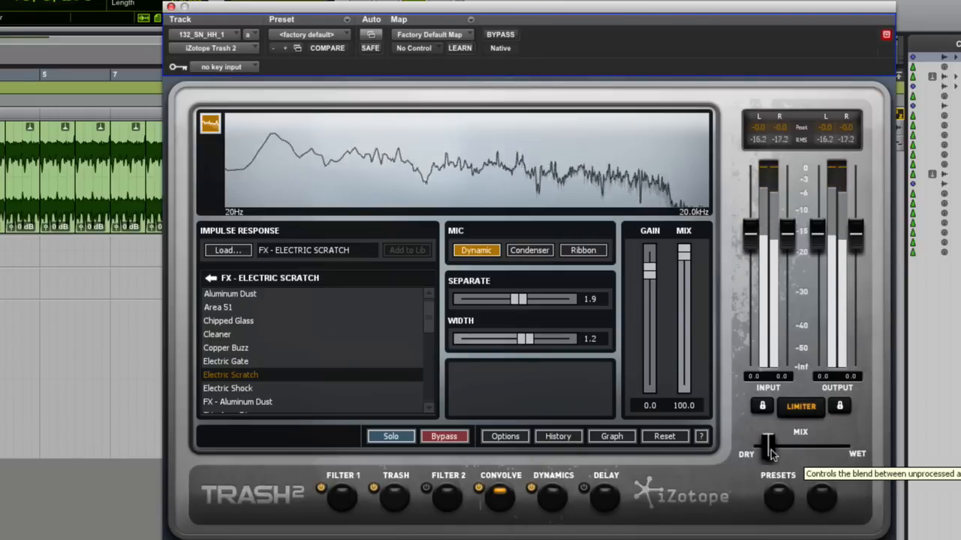
{"action": "left_click_drag", "start_coordinate": [767, 443], "coordinate": [787, 442]}
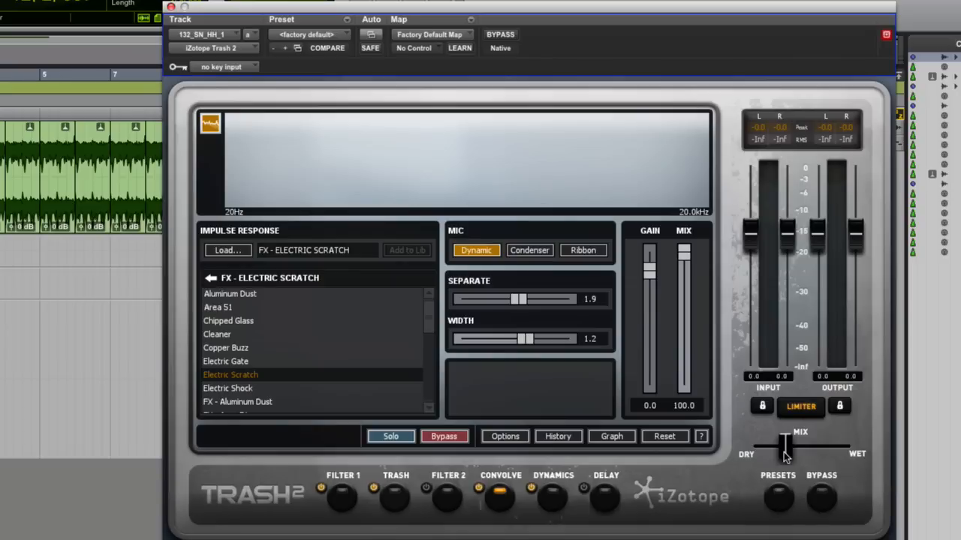
Step: Load the DRUMSfat drums plate WAV file as the convolve impulse
{"action": "left_click_drag", "start_coordinate": [787, 446], "coordinate": [777, 447]}
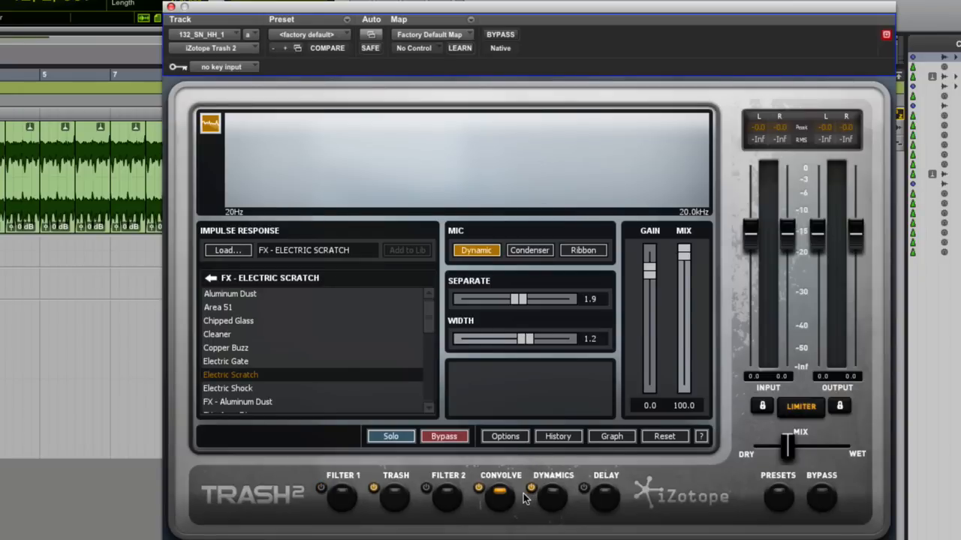
{"action": "left_click", "coordinate": [228, 250]}
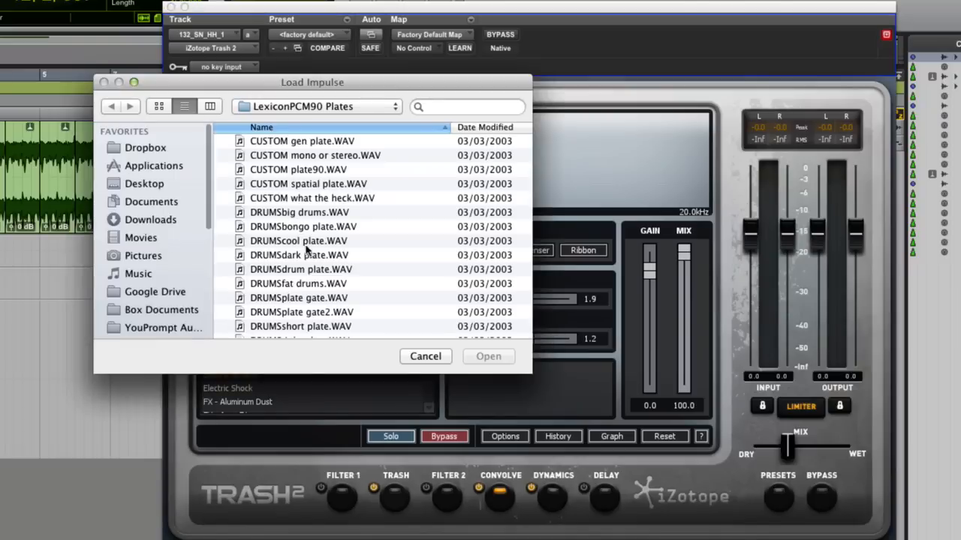
{"action": "left_click", "coordinate": [300, 269]}
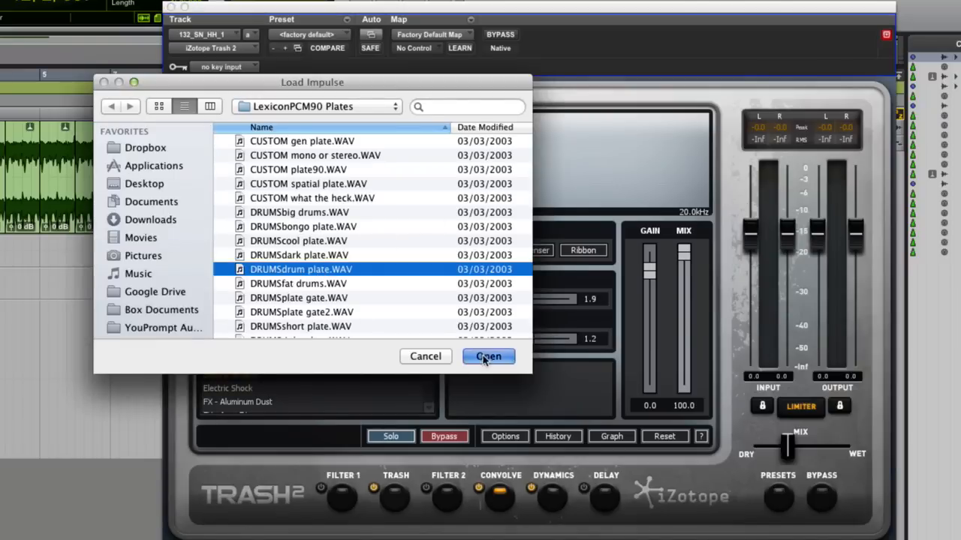
{"action": "left_click", "coordinate": [488, 356]}
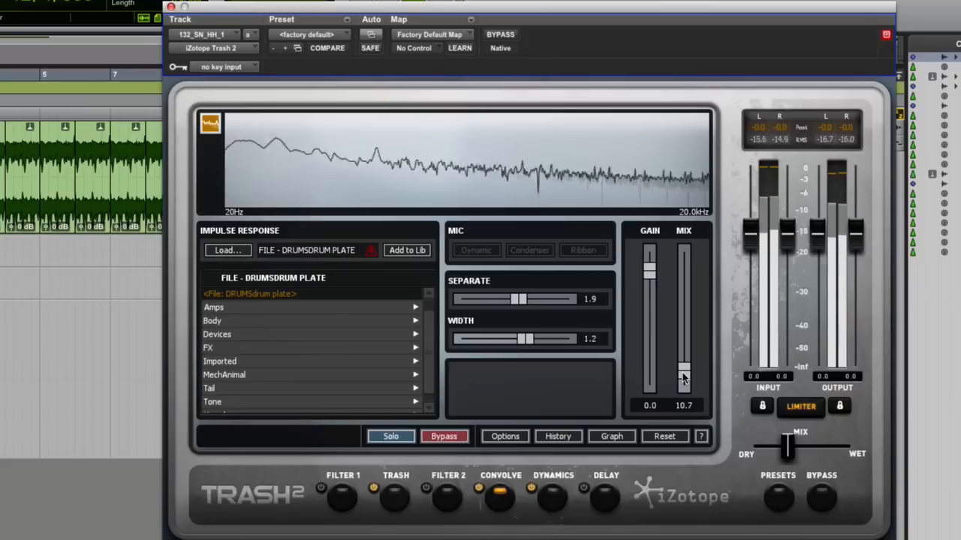
Step: Set width to 1.8, separation to 14.9 and lower the convolution mix to about 9
{"action": "left_click_drag", "start_coordinate": [683, 379], "coordinate": [683, 367]}
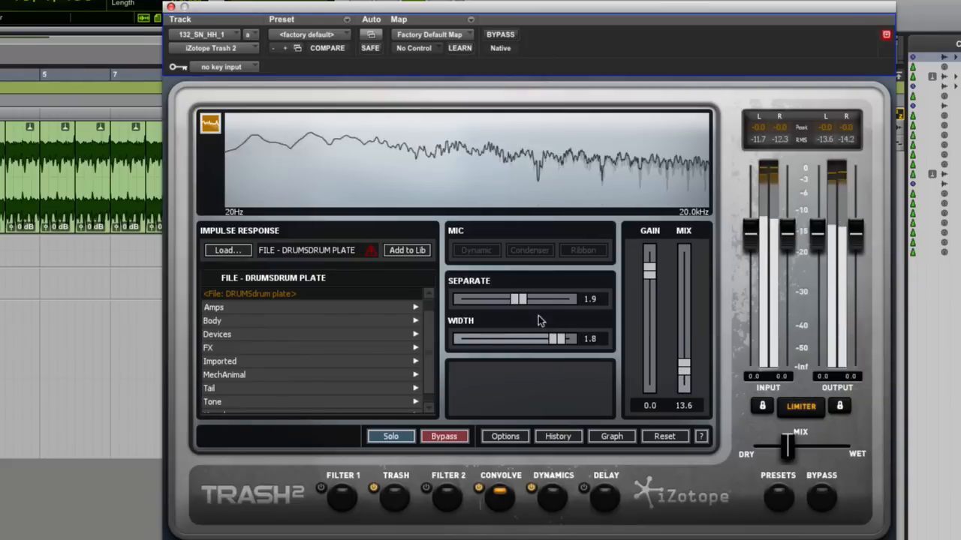
{"action": "left_click_drag", "start_coordinate": [519, 299], "coordinate": [544, 299]}
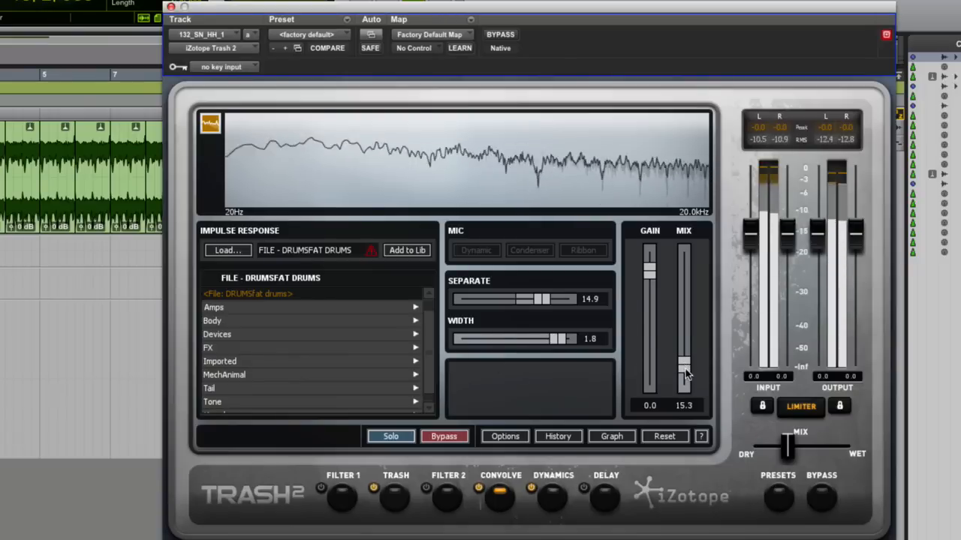
{"action": "left_click_drag", "start_coordinate": [683, 371], "coordinate": [683, 375]}
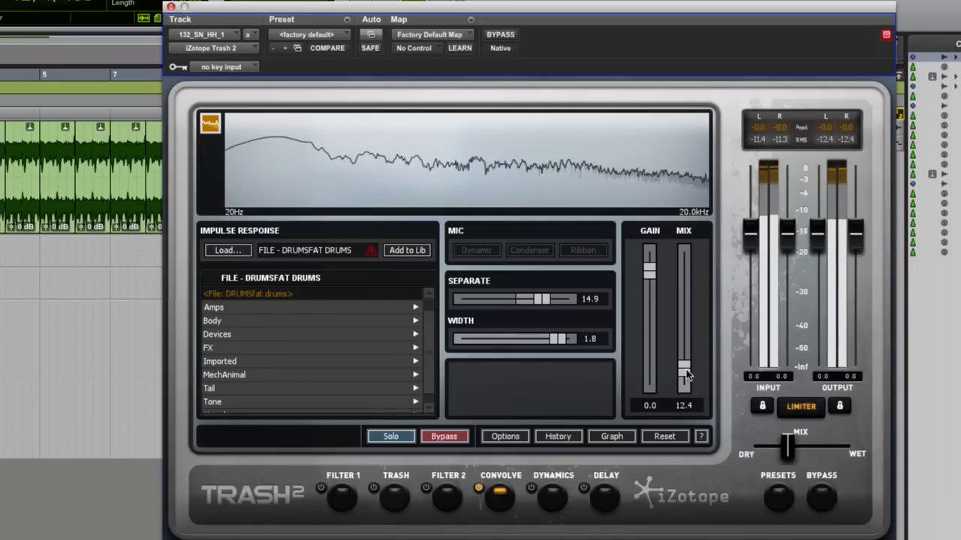
{"action": "left_click_drag", "start_coordinate": [683, 368], "coordinate": [683, 383]}
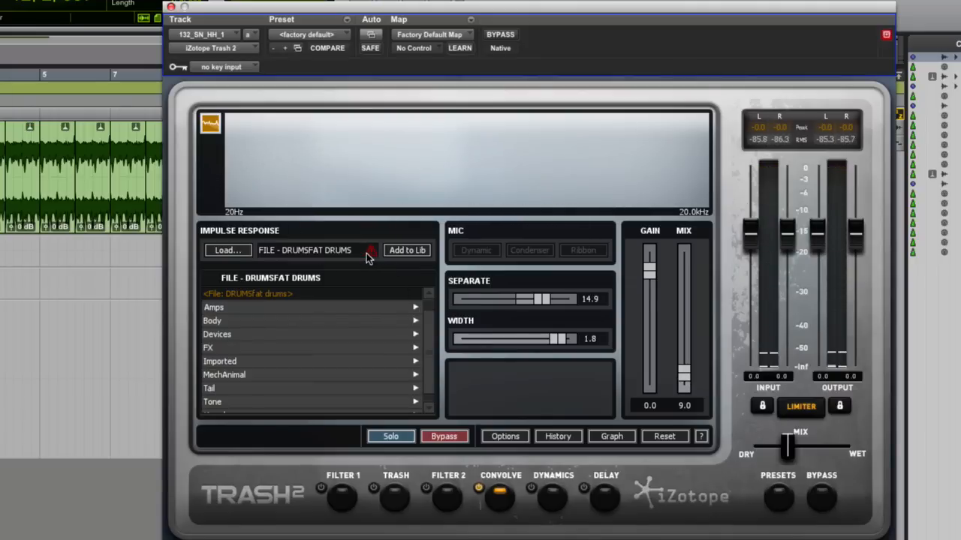
{"action": "mouse_move", "coordinate": [371, 256]}
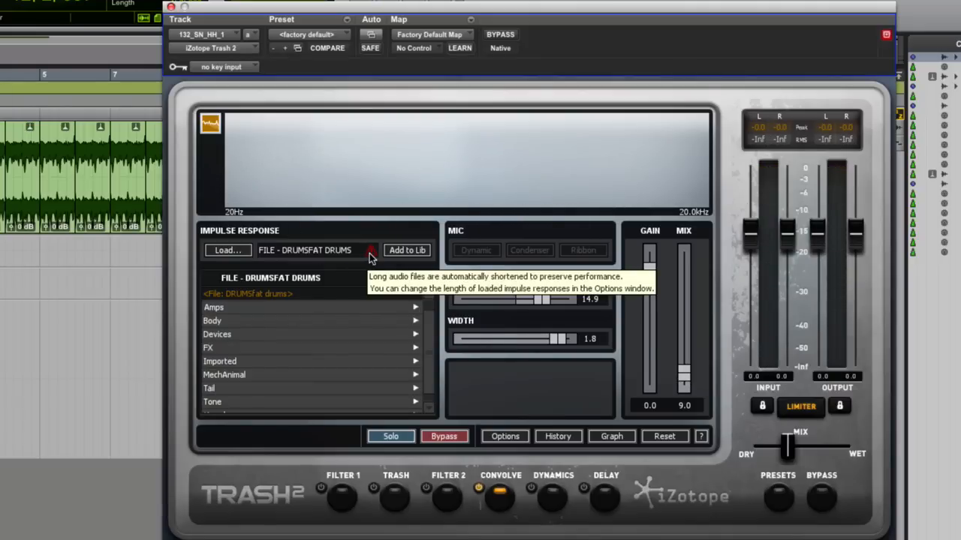
{"action": "mouse_move", "coordinate": [342, 346]}
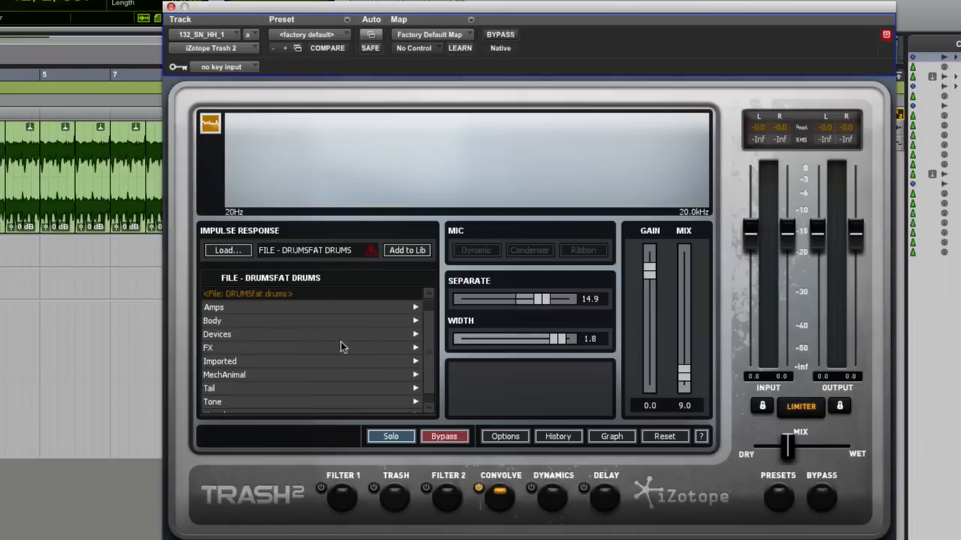
{"action": "mouse_move", "coordinate": [370, 250]}
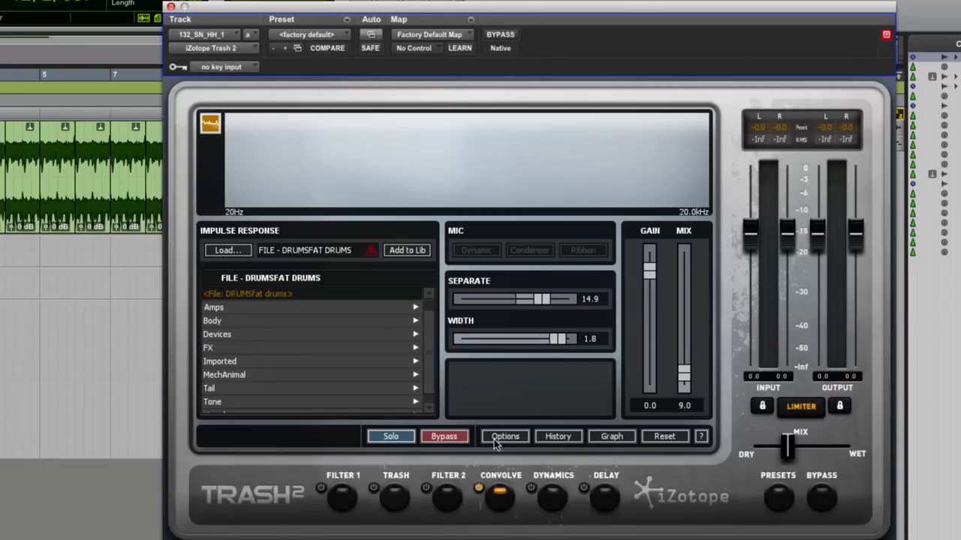
Step: Raise the Convolve maximum impulse length to 288000 samples in the plugin options and confirm
{"action": "left_click", "coordinate": [505, 436]}
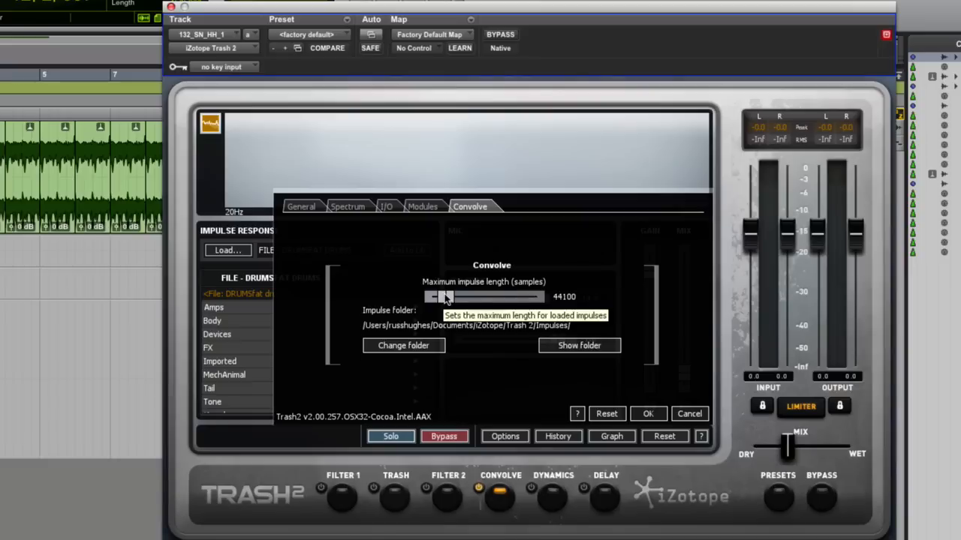
{"action": "left_click_drag", "start_coordinate": [446, 296], "coordinate": [537, 296]}
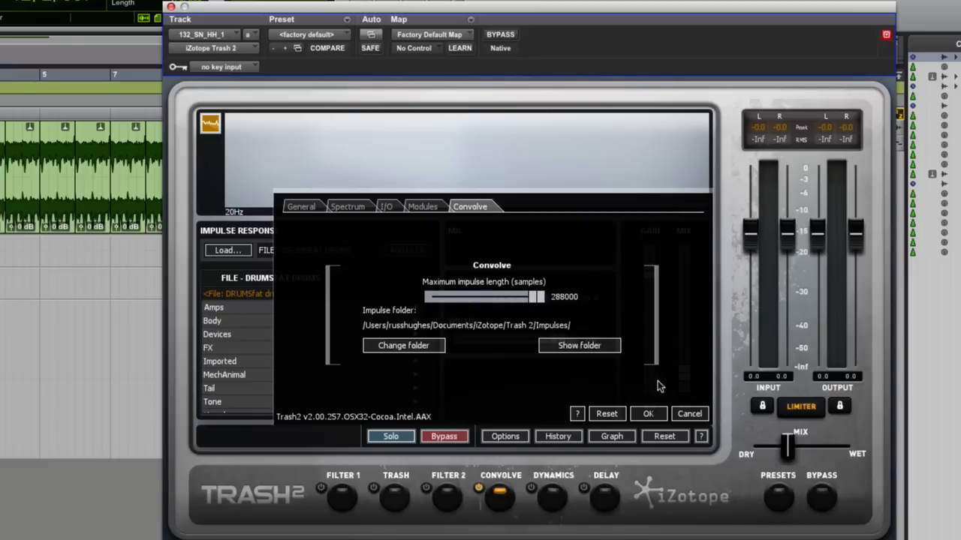
{"action": "left_click", "coordinate": [648, 413]}
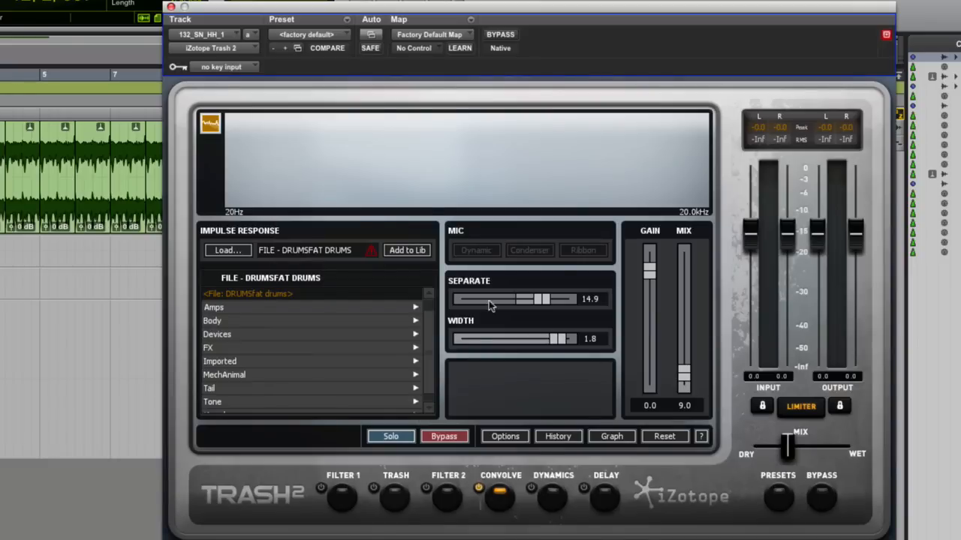
Step: Load DRUMSshort plate.WAV as the impulse and set the convolution mix to 19.8
{"action": "left_click", "coordinate": [228, 250]}
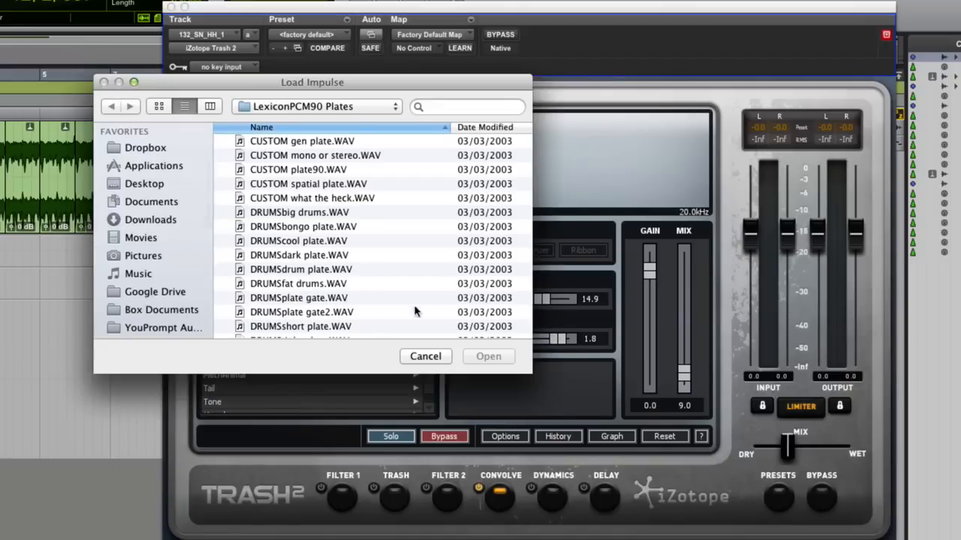
{"action": "left_click", "coordinate": [300, 325]}
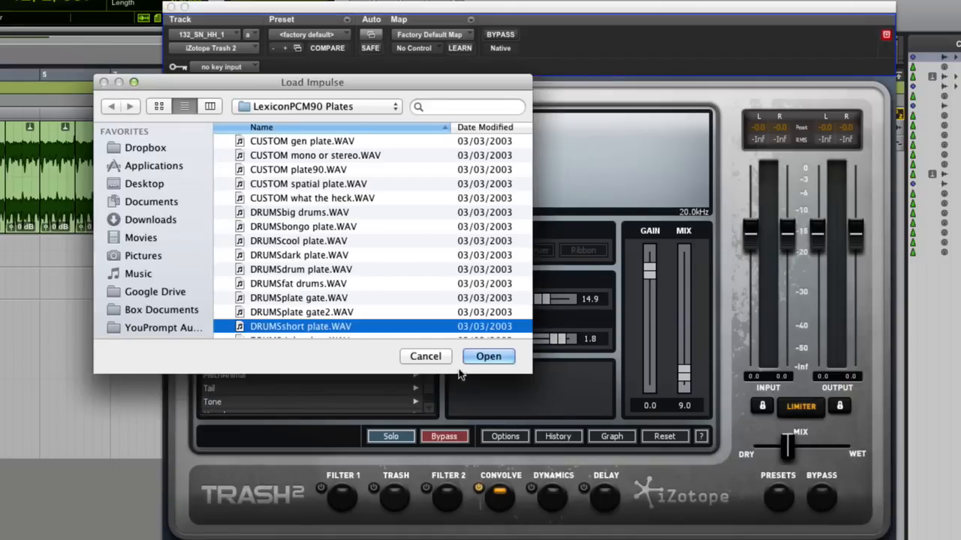
{"action": "left_click", "coordinate": [488, 355]}
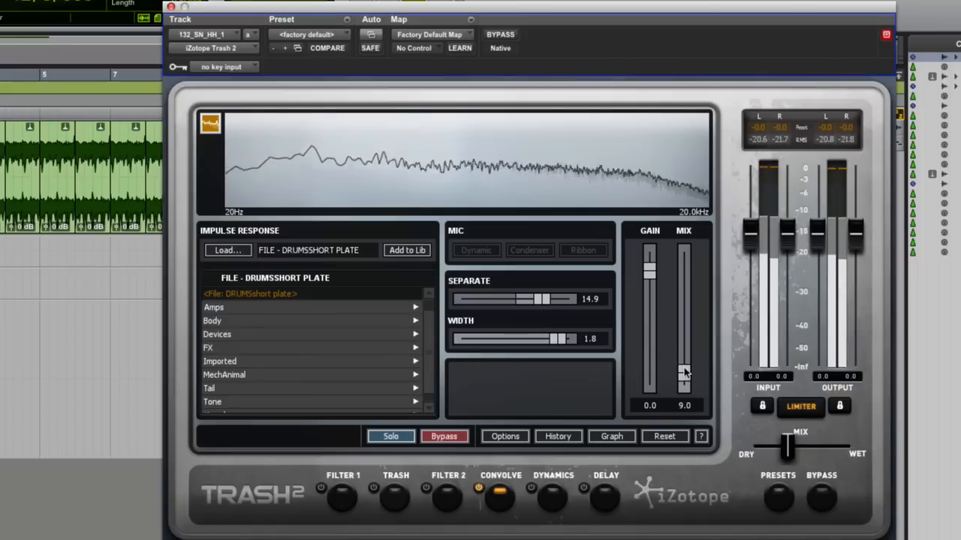
{"action": "left_click_drag", "start_coordinate": [684, 373], "coordinate": [683, 351]}
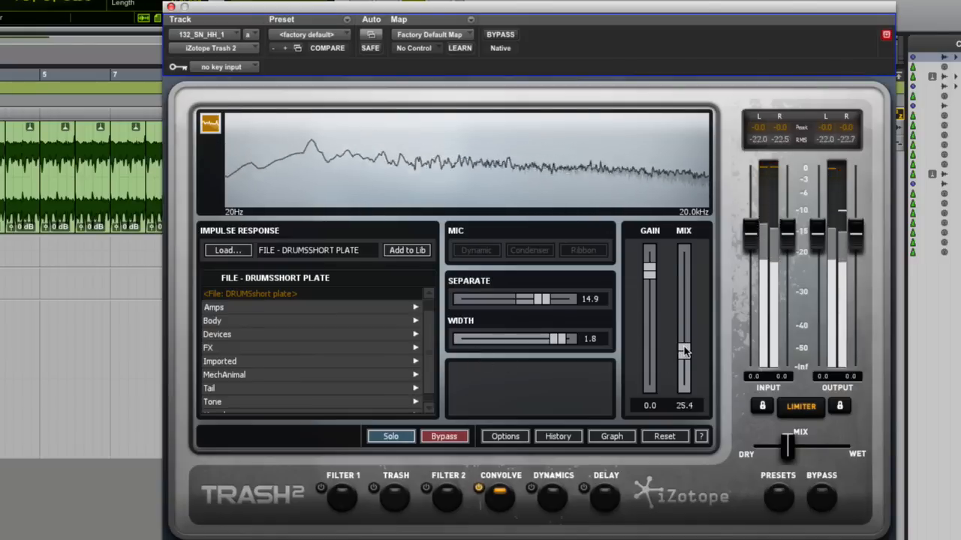
{"action": "left_click_drag", "start_coordinate": [683, 351], "coordinate": [683, 359]}
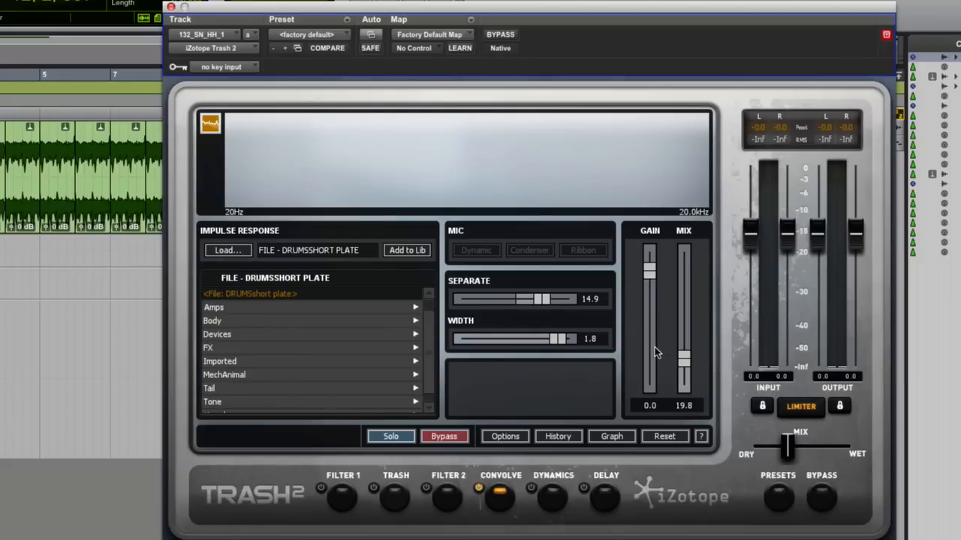
{"action": "mouse_move", "coordinate": [683, 360]}
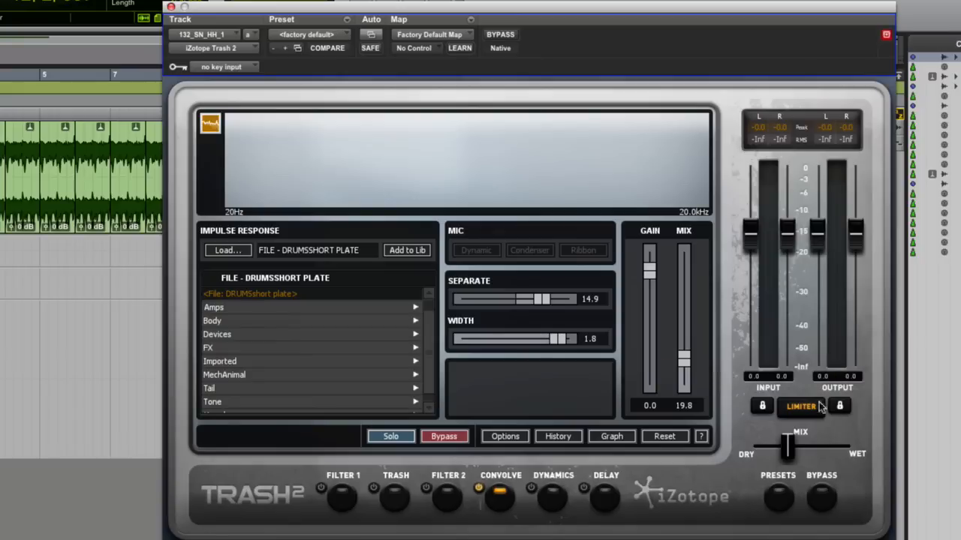
Step: Nudge Trash 2's global dry/wet mix slightly toward wet
{"action": "left_click_drag", "start_coordinate": [788, 446], "coordinate": [797, 448]}
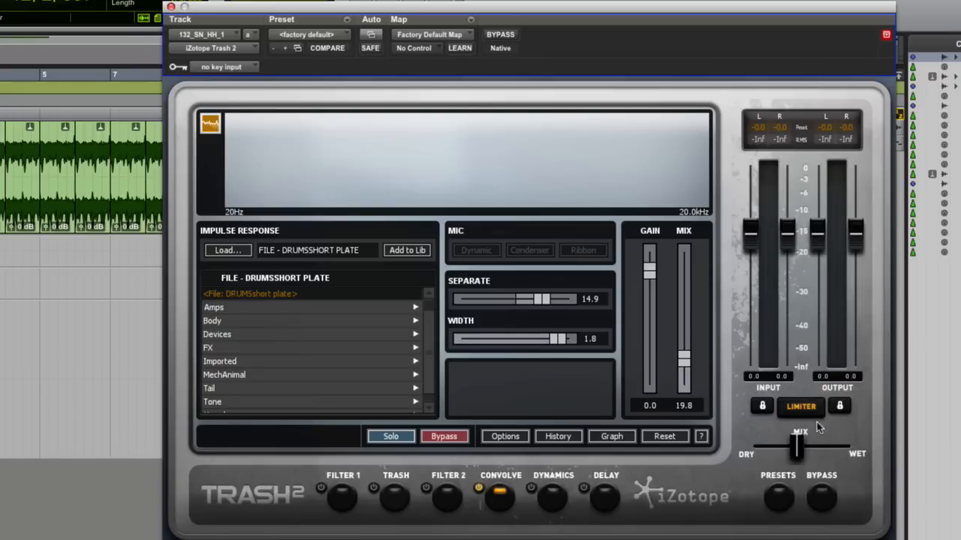